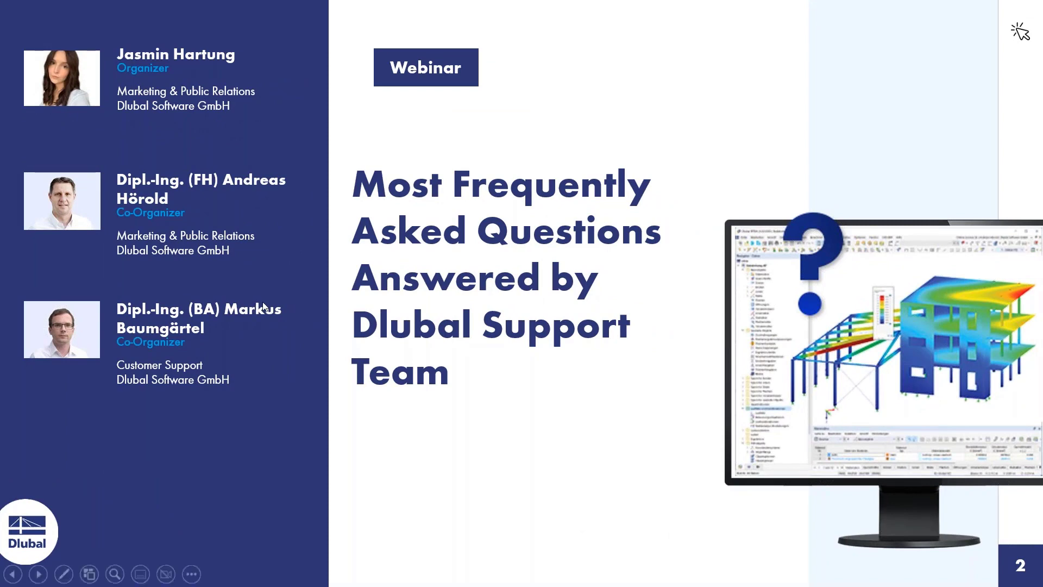
# Advance the slideshow to slide 3, 'Questions During the Presentation'
pyautogui.click(38, 574)
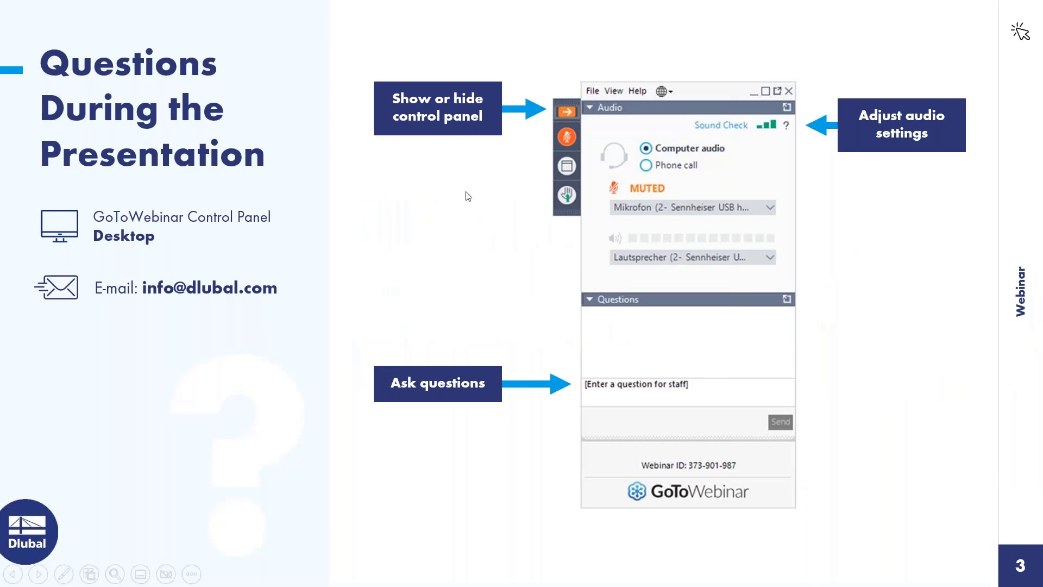
pyautogui.moveTo(464, 124)
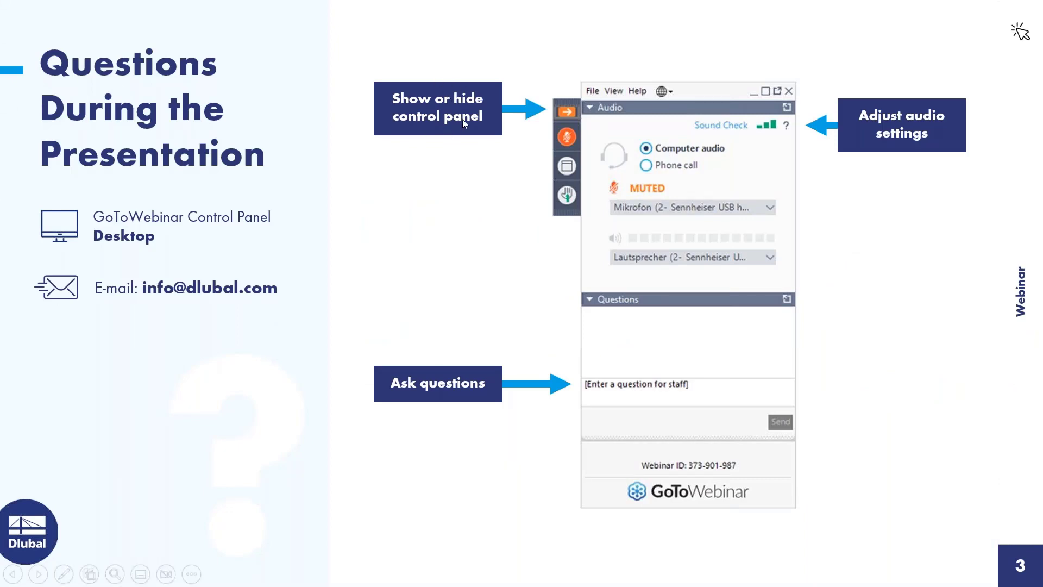
pyautogui.moveTo(510, 89)
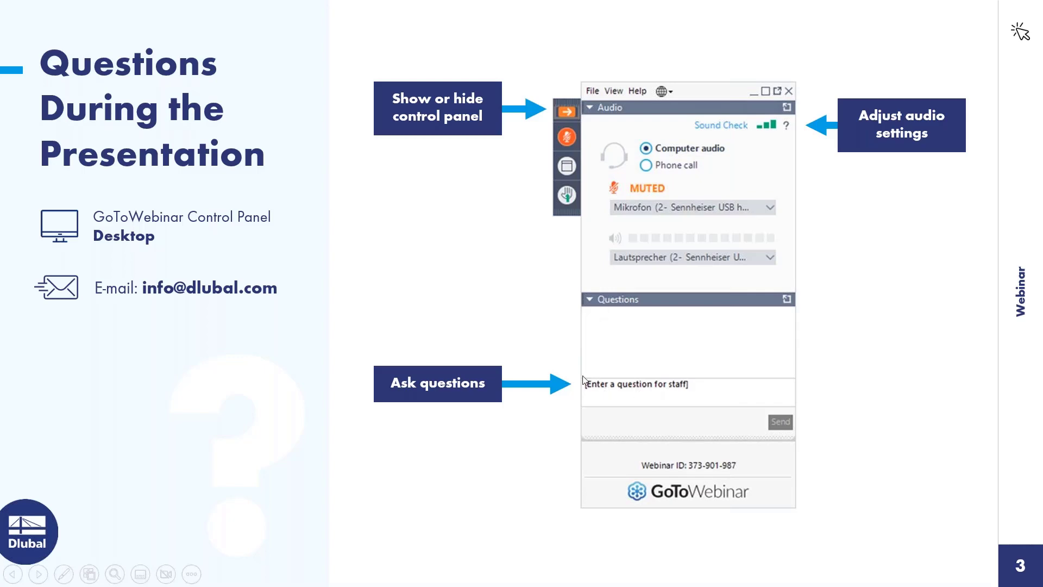
pyautogui.moveTo(605, 382)
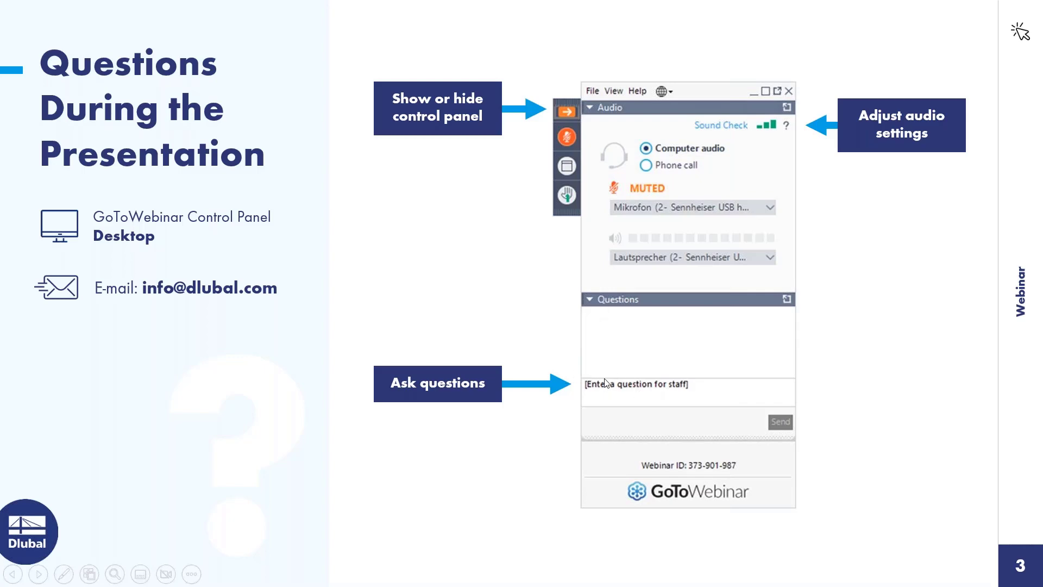
pyautogui.moveTo(605, 384)
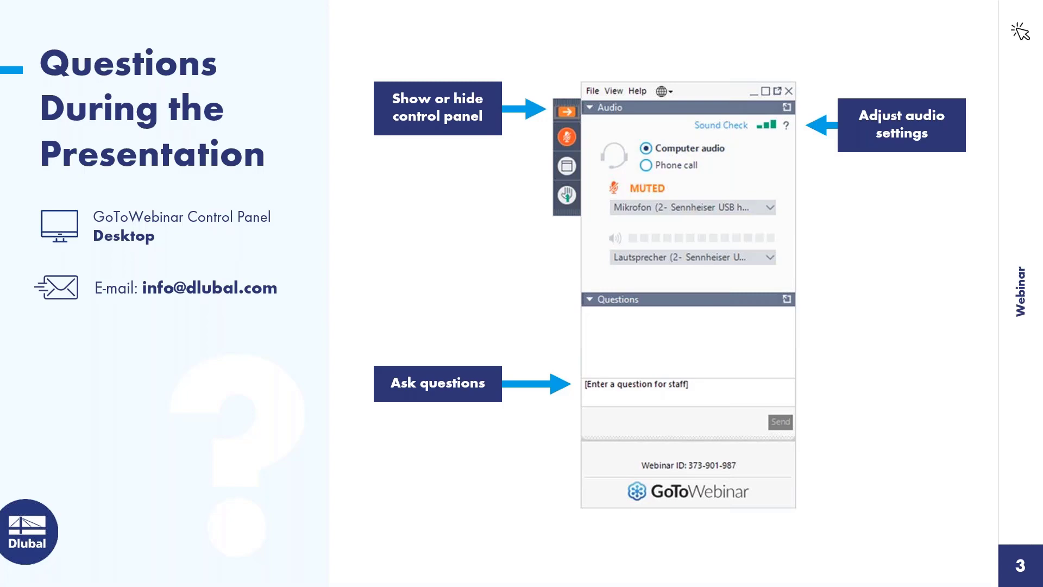
pyautogui.moveTo(935, 238)
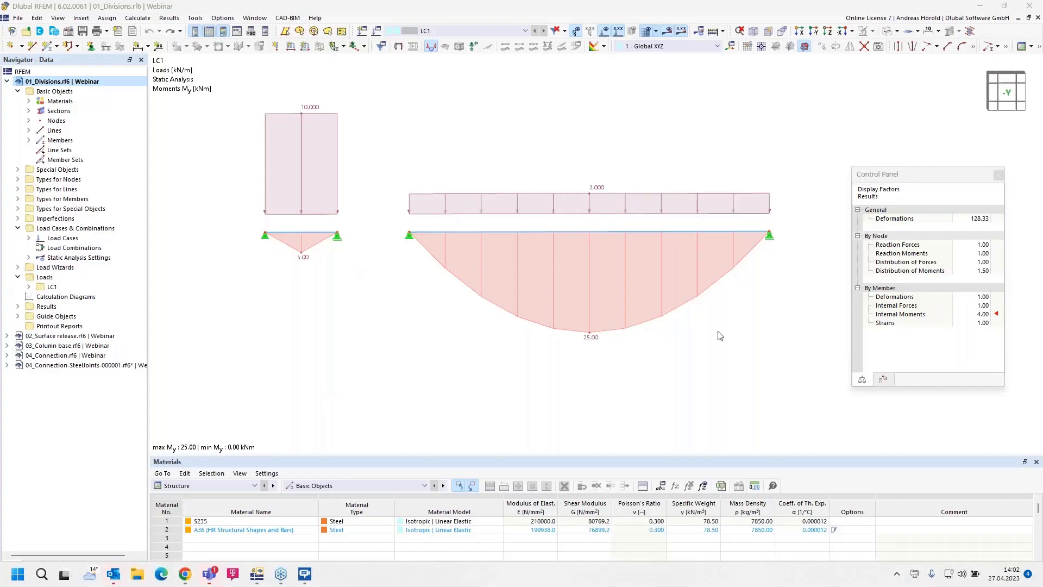
pyautogui.moveTo(423, 347)
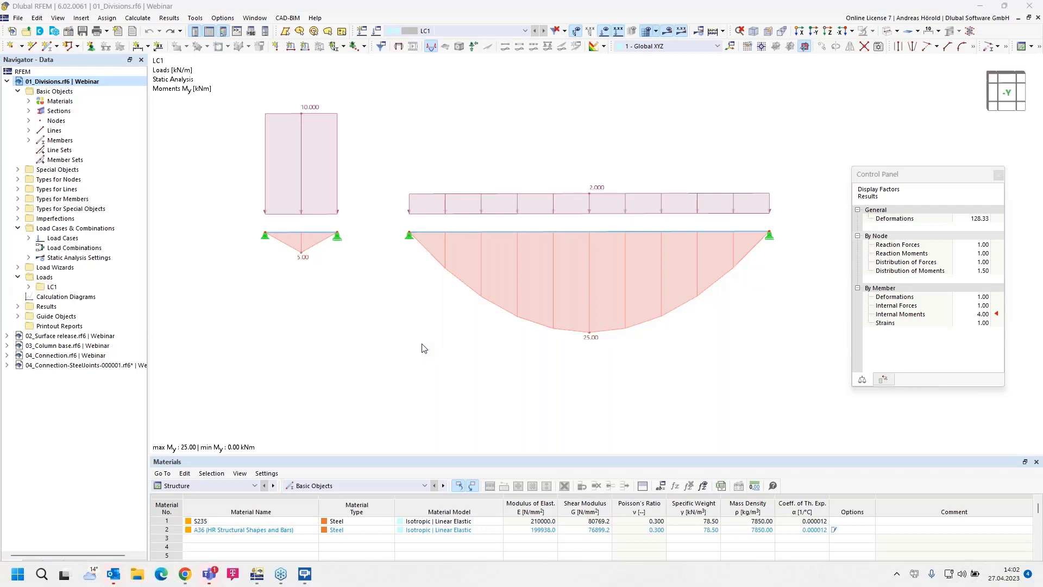
pyautogui.moveTo(324, 241)
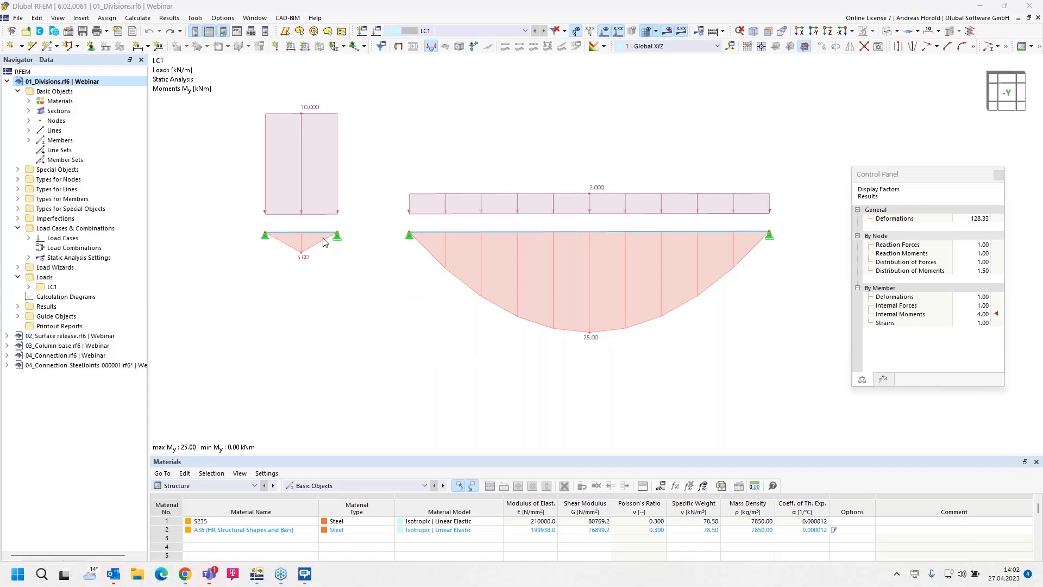
pyautogui.moveTo(287, 254)
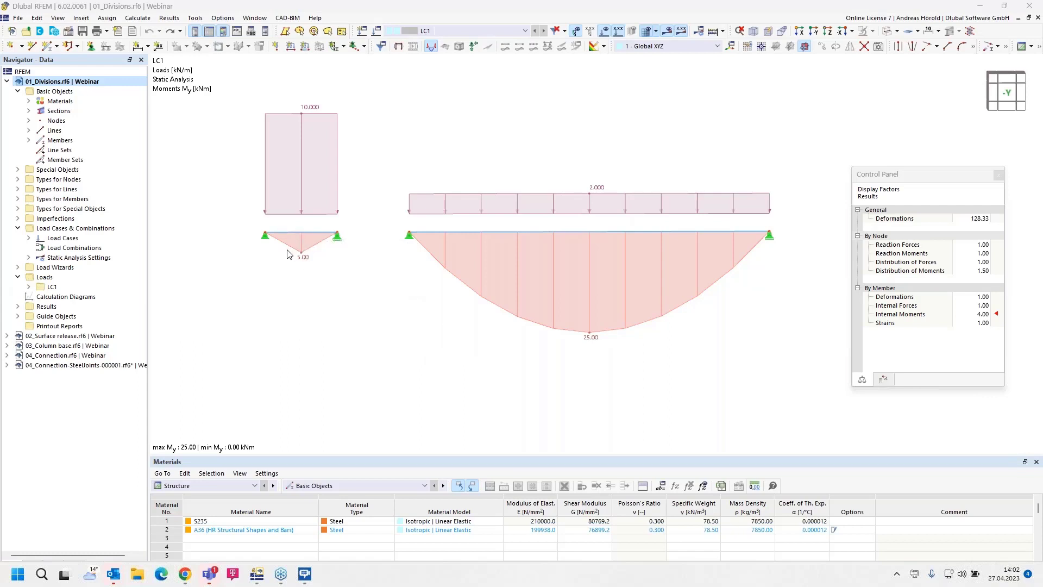
pyautogui.moveTo(294, 267)
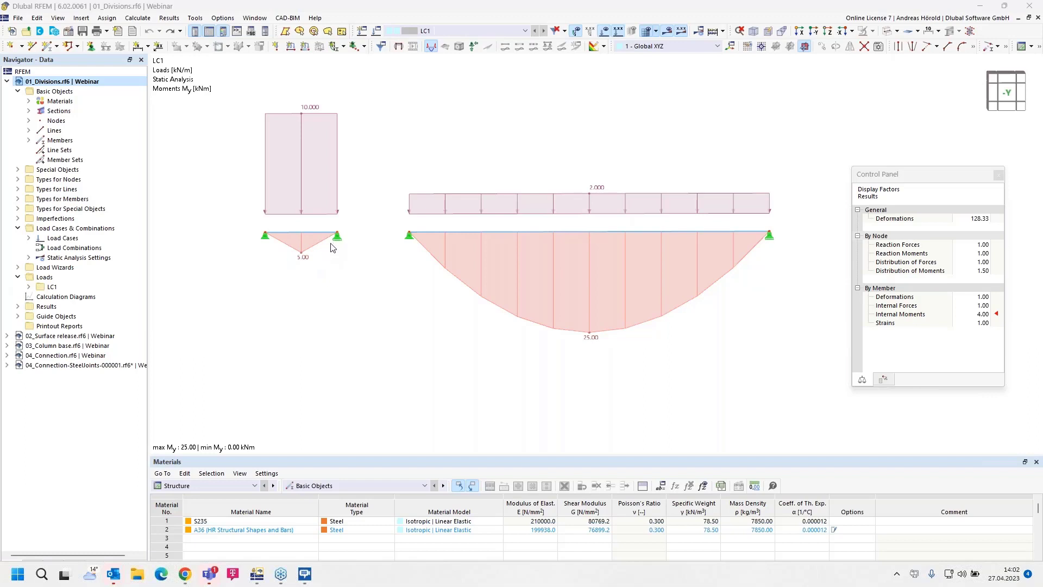
pyautogui.moveTo(328, 253)
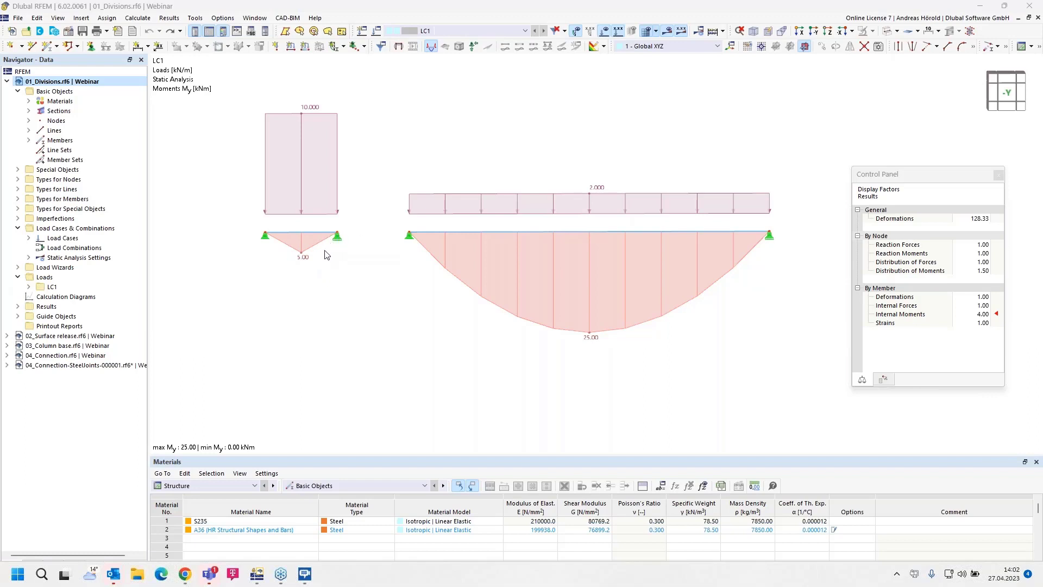
pyautogui.moveTo(303, 234)
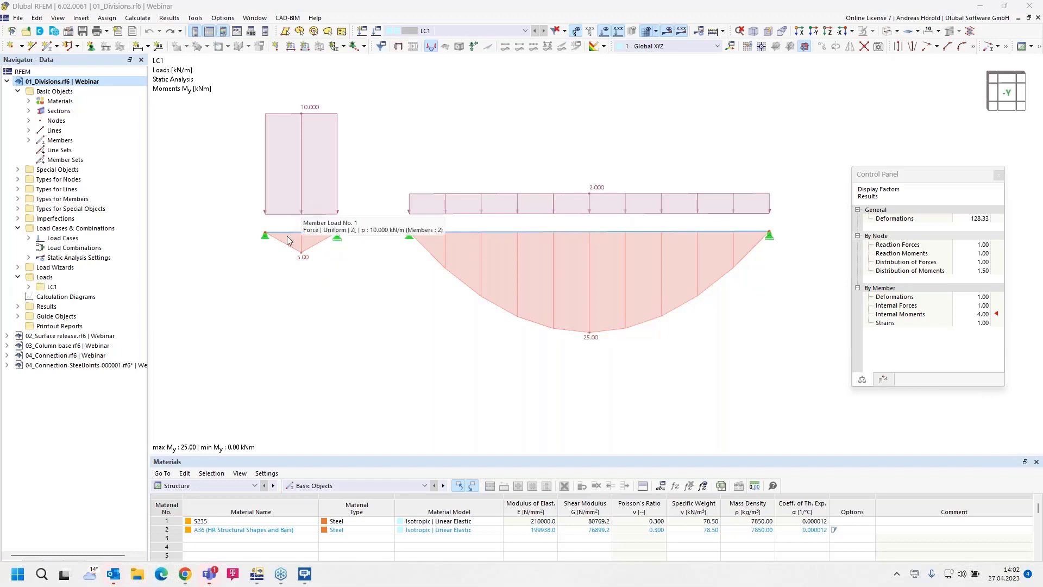
pyautogui.moveTo(304, 255)
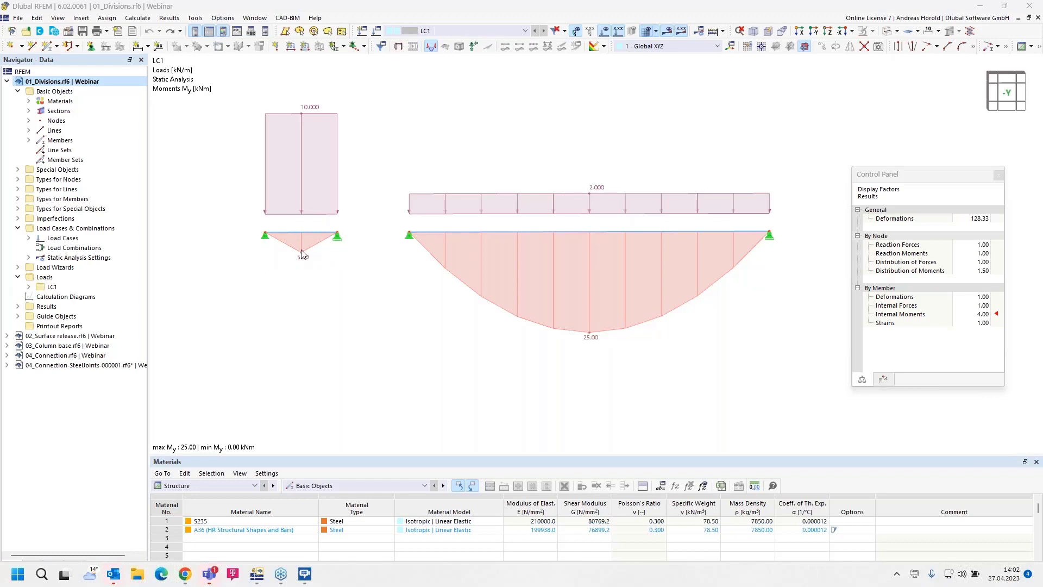
pyautogui.moveTo(562, 326)
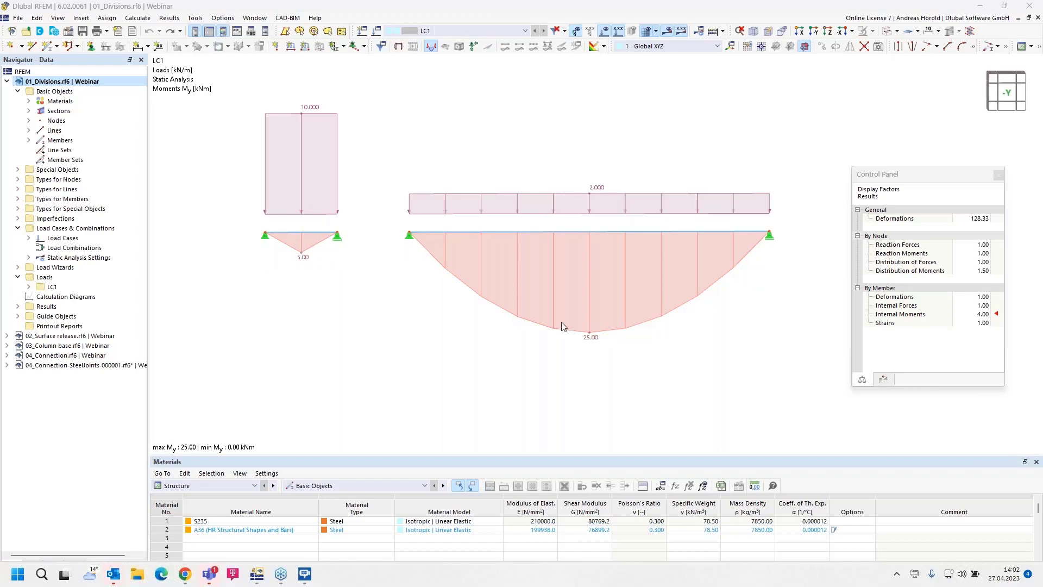
pyautogui.moveTo(416, 235)
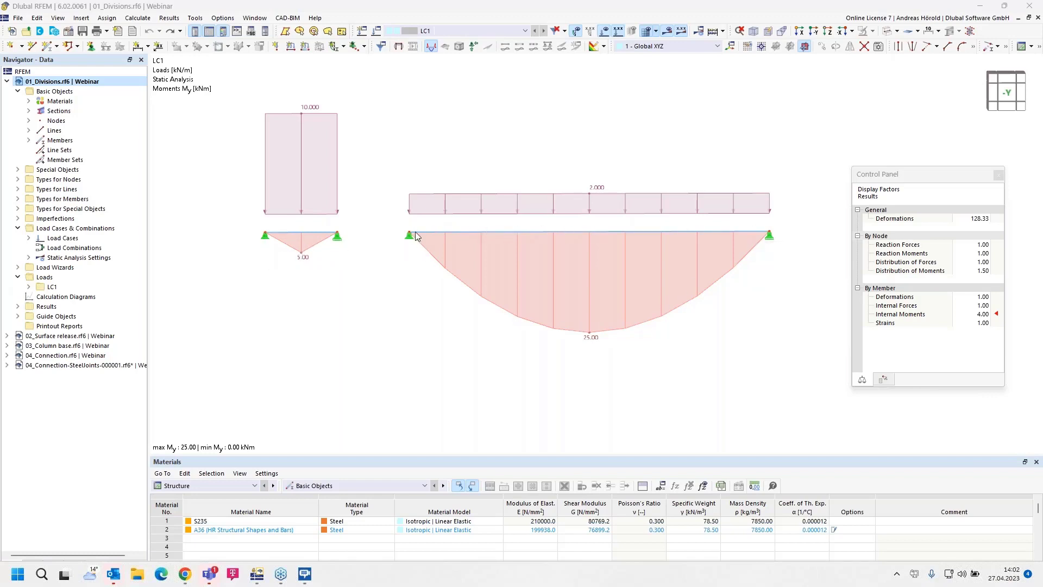
pyautogui.moveTo(432, 226)
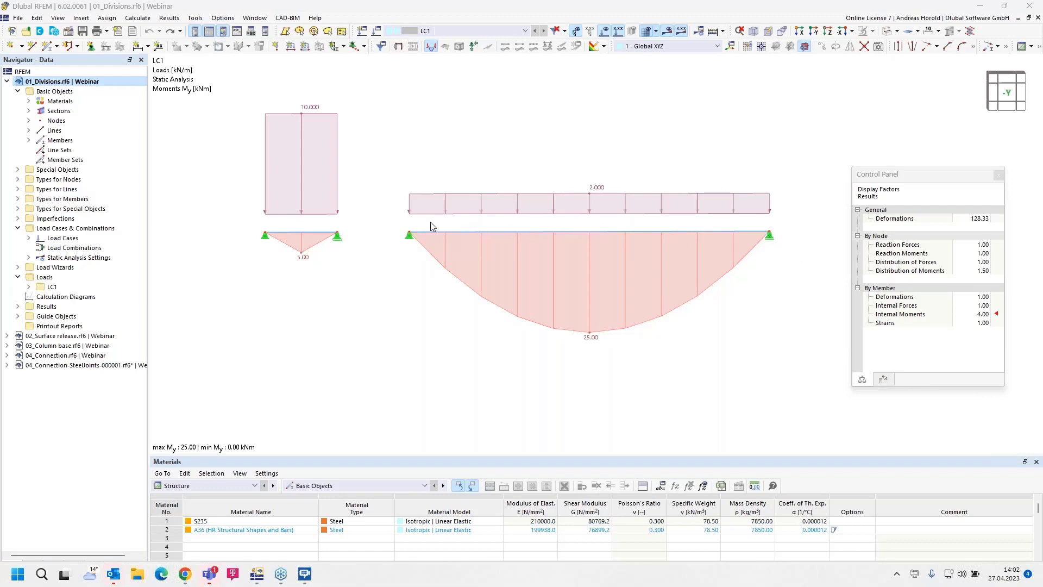
pyautogui.moveTo(322, 238)
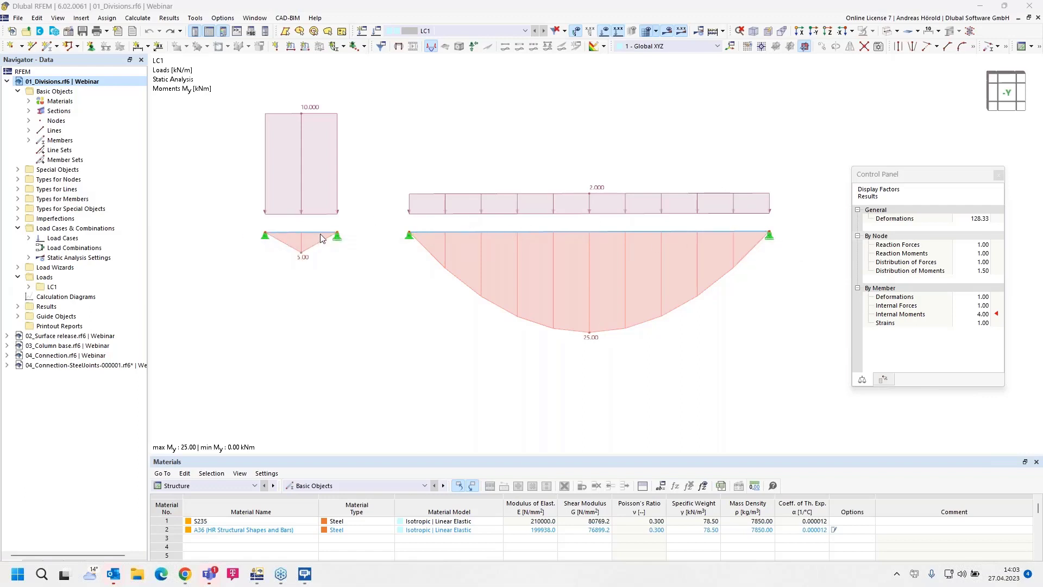
pyautogui.moveTo(594, 287)
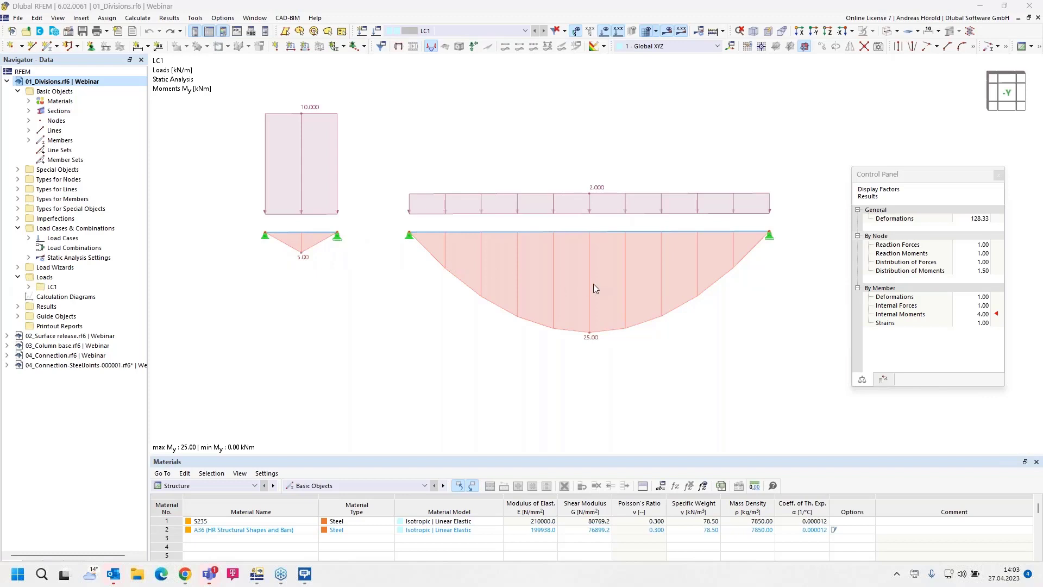
pyautogui.moveTo(484, 245)
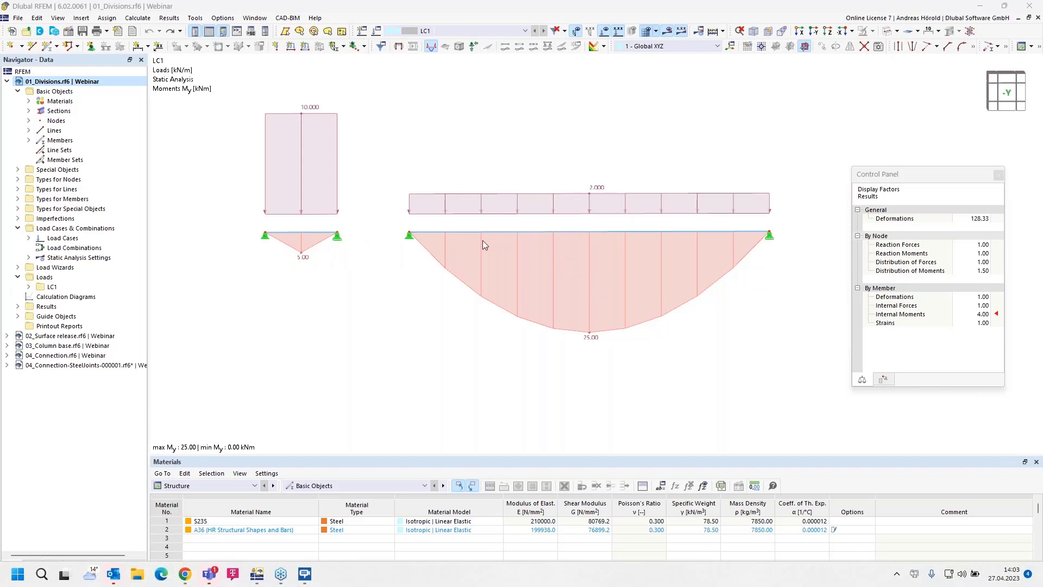
pyautogui.moveTo(457, 255)
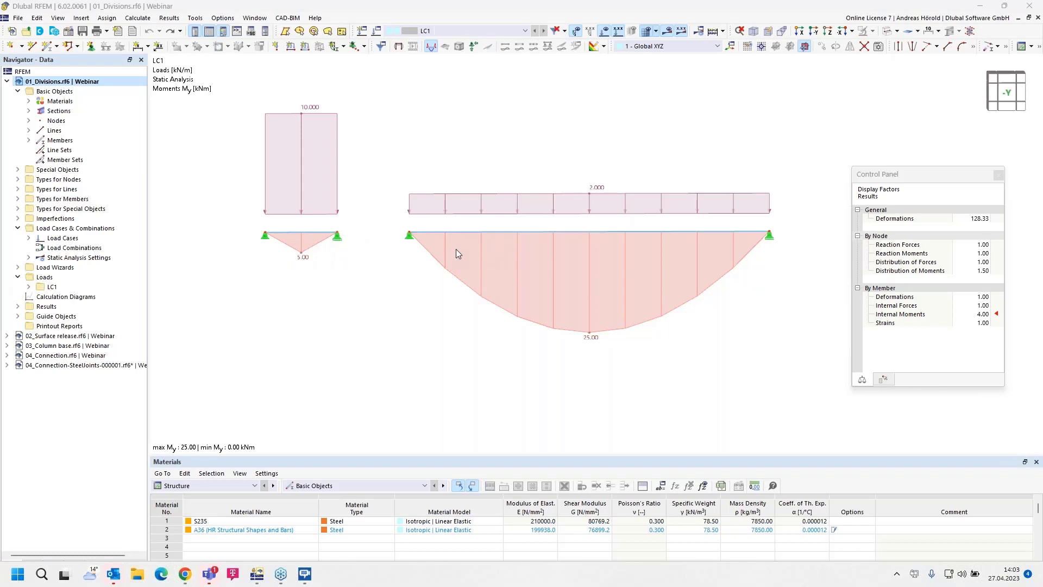
pyautogui.moveTo(487, 255)
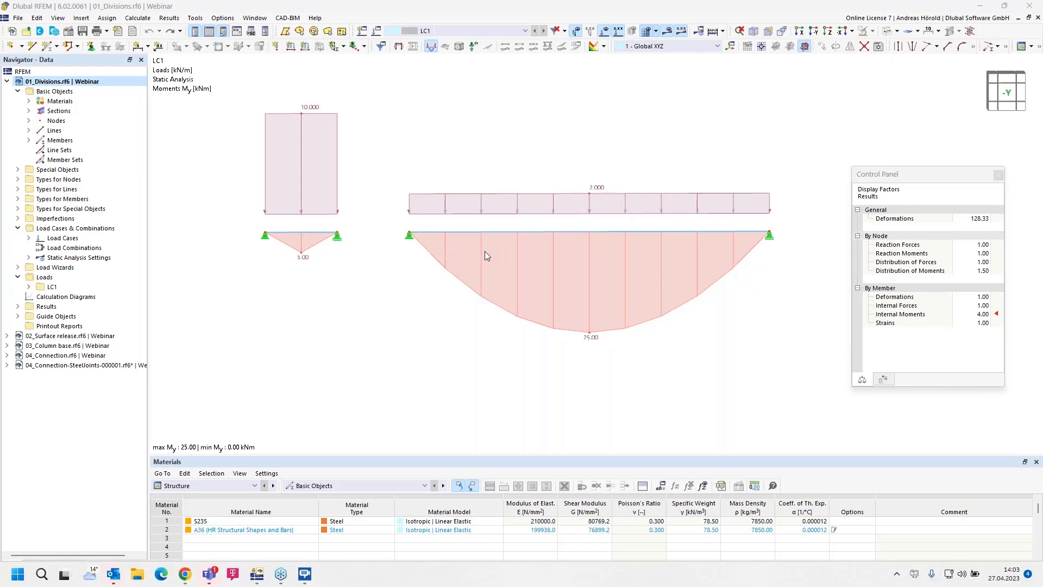
pyautogui.moveTo(445, 239)
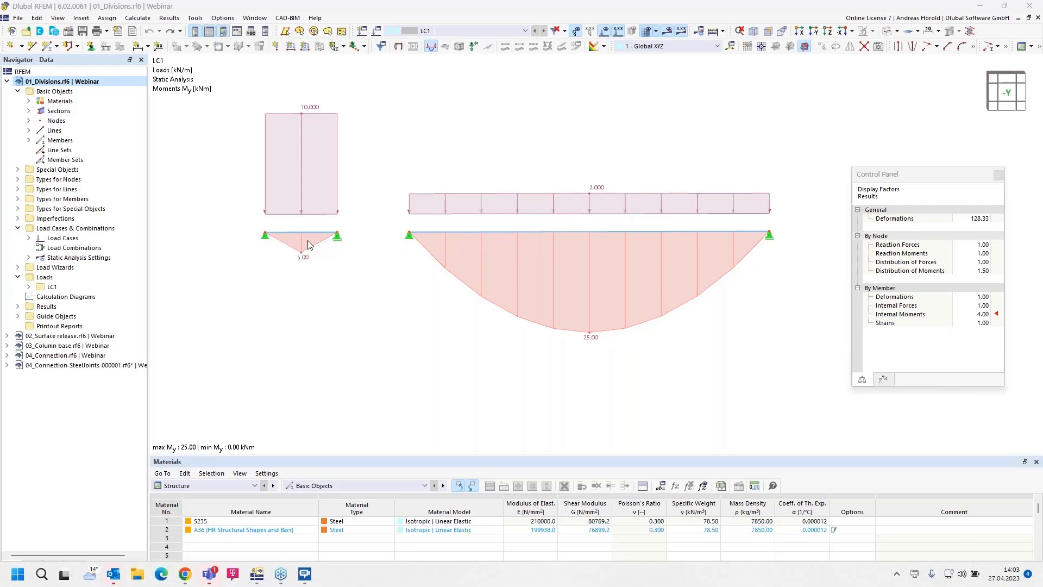
pyautogui.moveTo(295, 265)
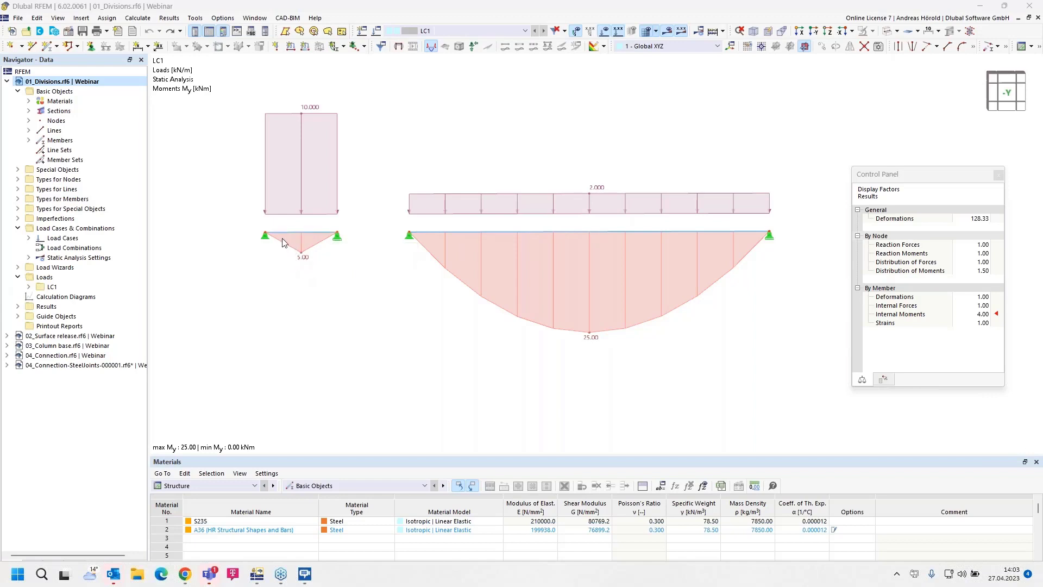
pyautogui.moveTo(316, 253)
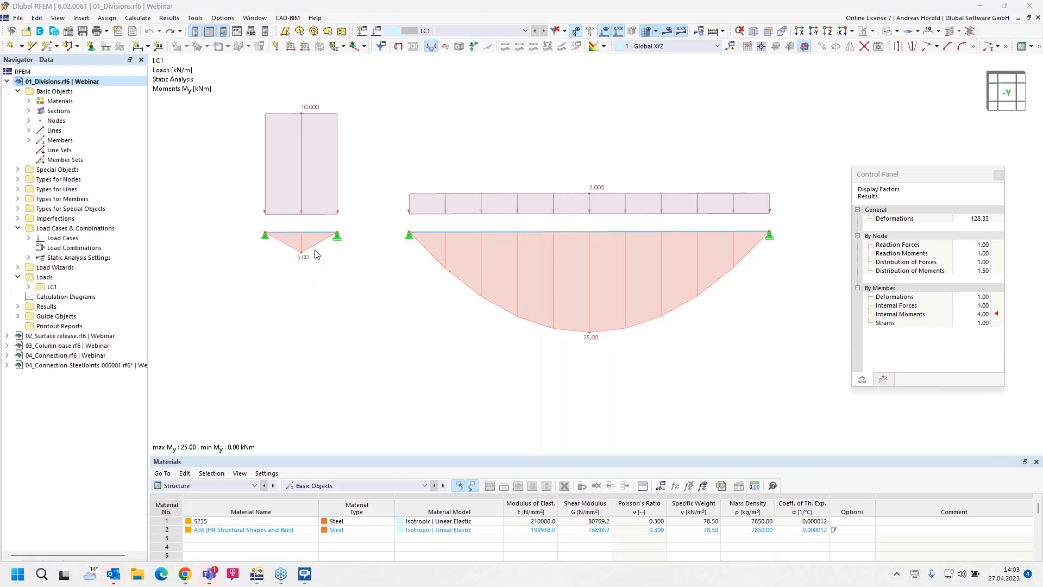
pyautogui.moveTo(351, 313)
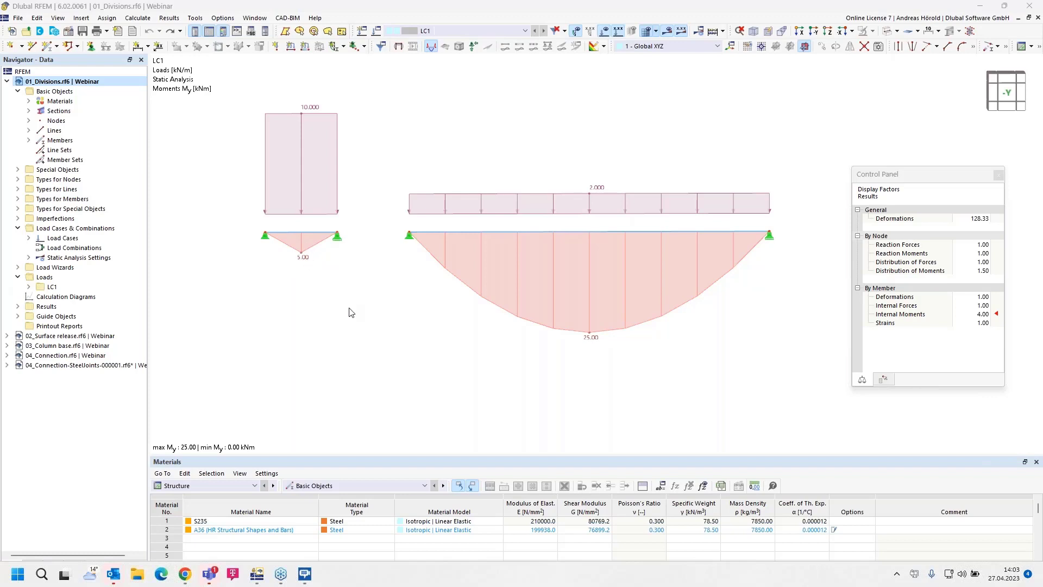
pyautogui.moveTo(372, 312)
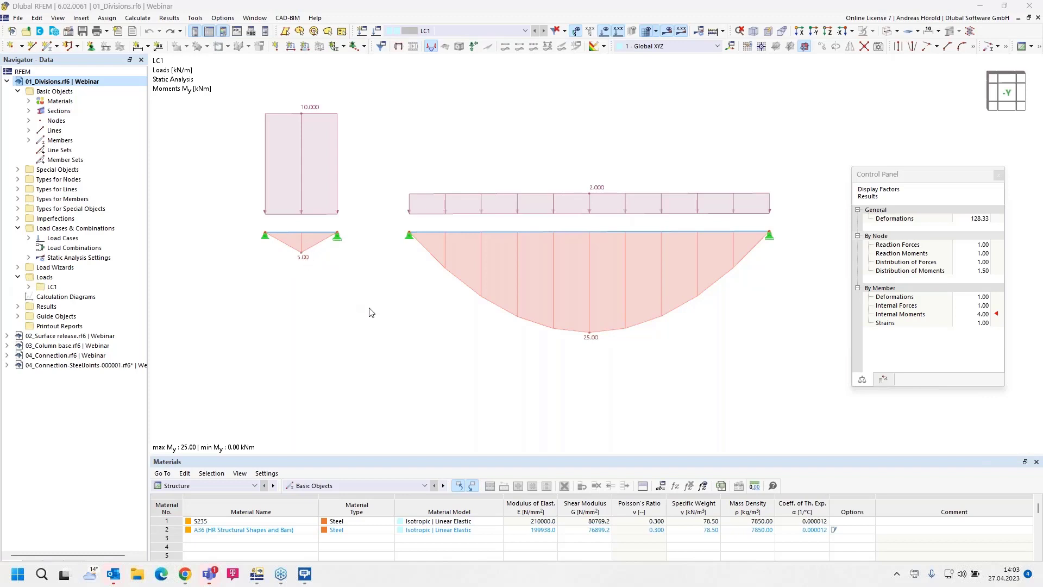
pyautogui.moveTo(358, 319)
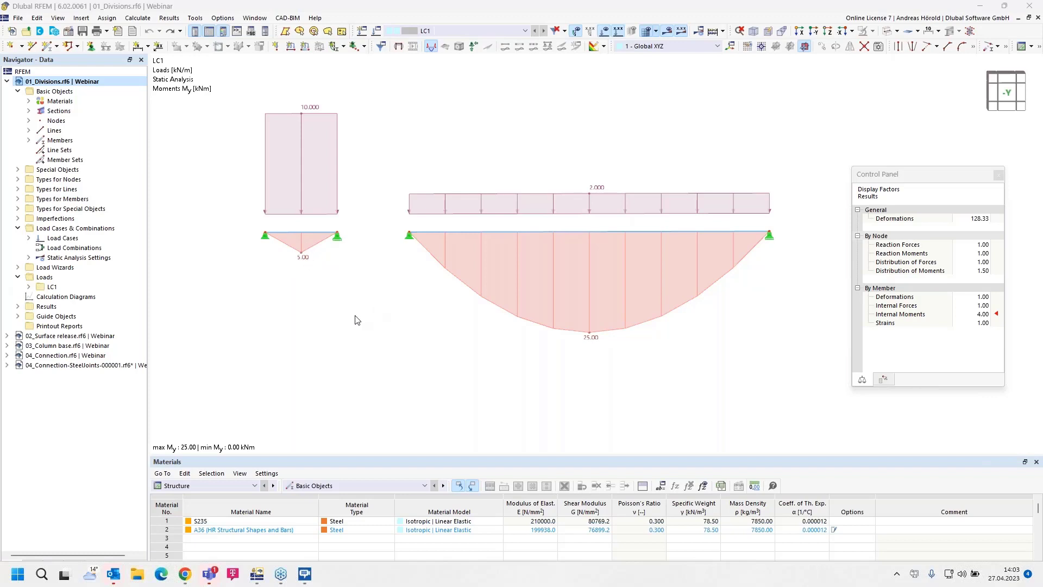
pyautogui.moveTo(383, 319)
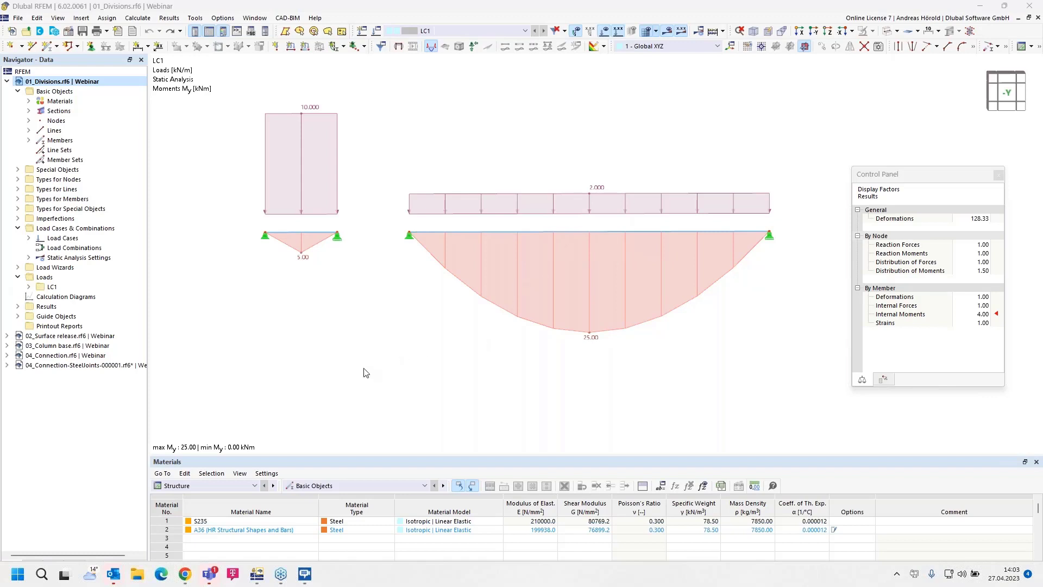
pyautogui.moveTo(372, 337)
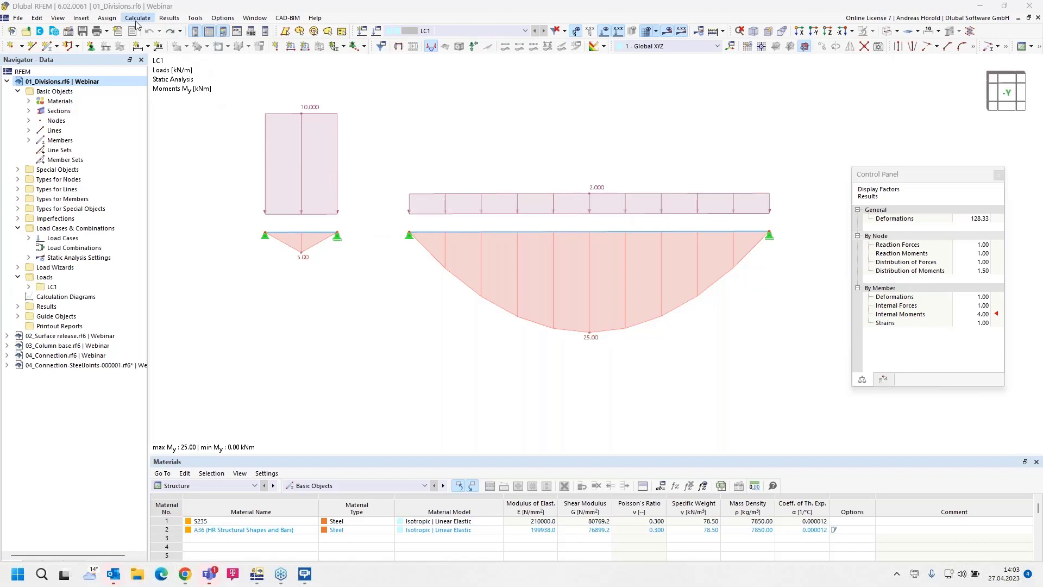
# Set member divisions for result diagrams to 50 in Mesh Settings and apply with OK & Apply
pyautogui.click(138, 18)
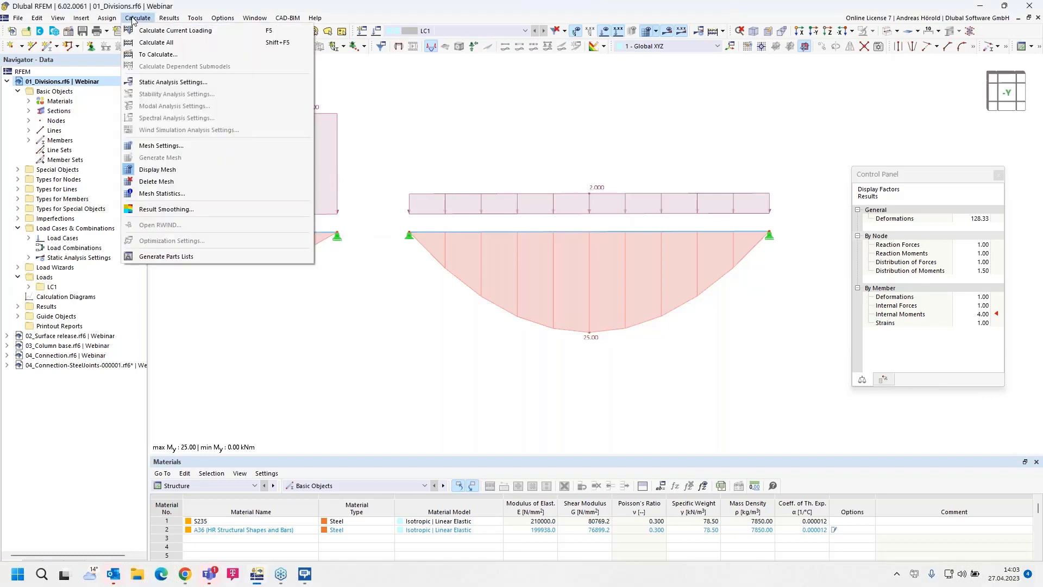
pyautogui.moveTo(161, 144)
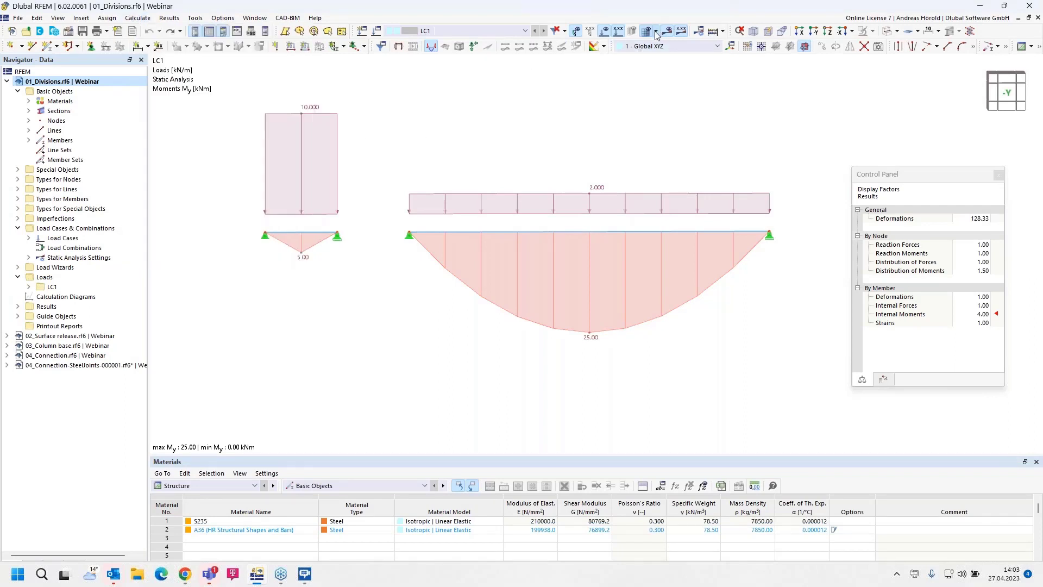
pyautogui.click(645, 31)
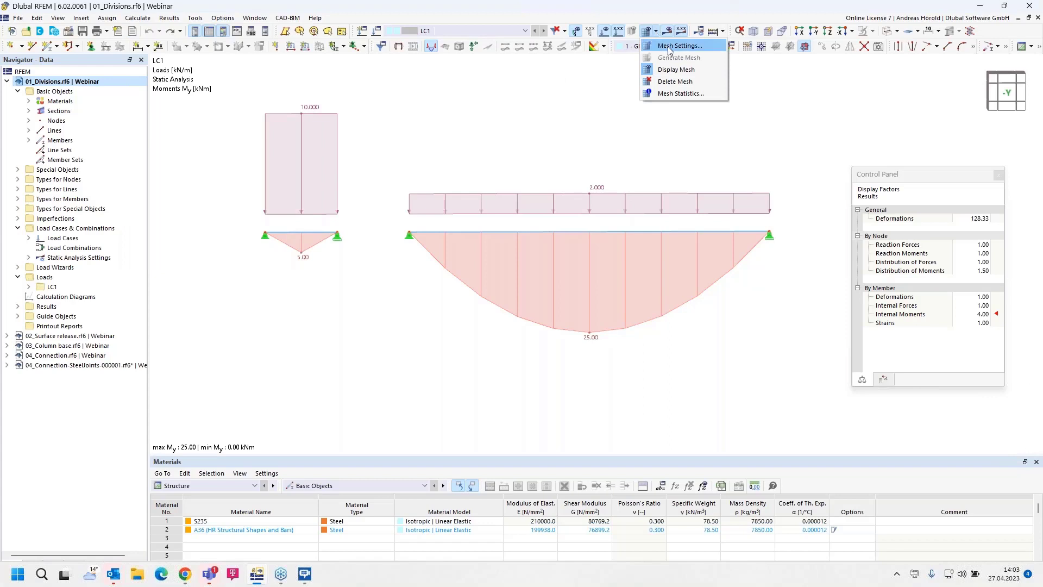
pyautogui.click(678, 46)
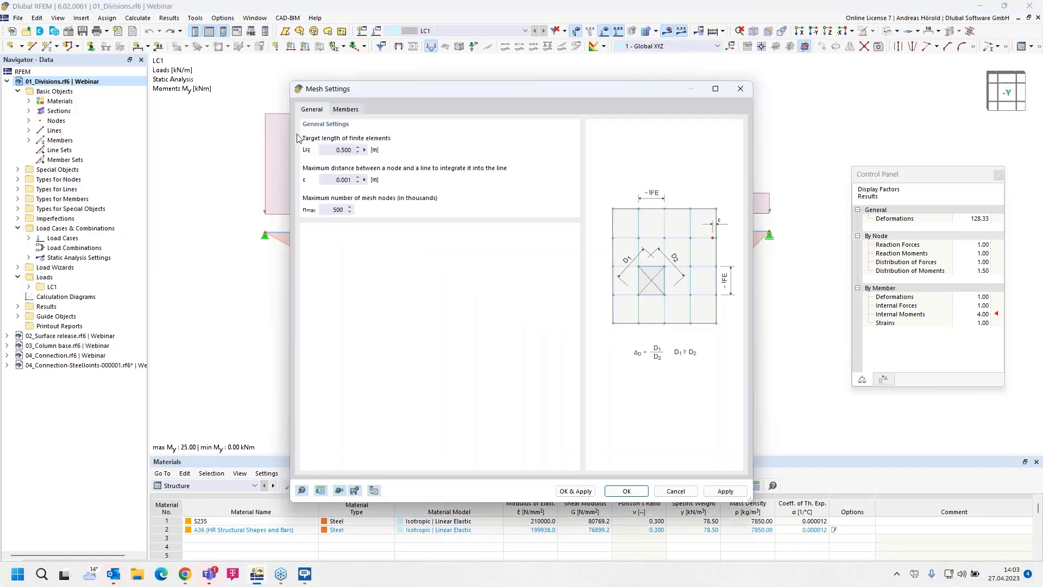
pyautogui.click(346, 109)
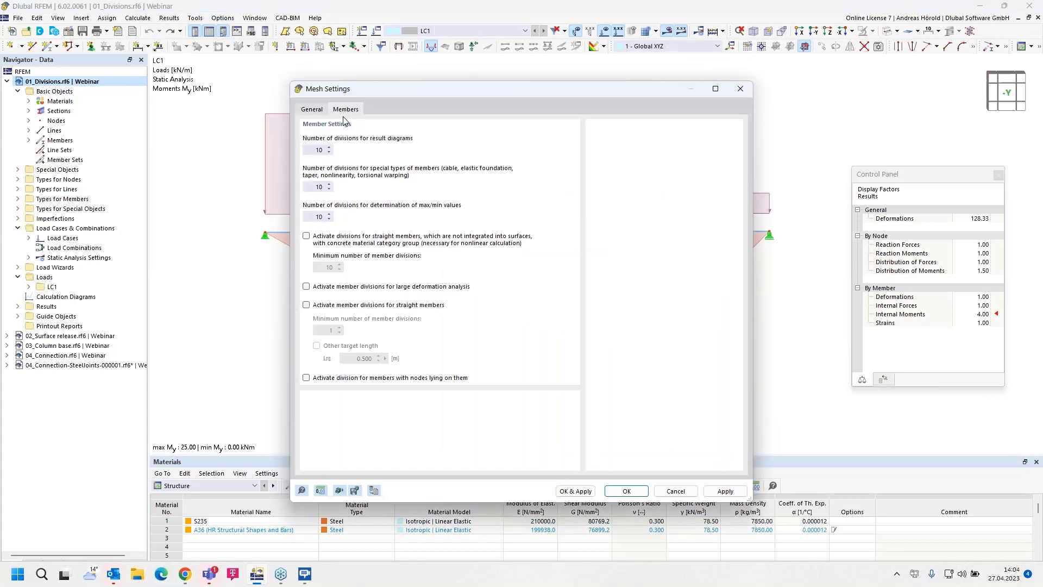
pyautogui.moveTo(329, 158)
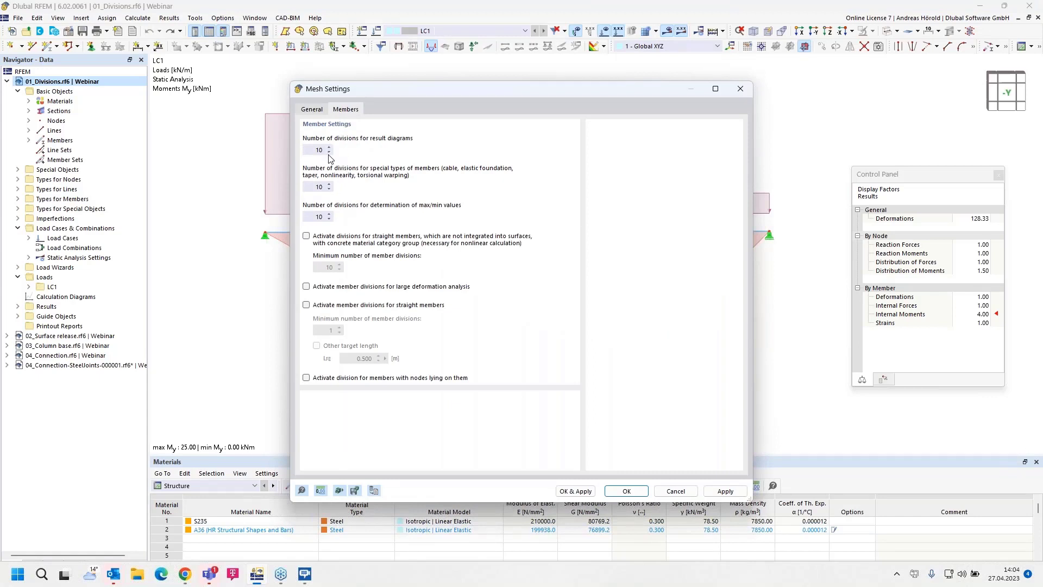
pyautogui.moveTo(336, 147)
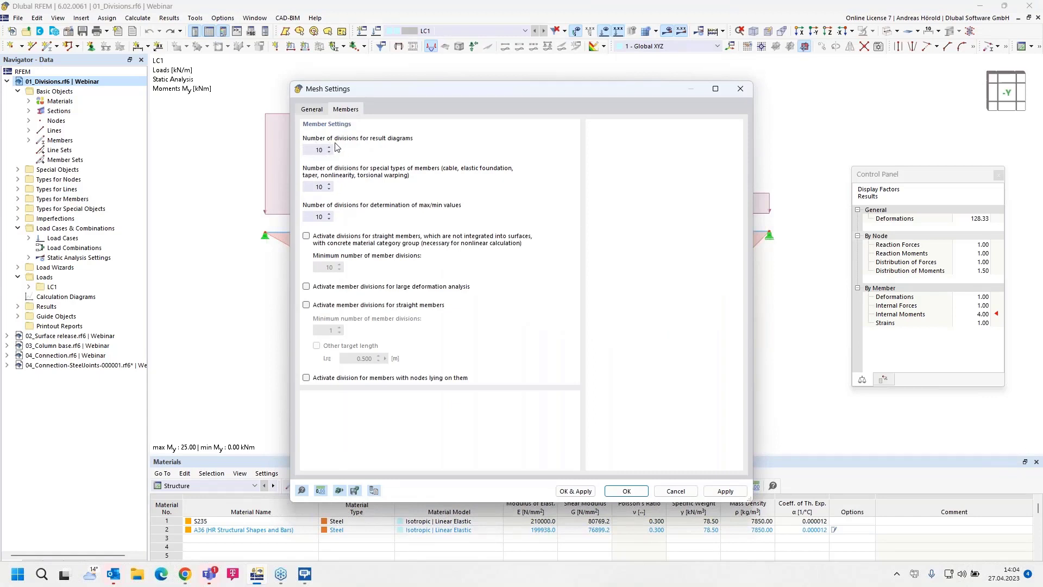
pyautogui.moveTo(405, 150)
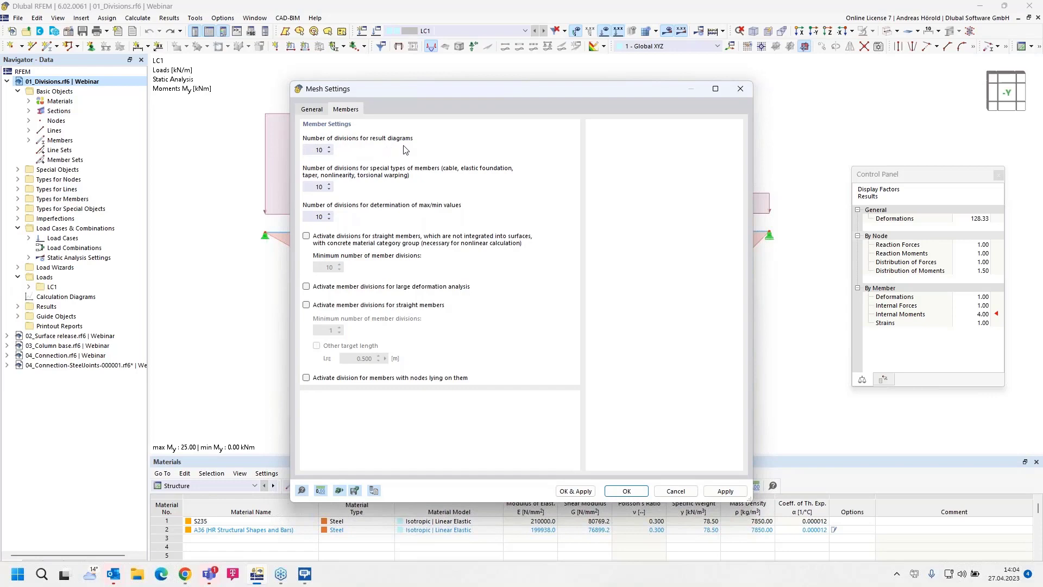
pyautogui.moveTo(420, 104)
pyautogui.write('50')
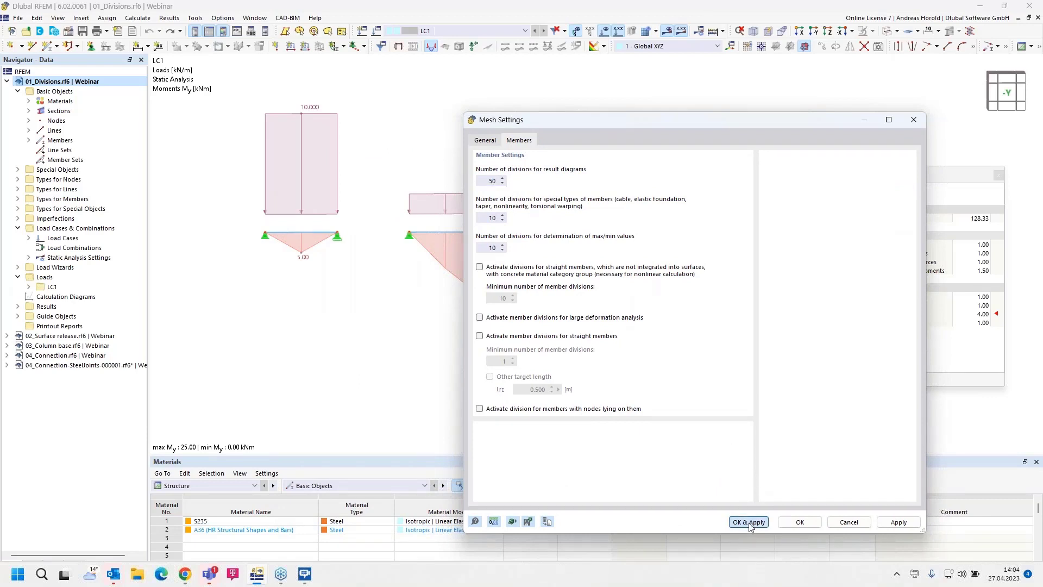
pyautogui.click(747, 522)
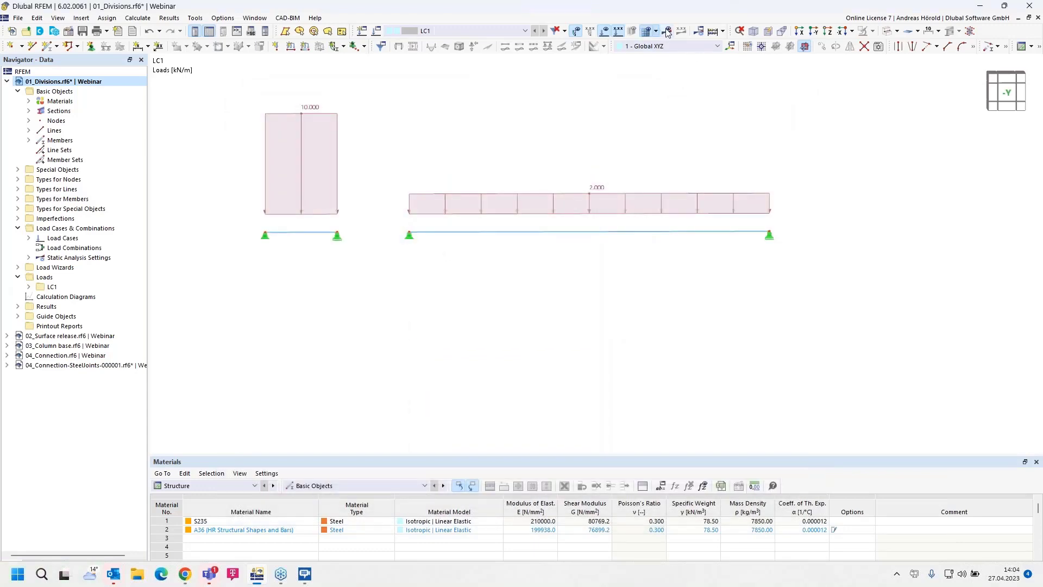
# Recalculate the model so LC1 My moment diagrams show with the finer divisions
pyautogui.click(665, 31)
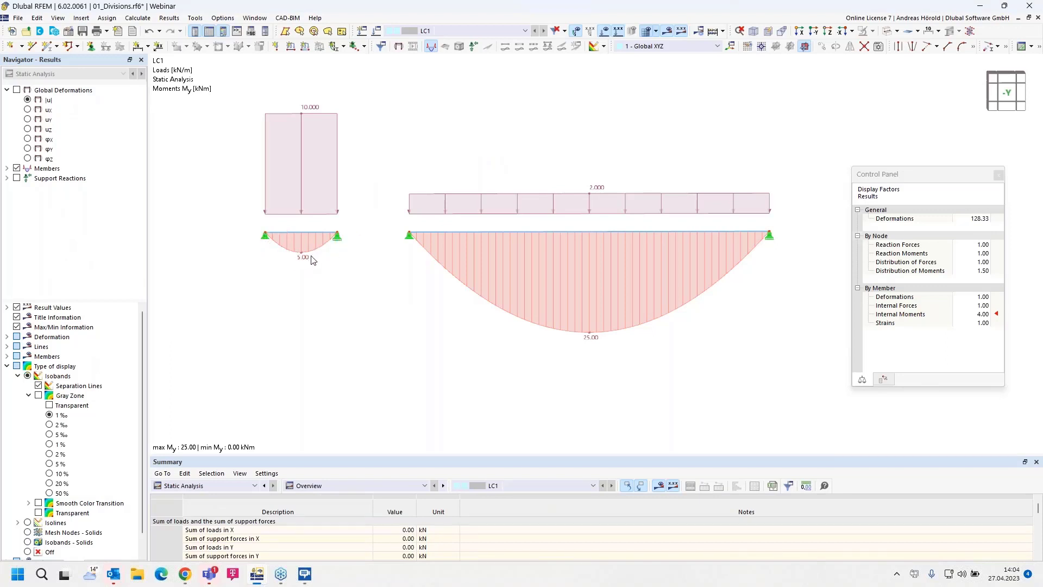
pyautogui.moveTo(344, 269)
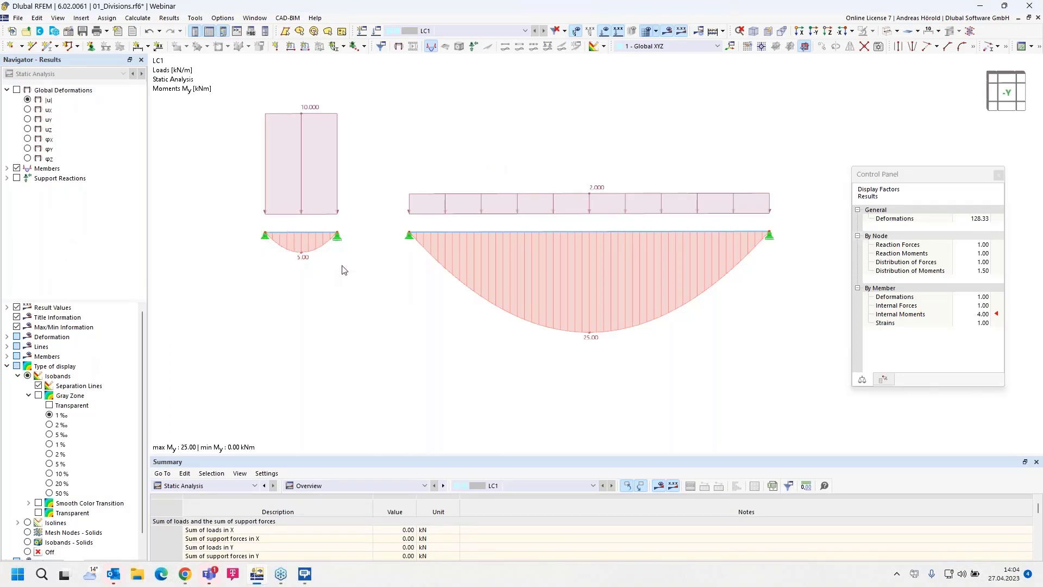
pyautogui.moveTo(415, 304)
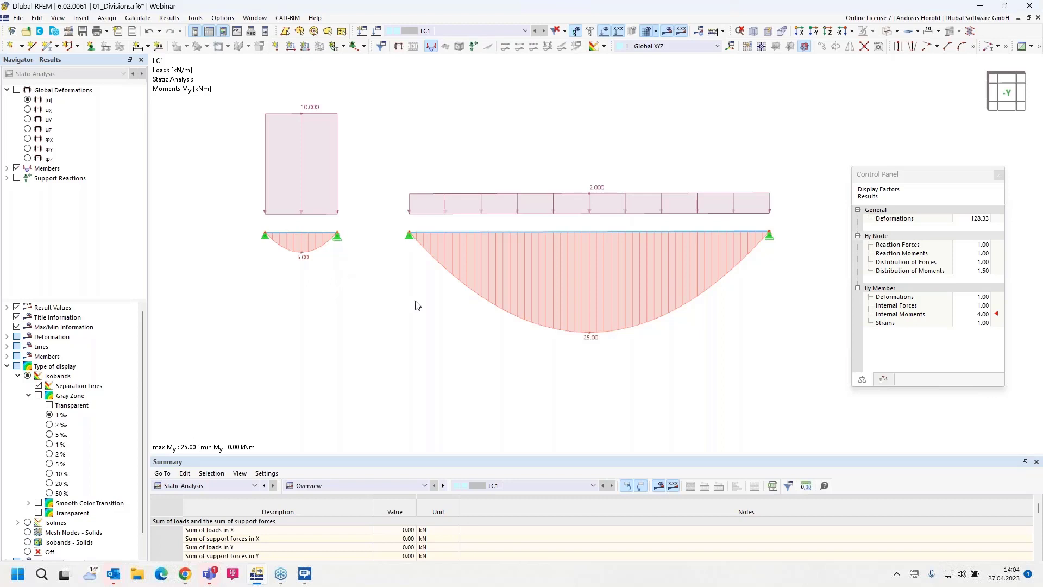
pyautogui.moveTo(411, 317)
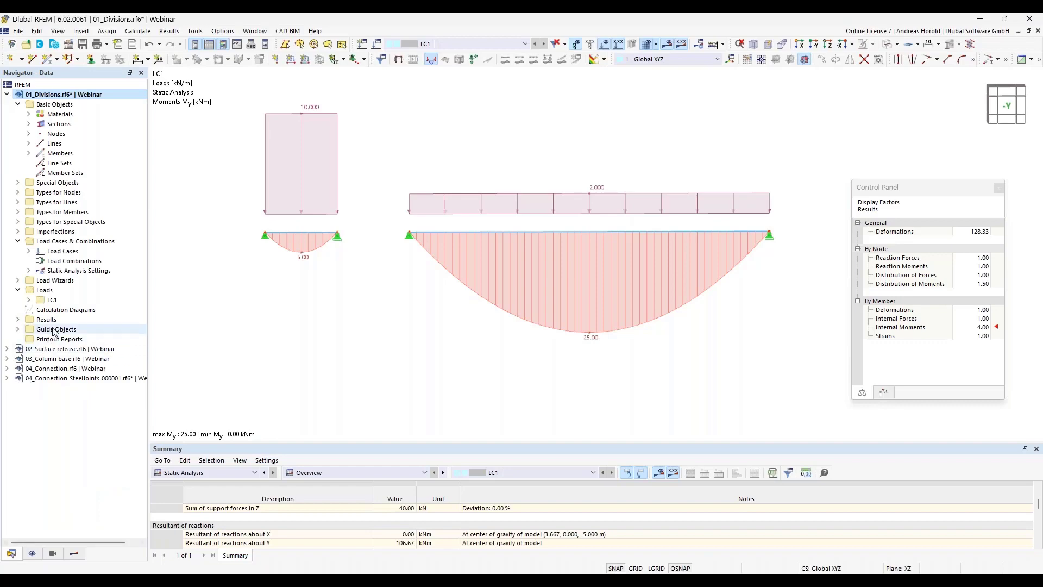
# Switch to the 02_Surface release.rf6 model and expand its Special Objects folder
pyautogui.click(66, 349)
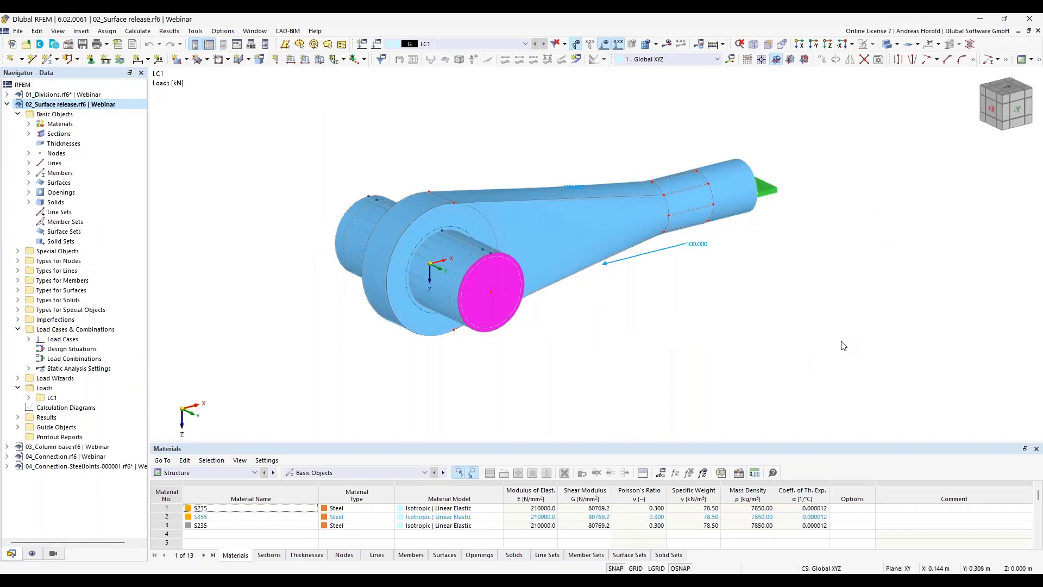
pyautogui.moveTo(679, 364)
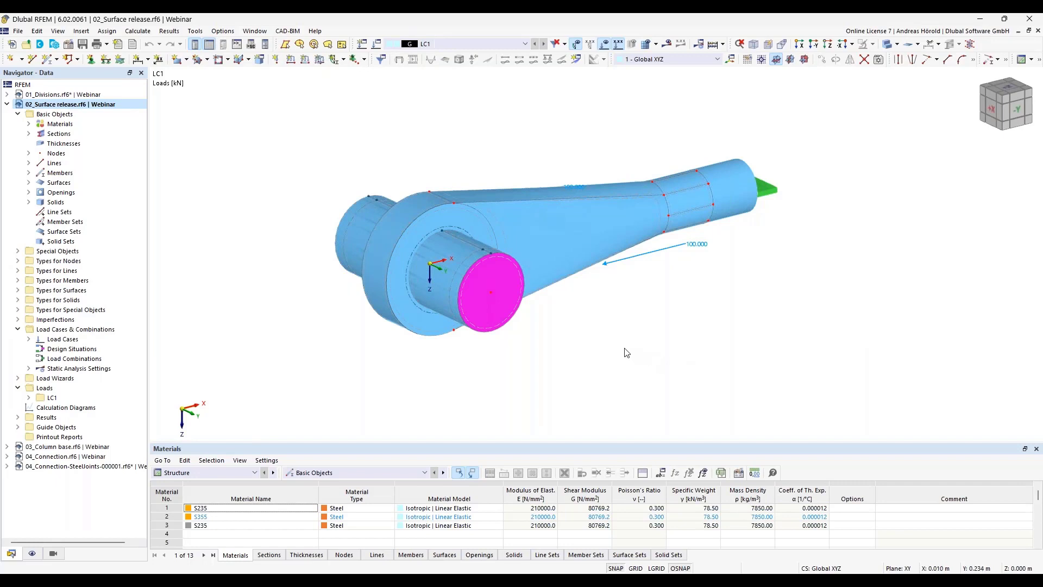
pyautogui.moveTo(606, 348)
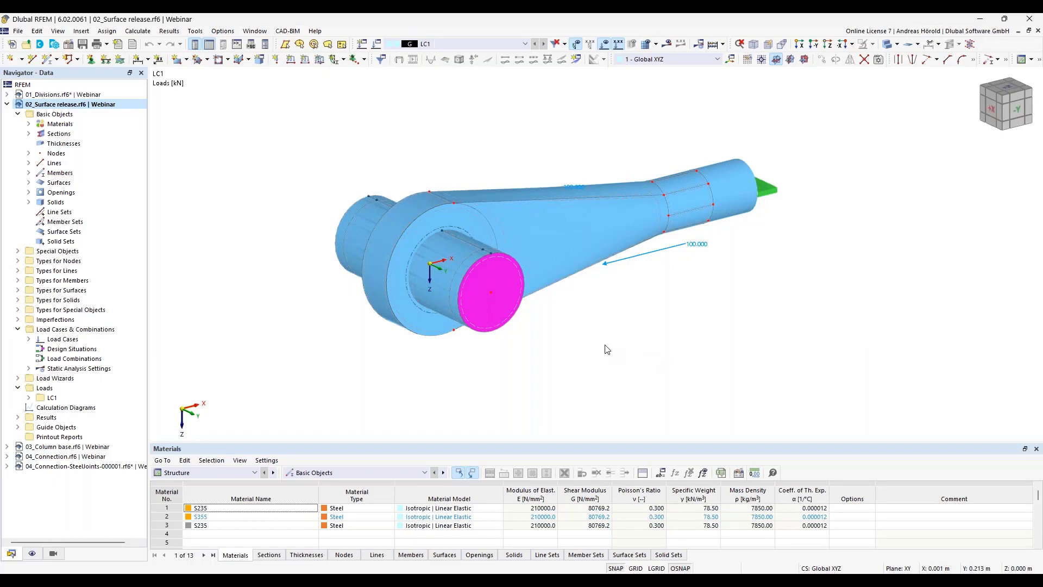
pyautogui.moveTo(504, 360)
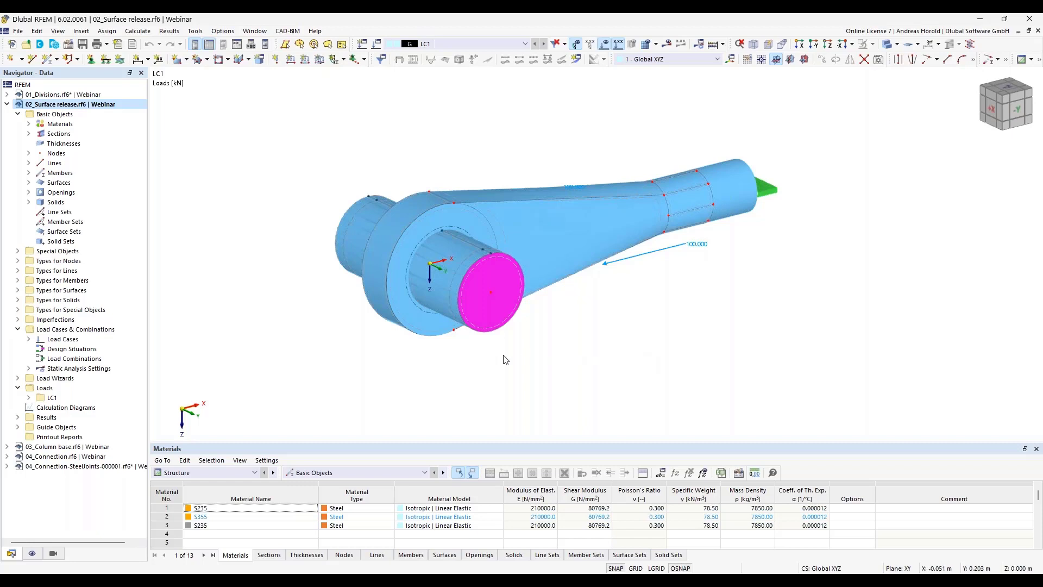
pyautogui.click(18, 251)
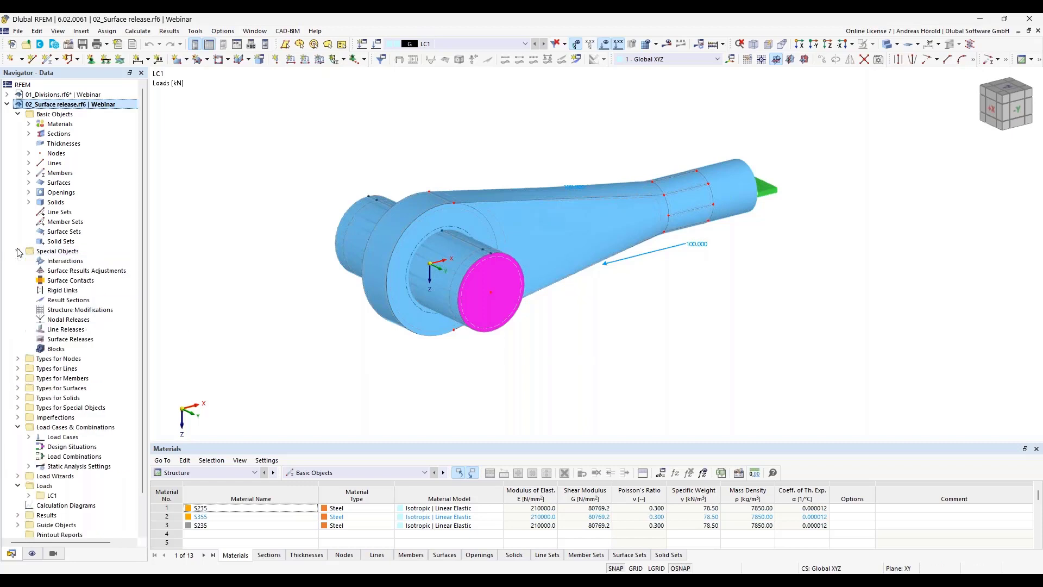
pyautogui.moveTo(70, 339)
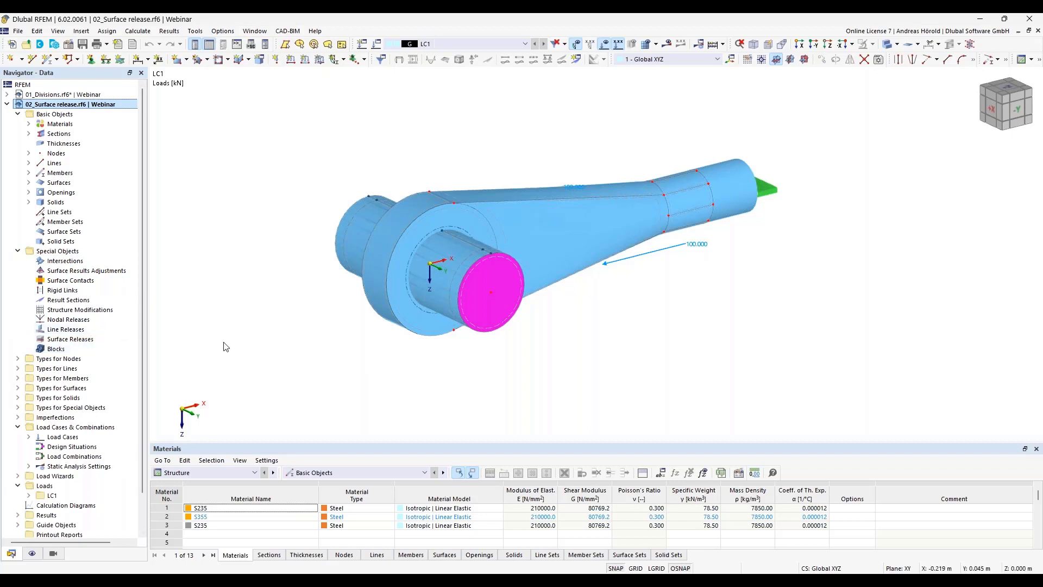
pyautogui.moveTo(337, 354)
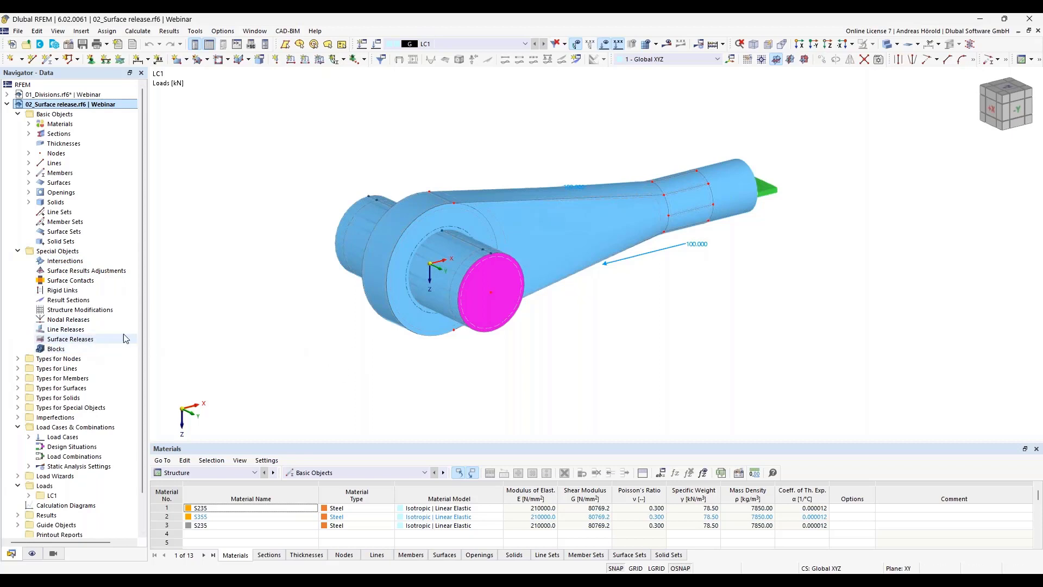
pyautogui.moveTo(132, 348)
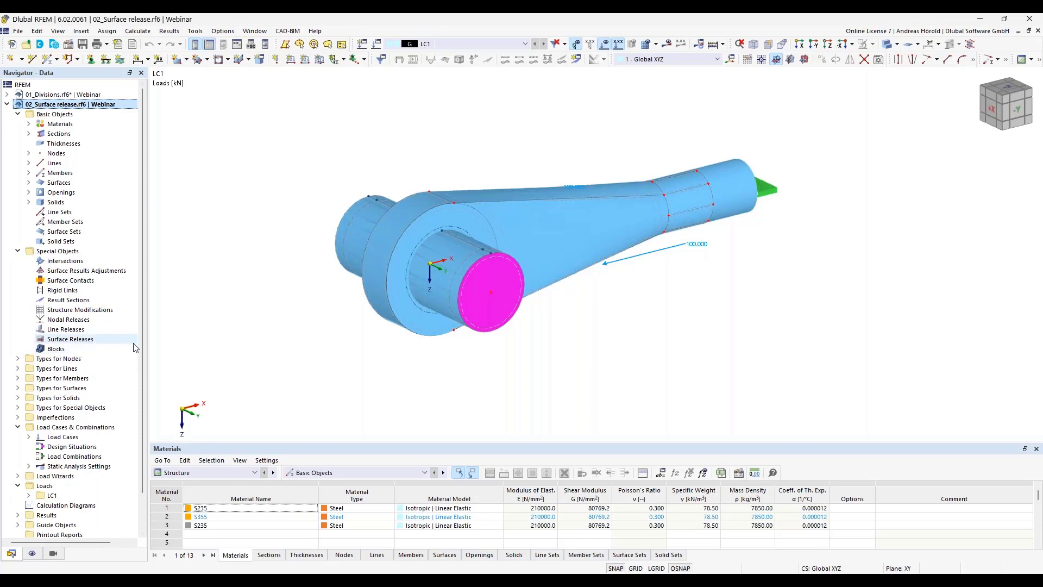
pyautogui.moveTo(395, 351)
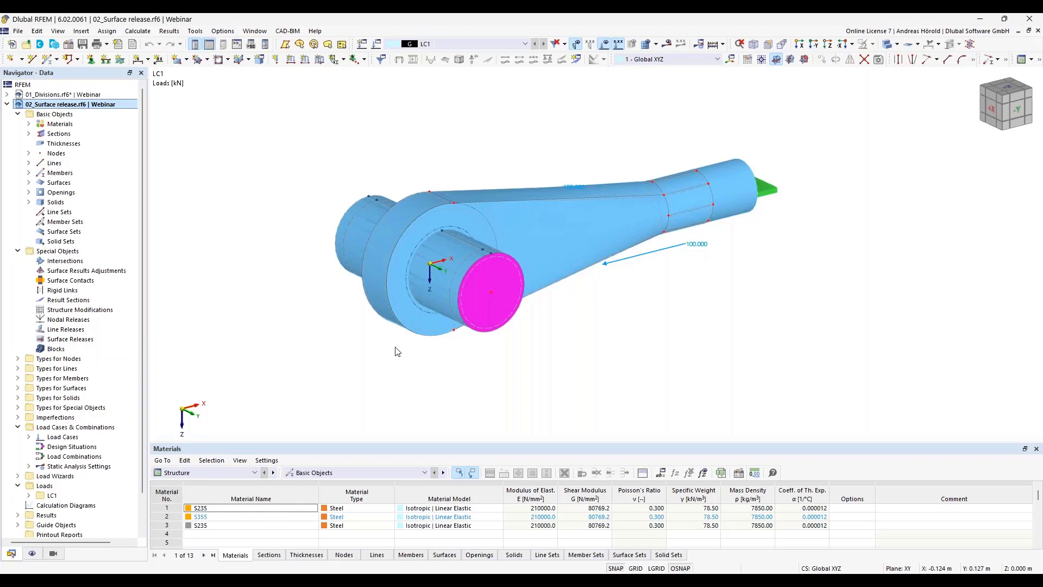
pyautogui.moveTo(656, 329)
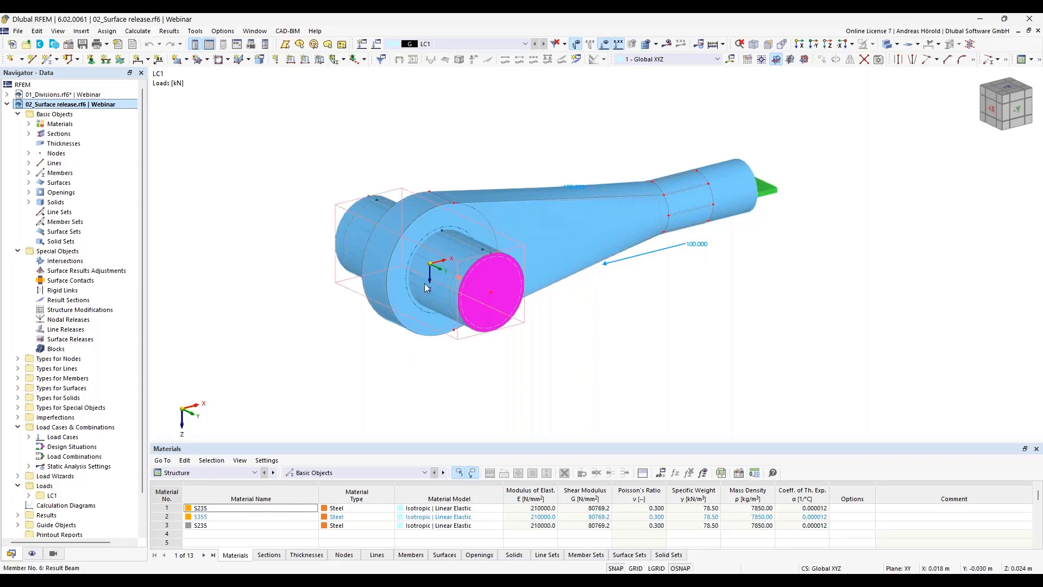
pyautogui.click(443, 374)
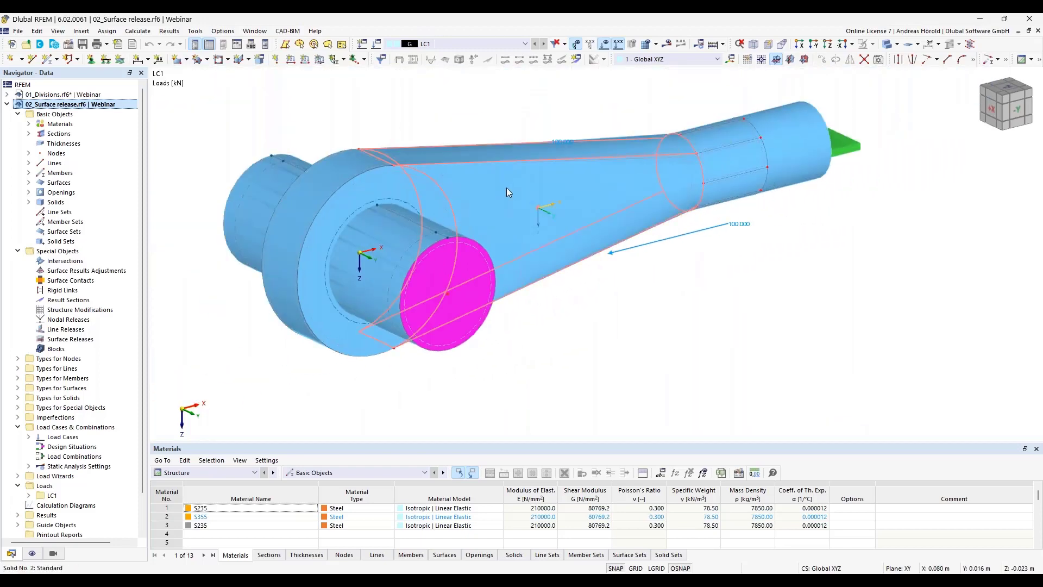
pyautogui.moveTo(472, 188)
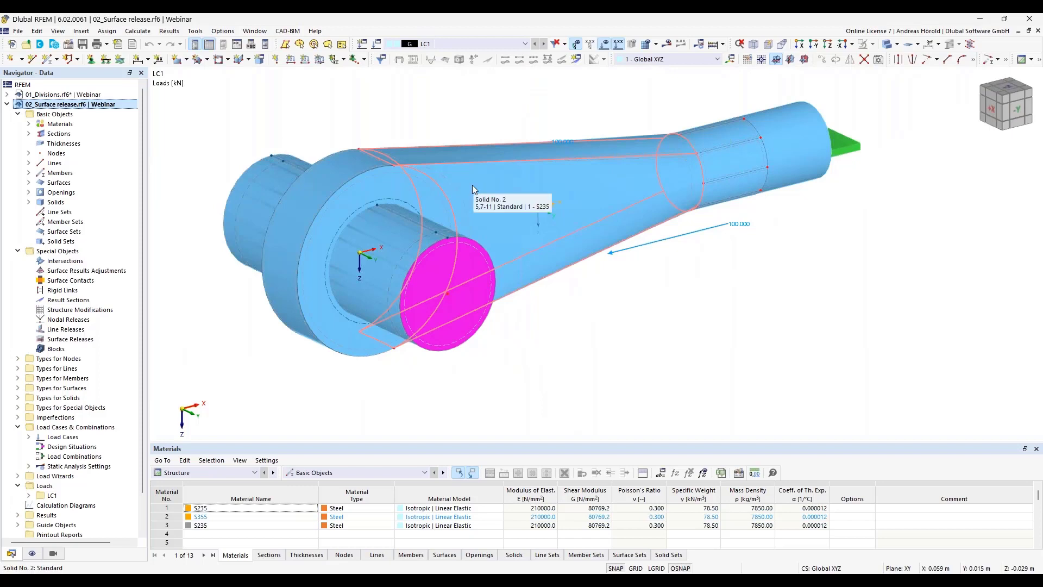
pyautogui.moveTo(349, 263)
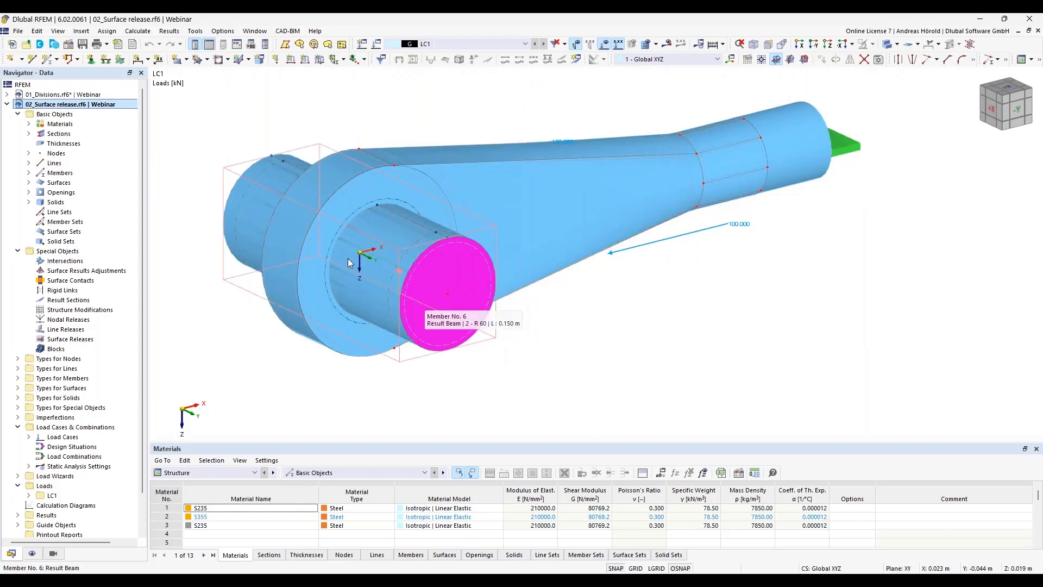
pyautogui.moveTo(621, 352)
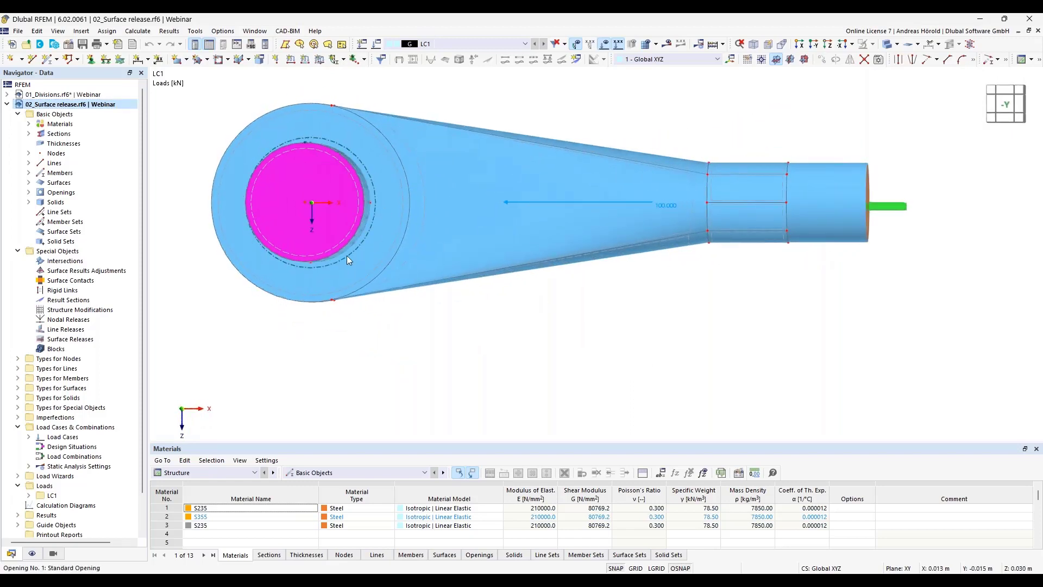
pyautogui.moveTo(352, 242)
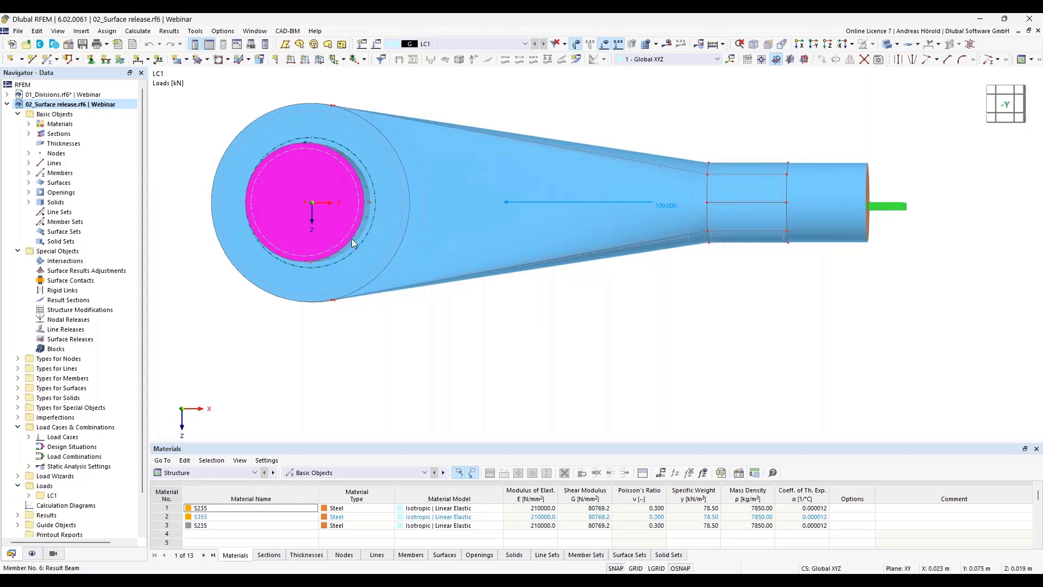
pyautogui.moveTo(369, 254)
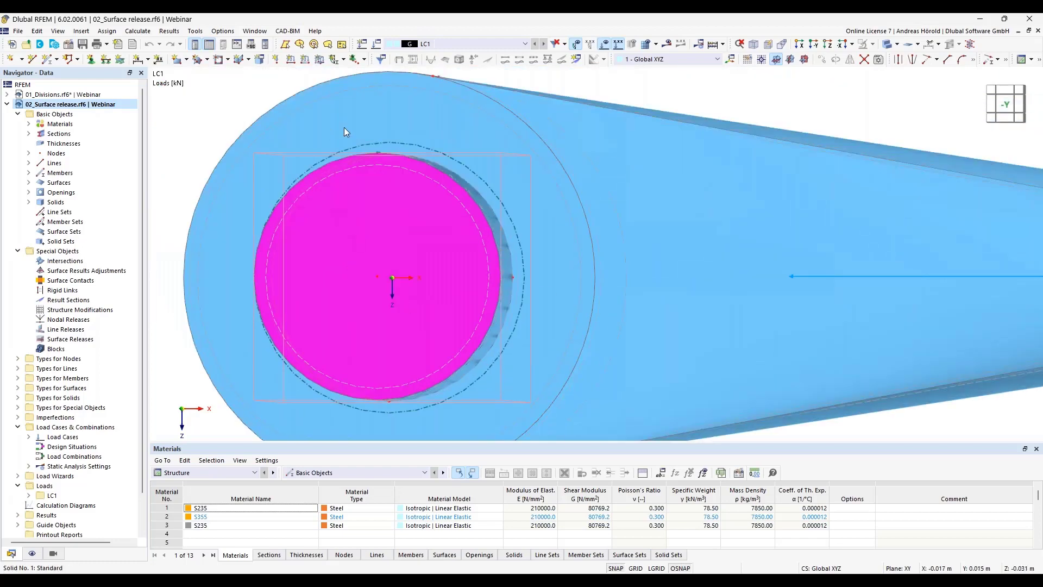
pyautogui.moveTo(493, 246)
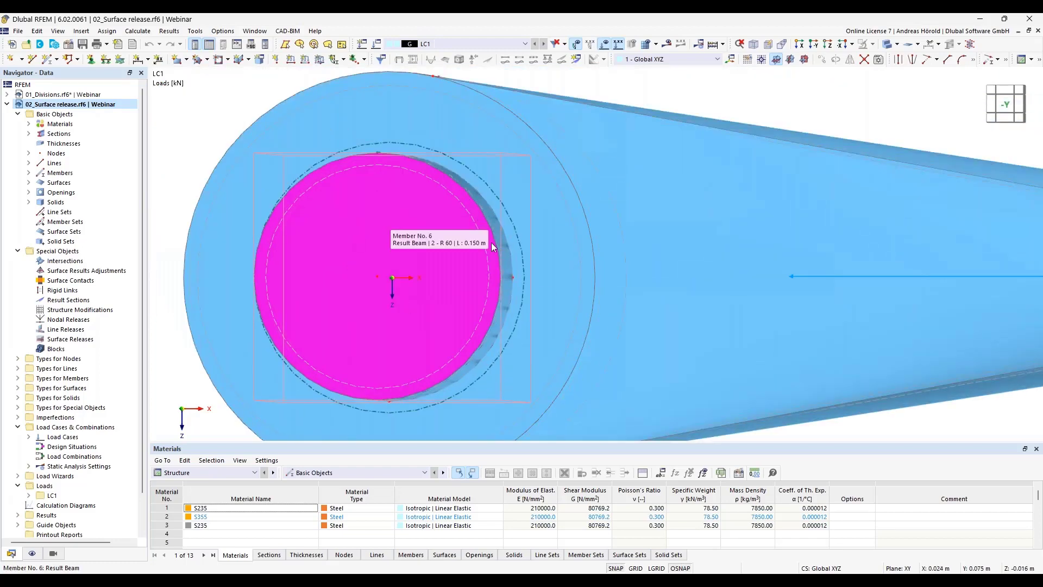
pyautogui.moveTo(505, 344)
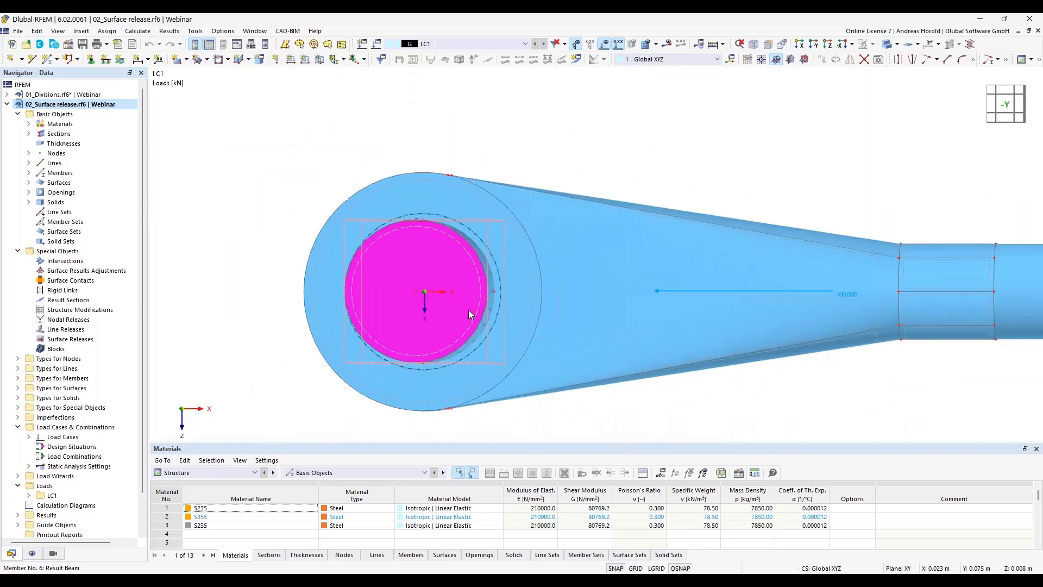
pyautogui.moveTo(406, 294)
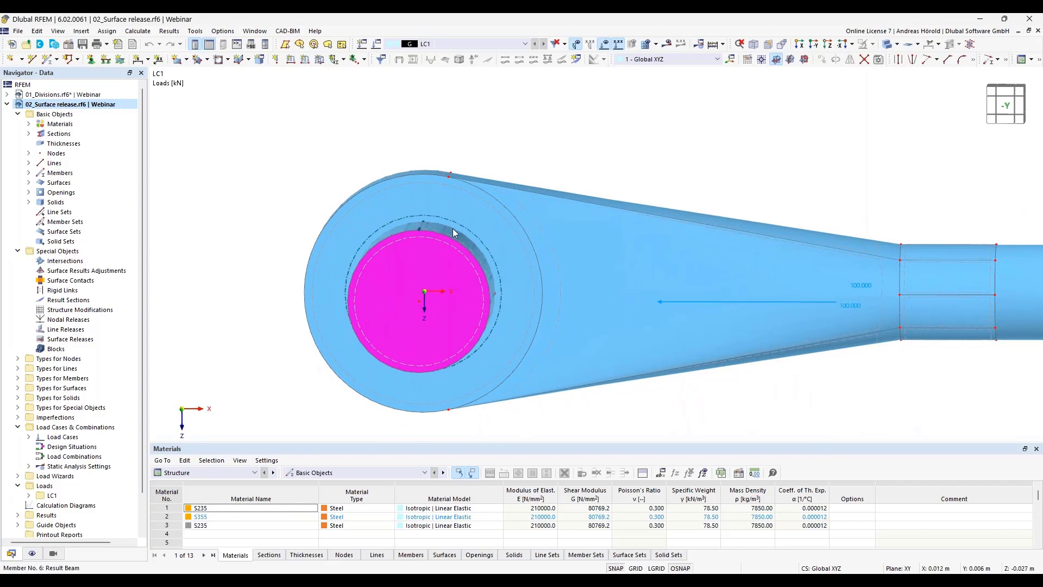
pyautogui.moveTo(526, 395)
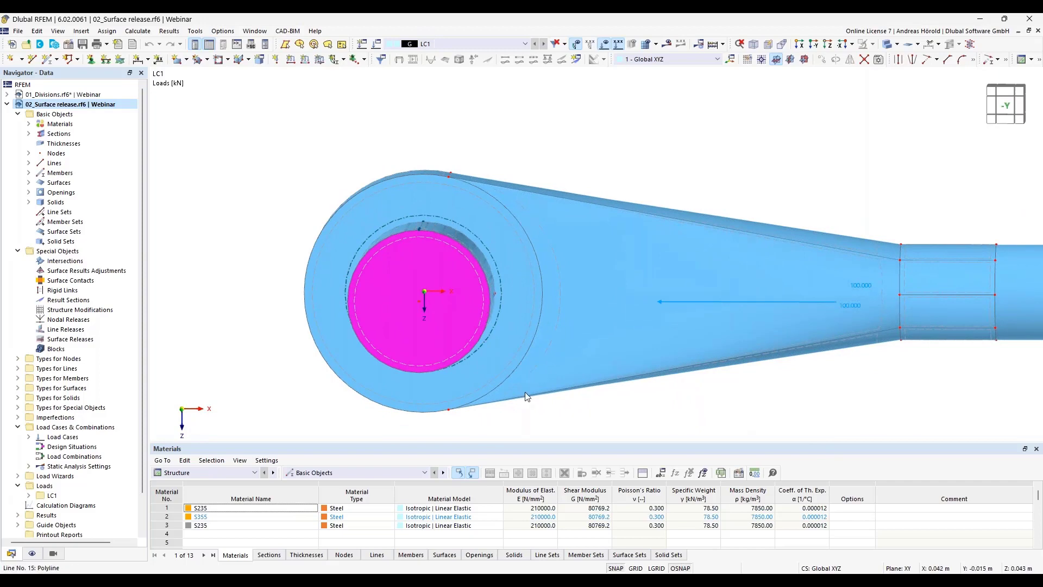
pyautogui.moveTo(543, 398)
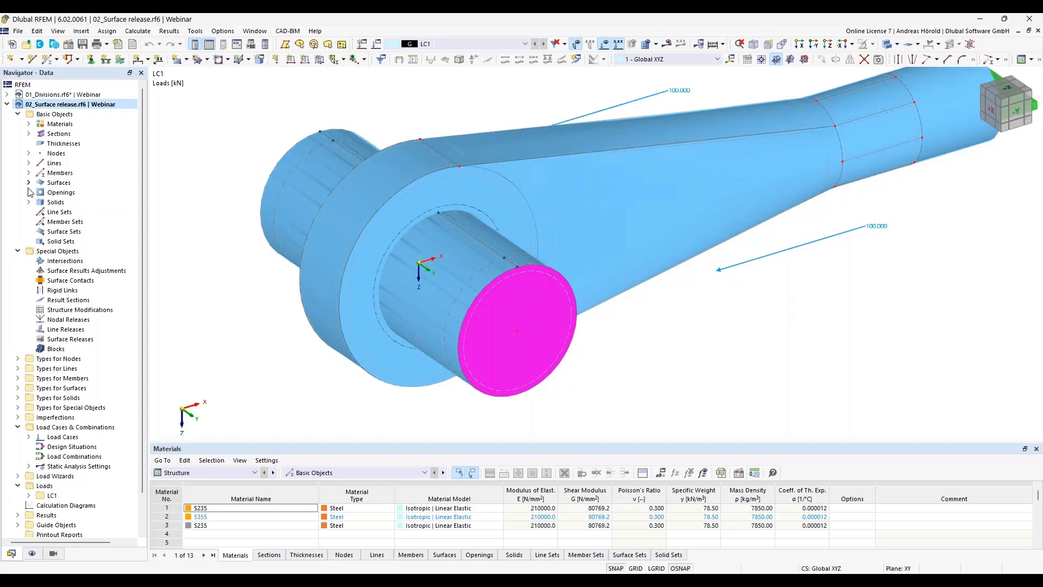
# Expand the Solids list and highlight solids 4 and 8 in the lever-and-pin model
pyautogui.click(28, 202)
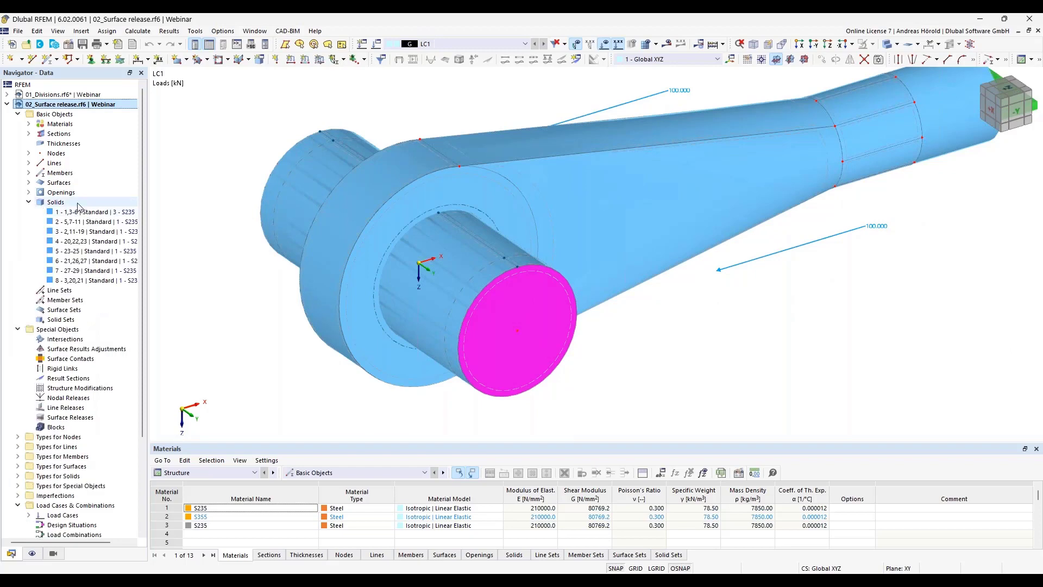
pyautogui.click(94, 212)
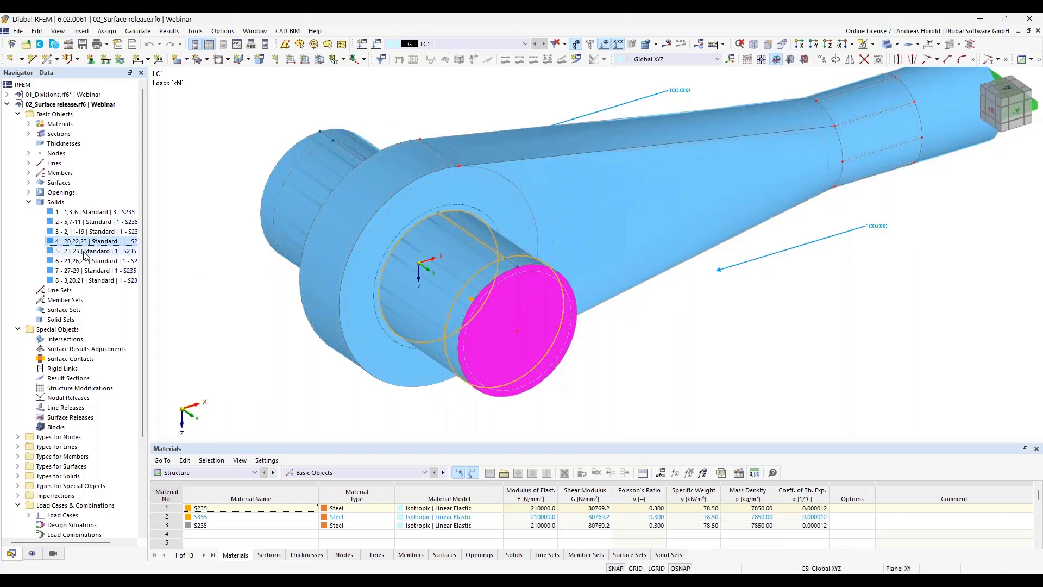
pyautogui.click(94, 259)
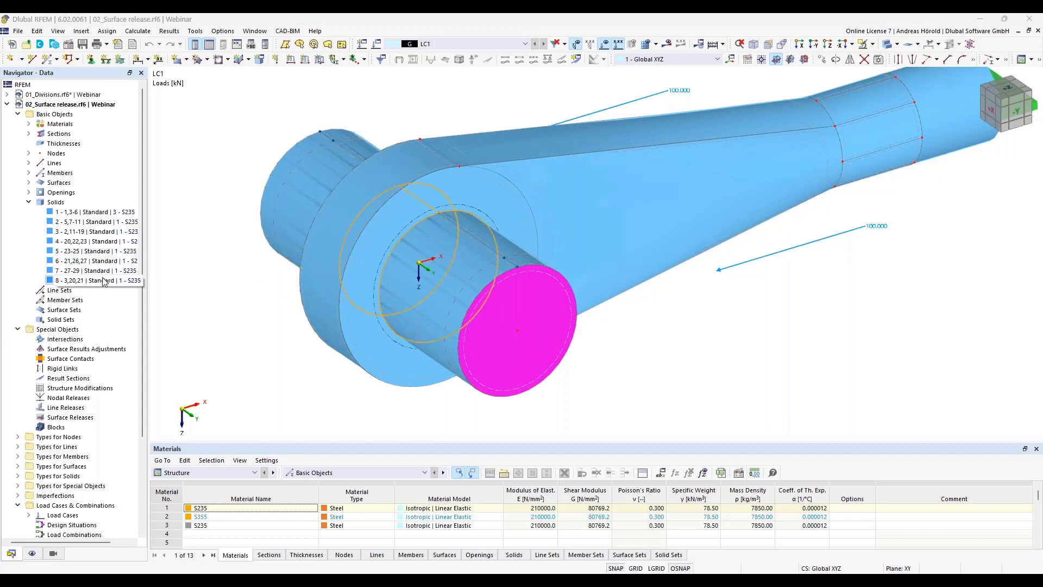
pyautogui.click(94, 280)
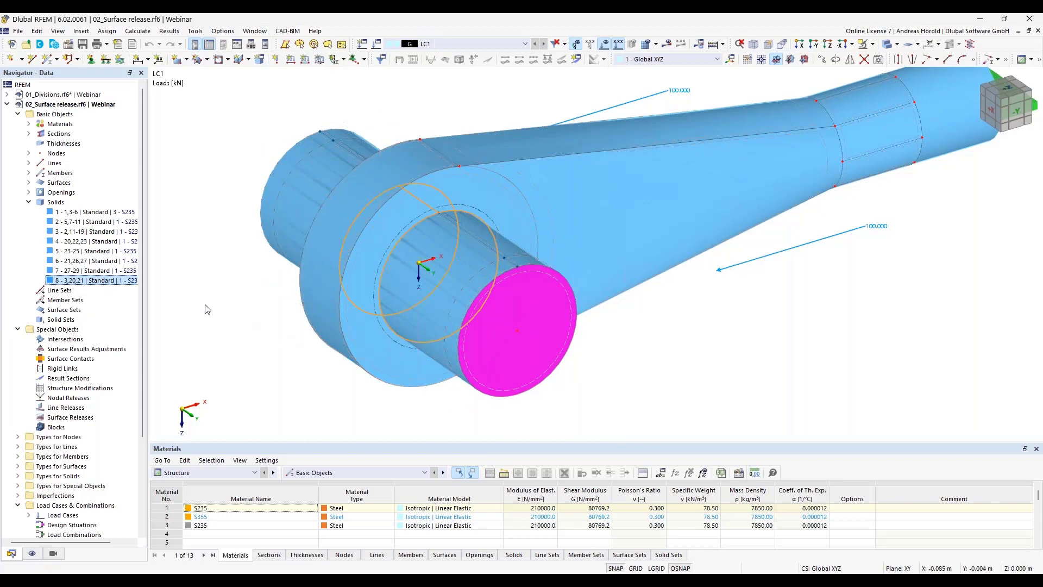
pyautogui.moveTo(69, 417)
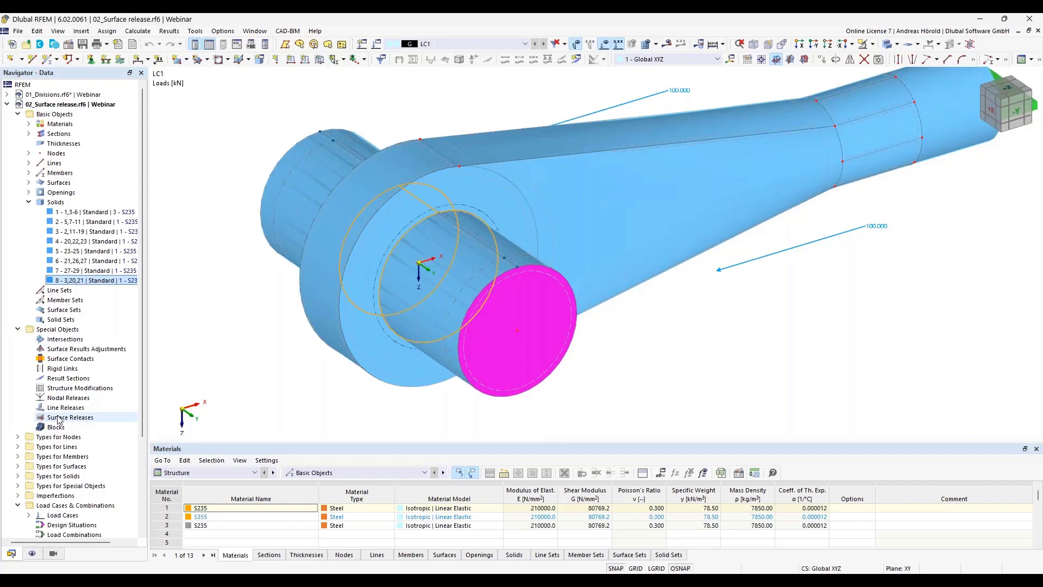
# Start a new surface release and assign surface 3, picked in the transparent model view
pyautogui.rightClick(70, 417)
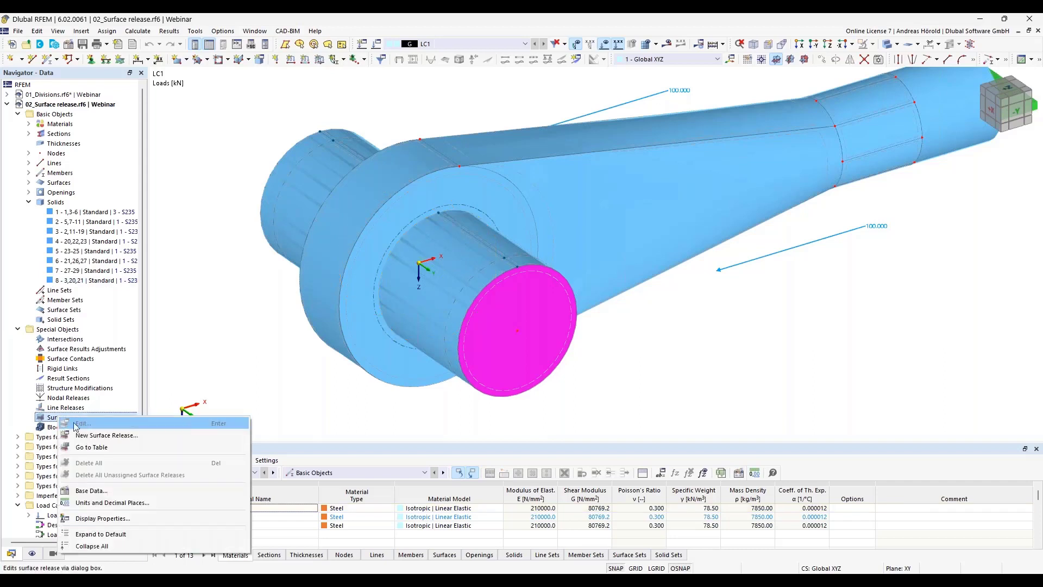
pyautogui.click(105, 435)
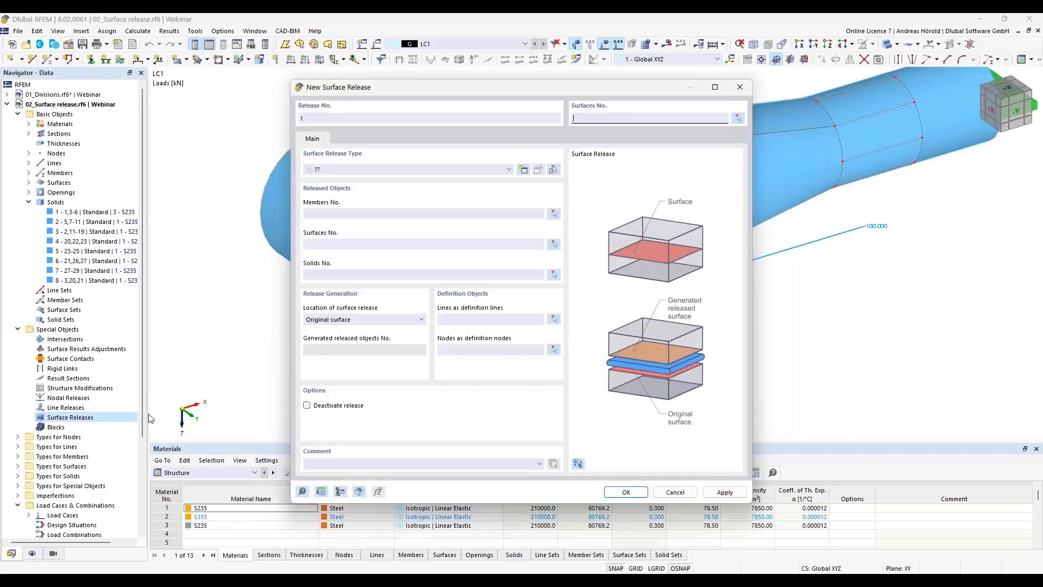
pyautogui.moveTo(639, 158)
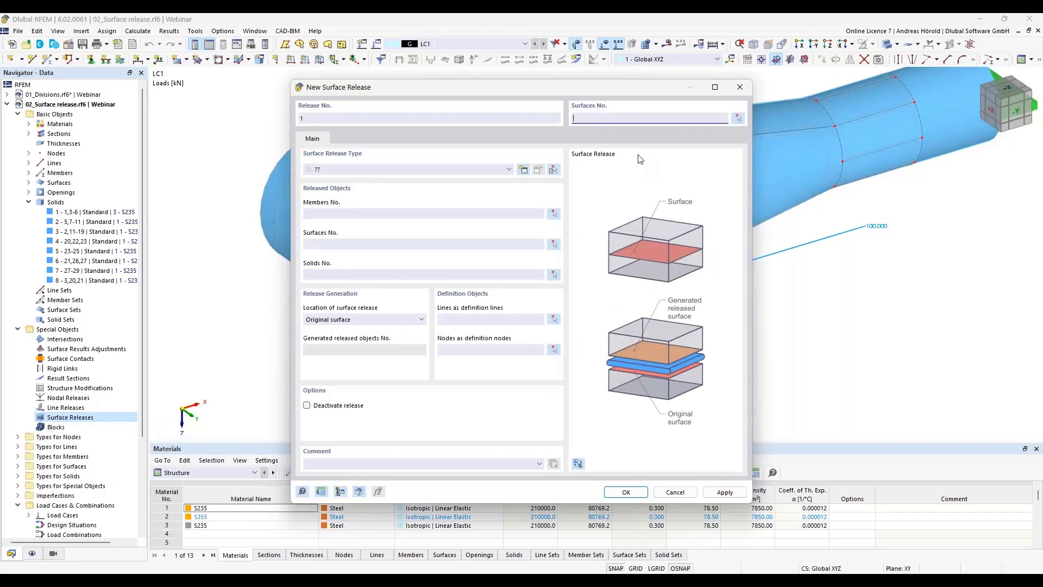
pyautogui.moveTo(713, 131)
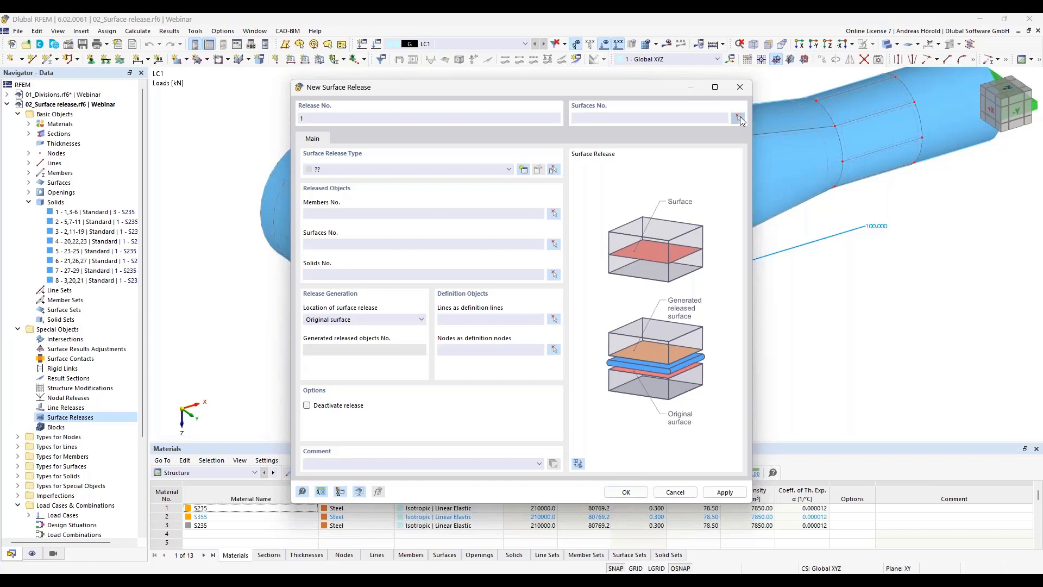
pyautogui.click(739, 118)
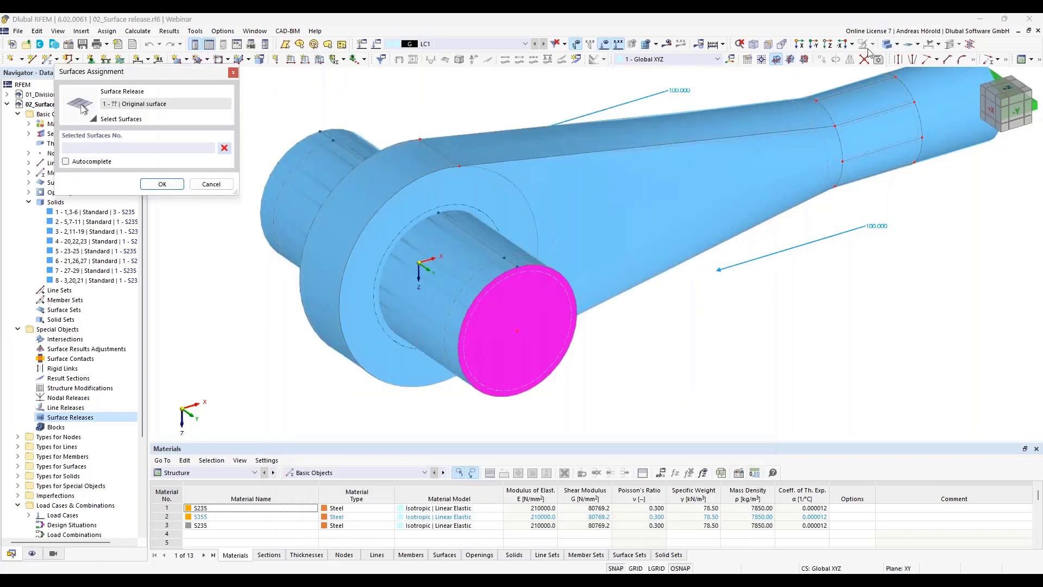
pyautogui.click(900, 44)
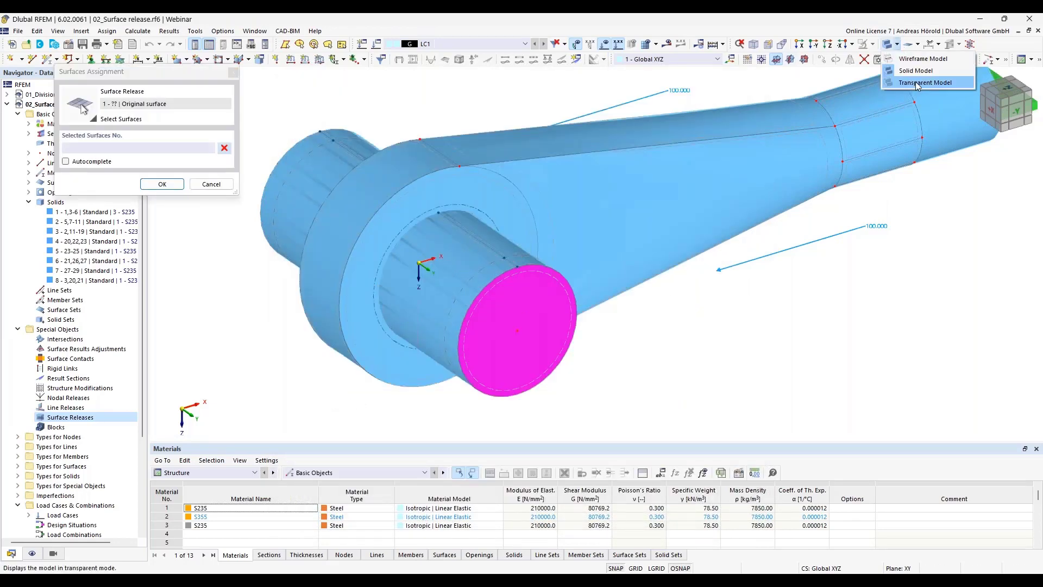
pyautogui.click(924, 83)
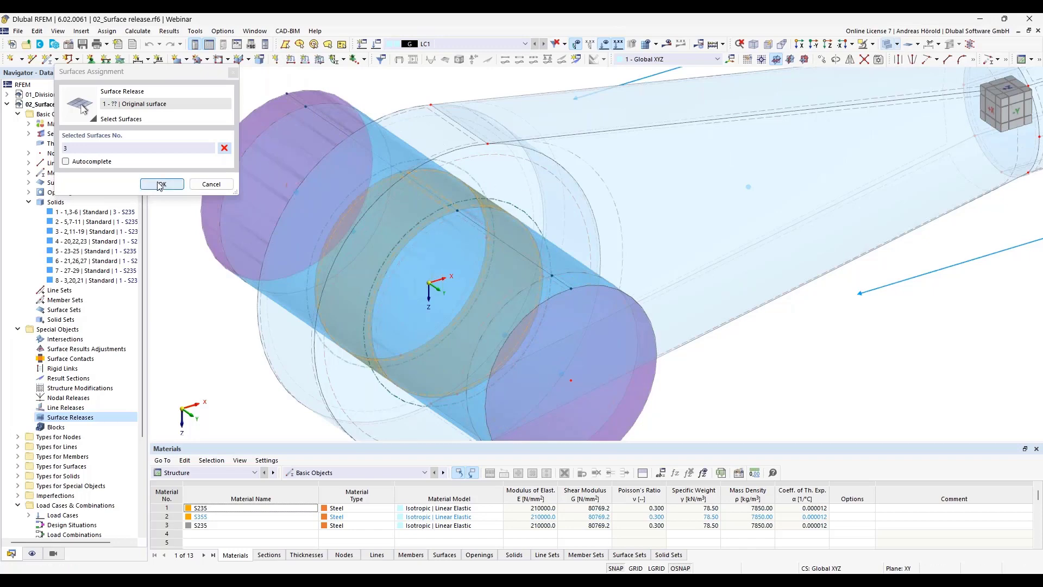
pyautogui.click(162, 185)
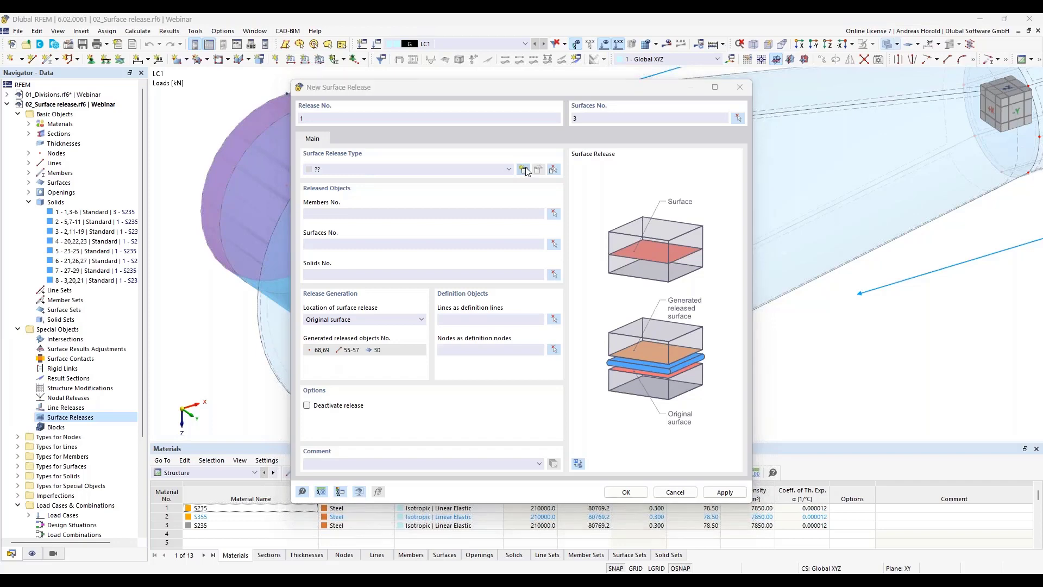
# Create surface release type 1 with uz nonlinearity 'Fixed if negative pz'
pyautogui.click(524, 170)
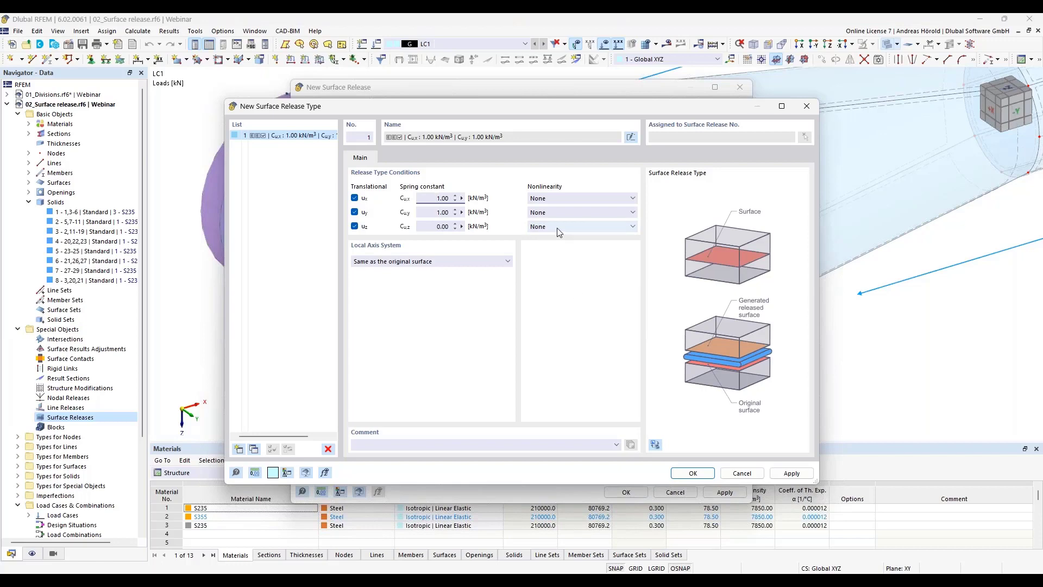
pyautogui.click(630, 226)
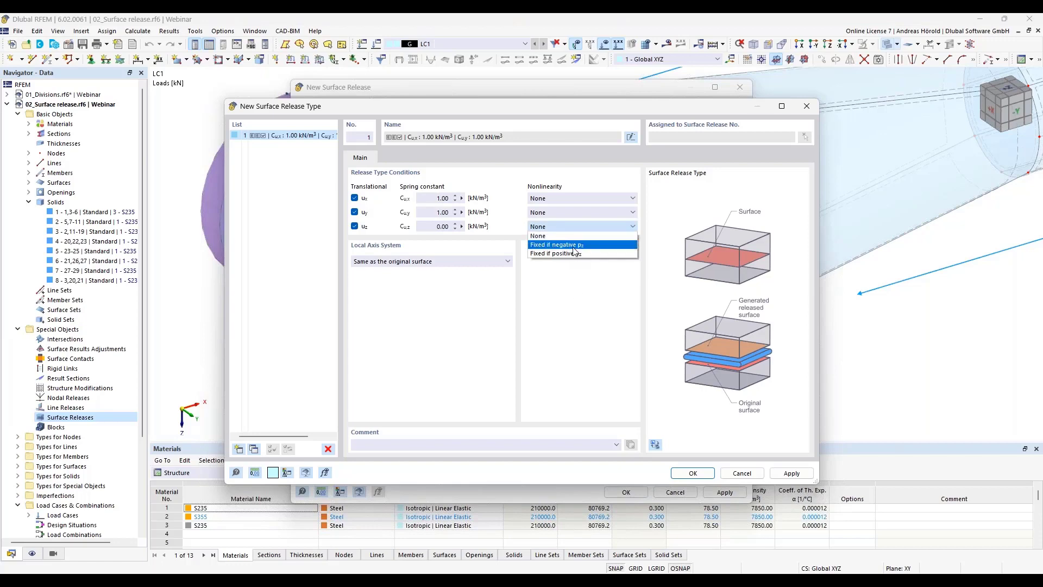
pyautogui.moveTo(589, 250)
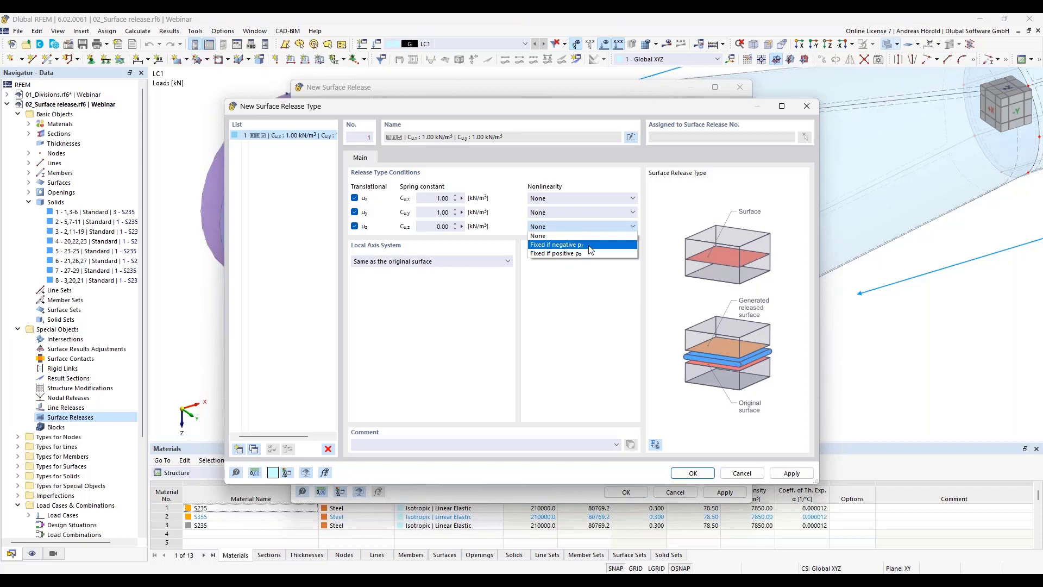
pyautogui.click(557, 245)
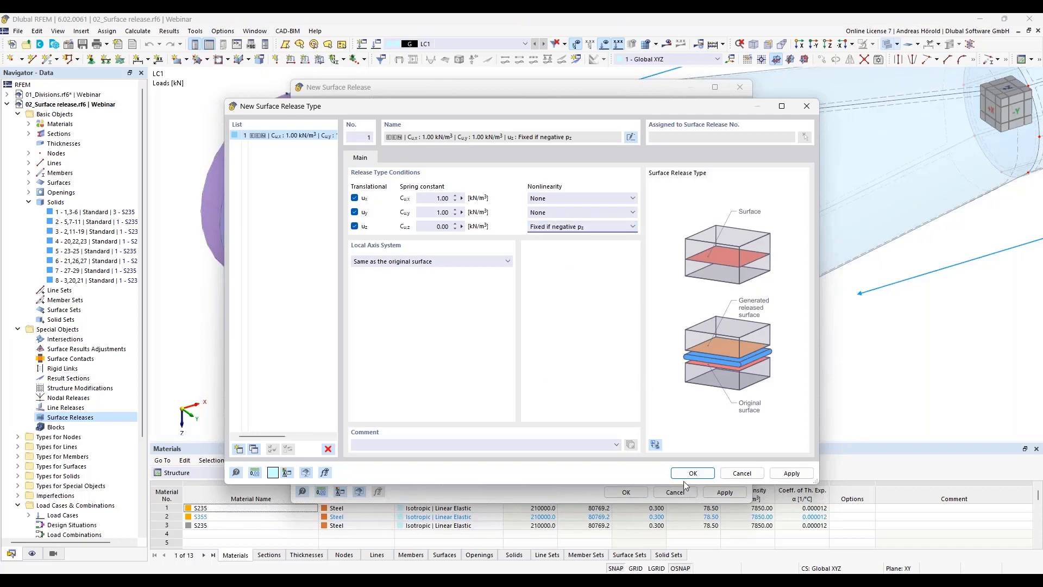
pyautogui.click(692, 472)
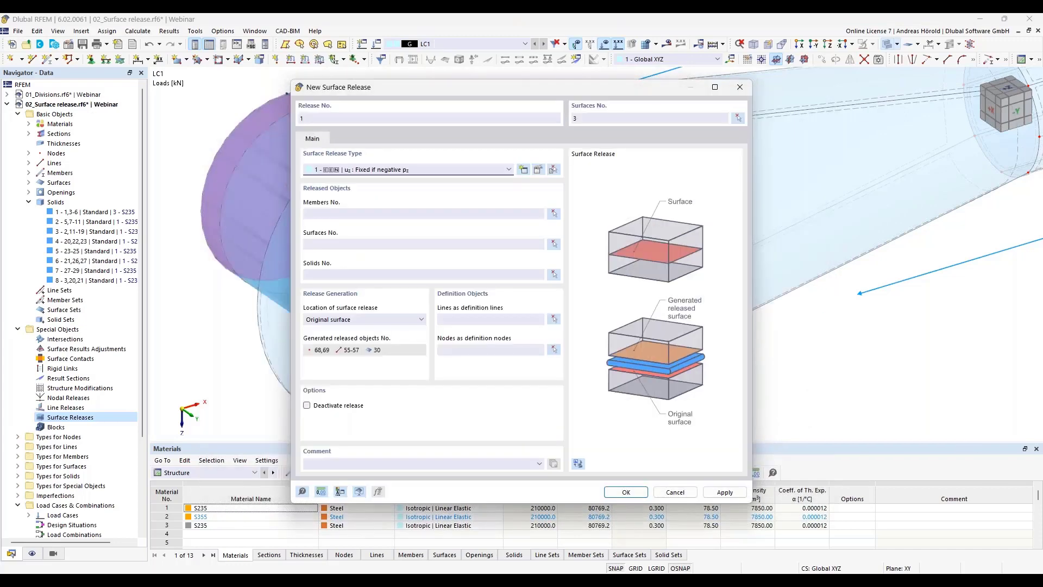
pyautogui.moveTo(408, 263)
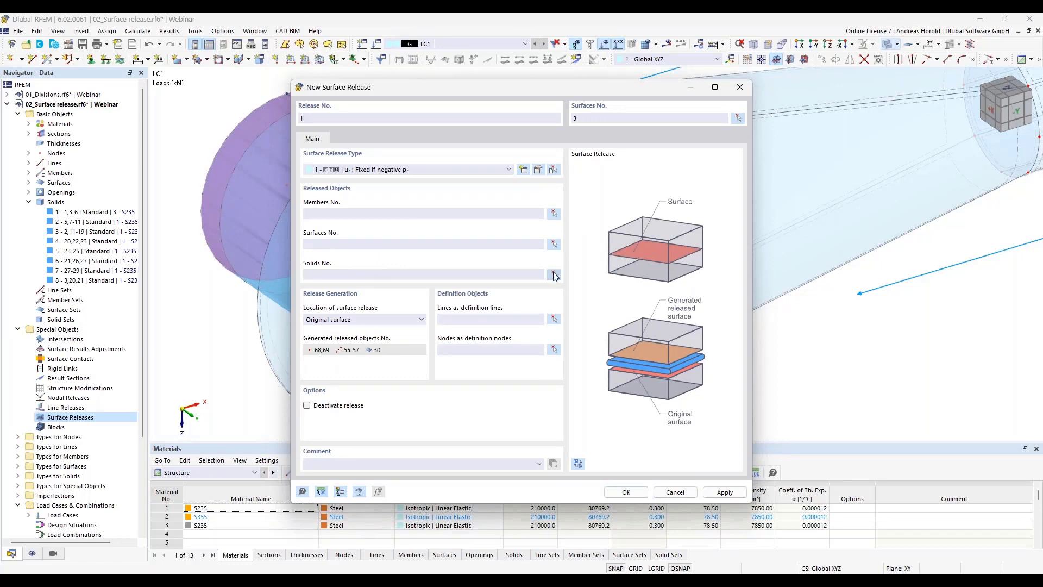
# Select solids 4, 6 and 8 as released objects and confirm the surface release
pyautogui.click(553, 275)
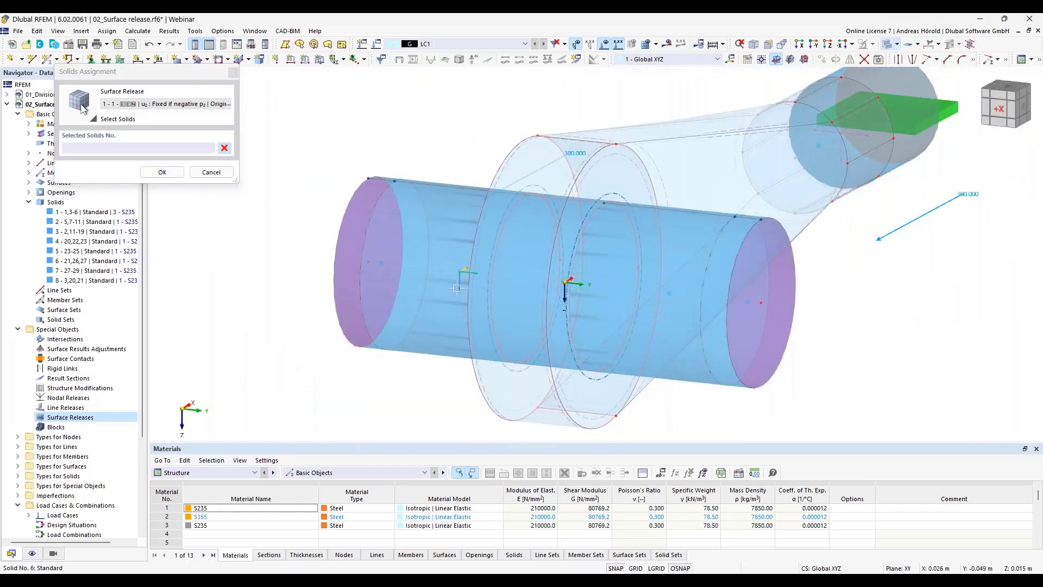
pyautogui.click(458, 272)
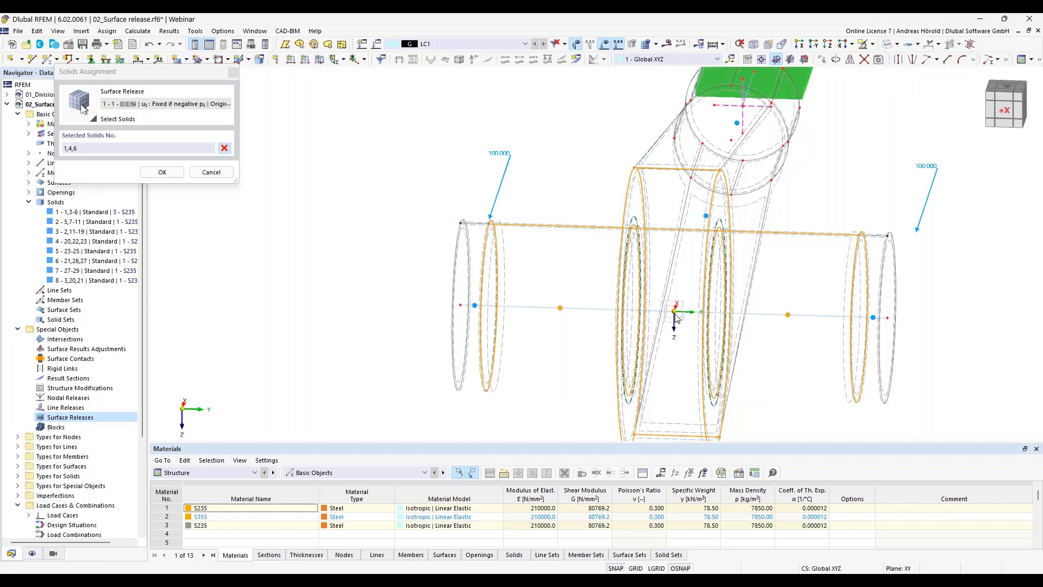
pyautogui.click(118, 118)
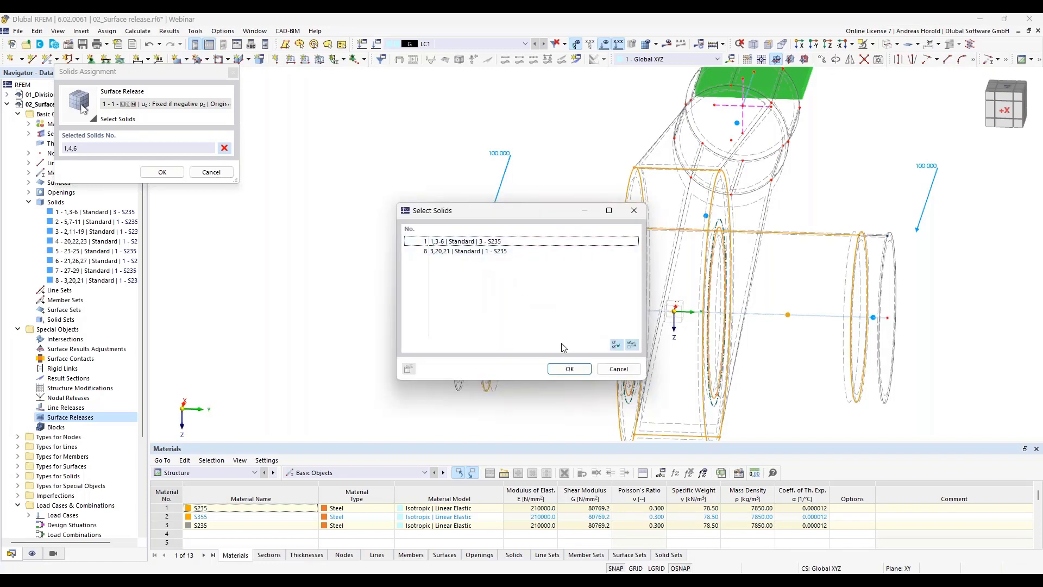
pyautogui.click(568, 368)
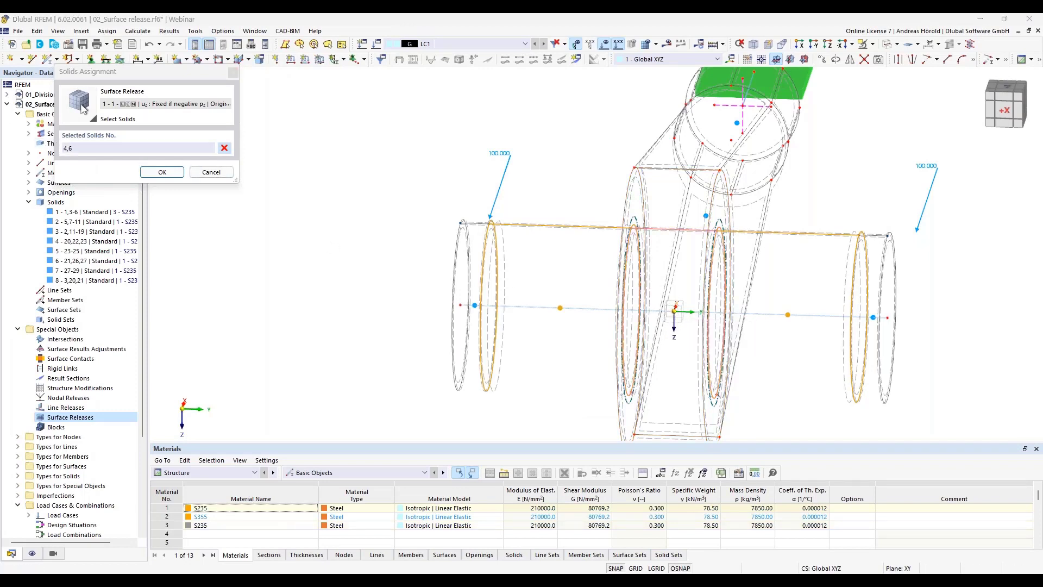
pyautogui.click(117, 119)
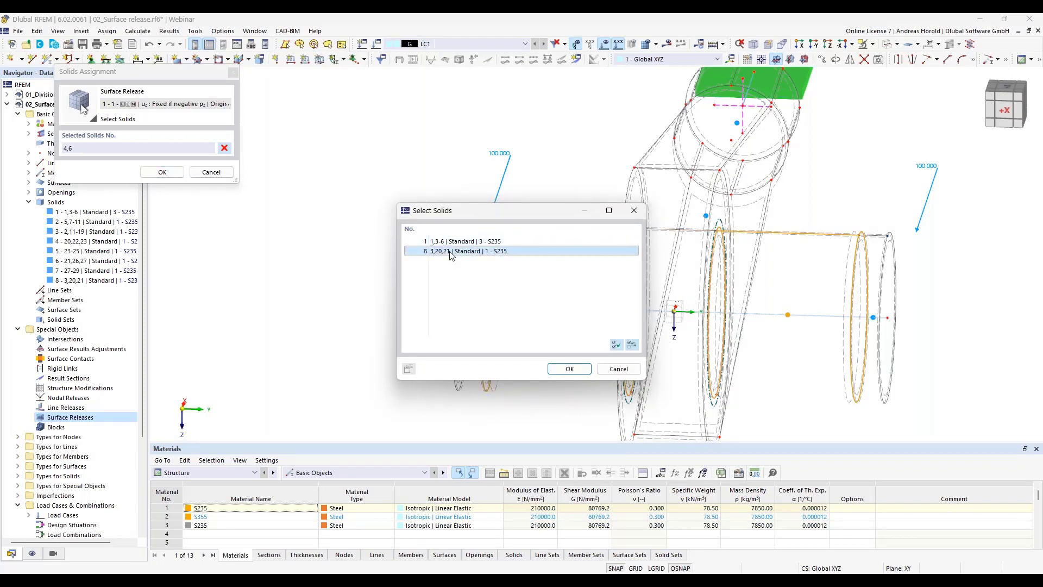
pyautogui.click(569, 368)
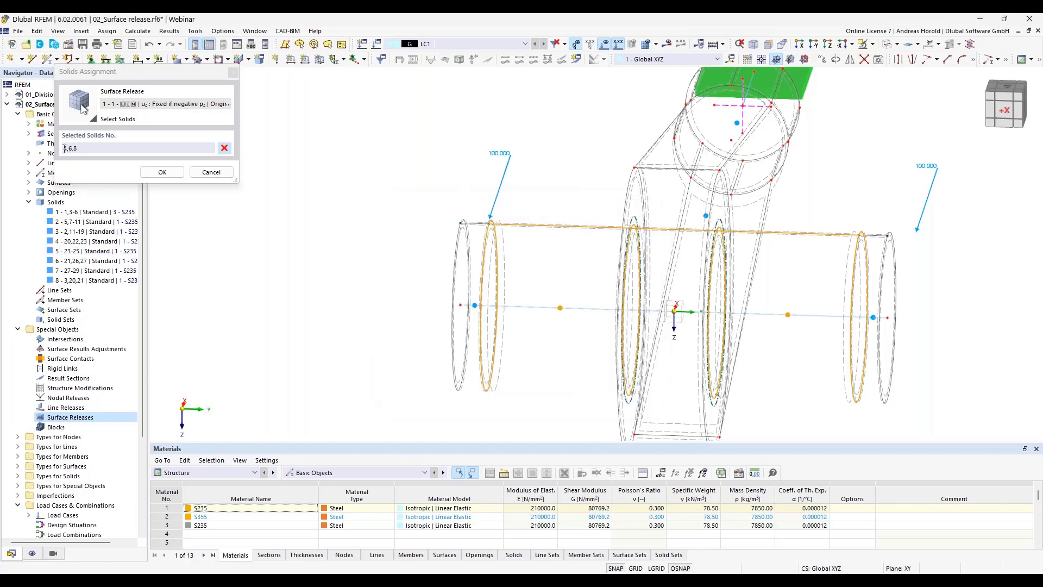
pyautogui.click(162, 172)
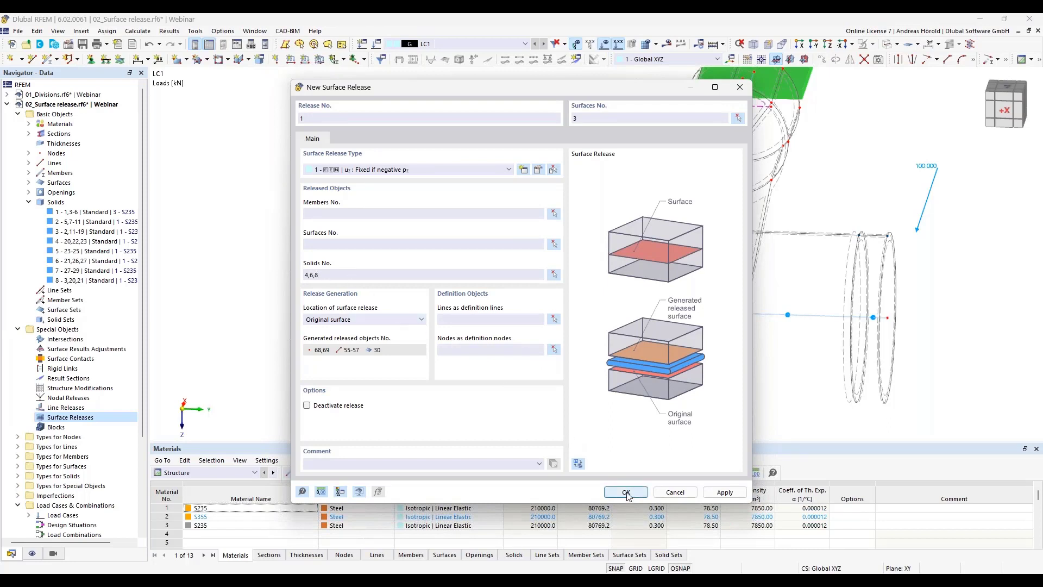
pyautogui.click(625, 496)
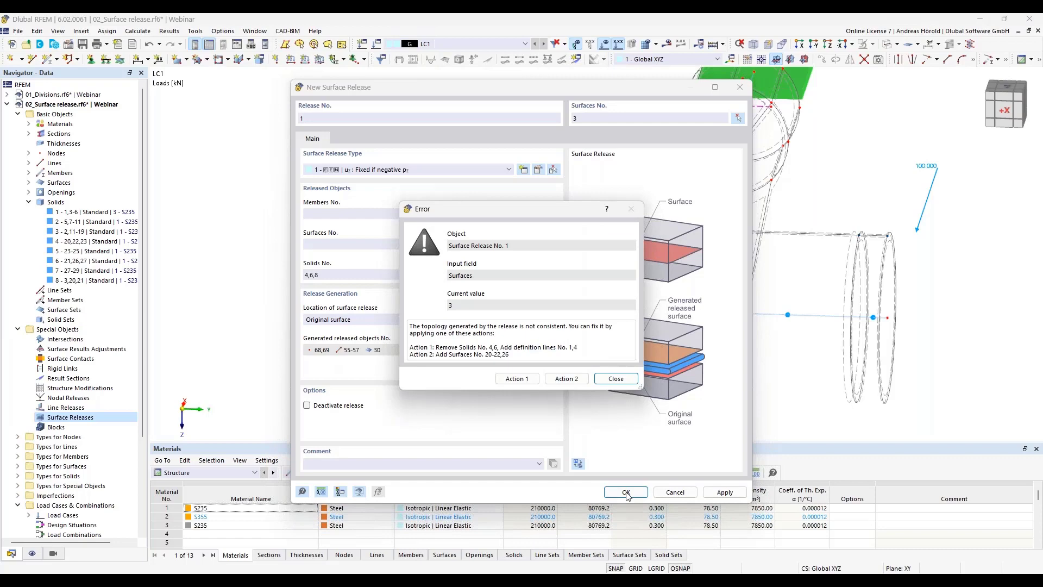
pyautogui.moveTo(503, 346)
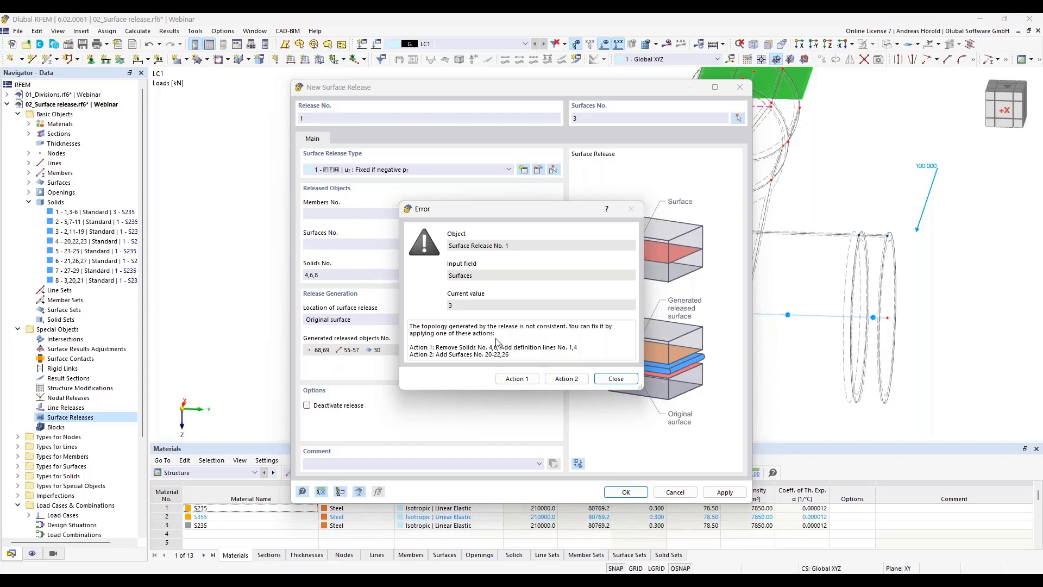
pyautogui.moveTo(491, 360)
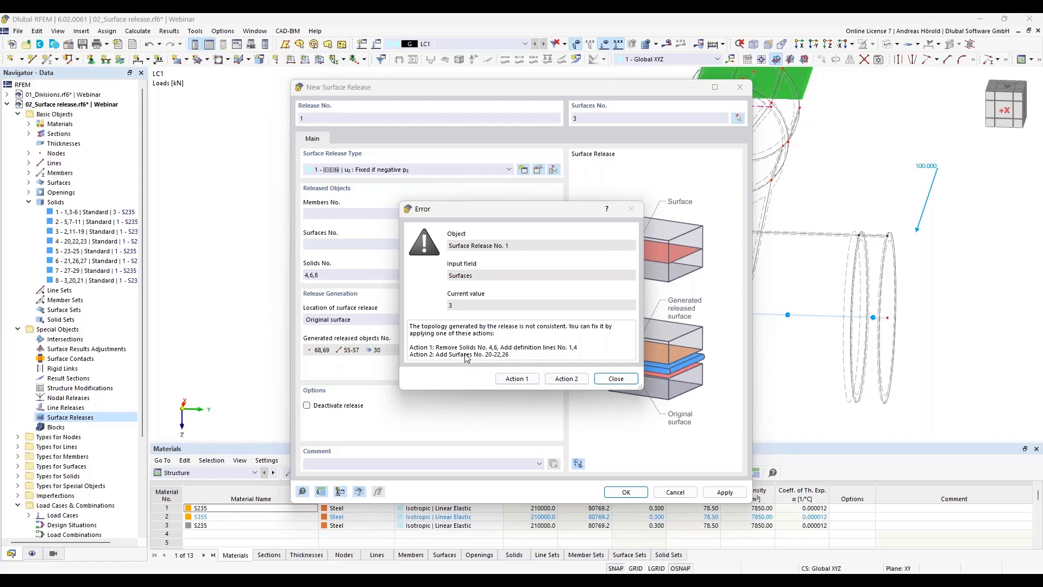
pyautogui.moveTo(539, 363)
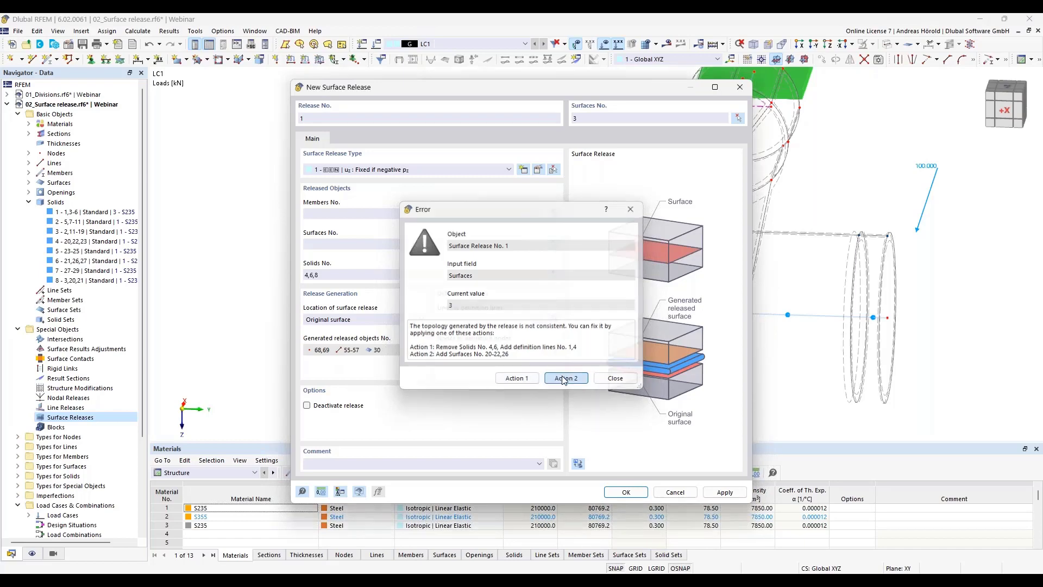
# Resolve the topology error with Action 2, adding surfaces 20-22 and 26 to the release
pyautogui.click(565, 378)
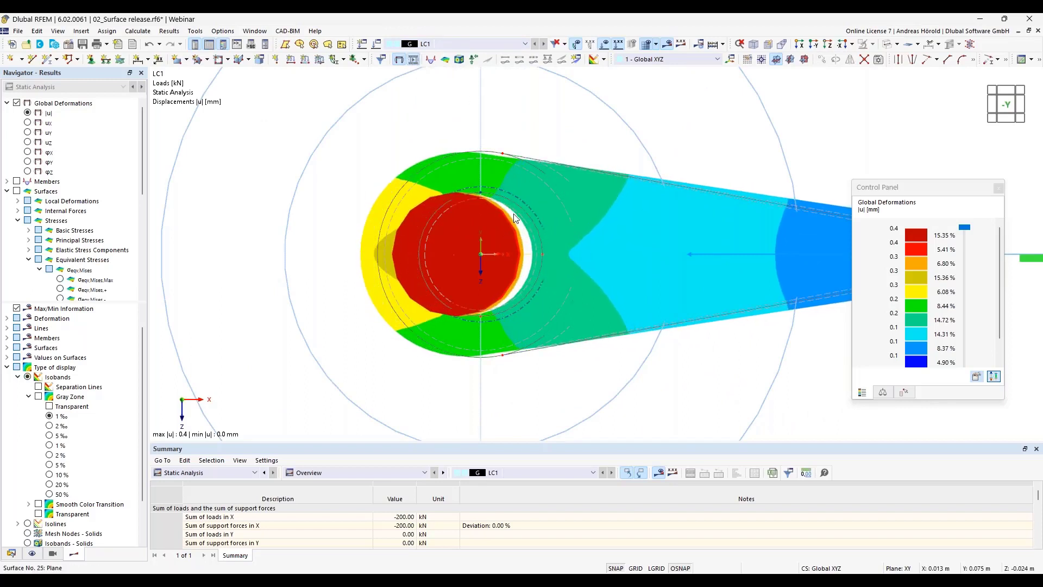
pyautogui.moveTo(509, 297)
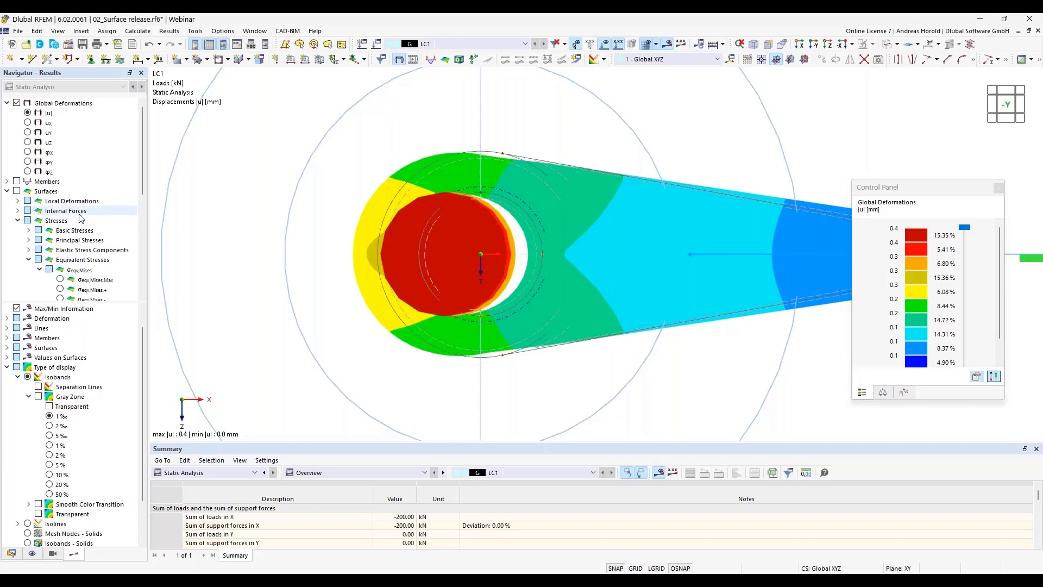
pyautogui.moveTo(60, 344)
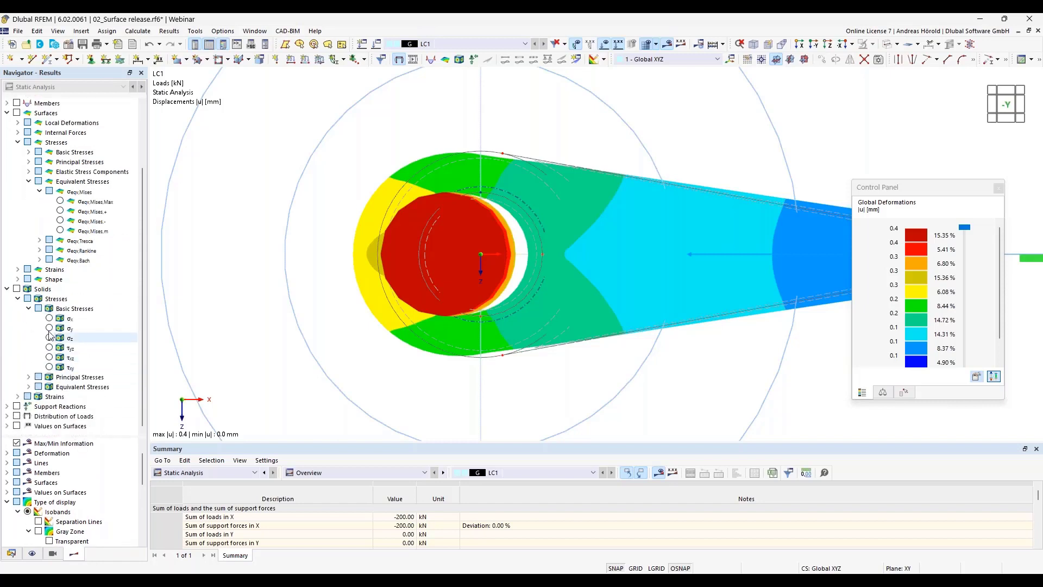
# Display σx basic stress contours on the solids and switch the Navigator to Data
pyautogui.click(50, 318)
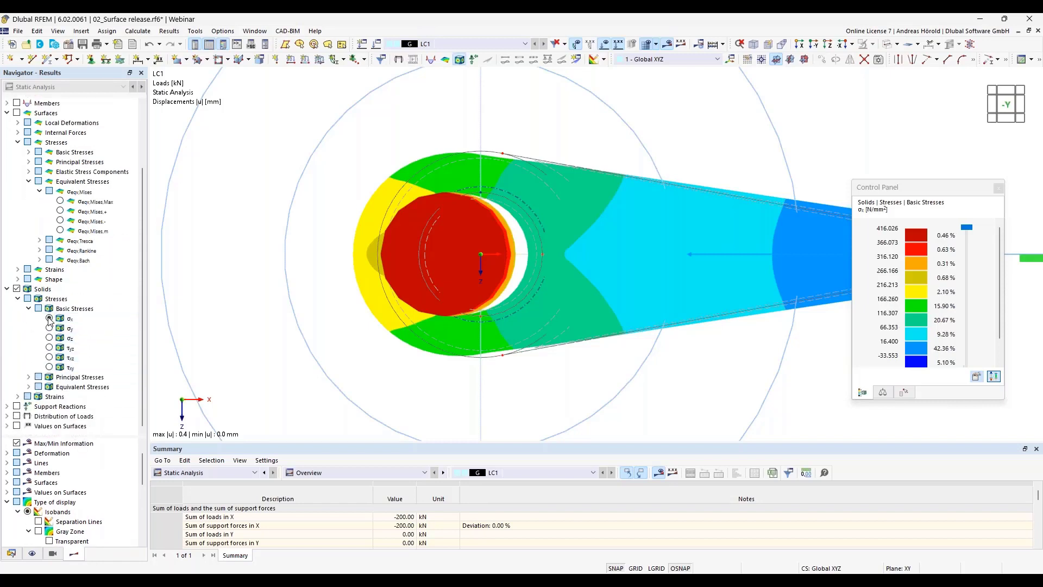
pyautogui.click(50, 318)
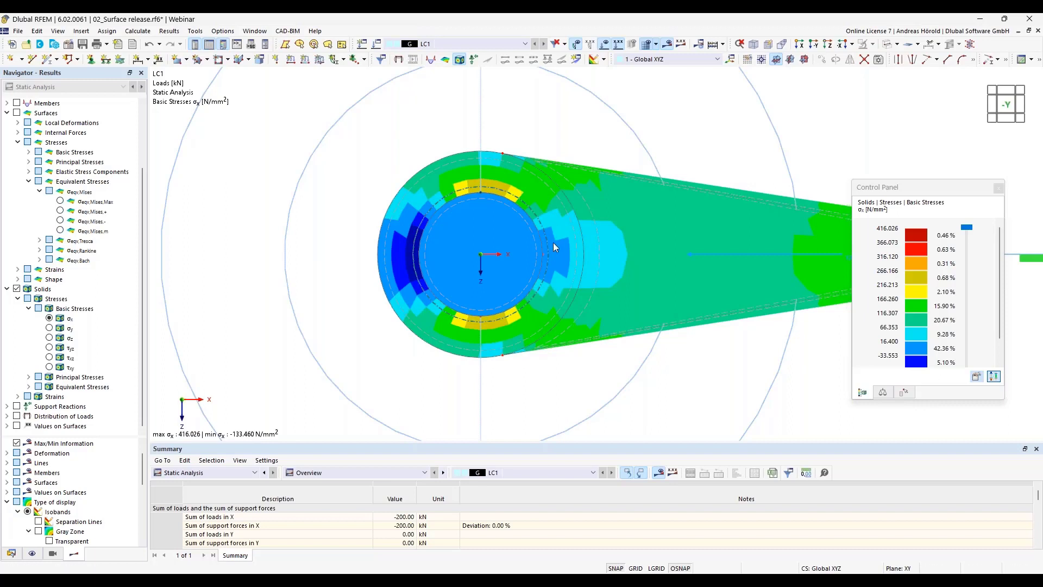
pyautogui.moveTo(539, 254)
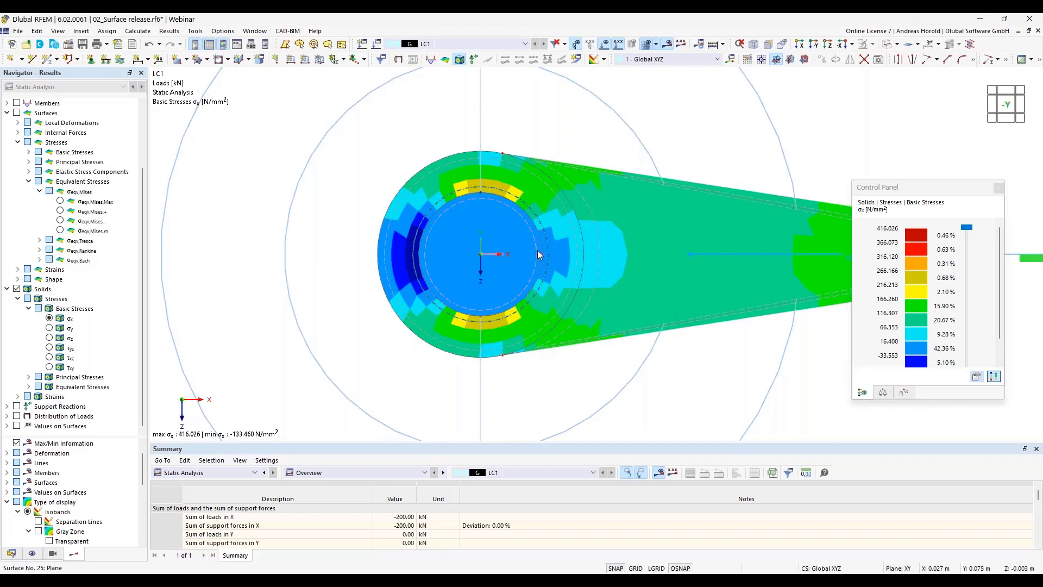
pyautogui.moveTo(539, 256)
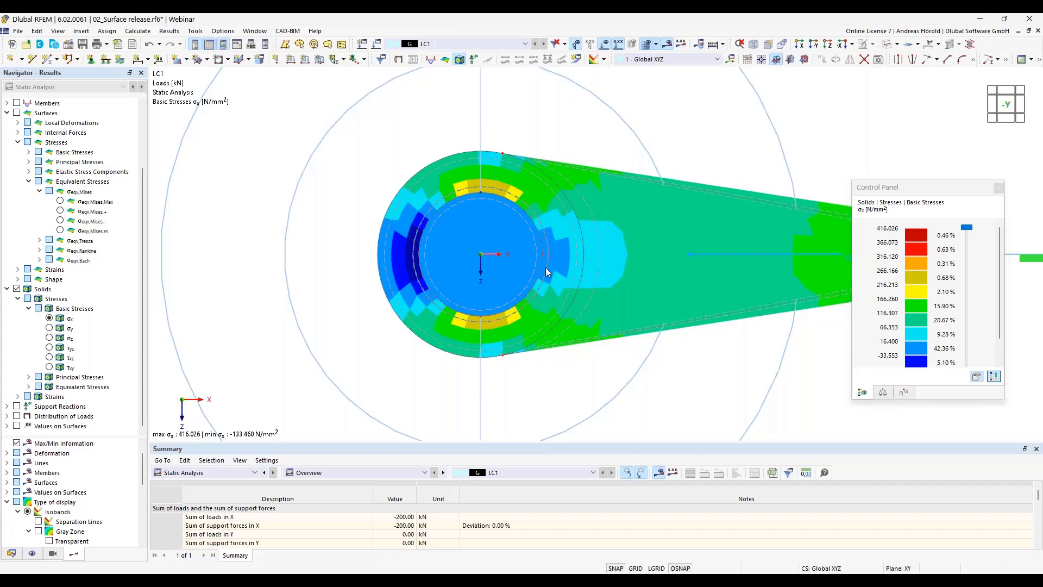
pyautogui.moveTo(537, 305)
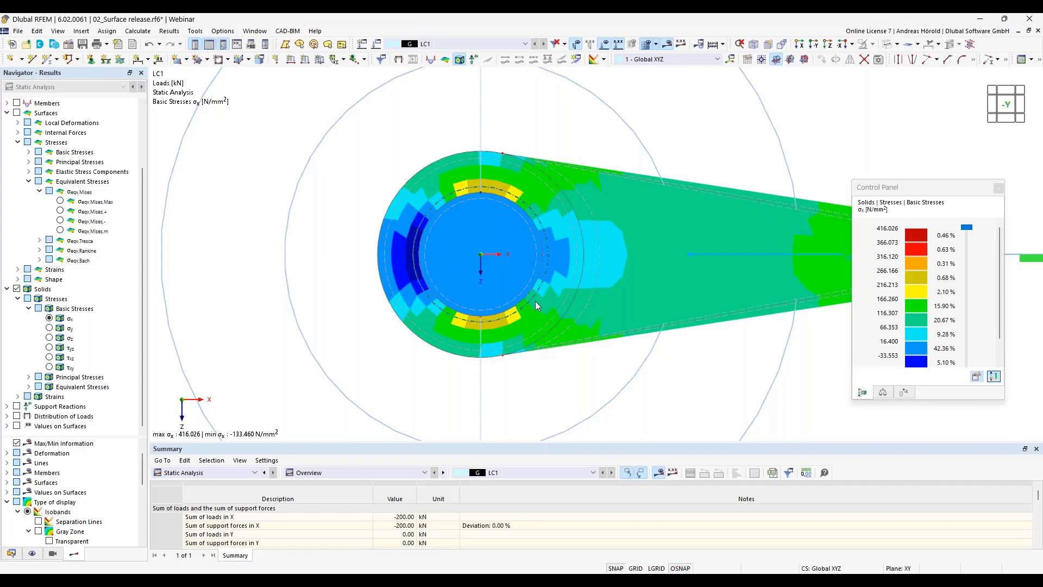
pyautogui.moveTo(336, 327)
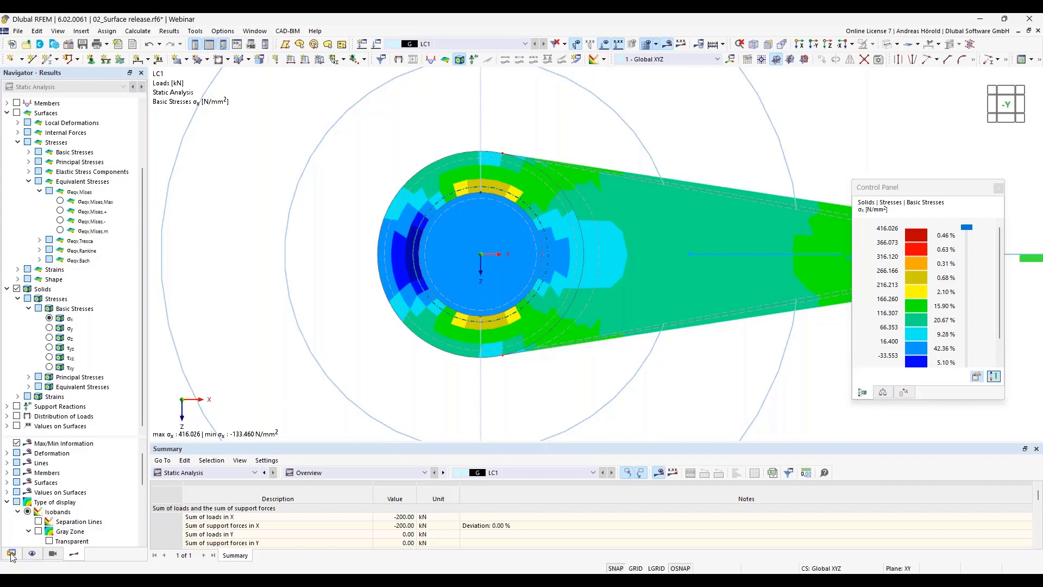
pyautogui.click(11, 553)
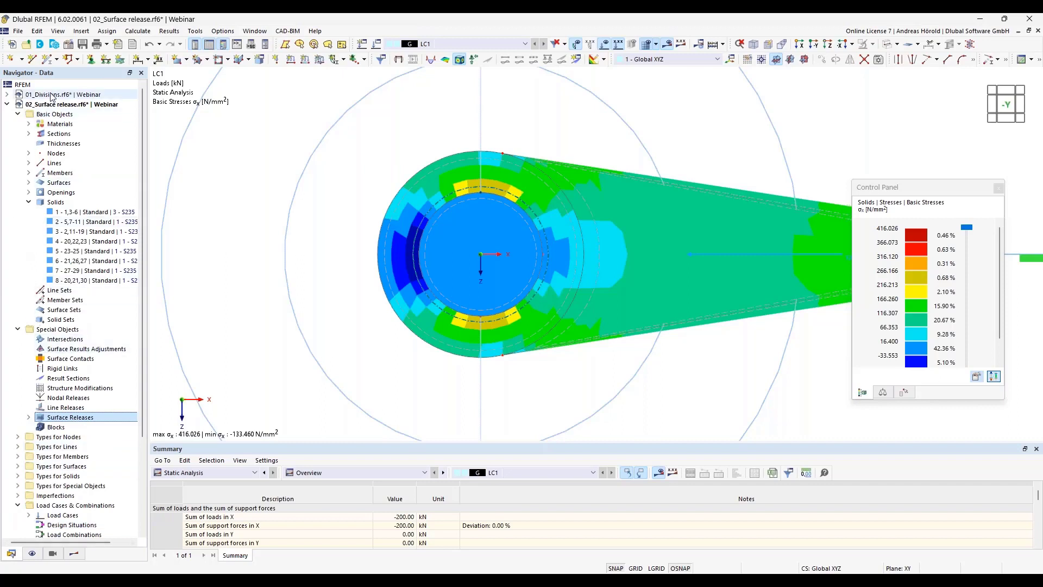
# Make the 01_Divisions.rf6 model active to show its two beams' My diagrams
pyautogui.click(63, 94)
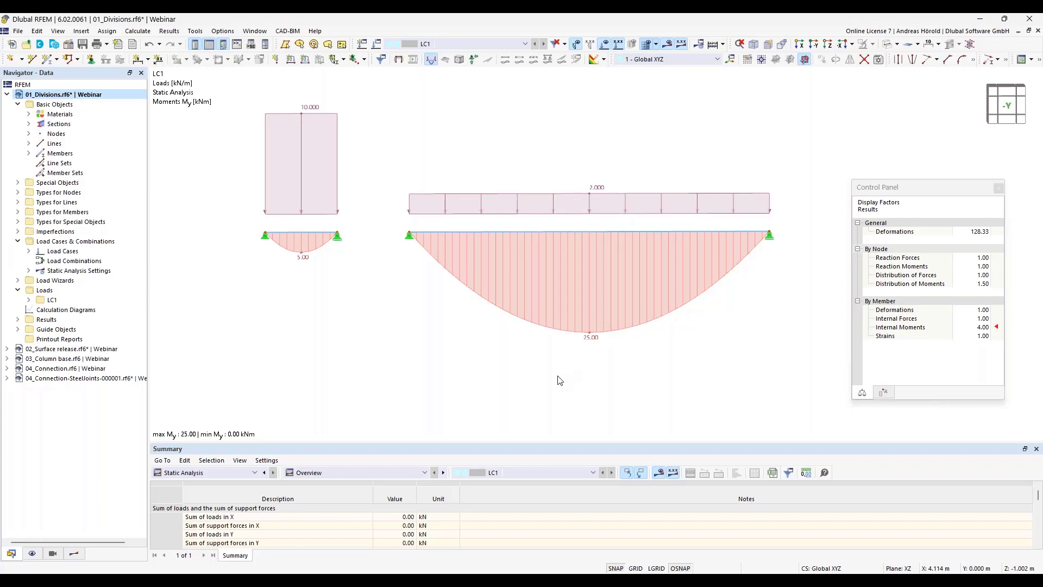
pyautogui.moveTo(571, 393)
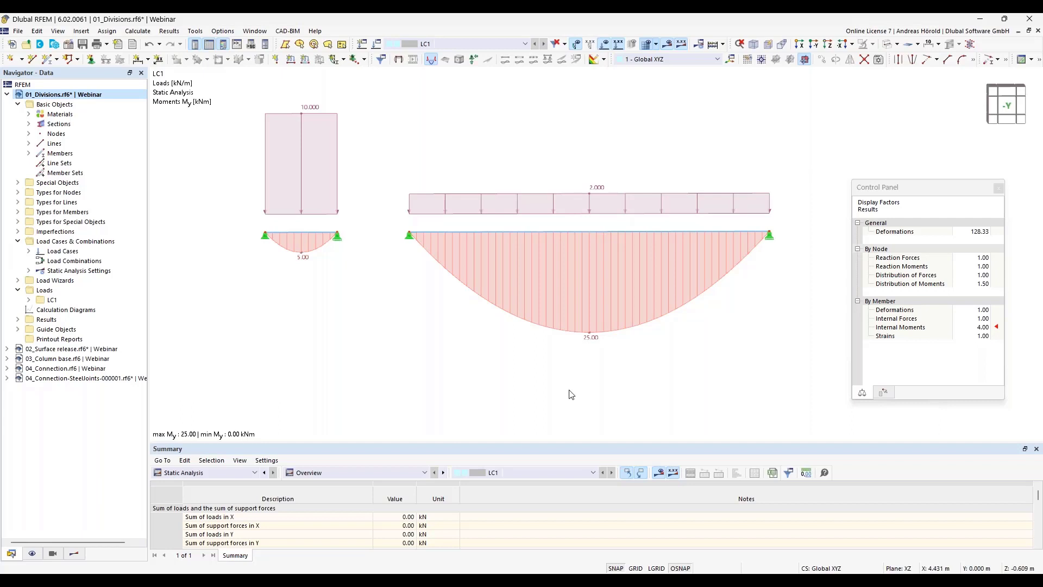
pyautogui.moveTo(769, 234)
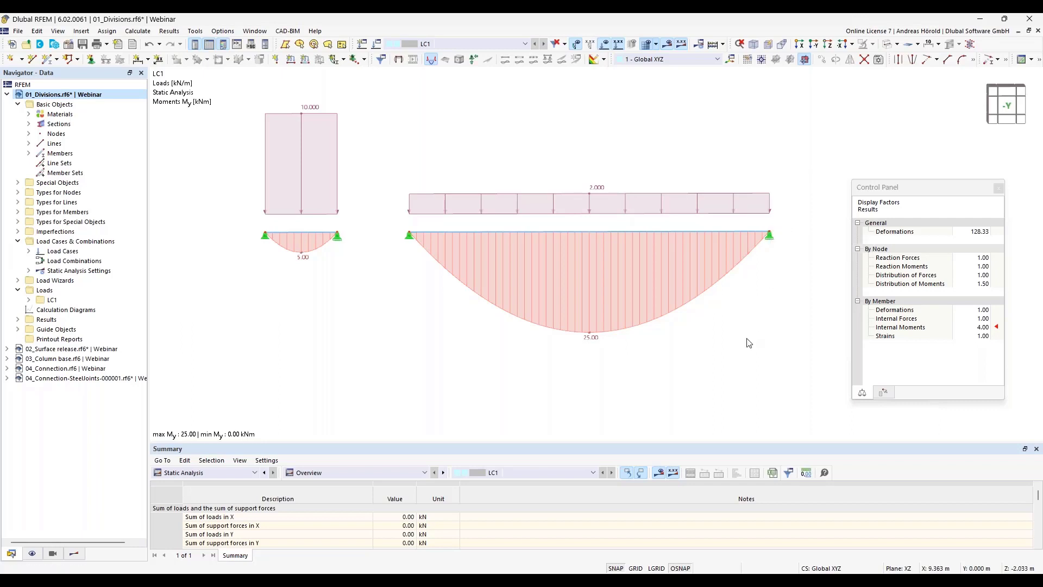
pyautogui.moveTo(772, 238)
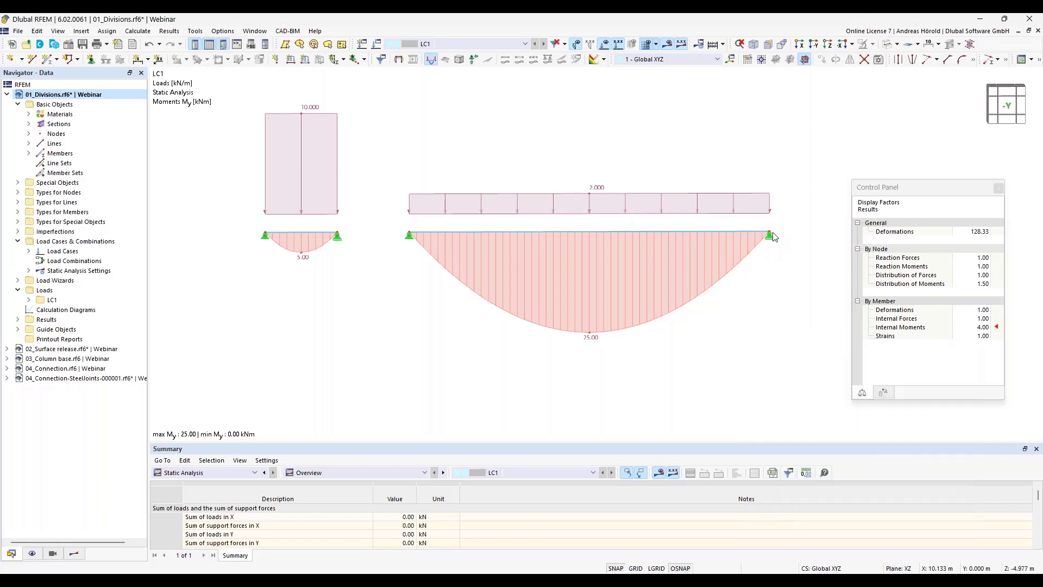
pyautogui.moveTo(745, 242)
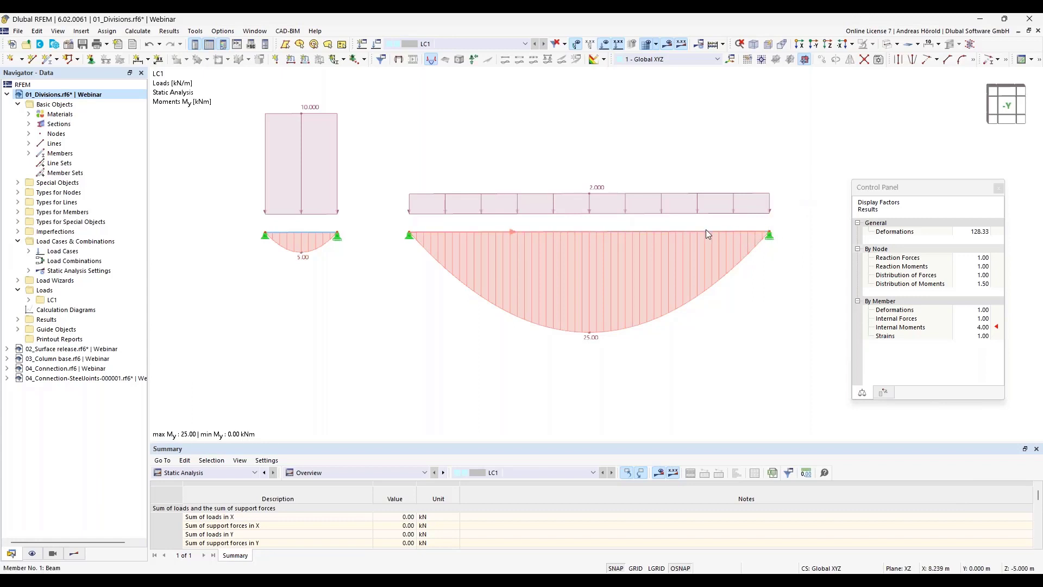
pyautogui.moveTo(764, 238)
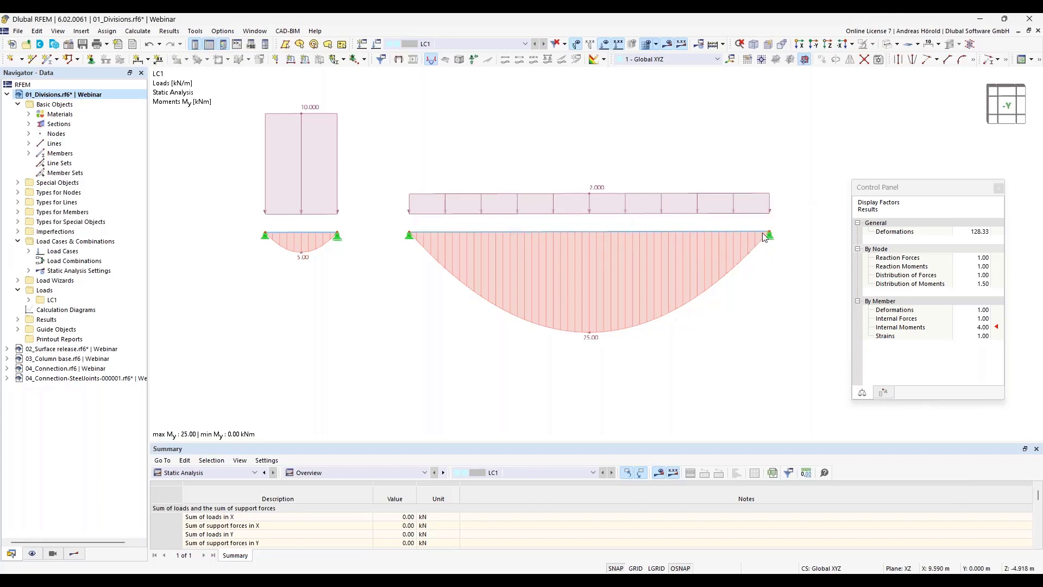
pyautogui.moveTo(701, 359)
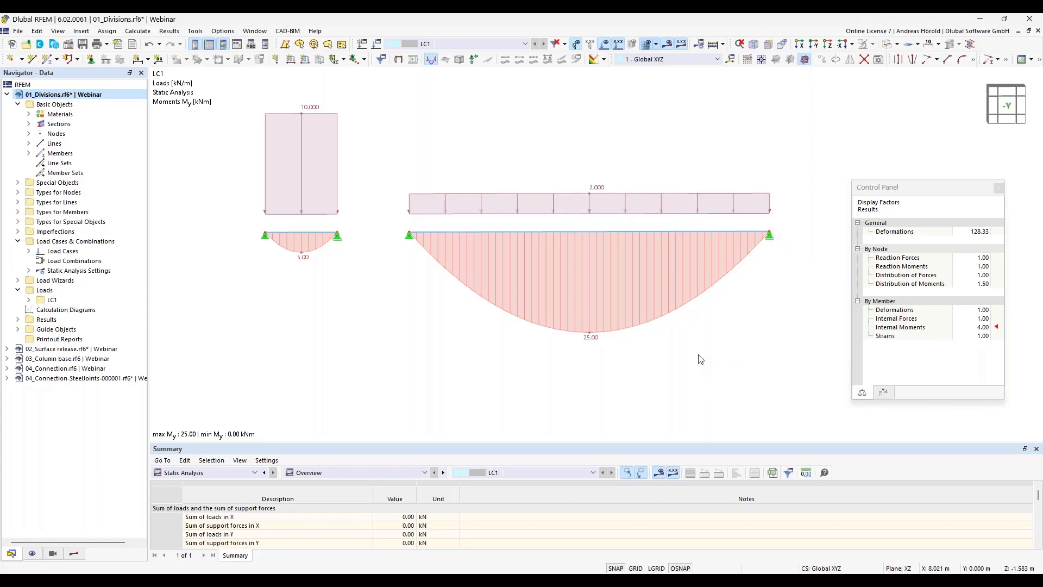
pyautogui.moveTo(719, 351)
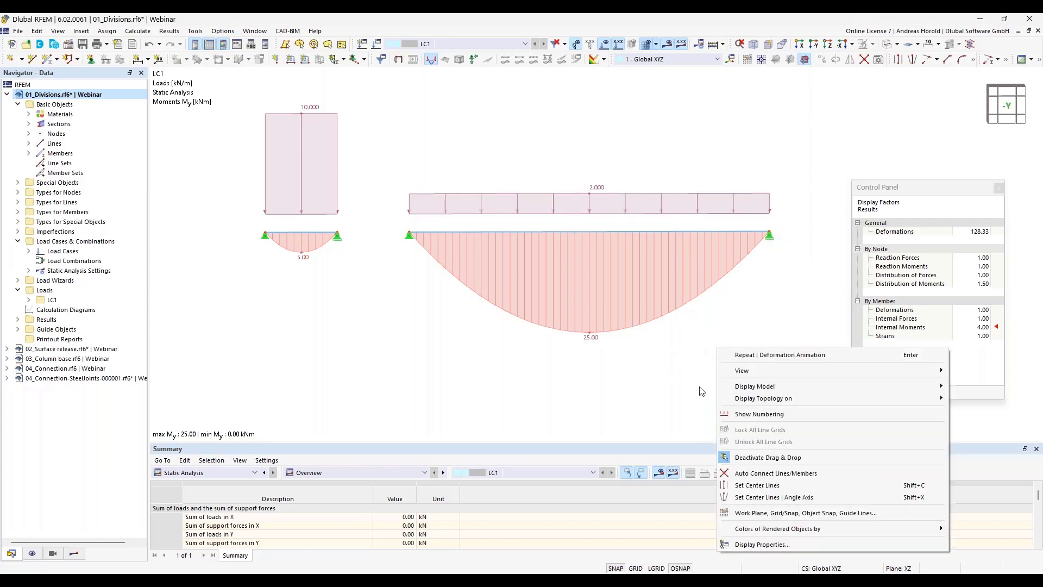
pyautogui.moveTo(768, 458)
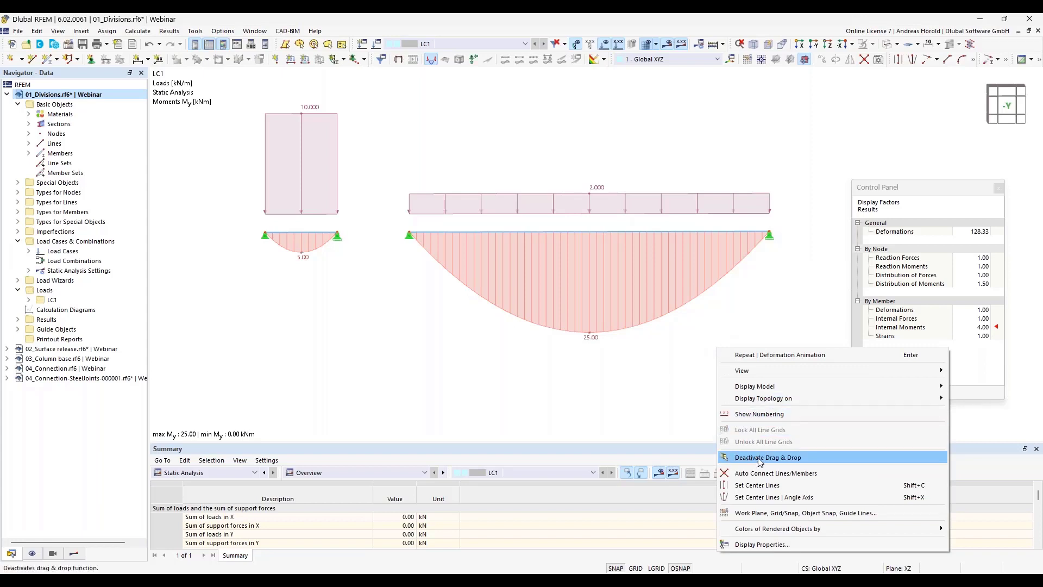
pyautogui.moveTo(792, 463)
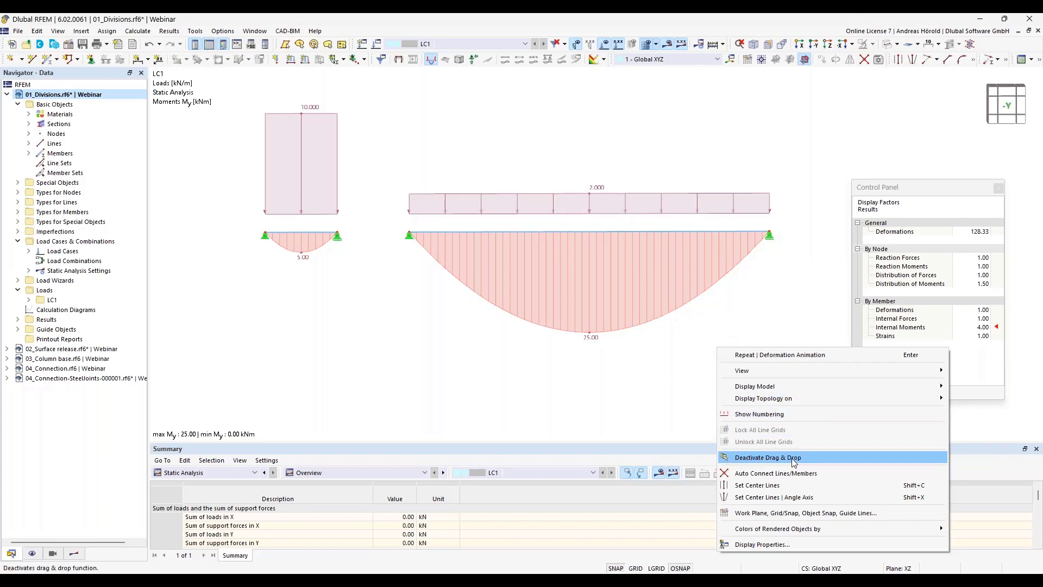
pyautogui.moveTo(747, 455)
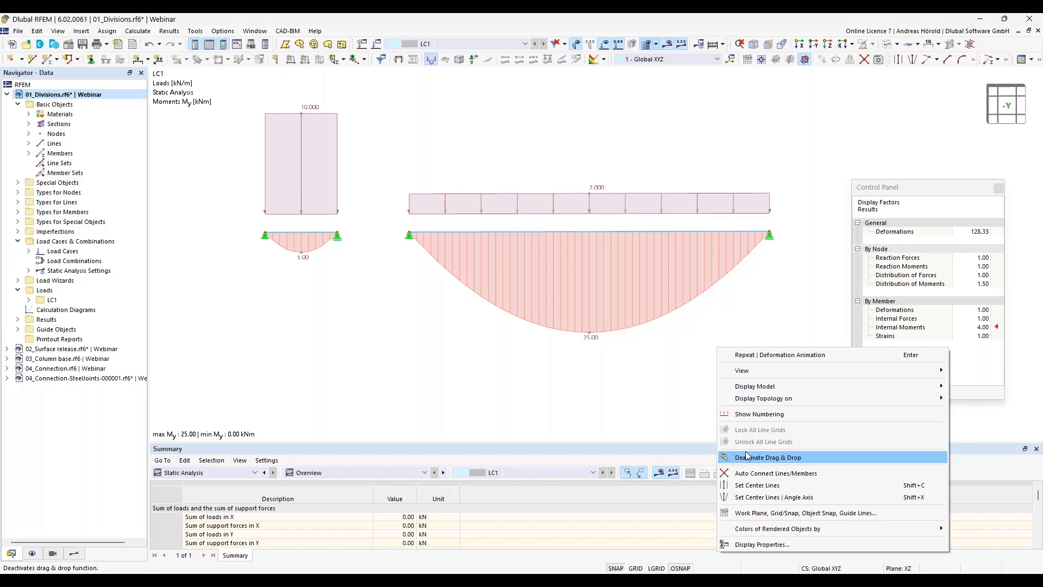
pyautogui.moveTo(732, 458)
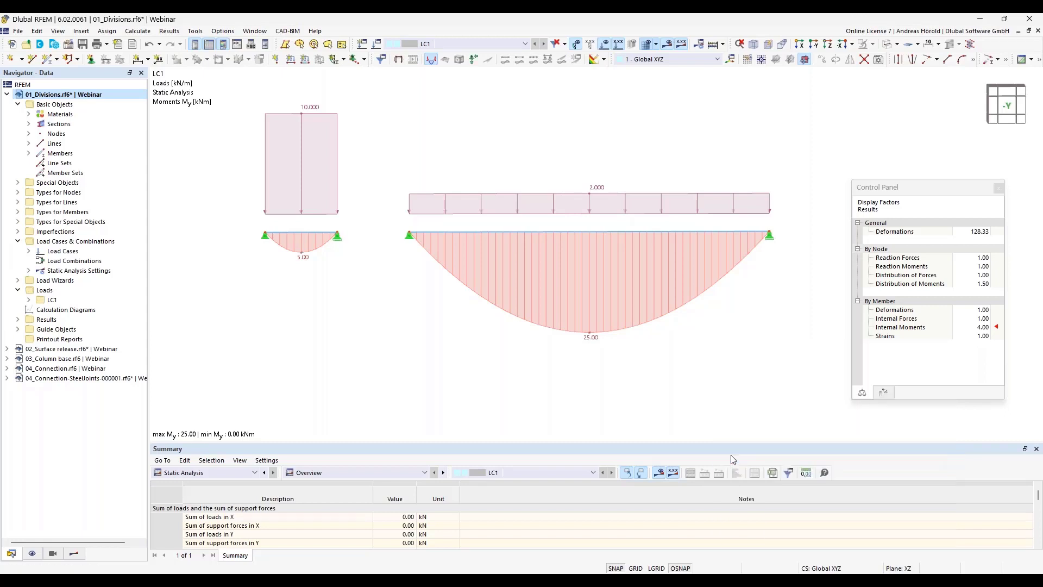
pyautogui.moveTo(695, 304)
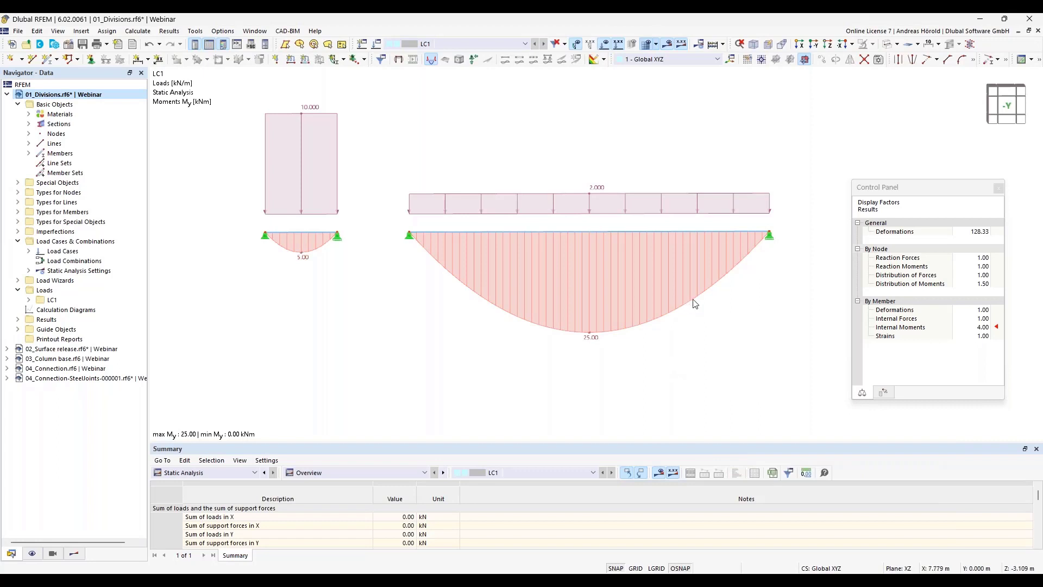
pyautogui.moveTo(769, 235)
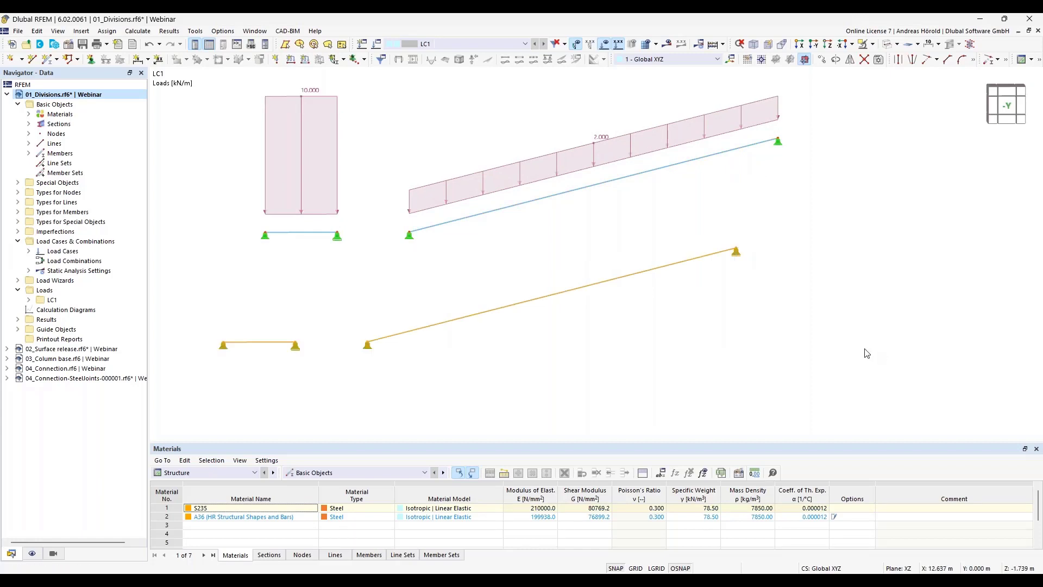
pyautogui.moveTo(85, 37)
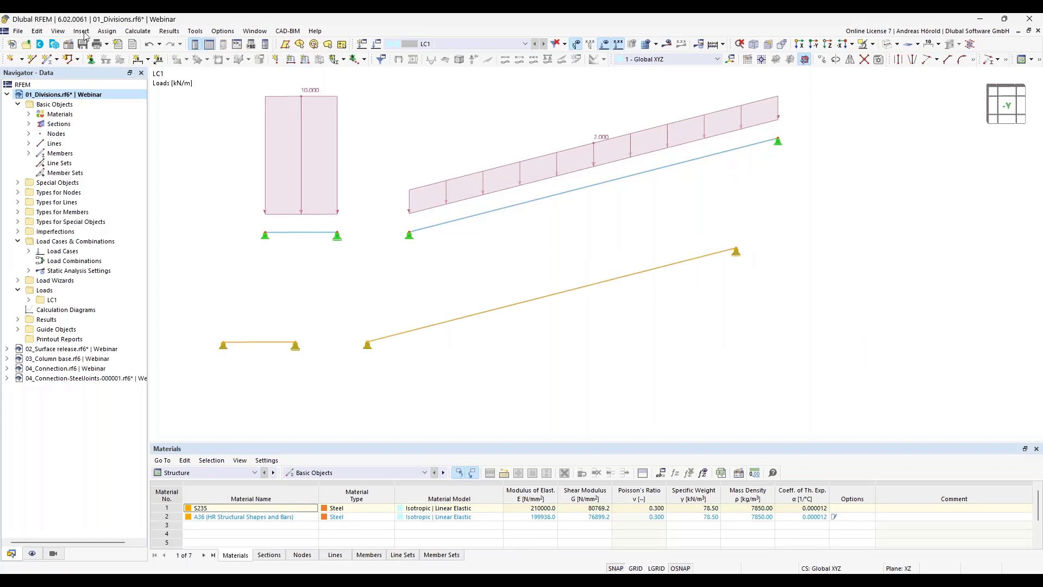
# Restore the front XZ view and list the model's sections, showing the IPE 400 in S235
pyautogui.click(149, 43)
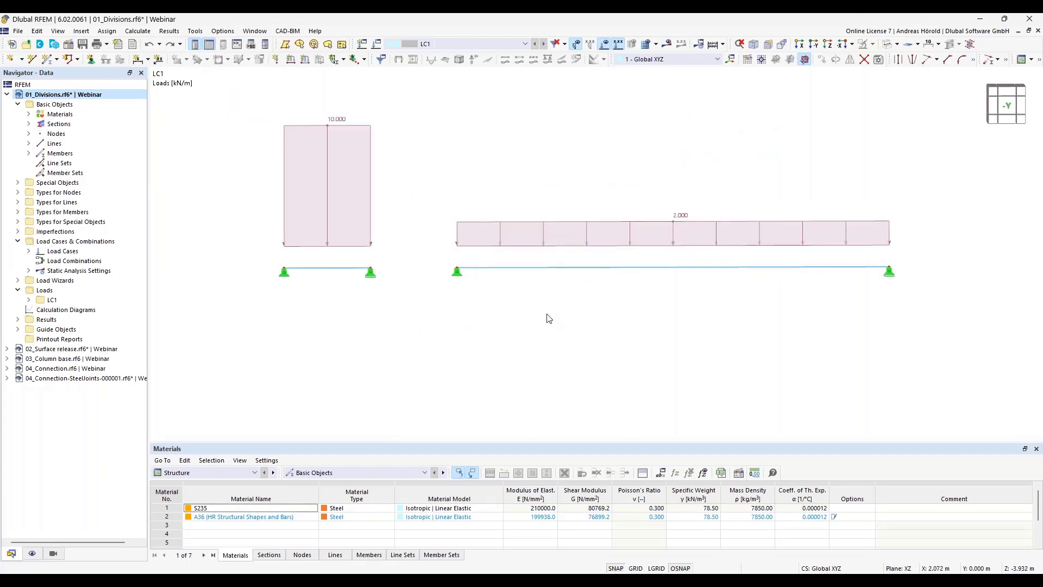
pyautogui.moveTo(549, 318)
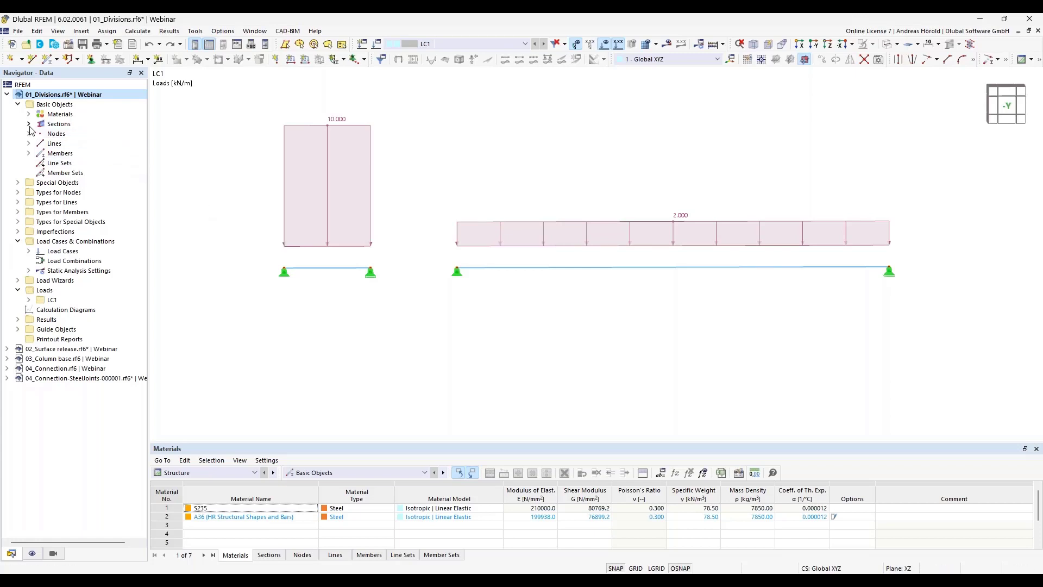
pyautogui.click(29, 124)
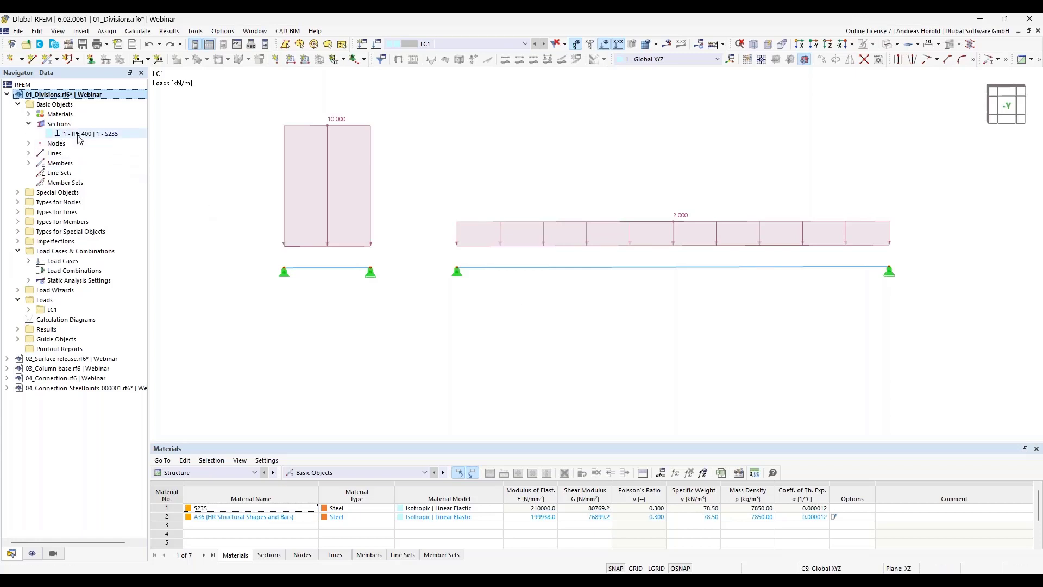
# Start a new section from the Sections context menu
pyautogui.rightClick(58, 124)
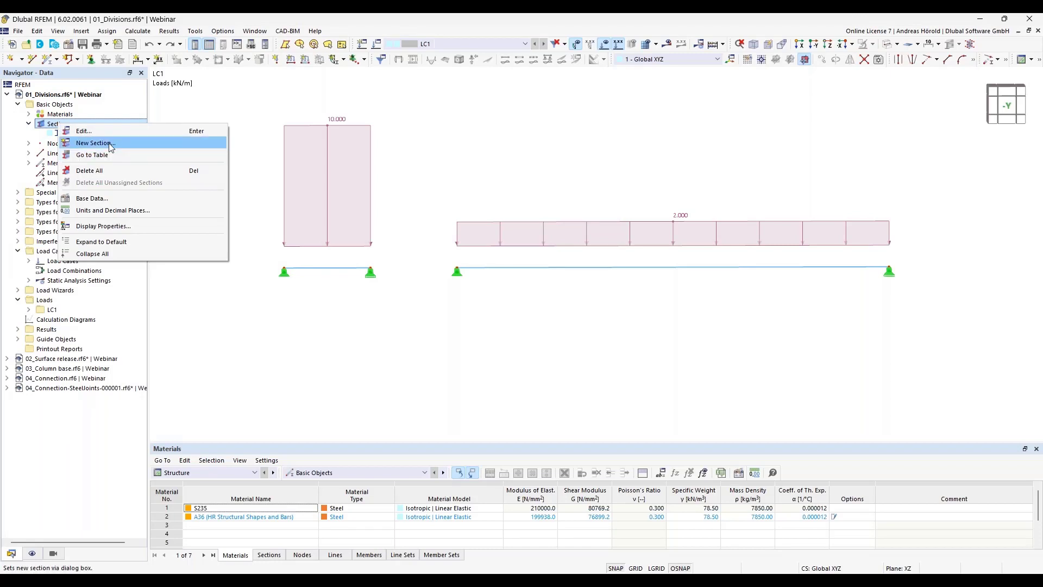
pyautogui.moveTo(96, 144)
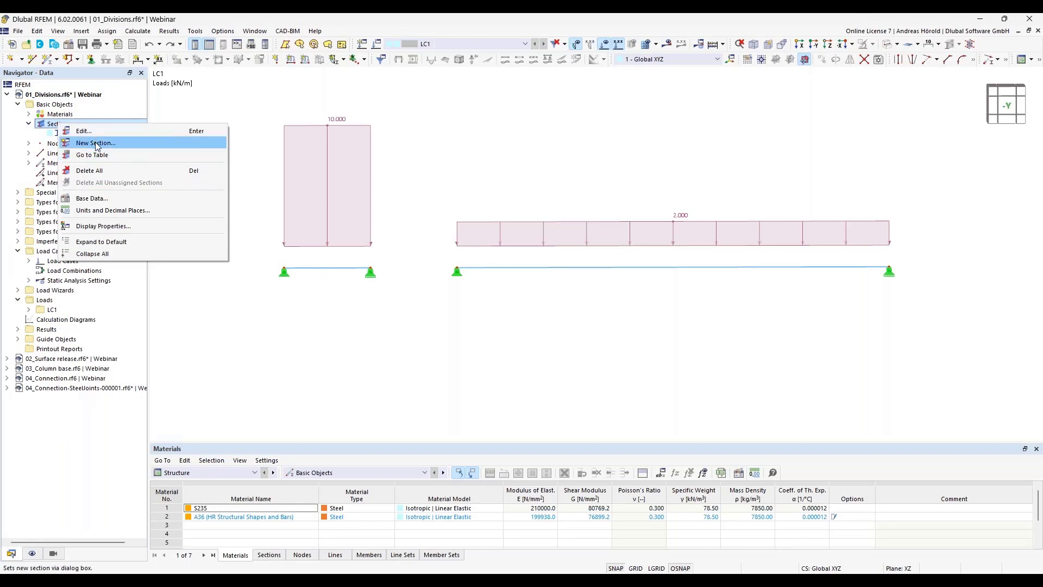
pyautogui.moveTo(83, 130)
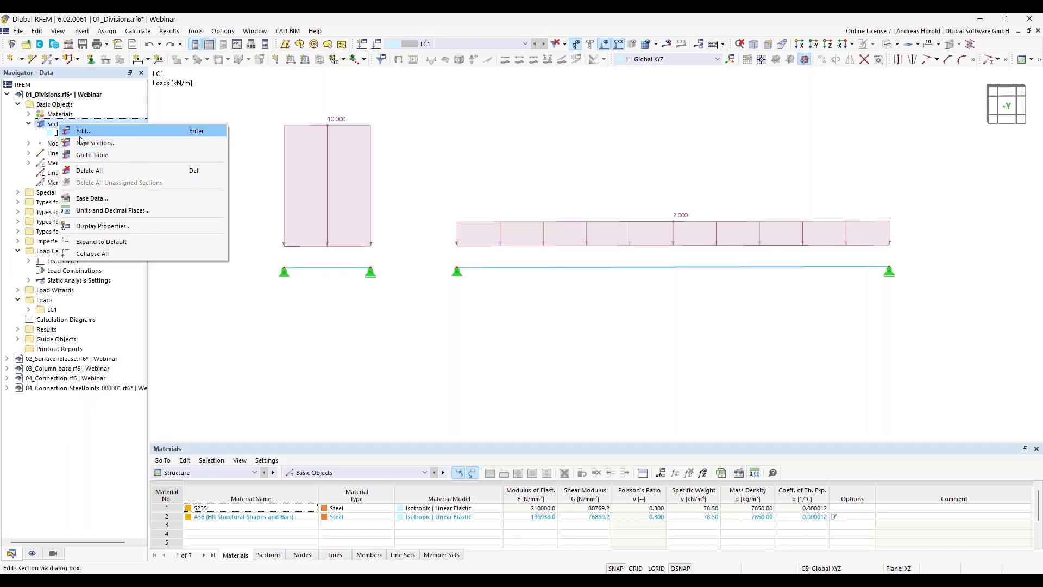
pyautogui.moveTo(96, 143)
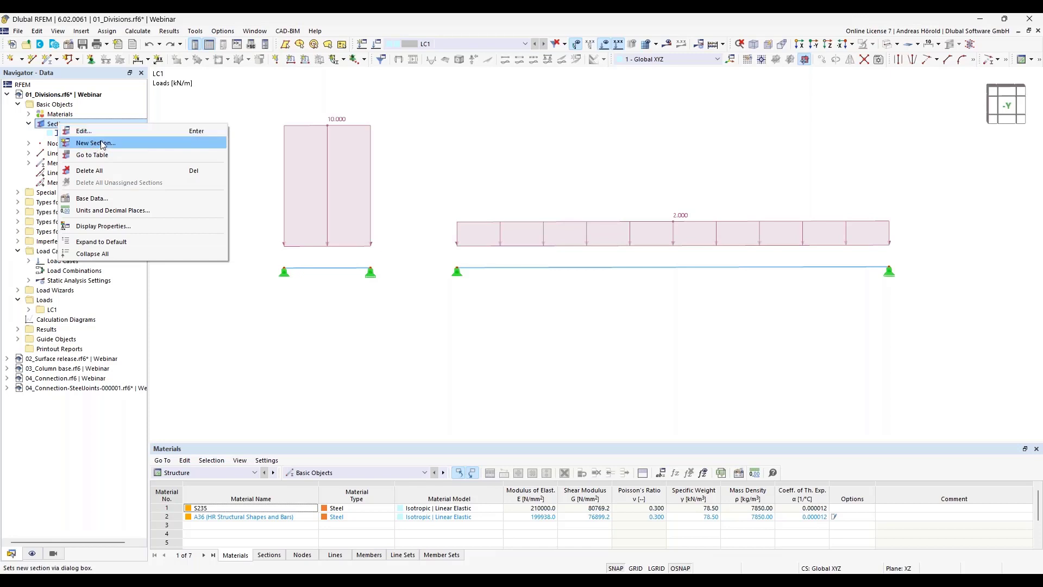
pyautogui.click(96, 142)
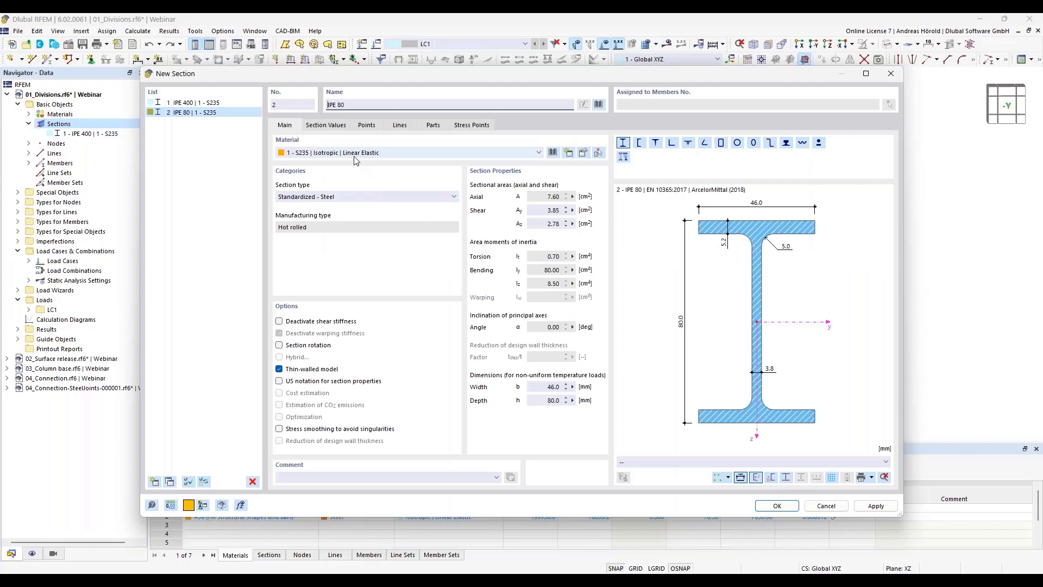
pyautogui.moveTo(540, 114)
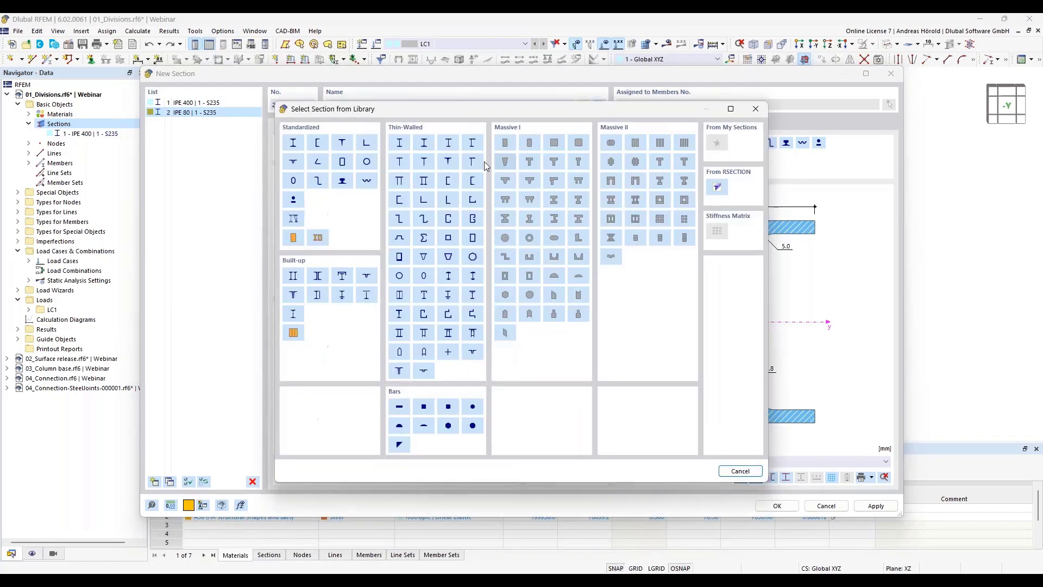
# Assign section 2 the standardized IPE 300 profile from the library
pyautogui.click(292, 142)
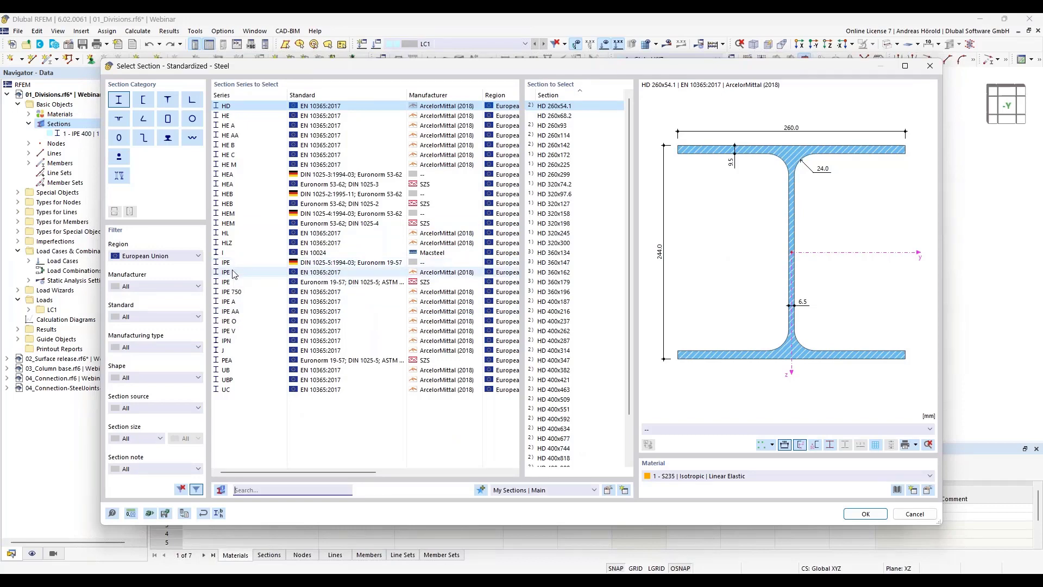
pyautogui.click(226, 271)
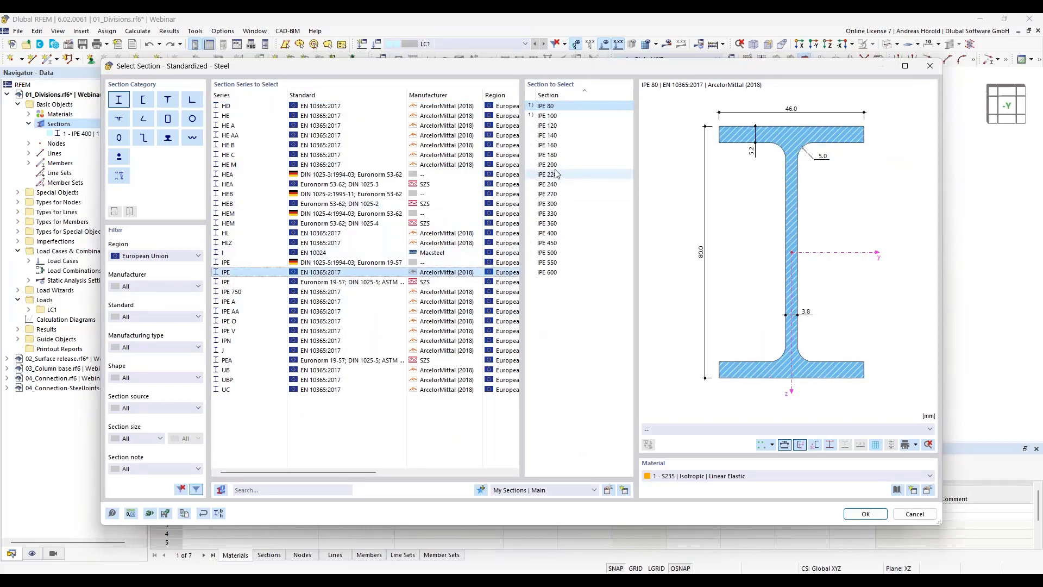
pyautogui.click(546, 204)
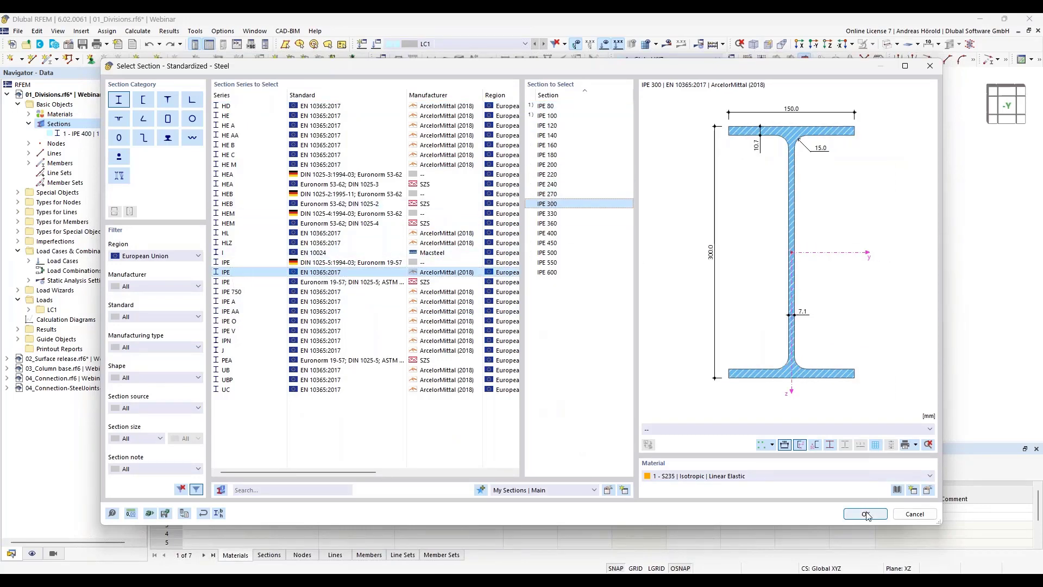
pyautogui.click(863, 514)
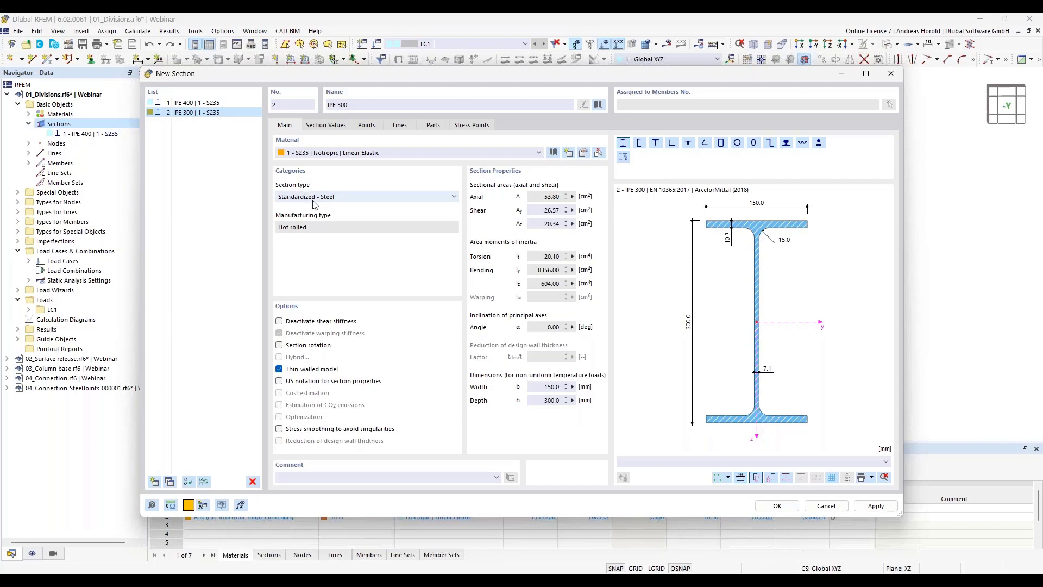
pyautogui.moveTo(344, 203)
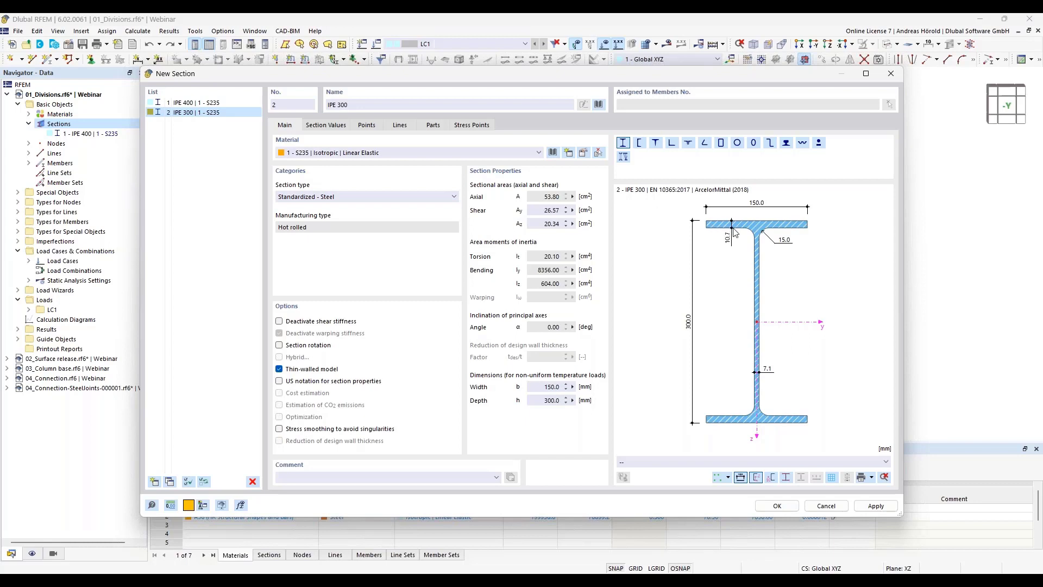
pyautogui.moveTo(731, 229)
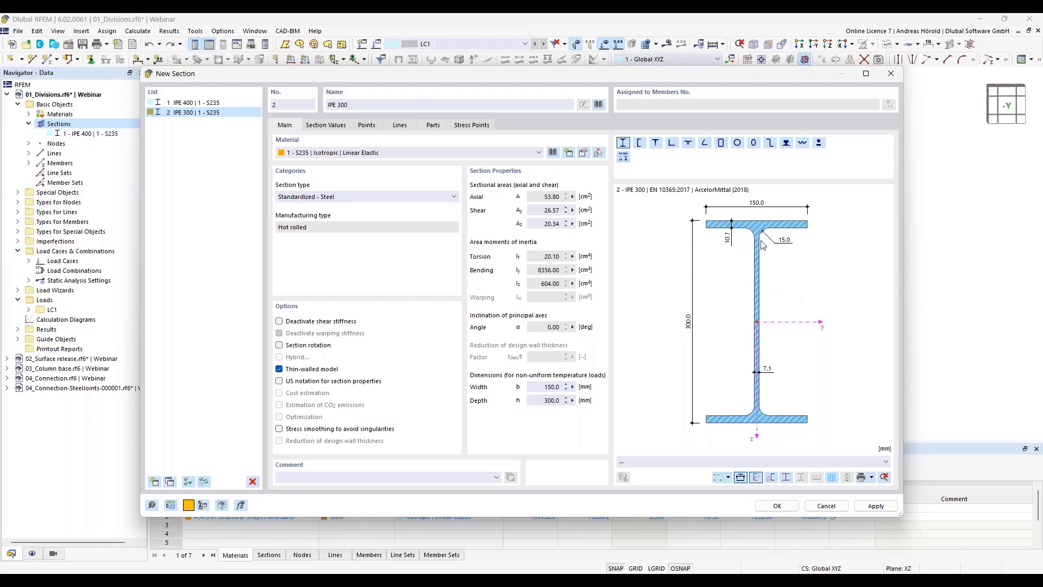
pyautogui.moveTo(750, 233)
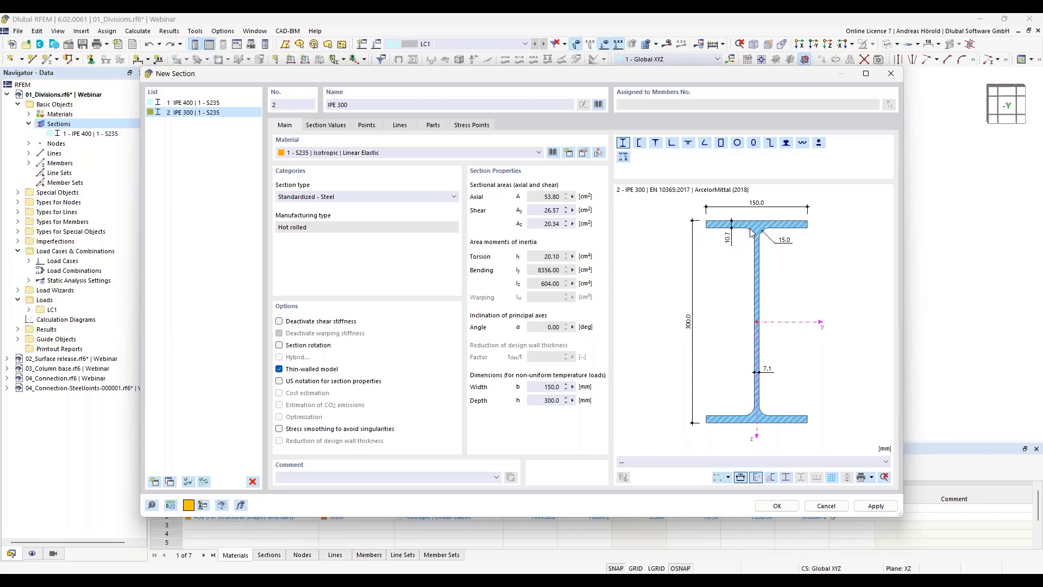
pyautogui.moveTo(719, 275)
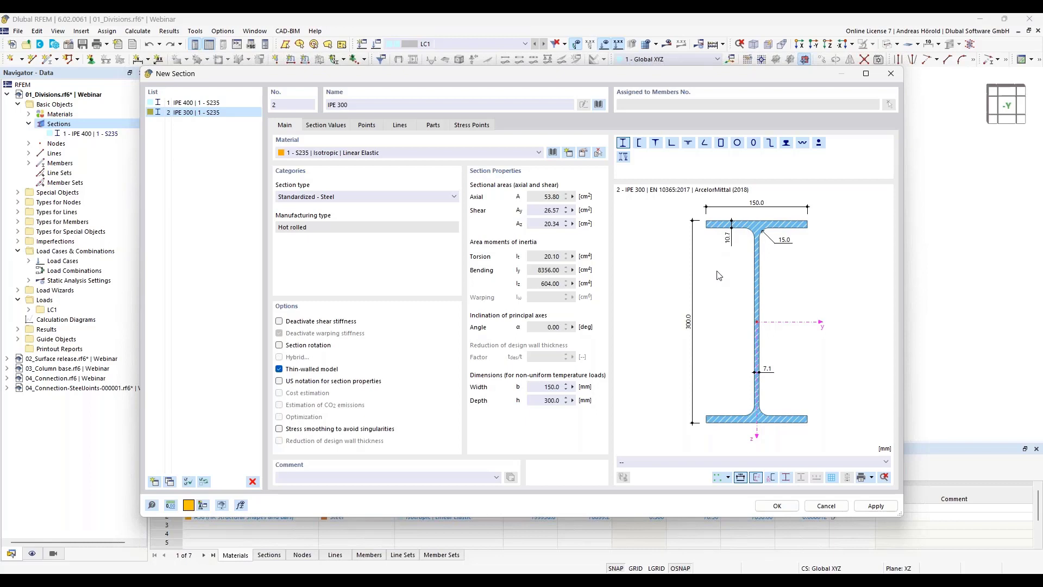
pyautogui.moveTo(715, 279)
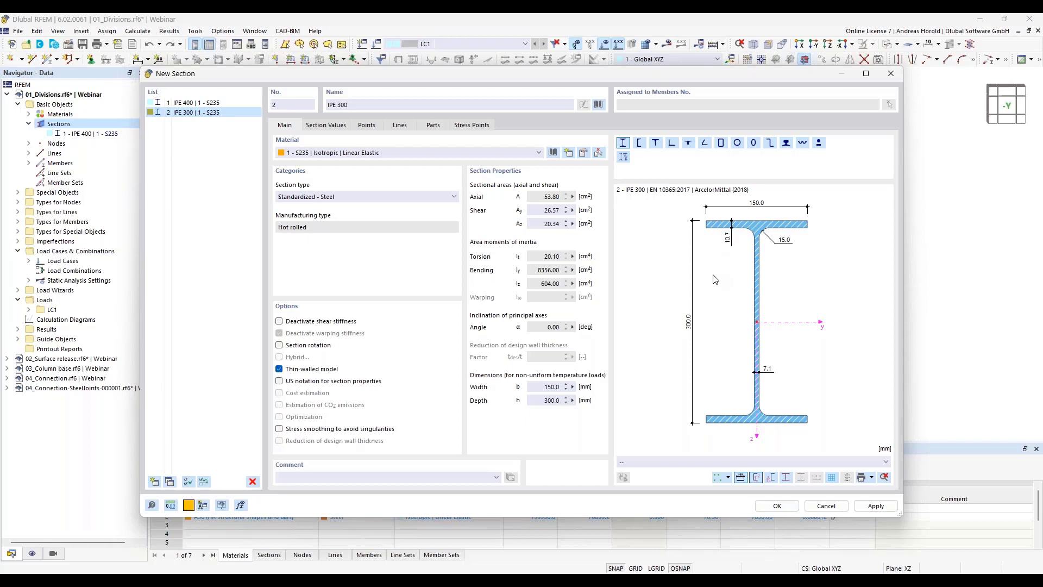
pyautogui.moveTo(716, 273)
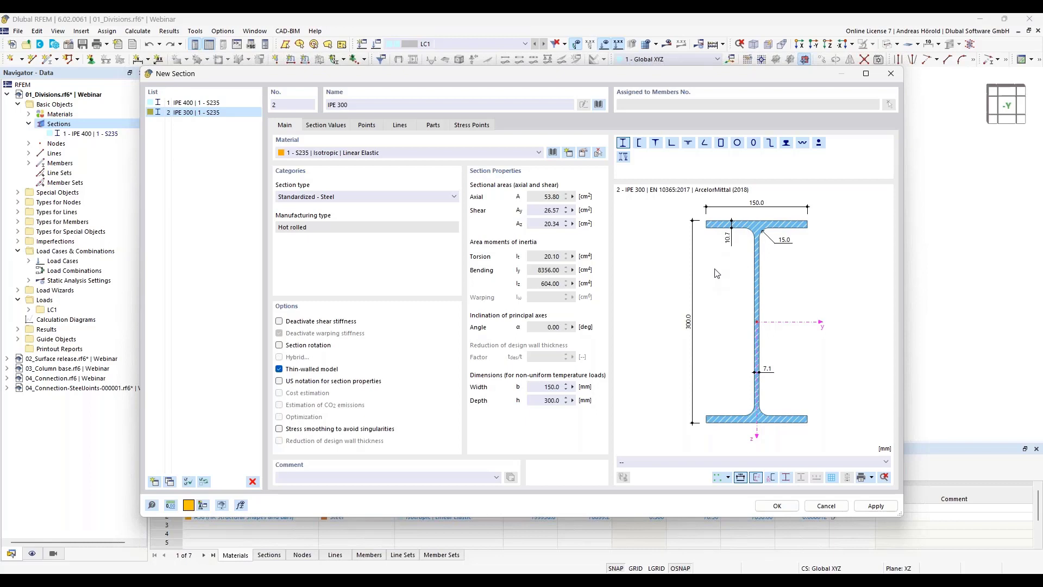
pyautogui.moveTo(731, 428)
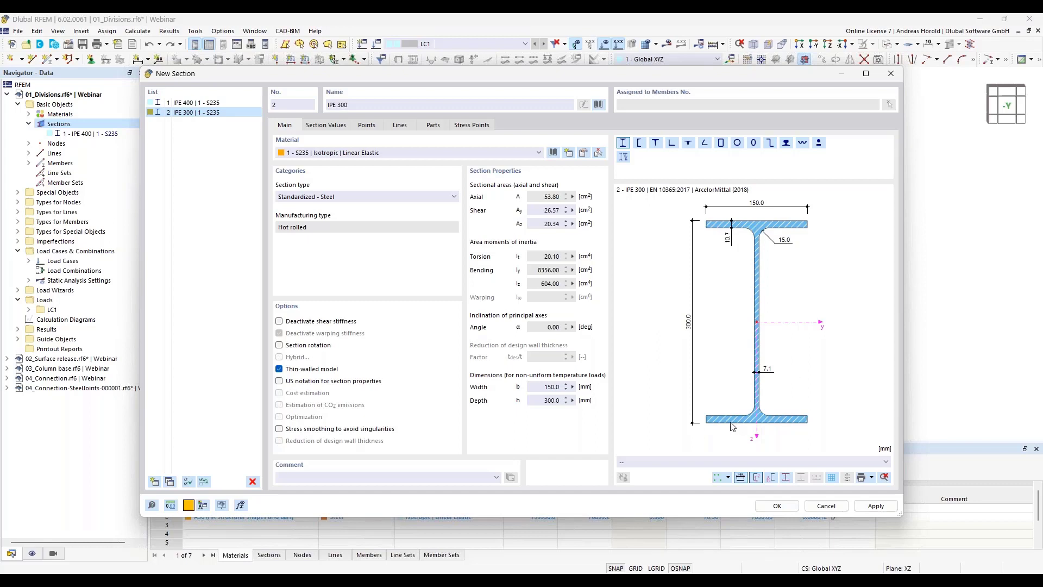
pyautogui.moveTo(742, 342)
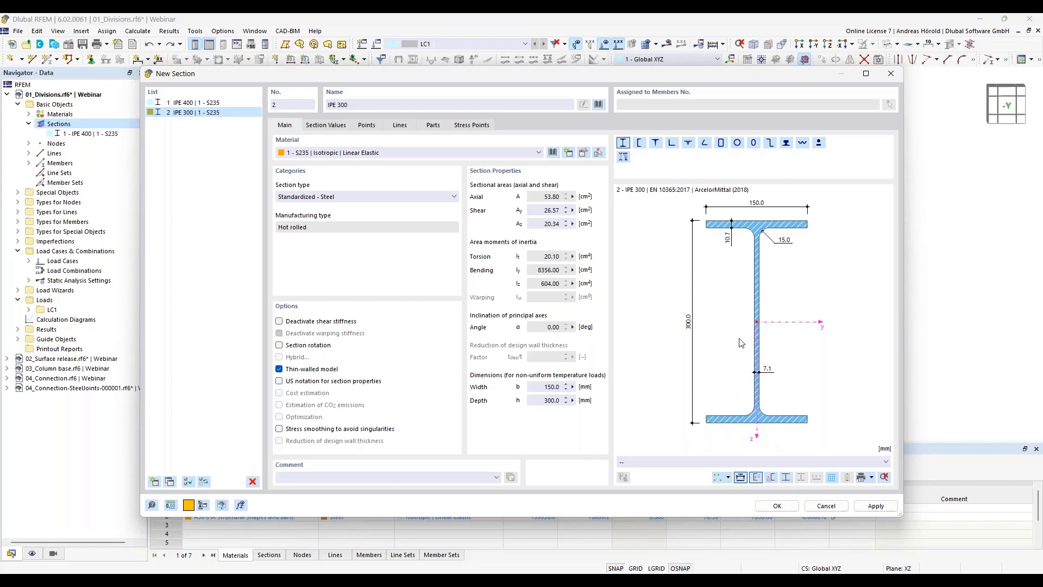
pyautogui.moveTo(727, 432)
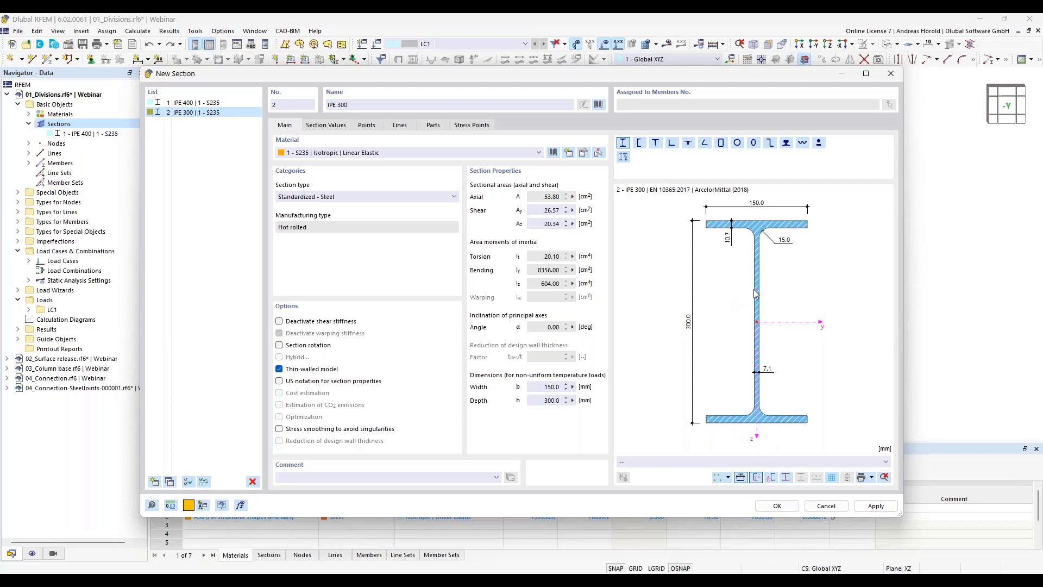
pyautogui.moveTo(735, 308)
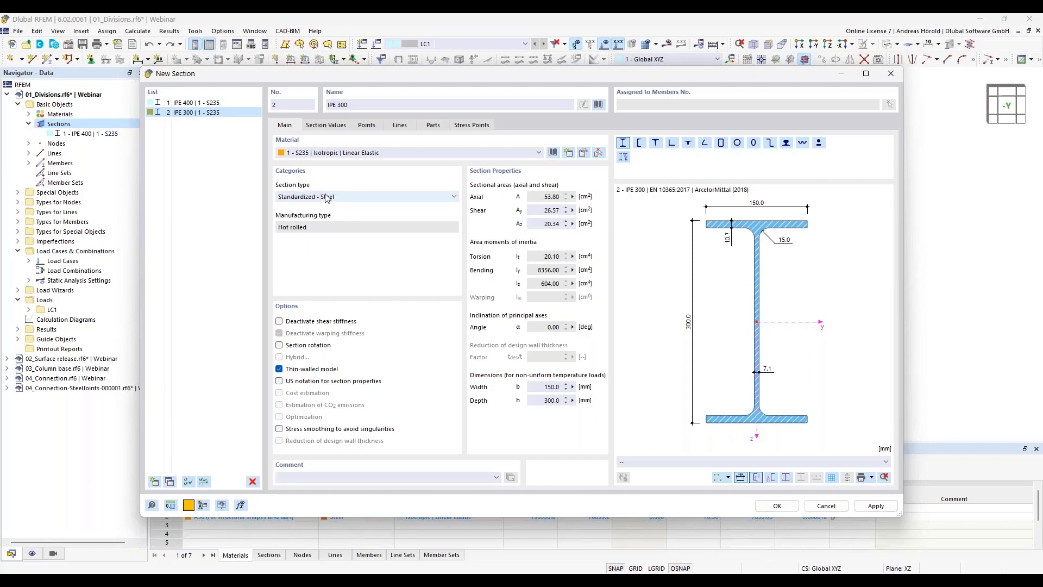
# Change section 2's type to Parametric - Thin-Walled and view its I 300/150/7.1/10.7 dimensions
pyautogui.click(452, 197)
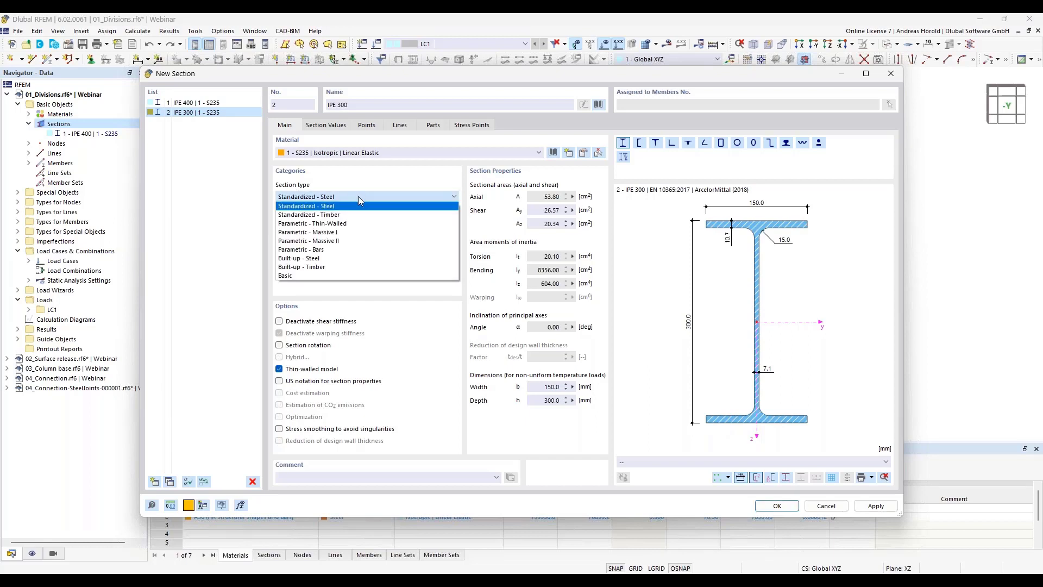
pyautogui.moveTo(354, 222)
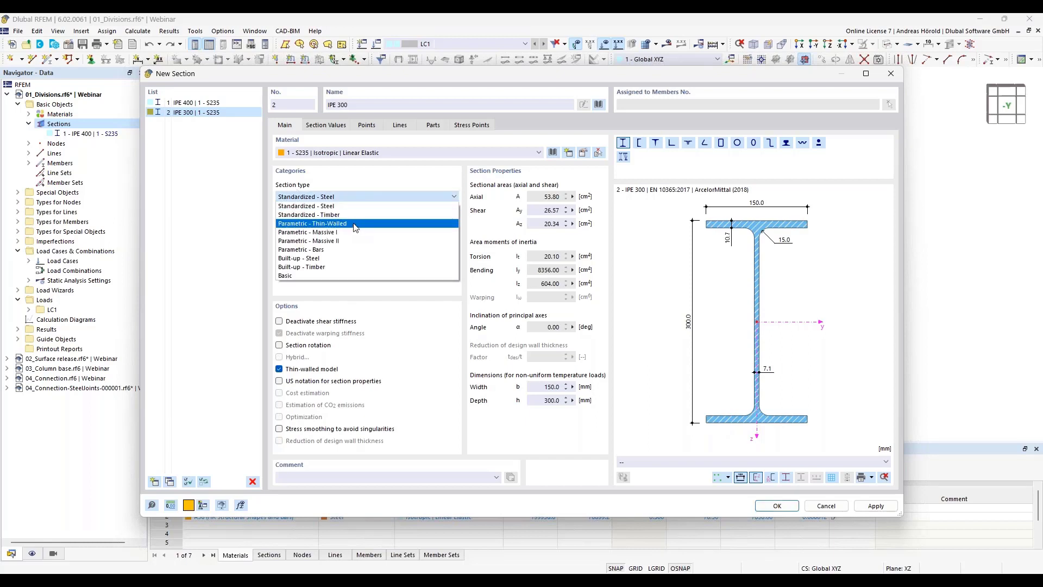
pyautogui.click(312, 223)
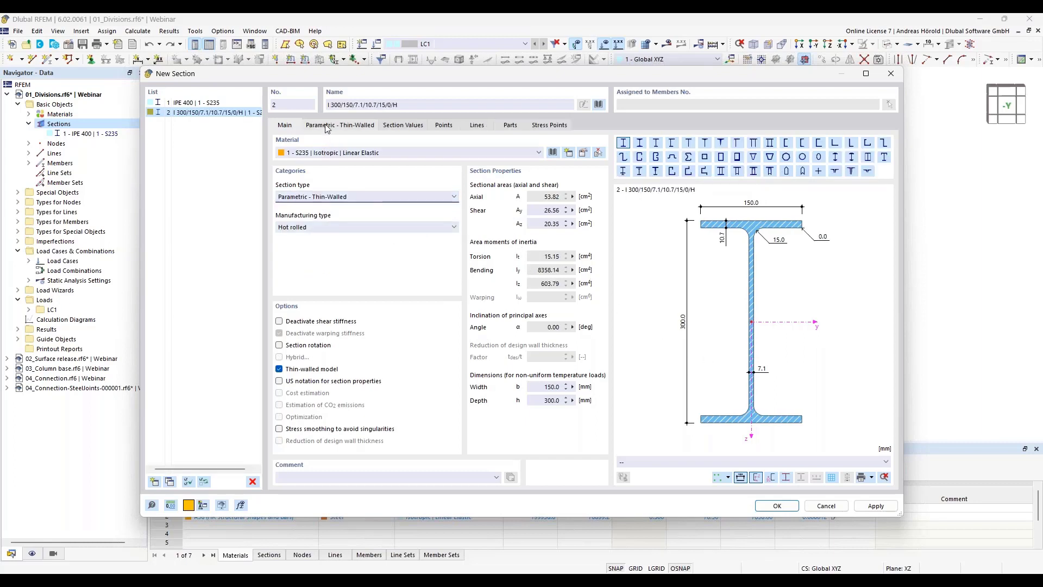
pyautogui.click(340, 123)
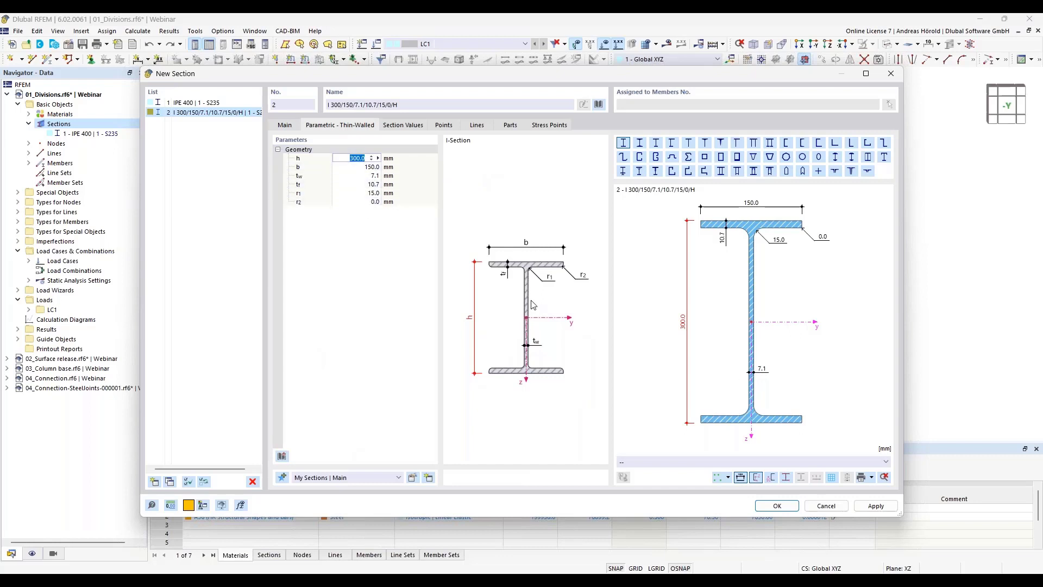
pyautogui.moveTo(756, 336)
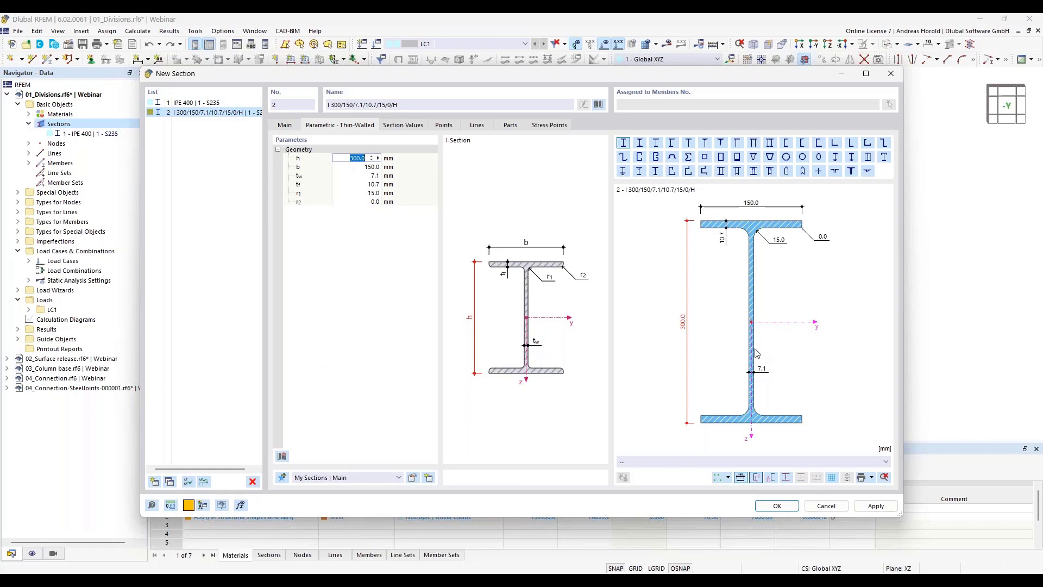
# Edit the web thickness tw of the parametric I-section, entering 5 mm
pyautogui.click(371, 185)
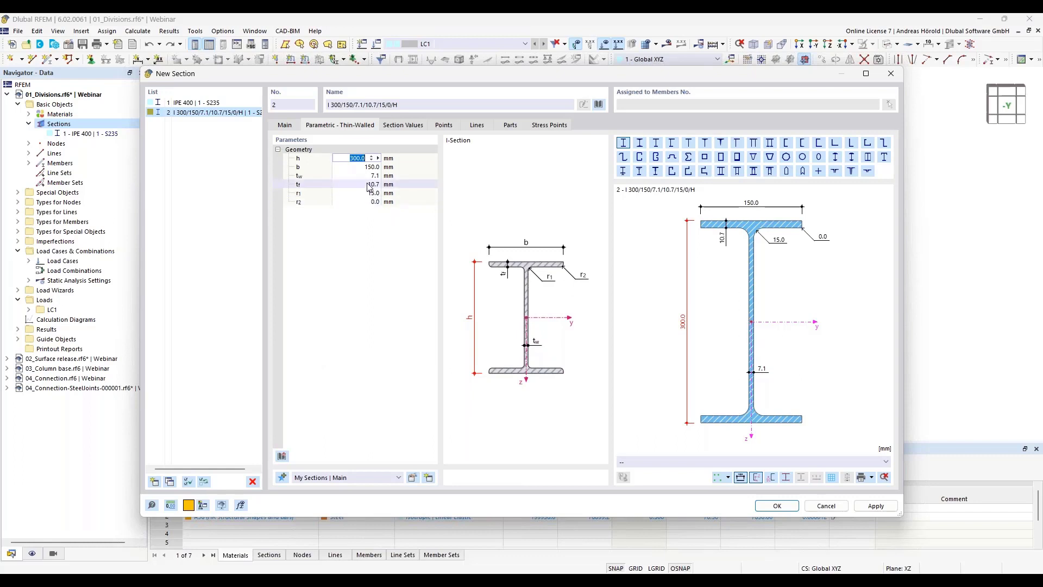
pyautogui.click(357, 185)
pyautogui.write('5')
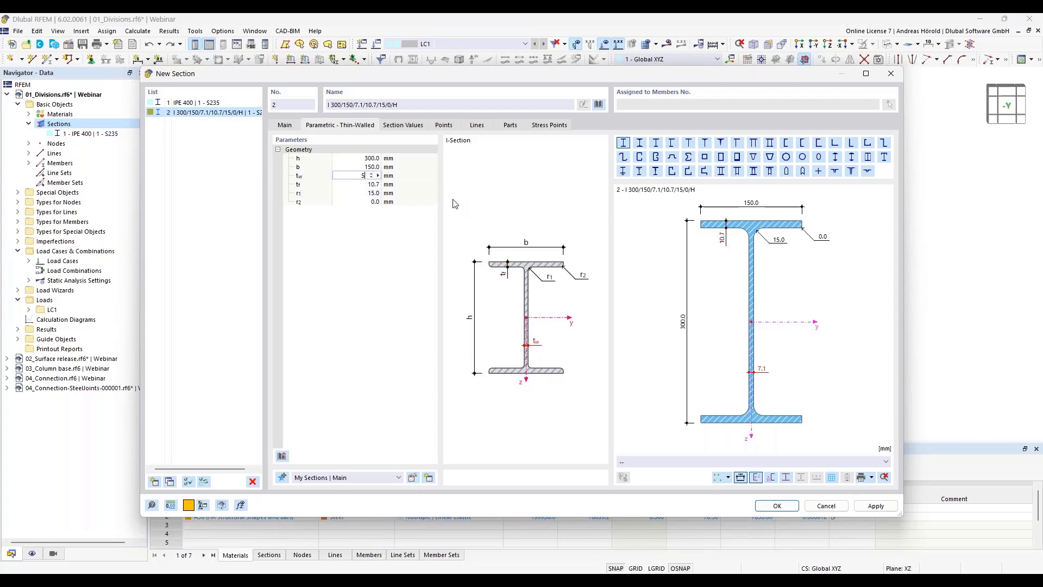
pyautogui.moveTo(579, 324)
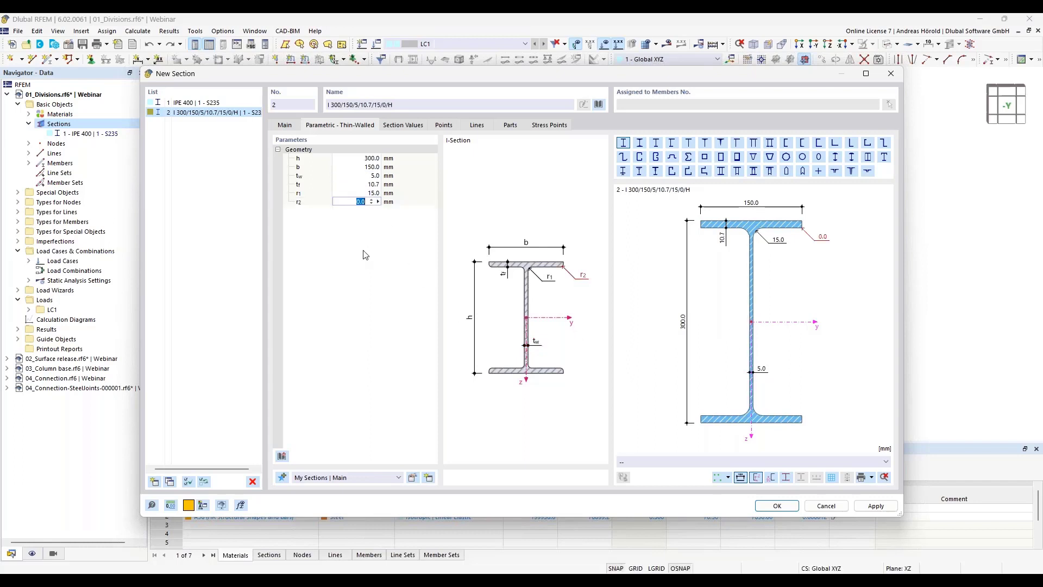
pyautogui.moveTo(755, 393)
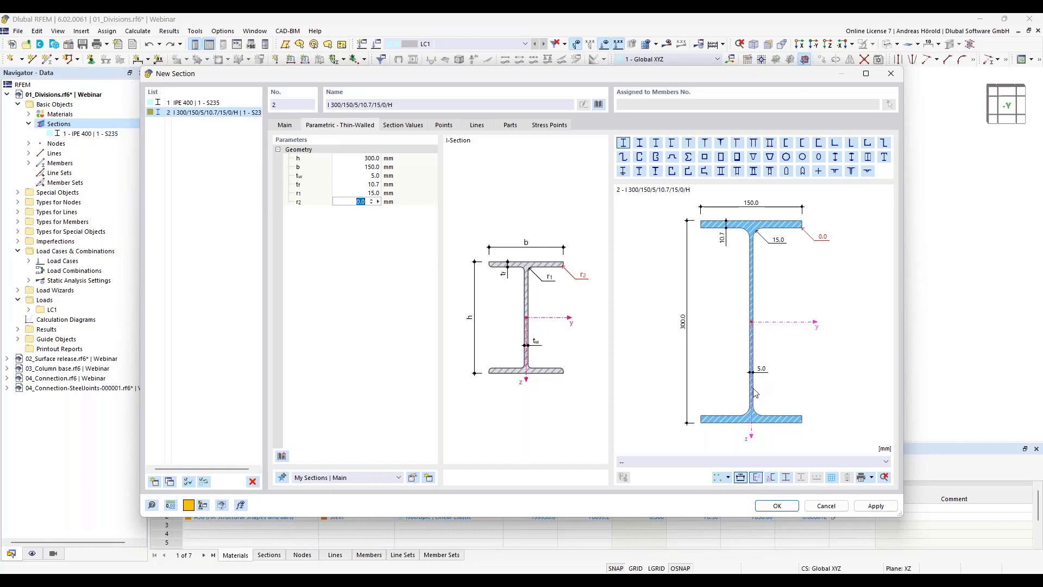
pyautogui.moveTo(724, 426)
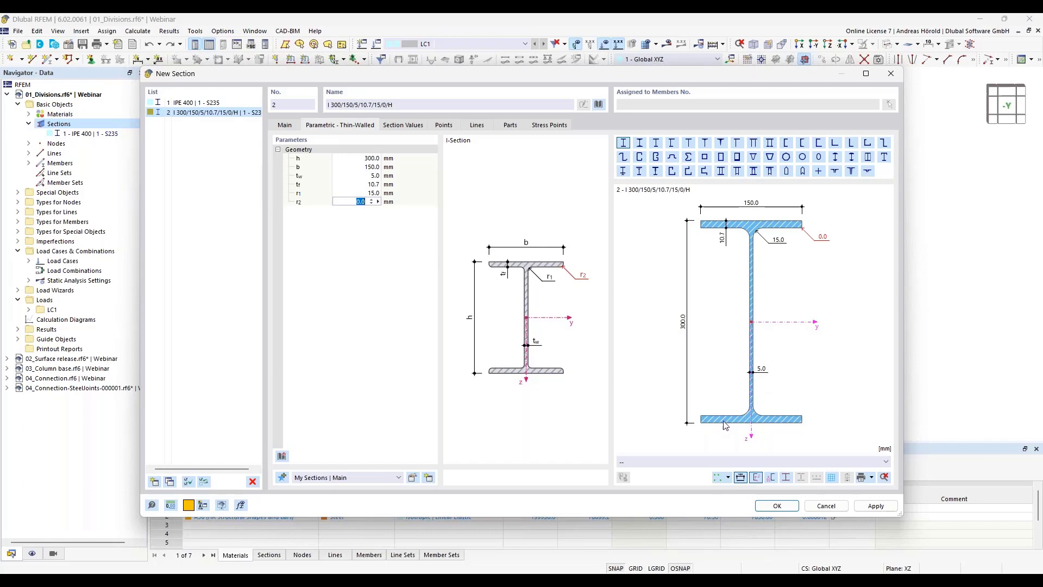
pyautogui.moveTo(745, 420)
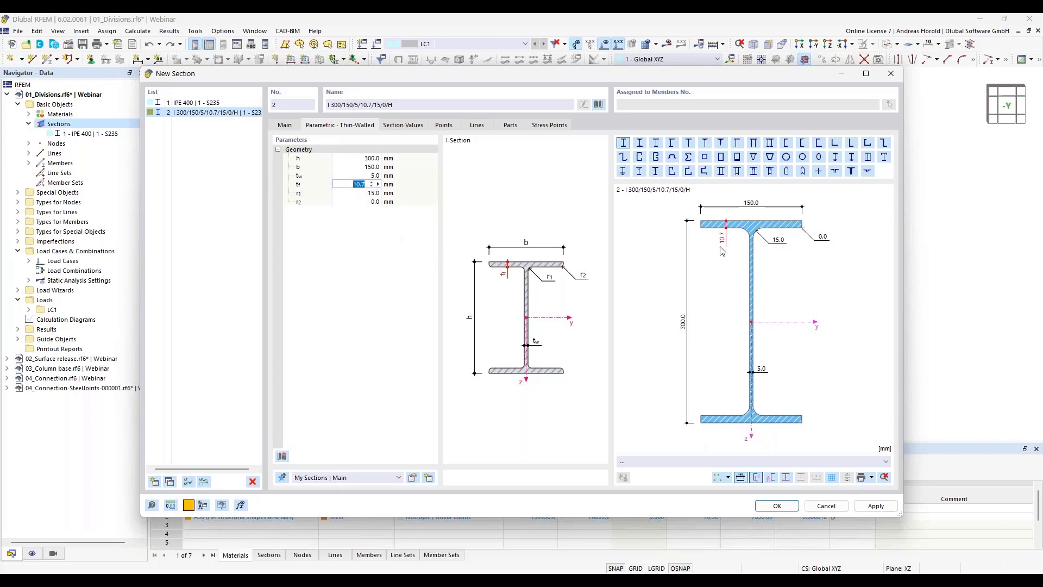
pyautogui.moveTo(750, 448)
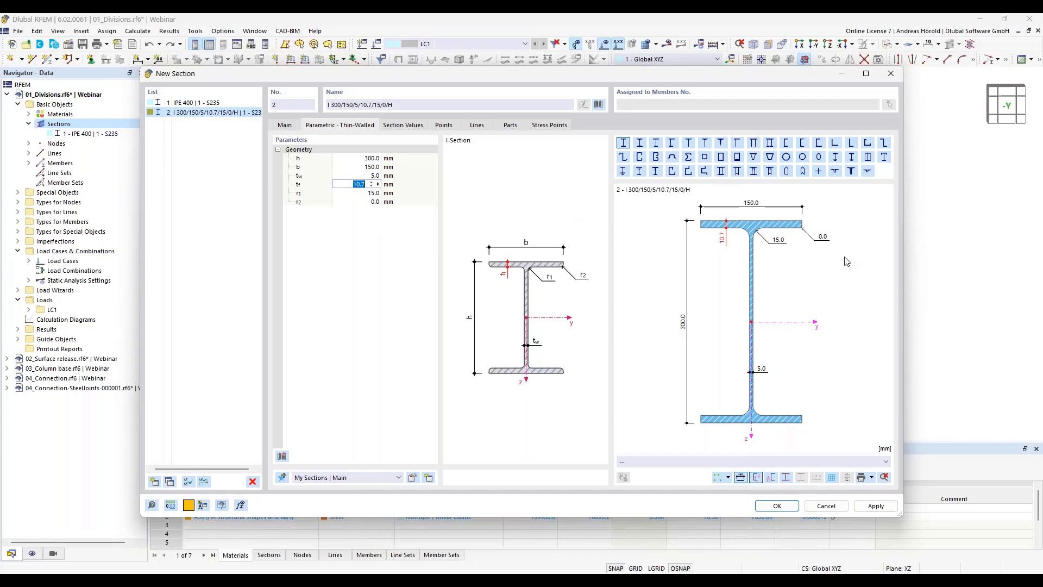
pyautogui.moveTo(655, 144)
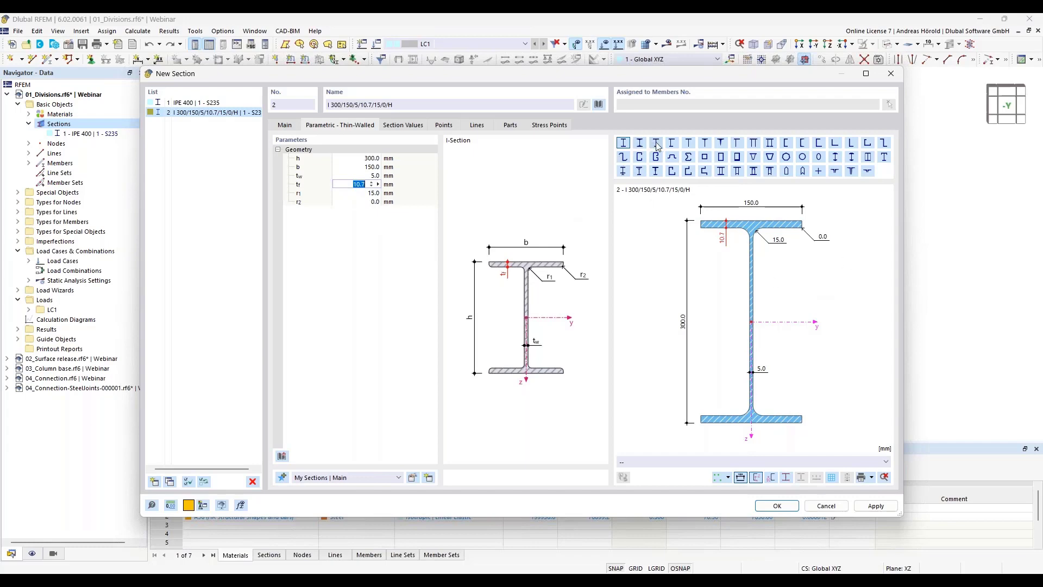
pyautogui.moveTo(655, 143)
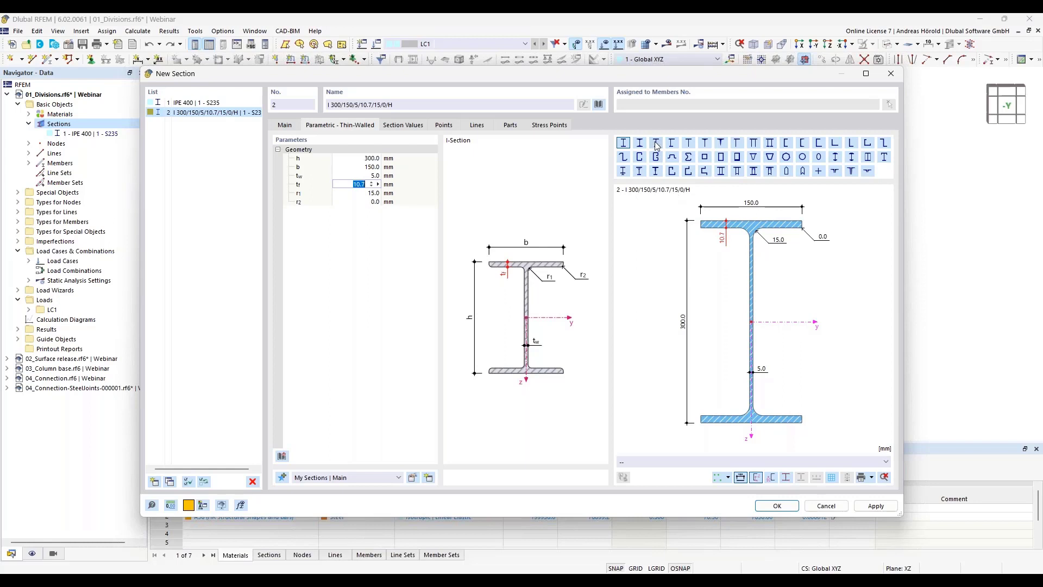
pyautogui.moveTo(655, 142)
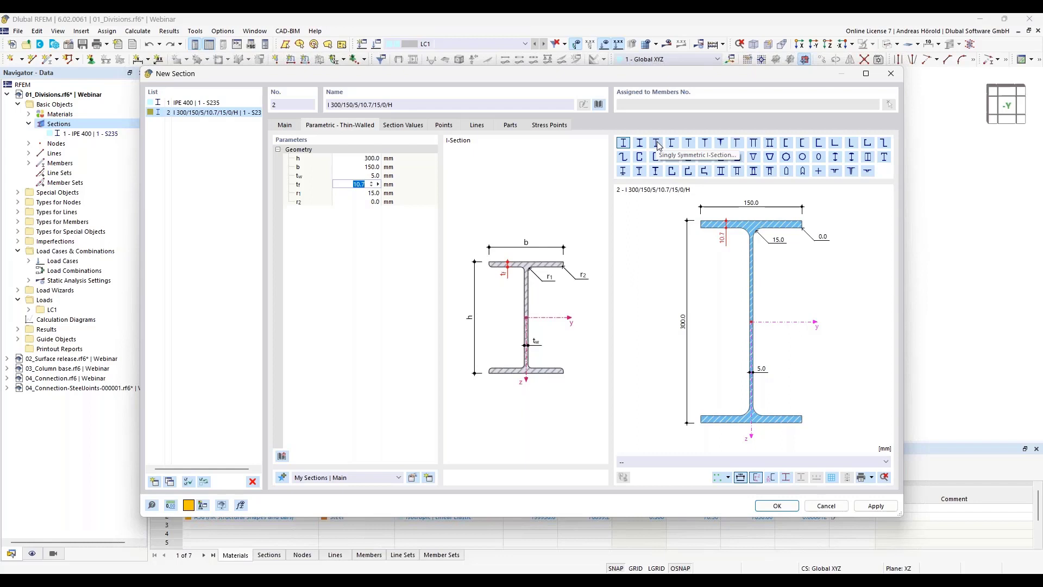
pyautogui.moveTo(778, 369)
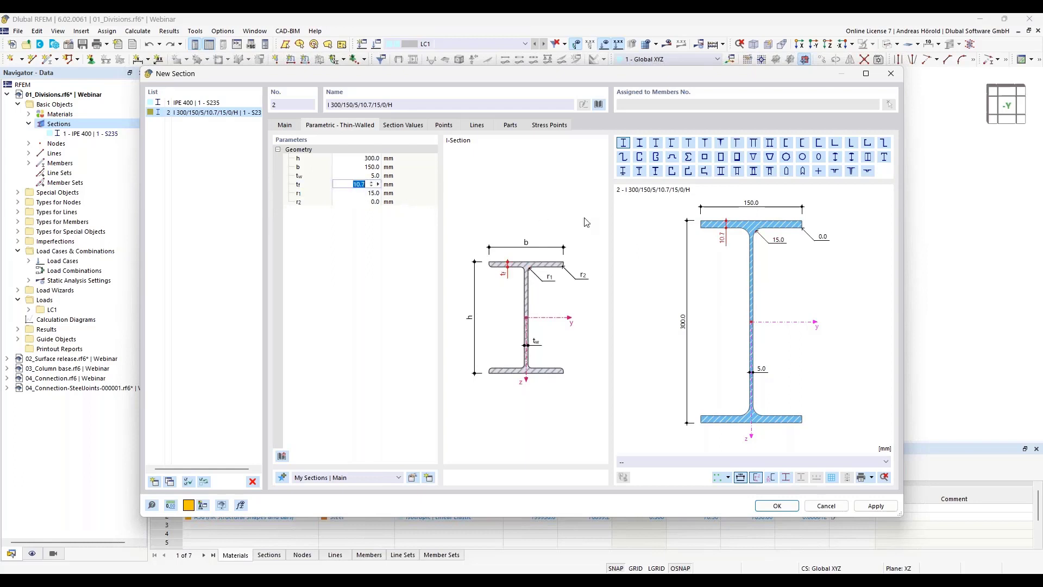
pyautogui.moveTo(707, 226)
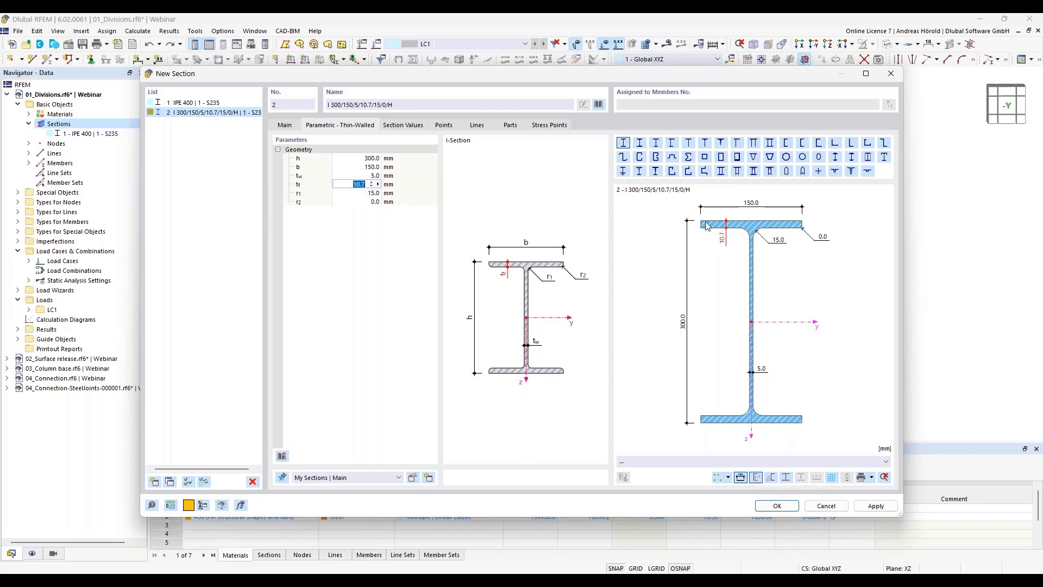
pyautogui.moveTo(750, 222)
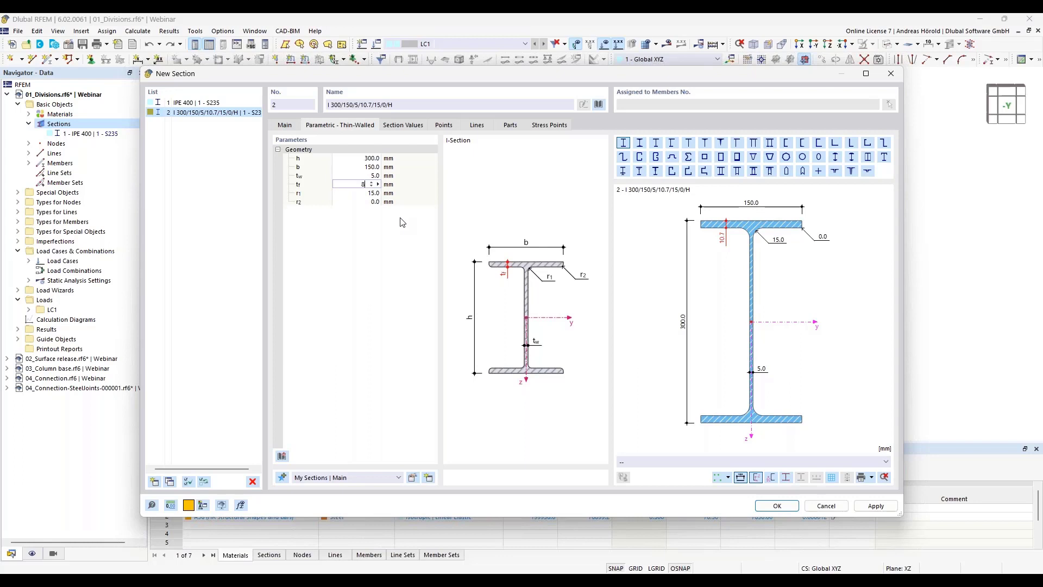
# Try flange thickness 8.7 mm and depth 296 mm, then cancel the trial section
pyautogui.write('8.7')
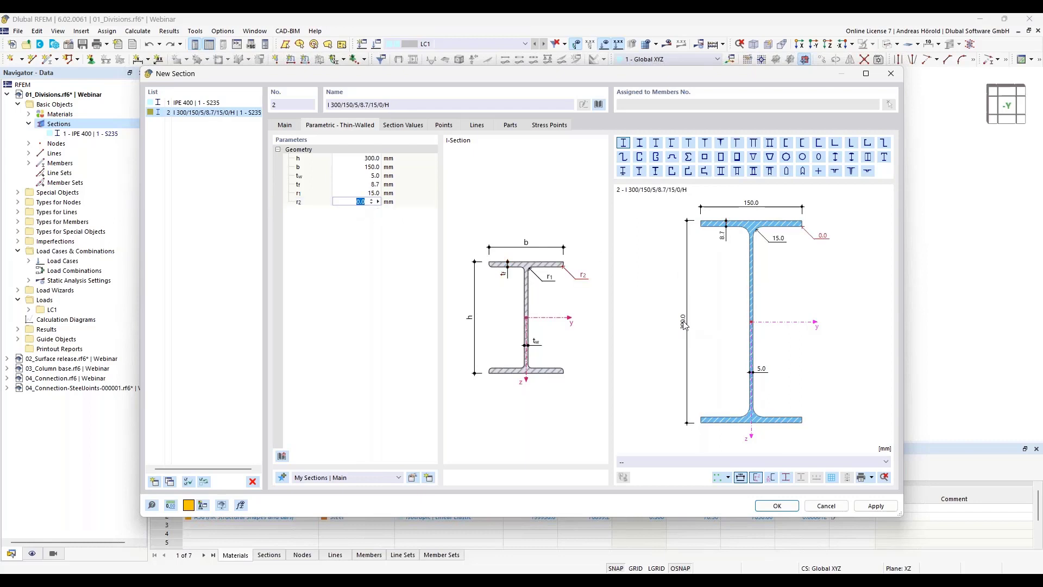
pyautogui.click(372, 157)
pyautogui.write('296')
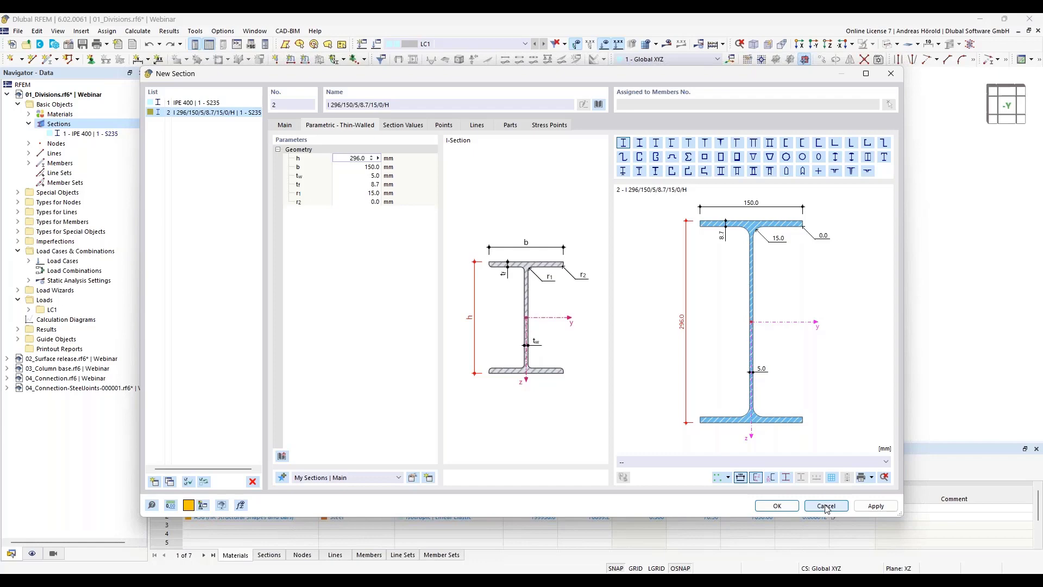
pyautogui.click(825, 505)
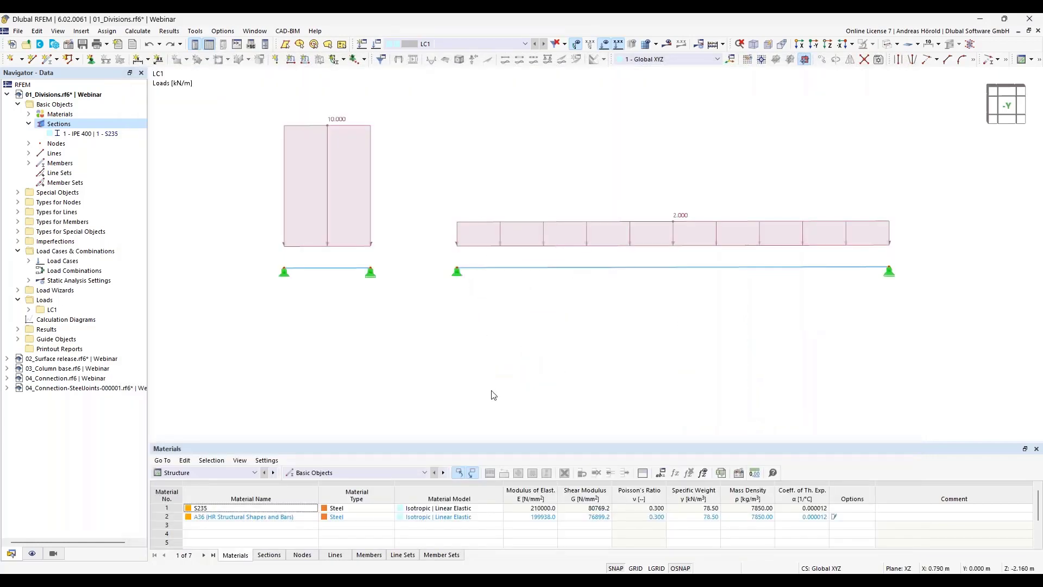
pyautogui.moveTo(491, 424)
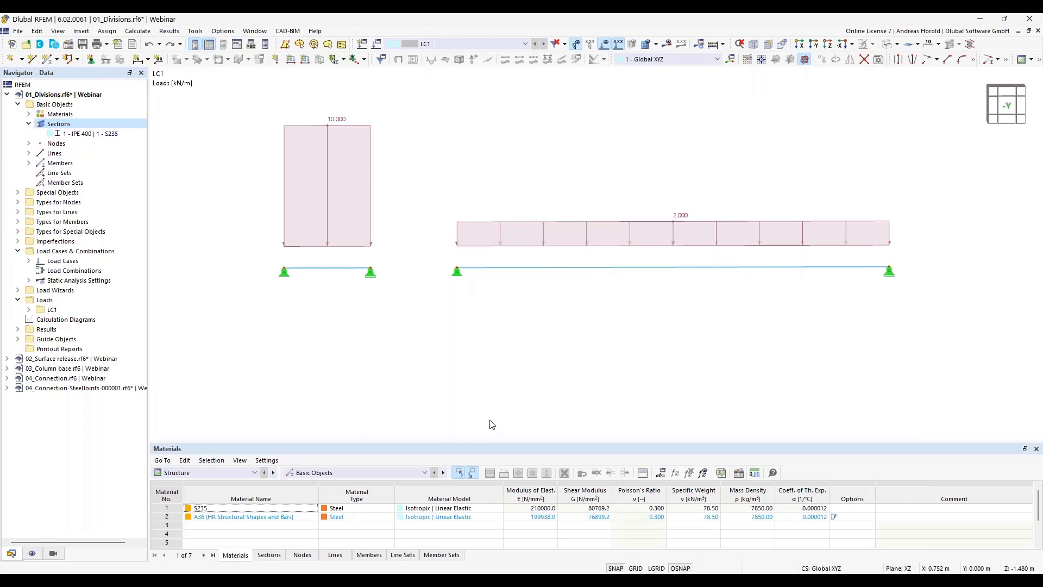
pyautogui.moveTo(512, 422)
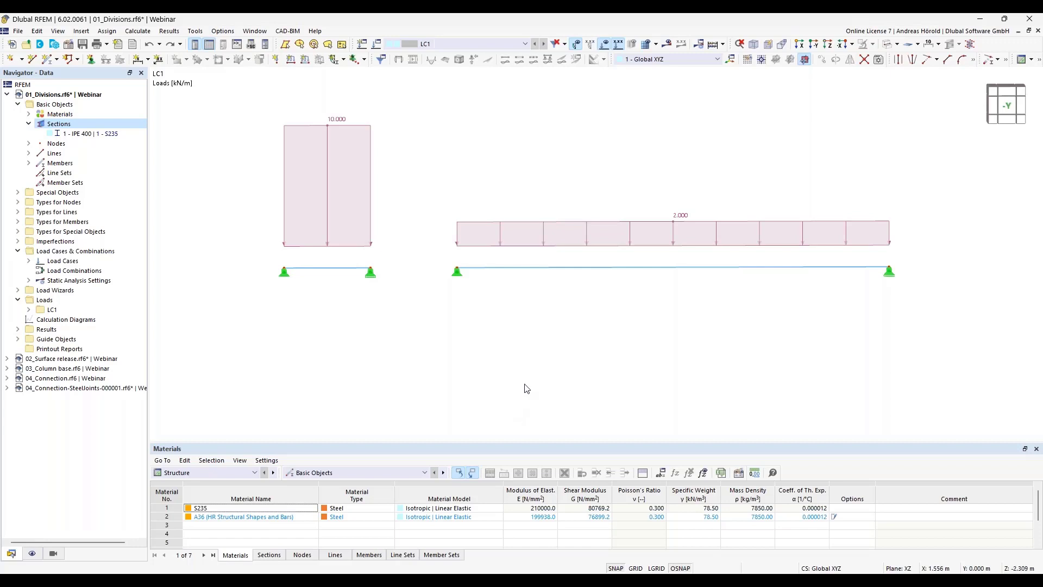
pyautogui.moveTo(564, 360)
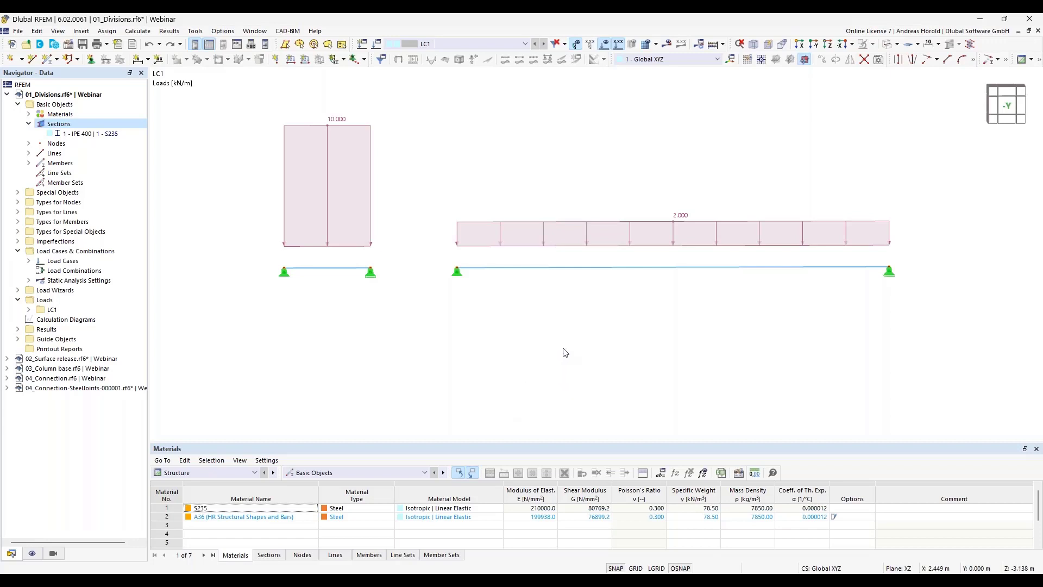
pyautogui.moveTo(123, 480)
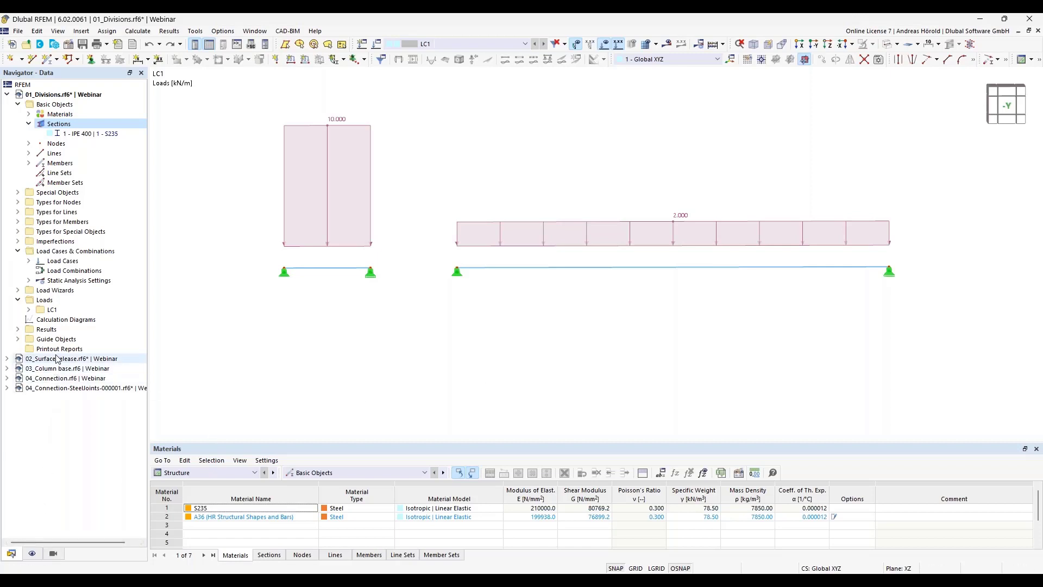
# Switch to the 03_Column base model showing von Mises stresses up to 235 N/mm²
pyautogui.click(66, 368)
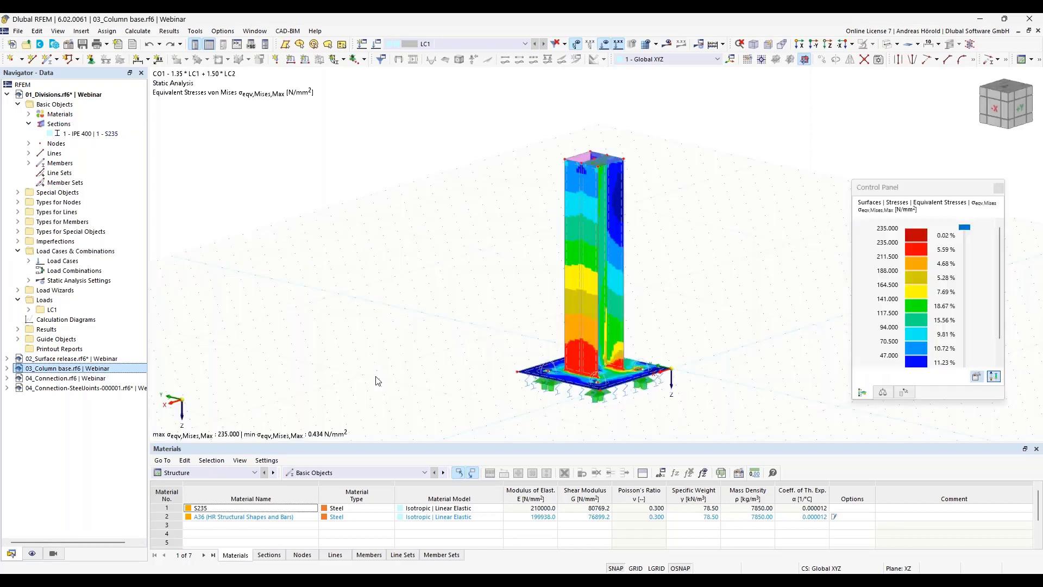
# Inspect the CO1 equivalent stress plot and switch the Navigator to the Results settings
pyautogui.click(71, 114)
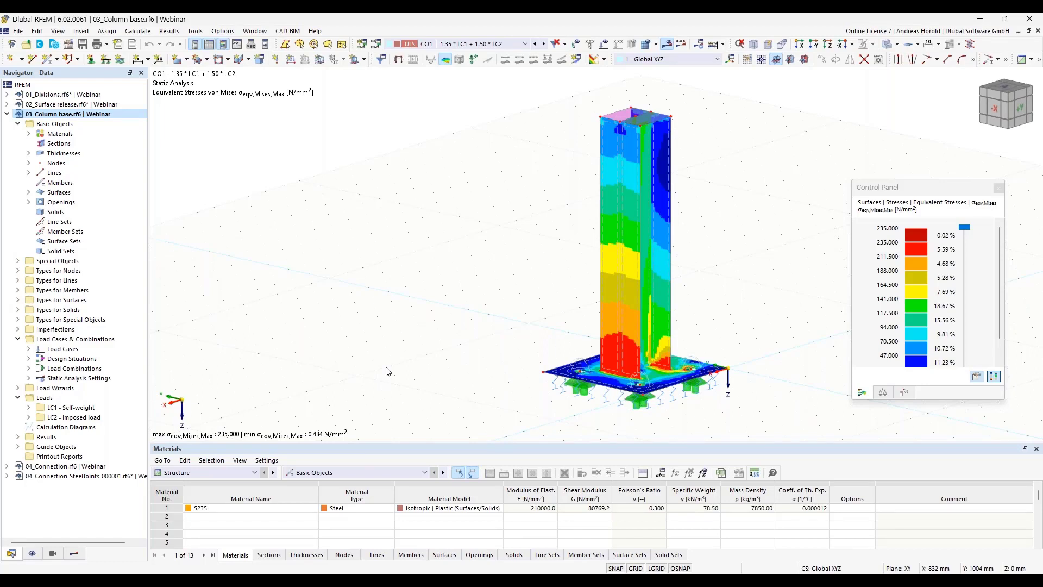
pyautogui.moveTo(404, 446)
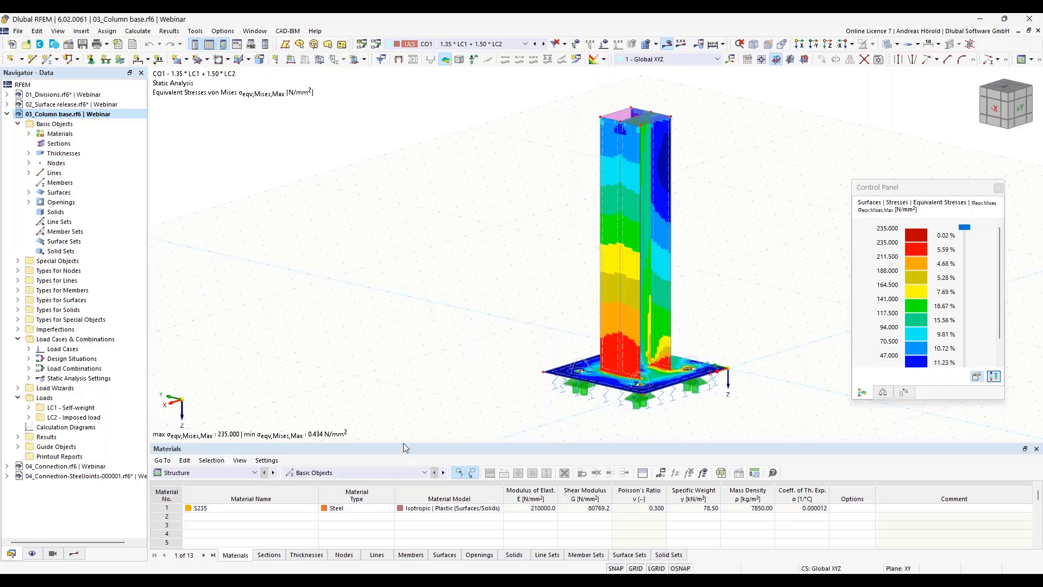
pyautogui.moveTo(419, 414)
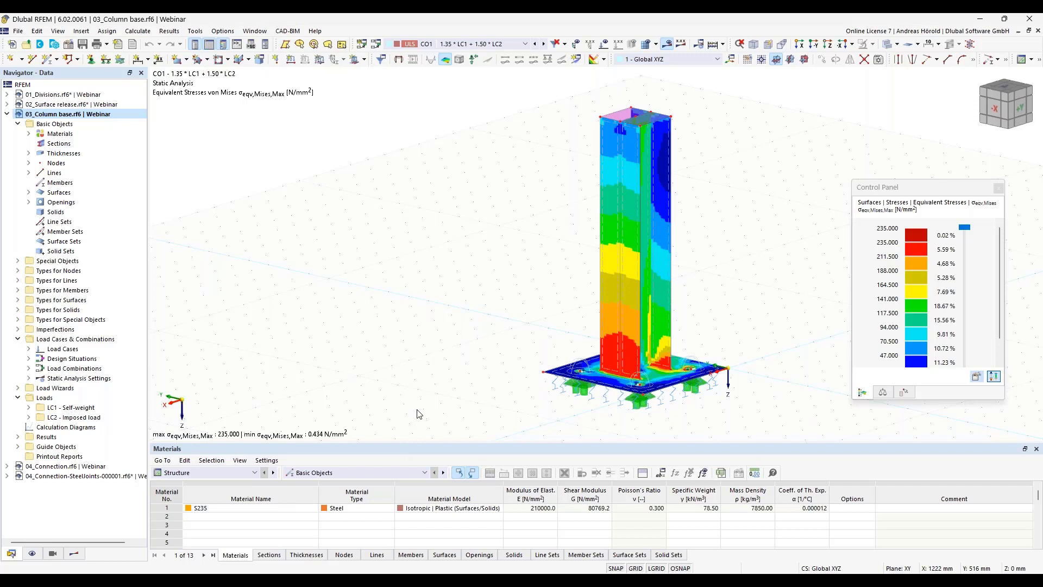
pyautogui.moveTo(418, 432)
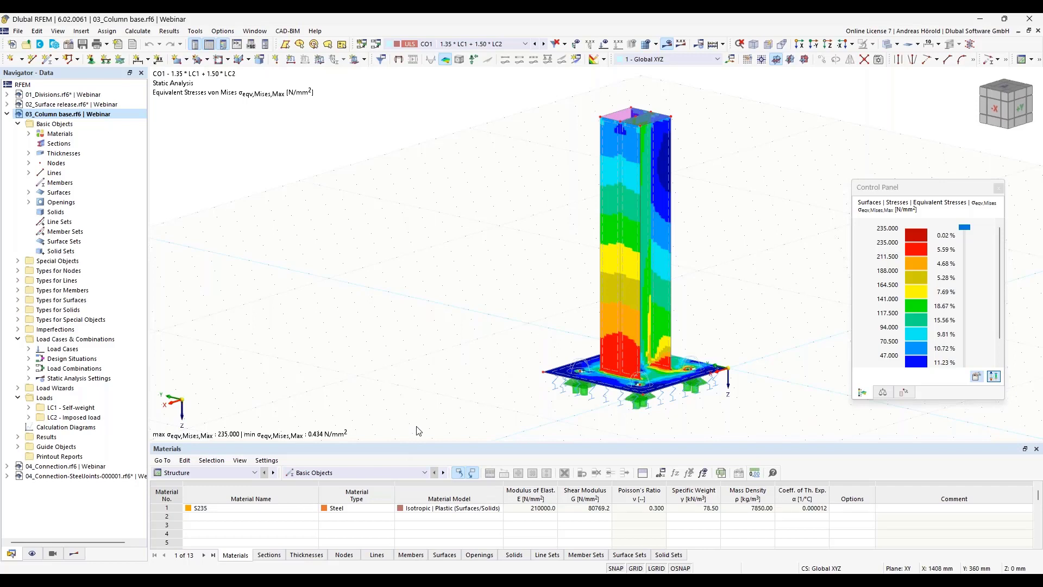
pyautogui.moveTo(411, 455)
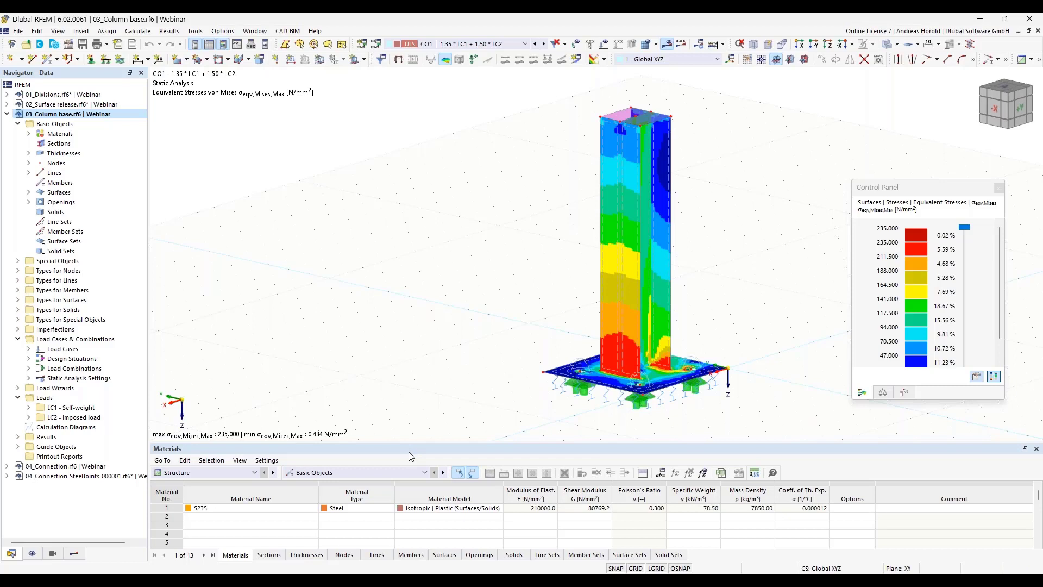
pyautogui.moveTo(583, 365)
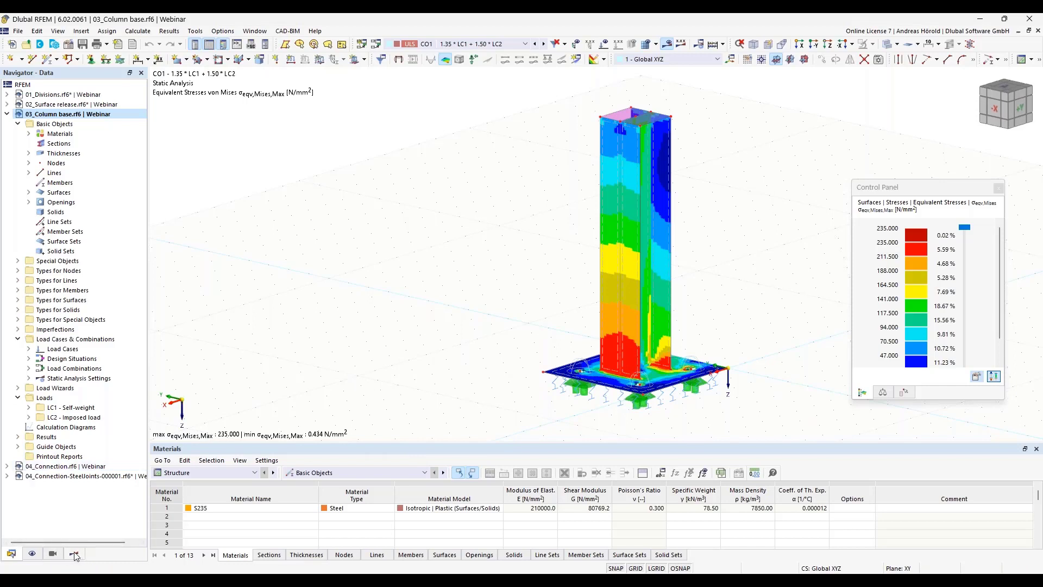
pyautogui.click(74, 553)
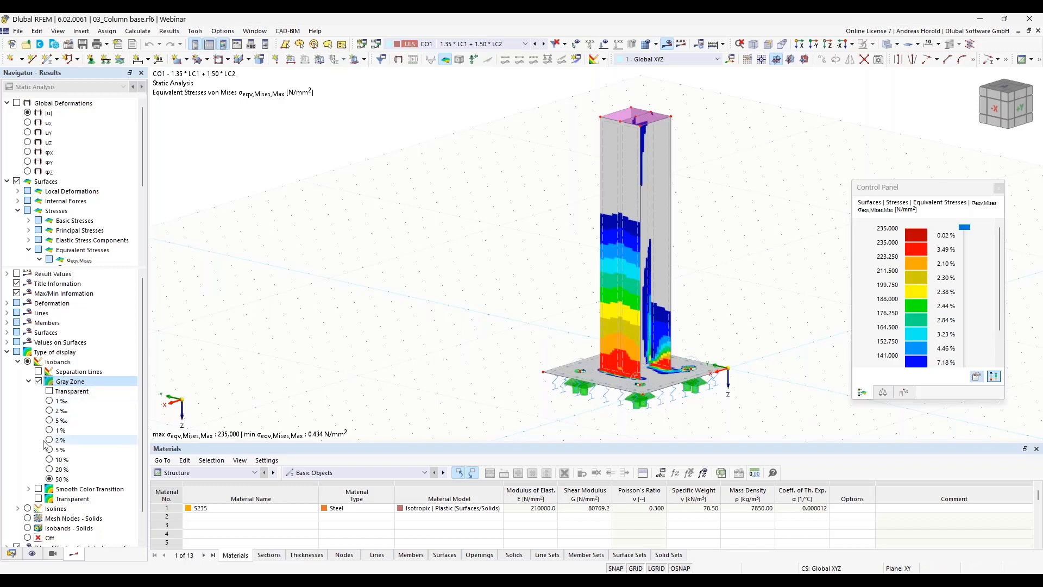
pyautogui.moveTo(96, 411)
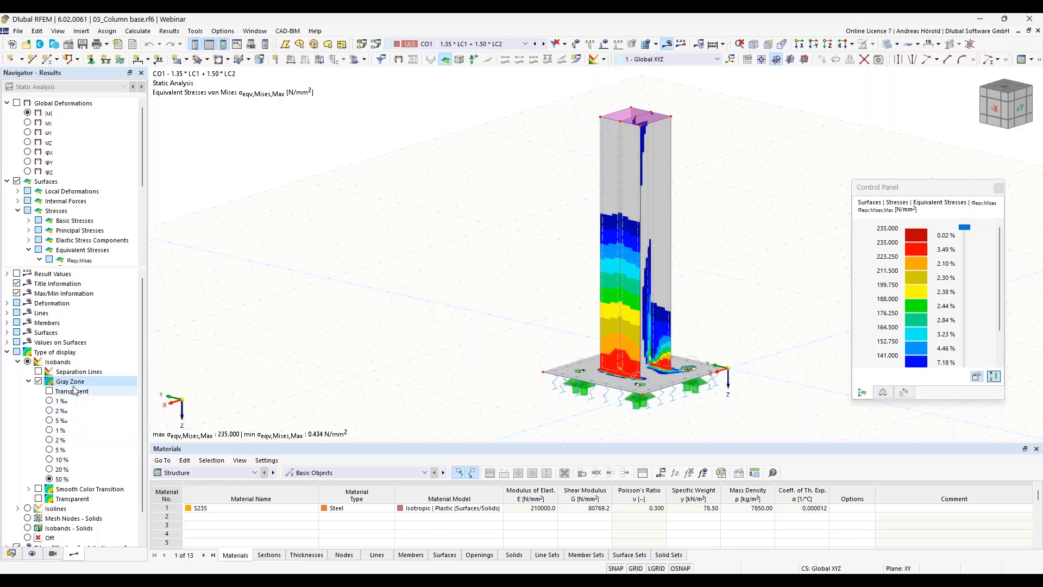
pyautogui.moveTo(71, 399)
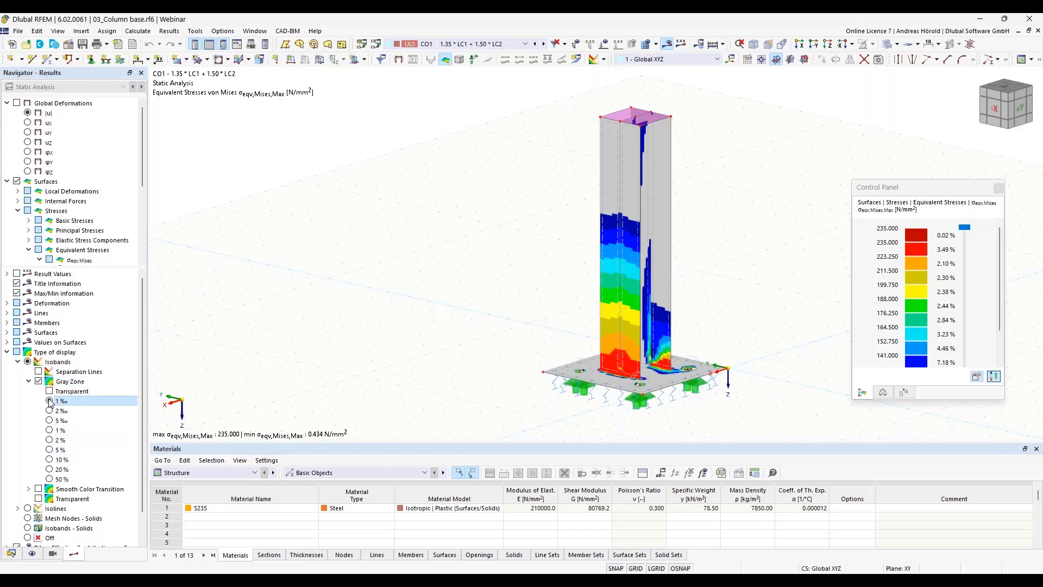
# Try grey zone thresholds of 1 ‰ and 5 %, then settle on 50 % of the maximum stress
pyautogui.click(49, 401)
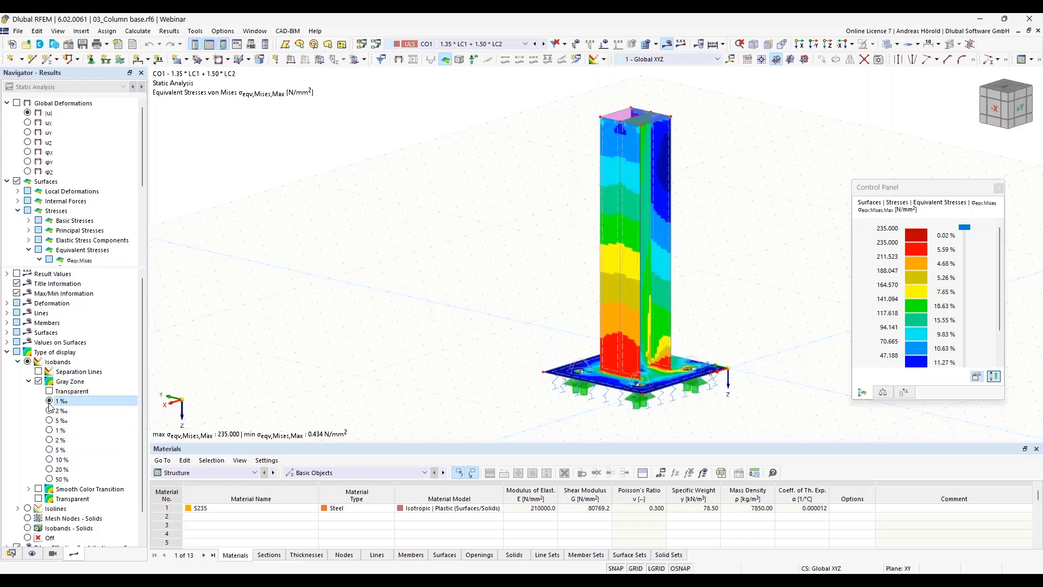
pyautogui.click(49, 431)
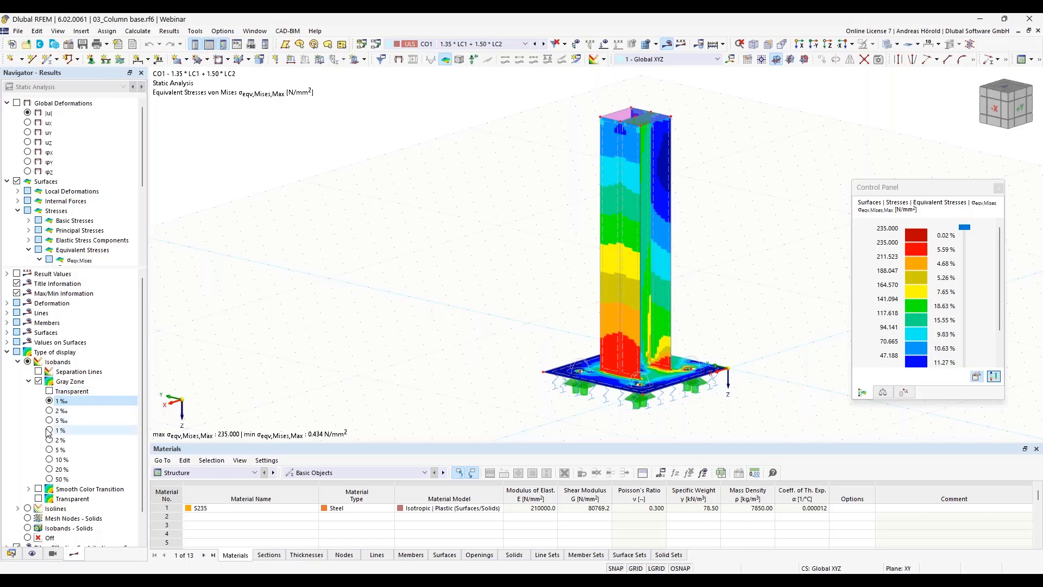
pyautogui.click(49, 430)
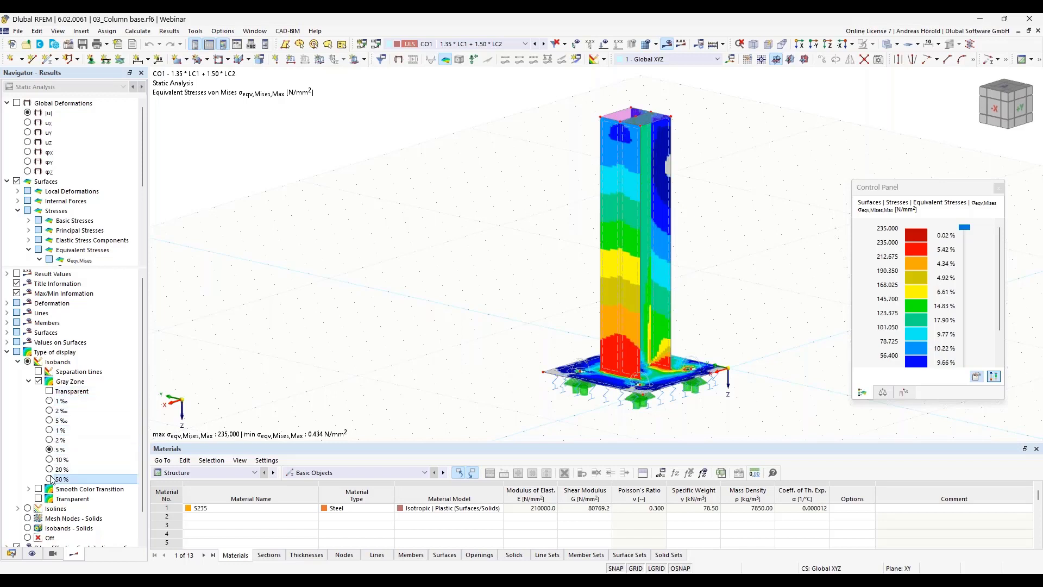
pyautogui.click(49, 479)
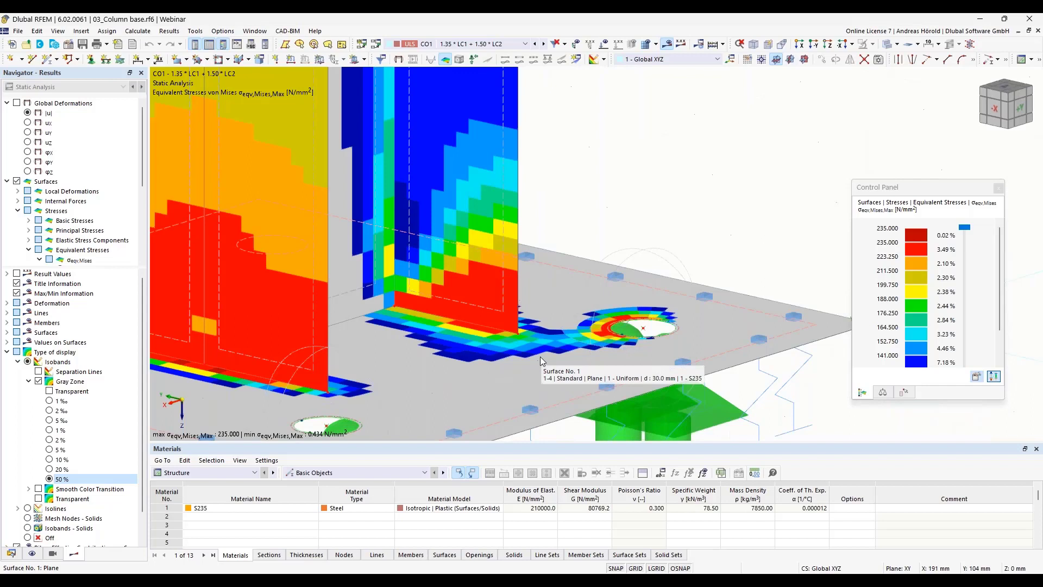
pyautogui.moveTo(541, 362)
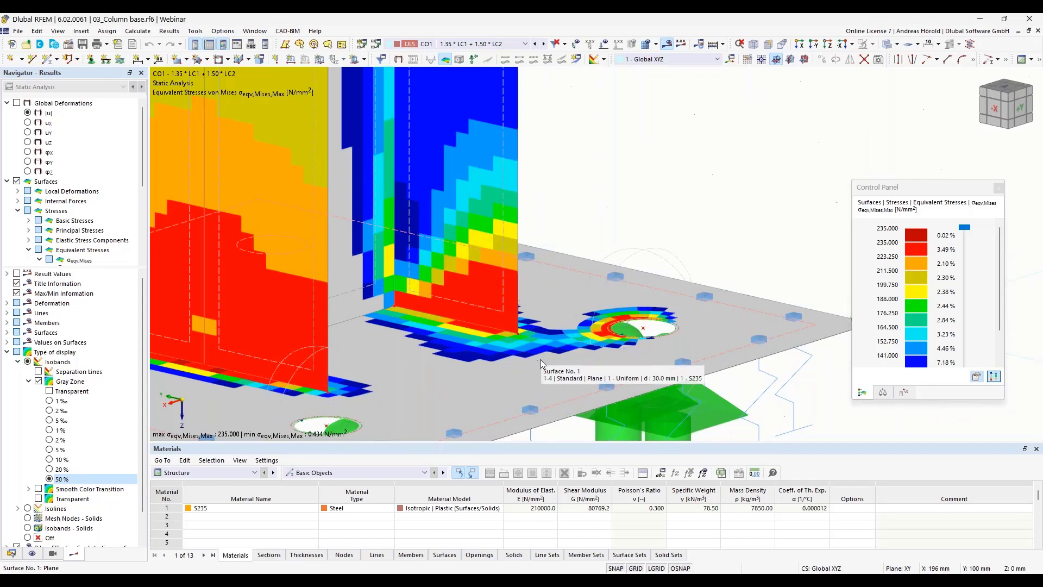
pyautogui.moveTo(533, 387)
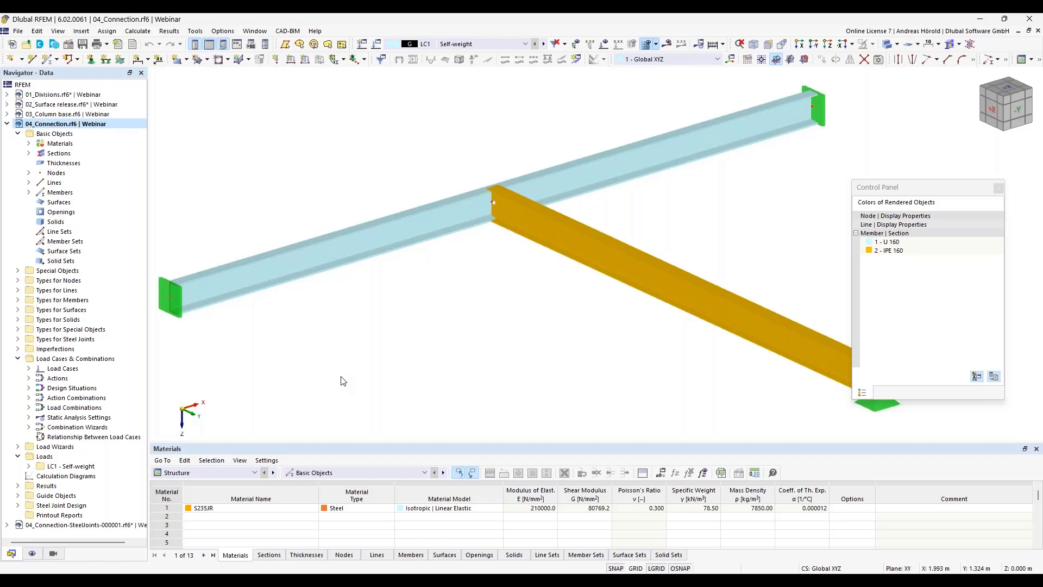
pyautogui.moveTo(379, 293)
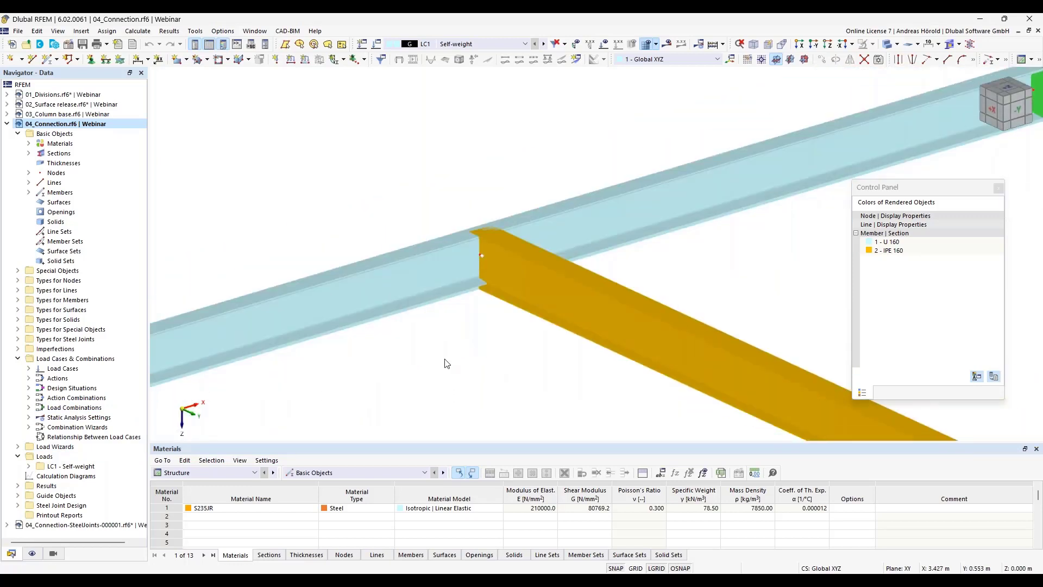
pyautogui.moveTo(435, 360)
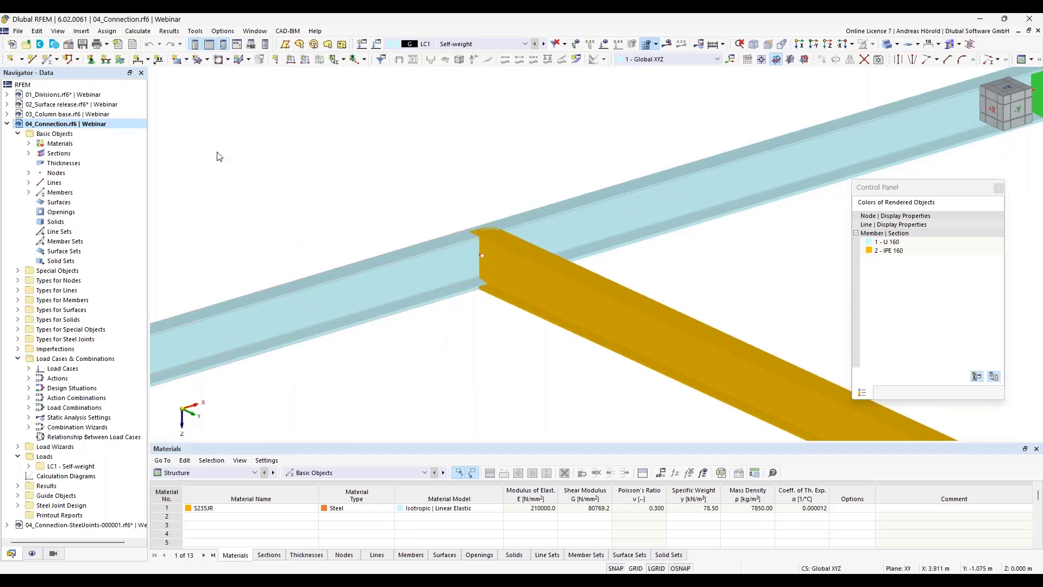
pyautogui.moveTo(202, 145)
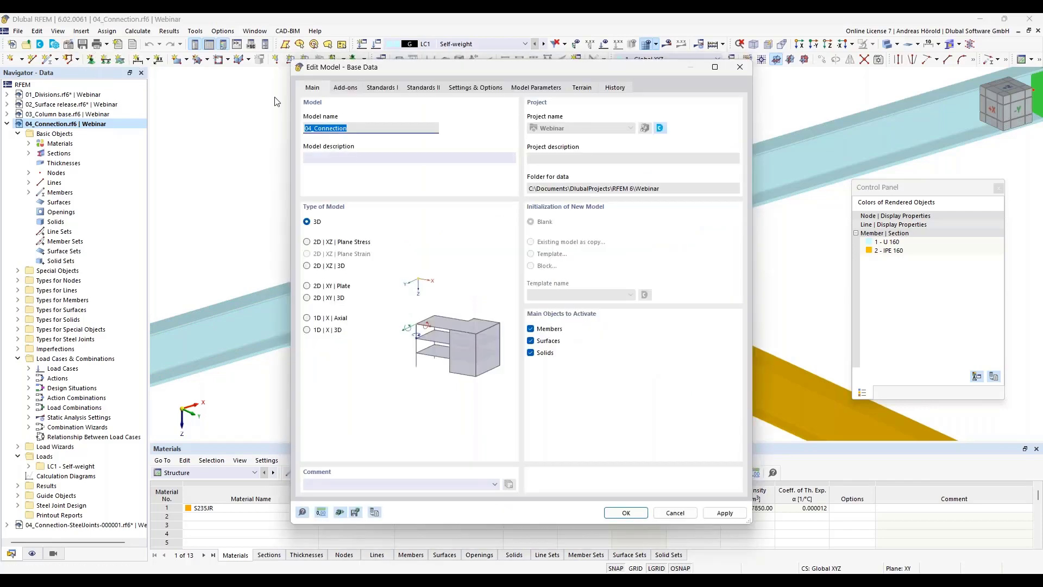
# Activate the Steel Joints add-on and choose EN 1993 (CEN 2015-06) as the steel joints standard, then confirm base data
pyautogui.click(344, 87)
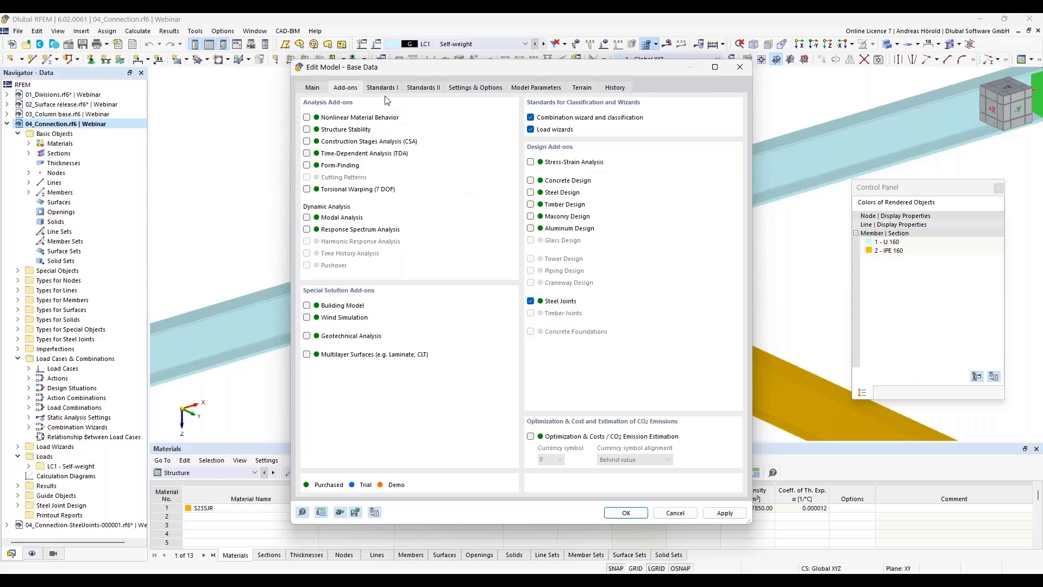
pyautogui.click(423, 87)
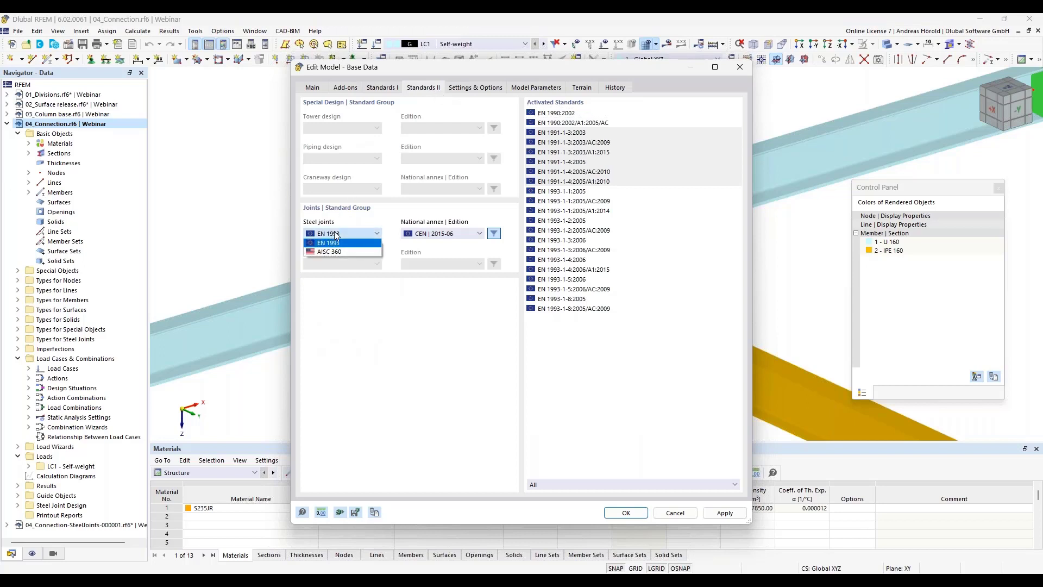
pyautogui.click(341, 233)
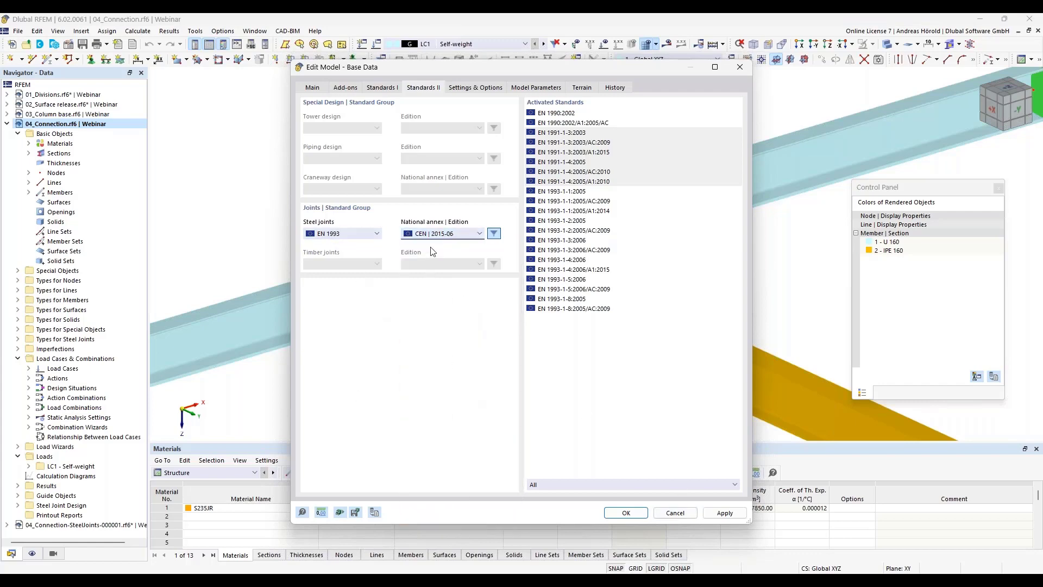
pyautogui.moveTo(437, 295)
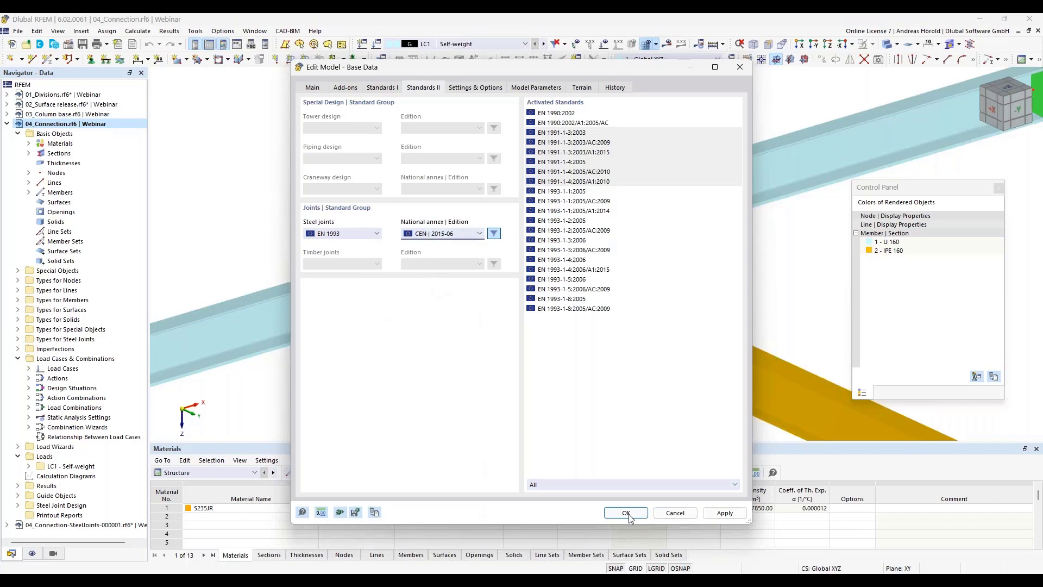
pyautogui.click(623, 511)
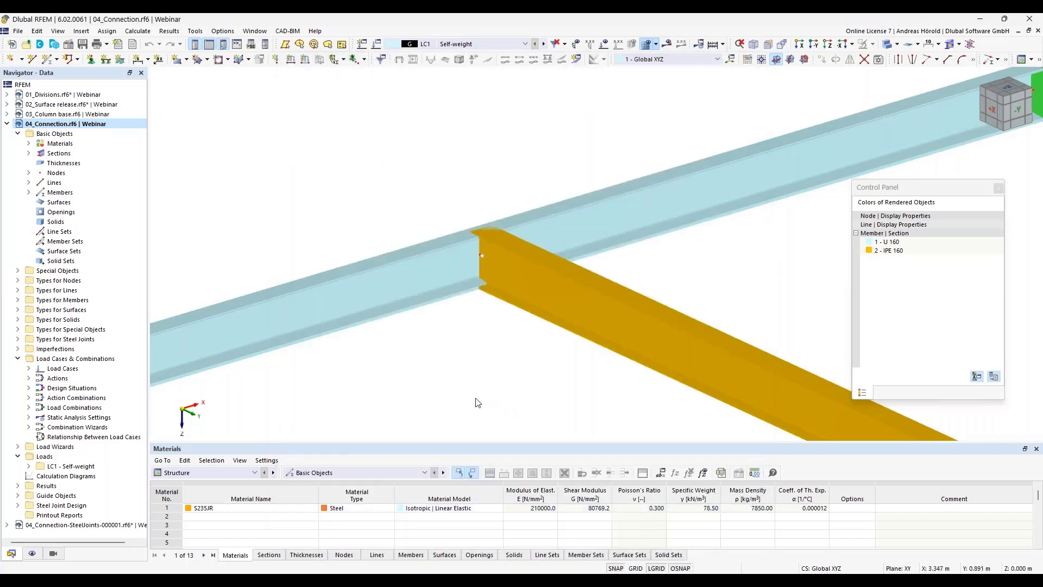
pyautogui.moveTo(433, 392)
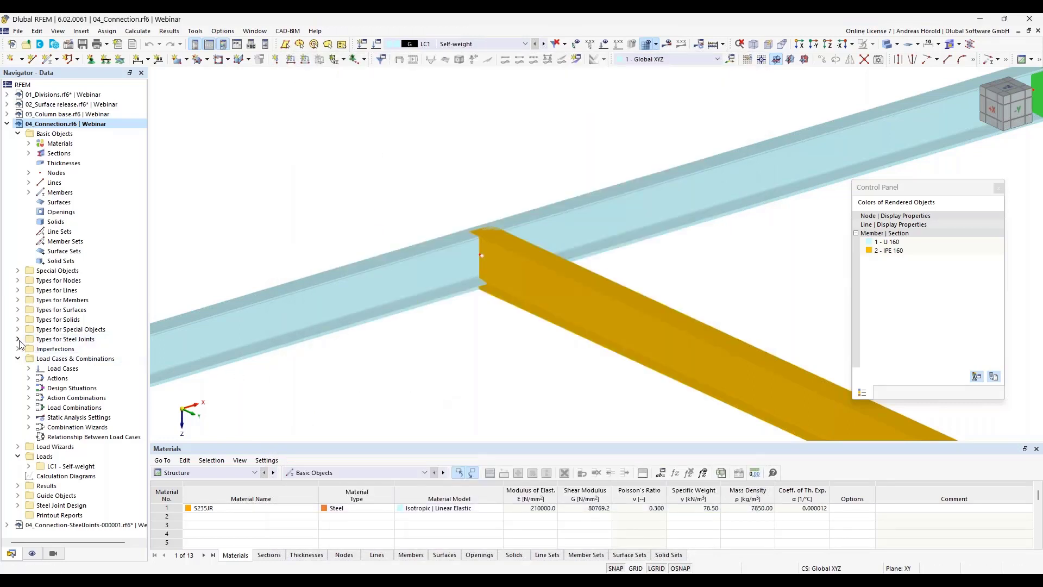
# Start a new steel joint from the Steel Joints types in the Navigator
pyautogui.click(19, 339)
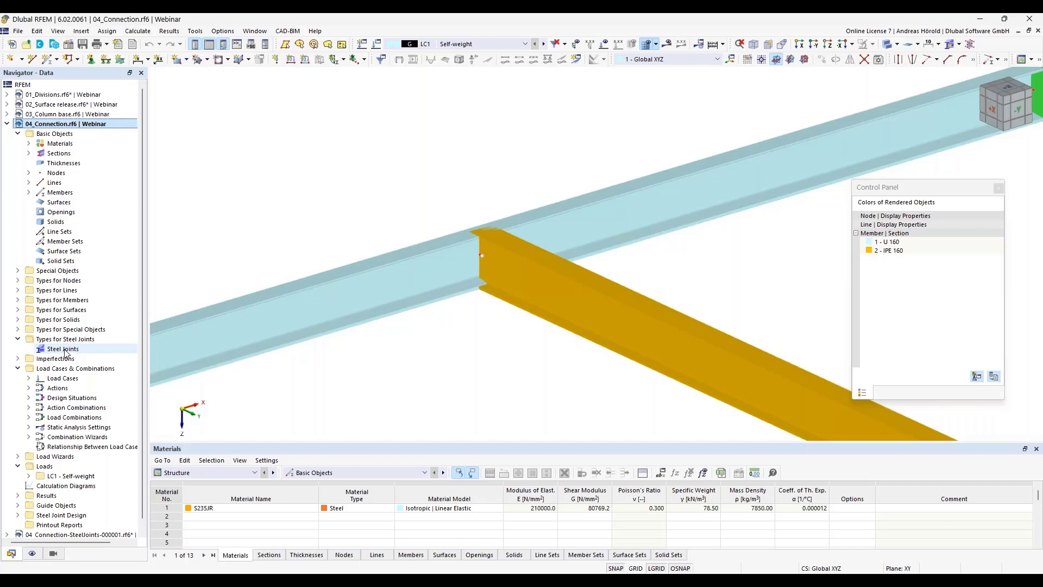
pyautogui.rightClick(63, 349)
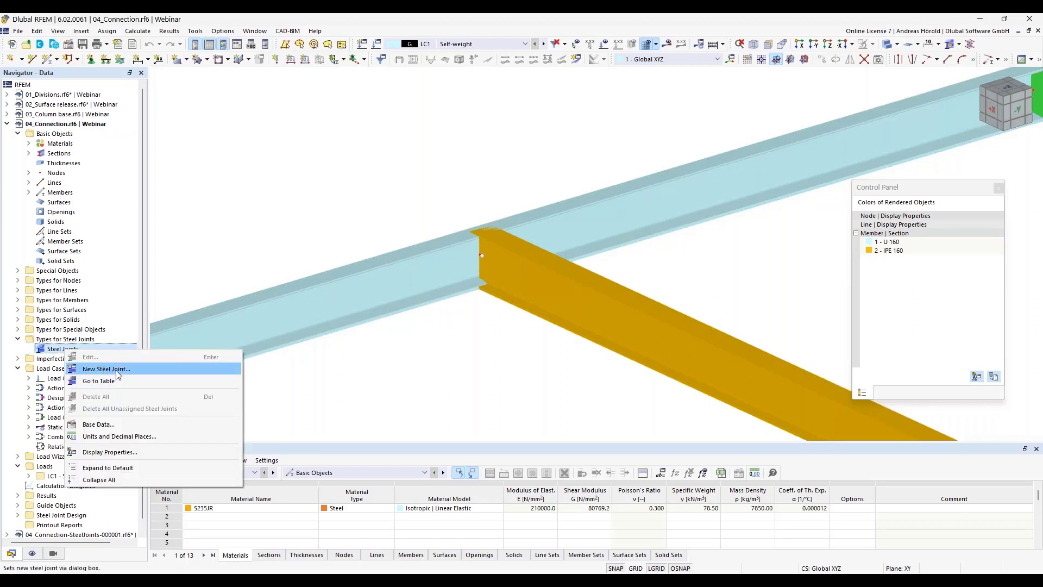
pyautogui.click(106, 368)
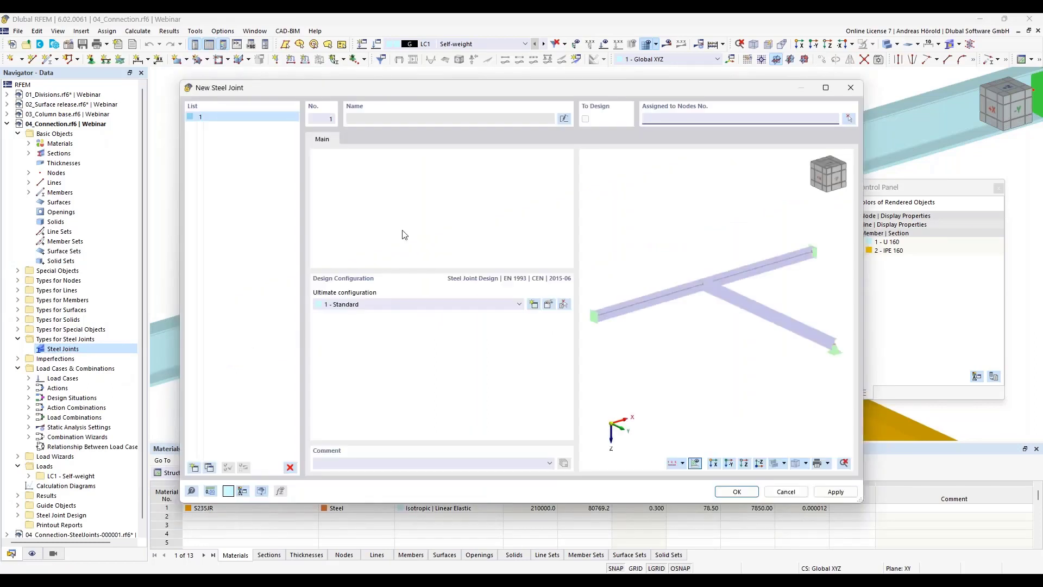
pyautogui.moveTo(489, 260)
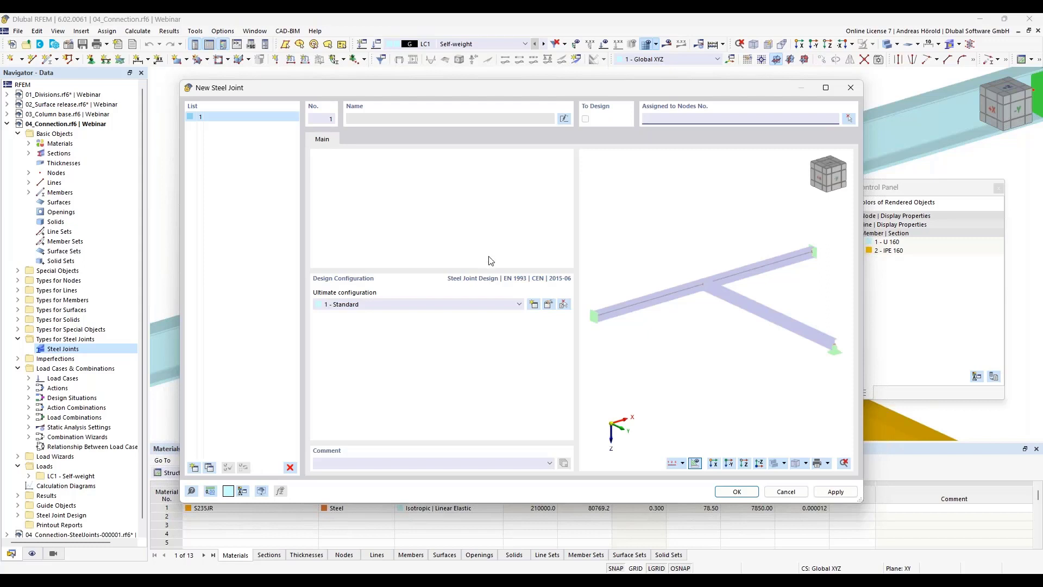
# Assign the steel joint to node 1, picking up members 1–3
pyautogui.click(739, 119)
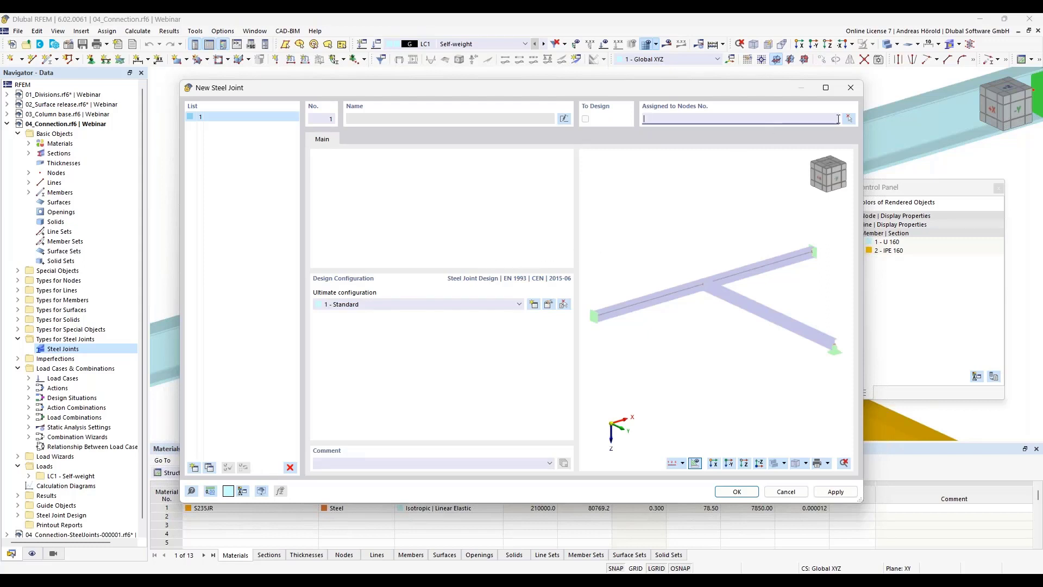
pyautogui.click(849, 118)
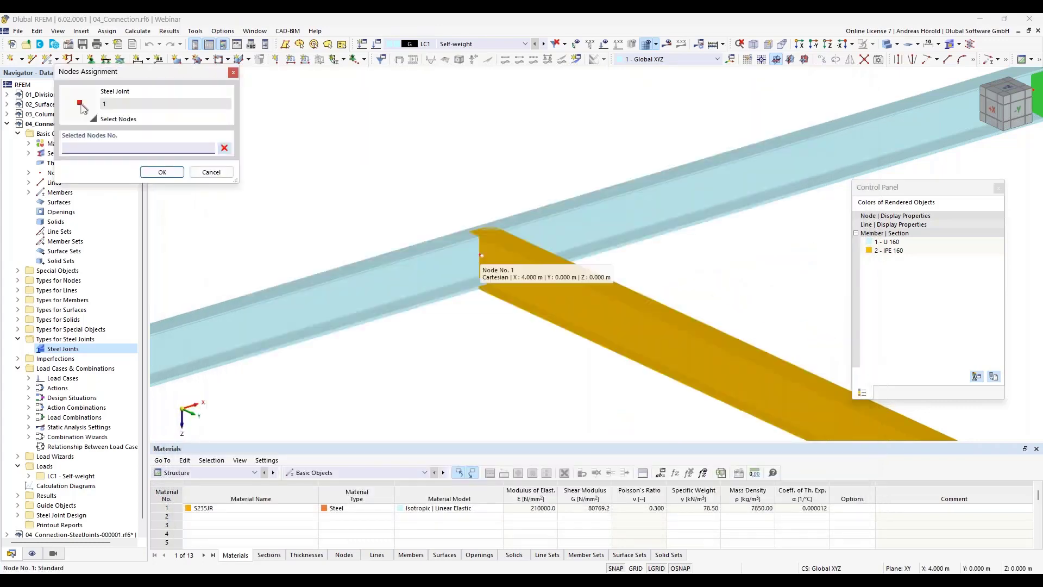
pyautogui.click(480, 255)
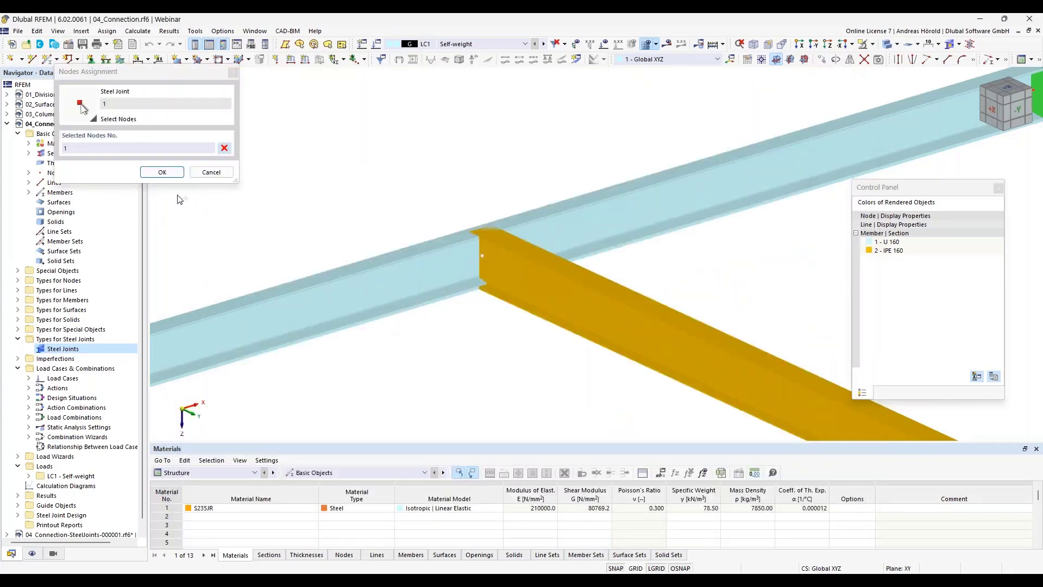
pyautogui.click(162, 172)
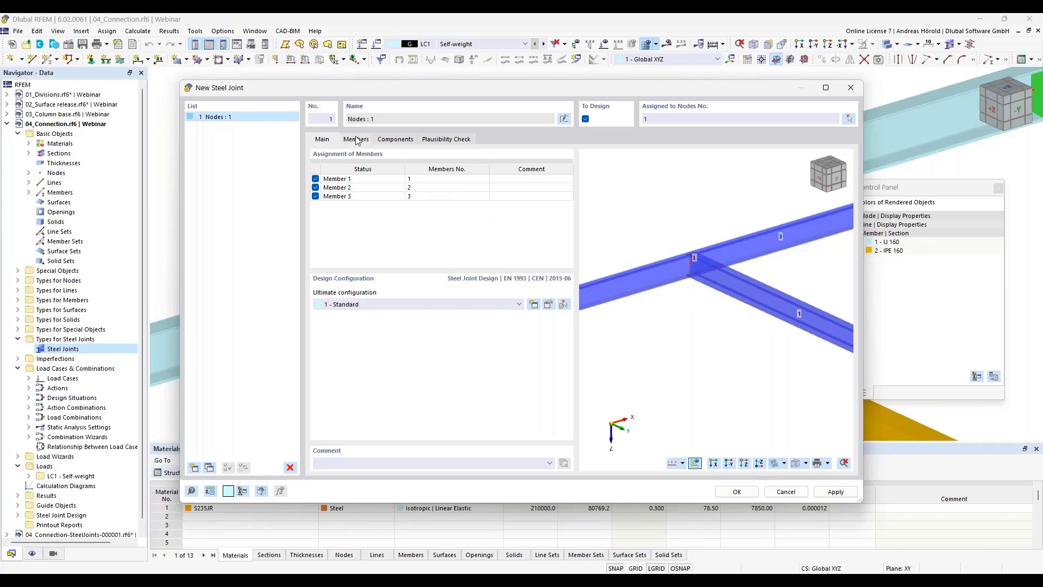
# Give members 2 and 3 supported ends, clear member 1, and make member 2 continuous
pyautogui.click(355, 138)
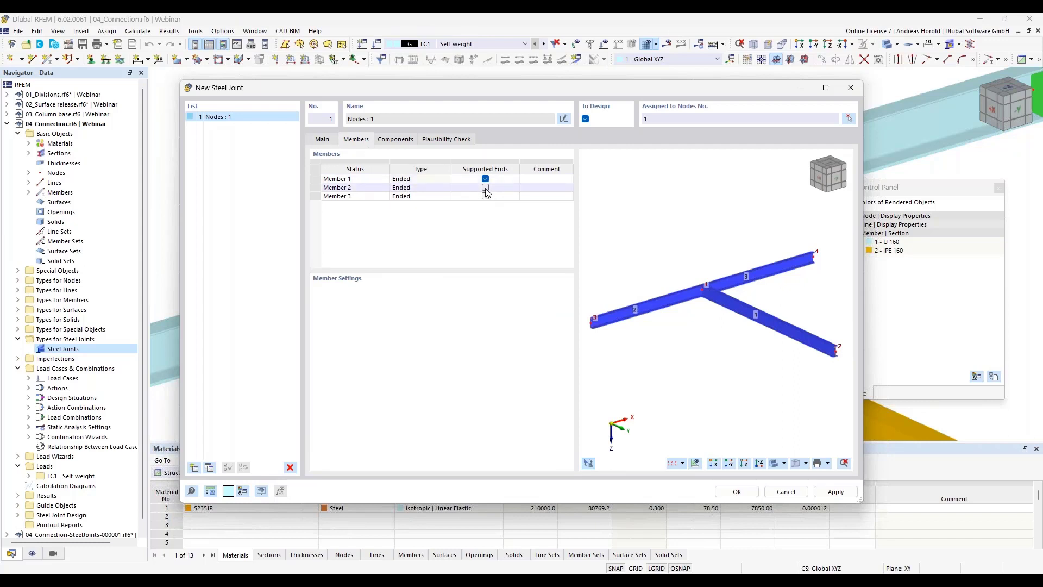
pyautogui.click(485, 187)
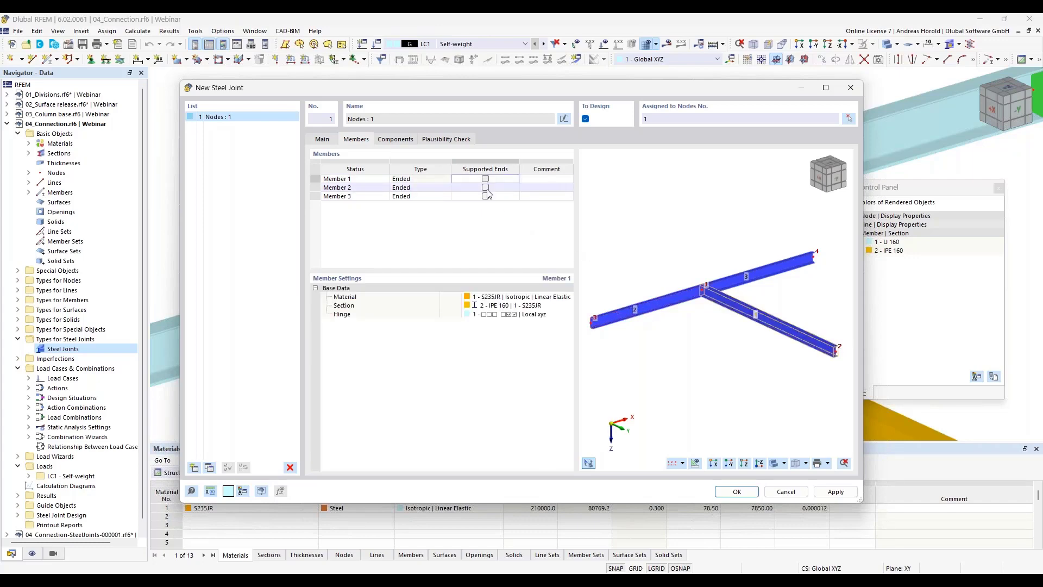
pyautogui.click(484, 187)
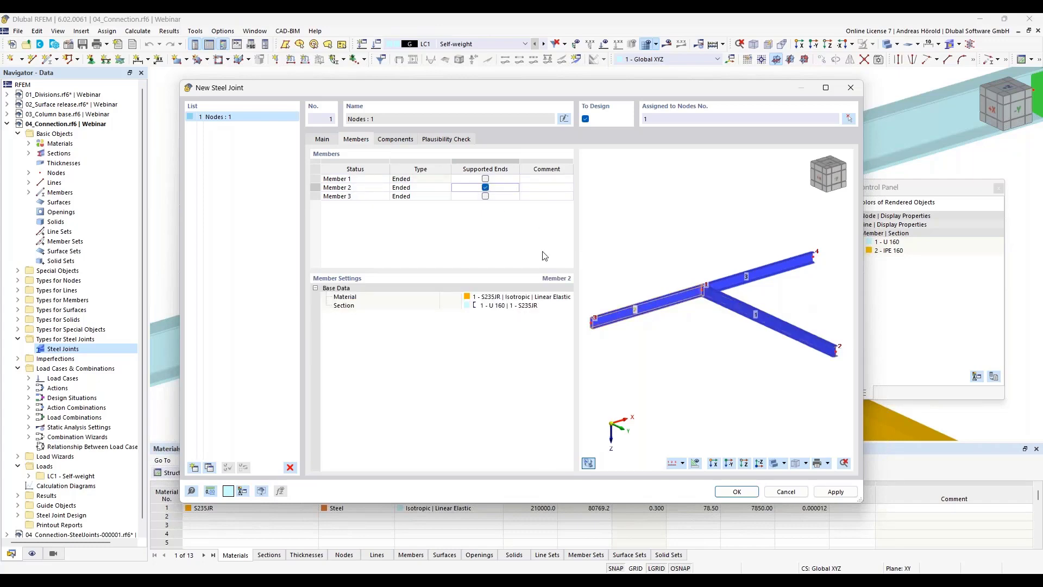
pyautogui.click(484, 196)
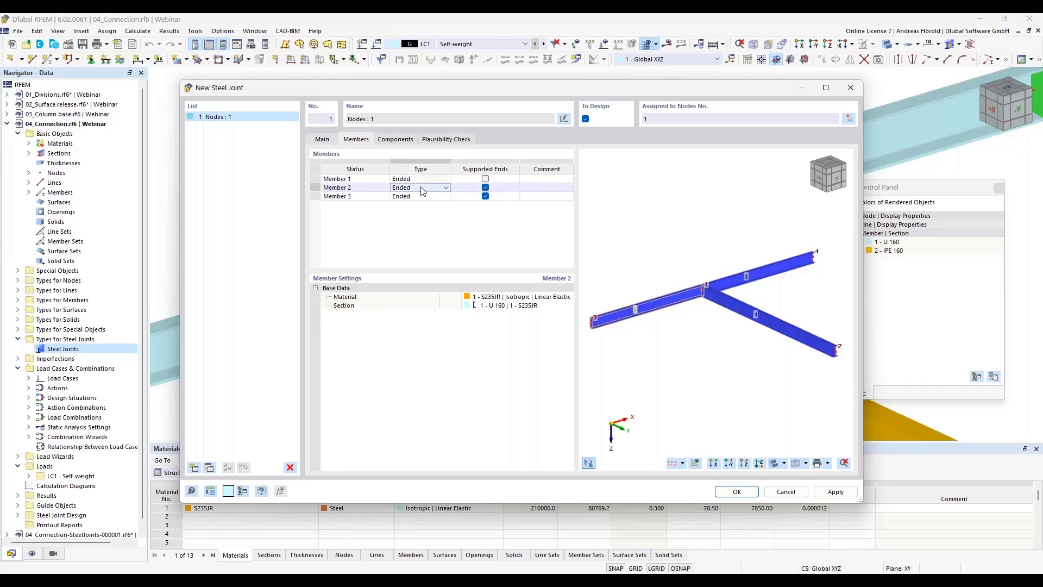
pyautogui.click(445, 187)
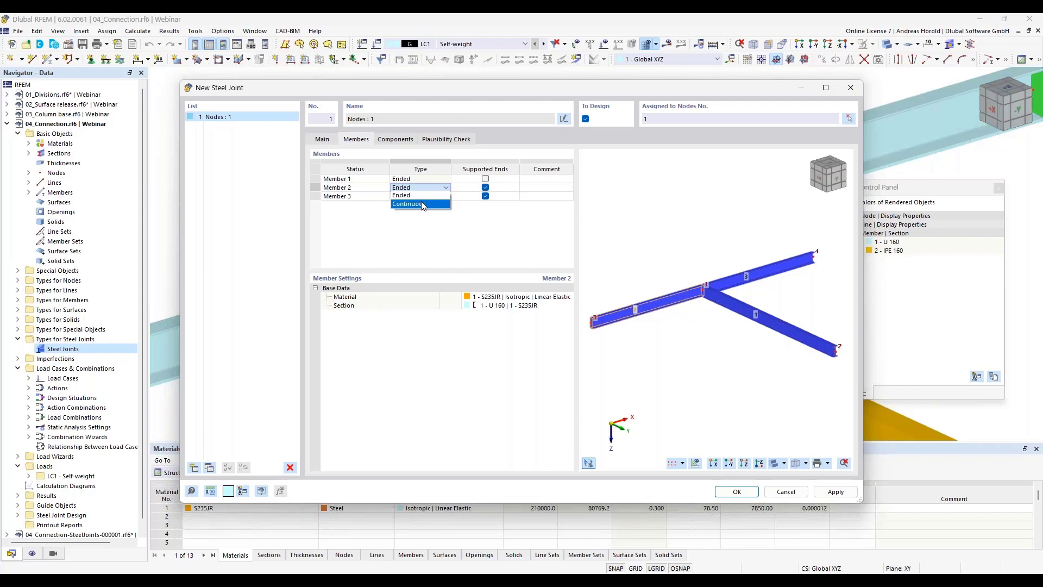
pyautogui.click(406, 203)
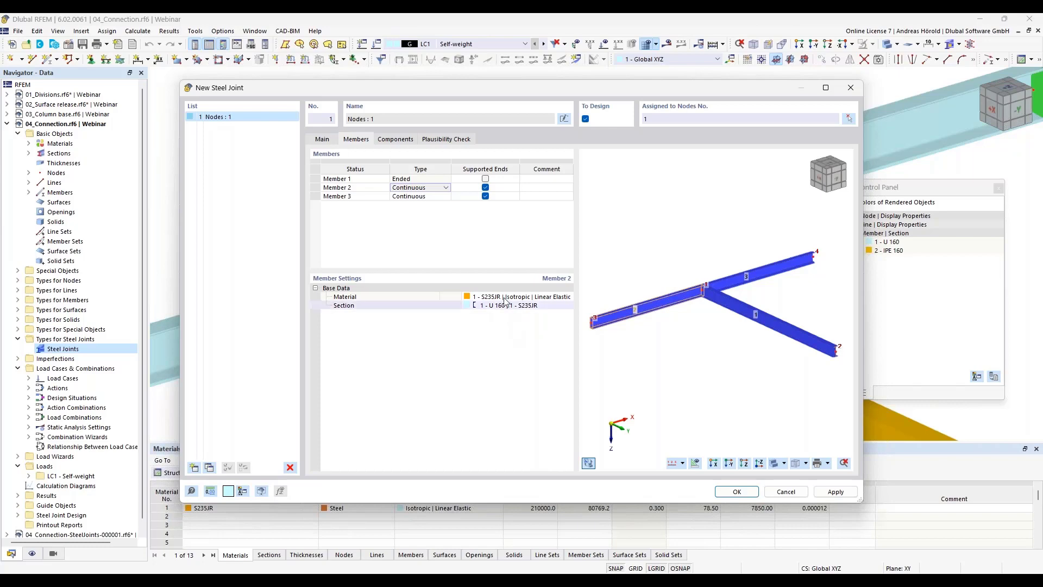
pyautogui.click(394, 138)
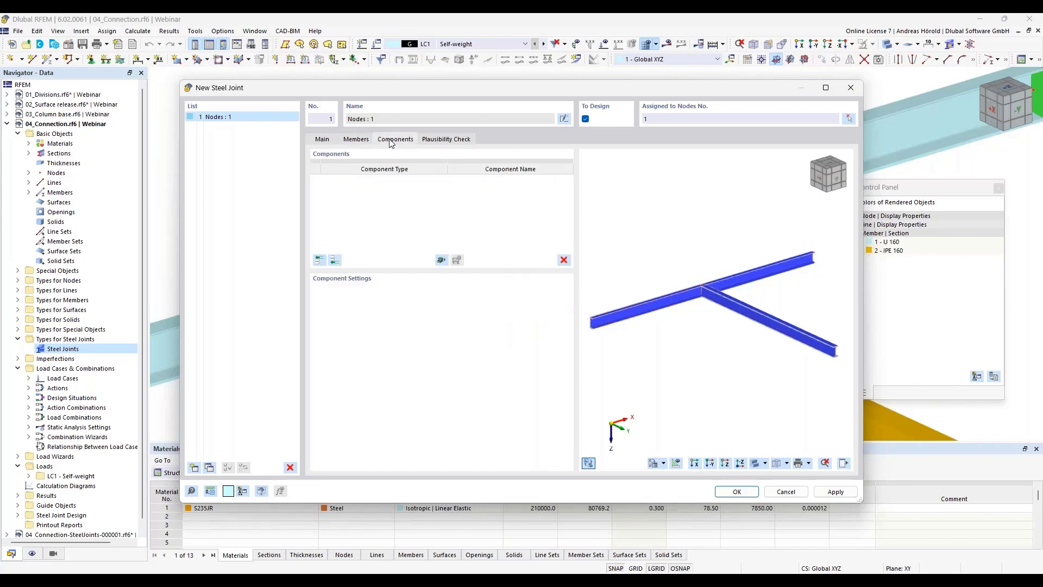
pyautogui.moveTo(448, 253)
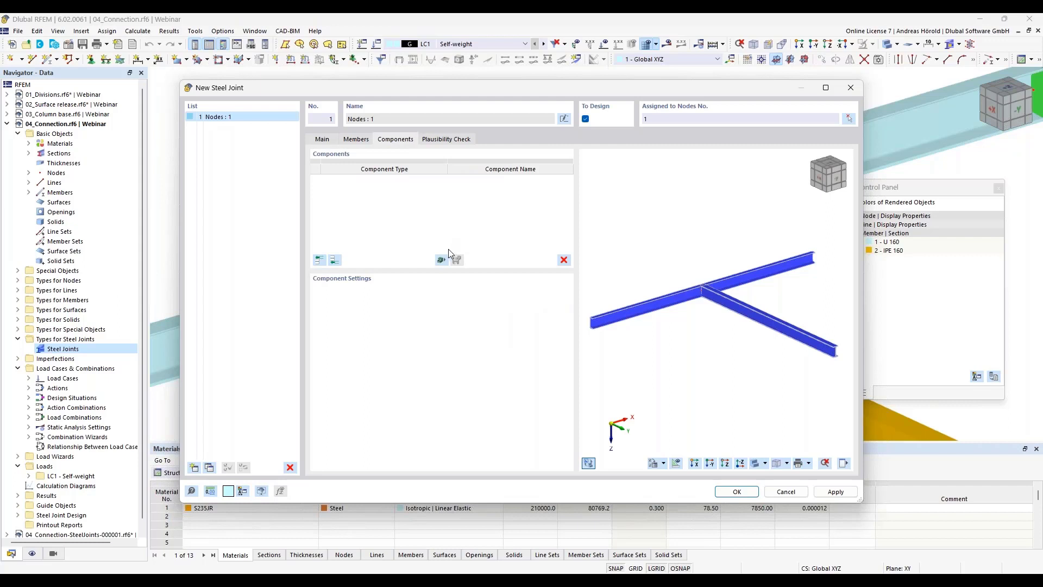
pyautogui.moveTo(464, 283)
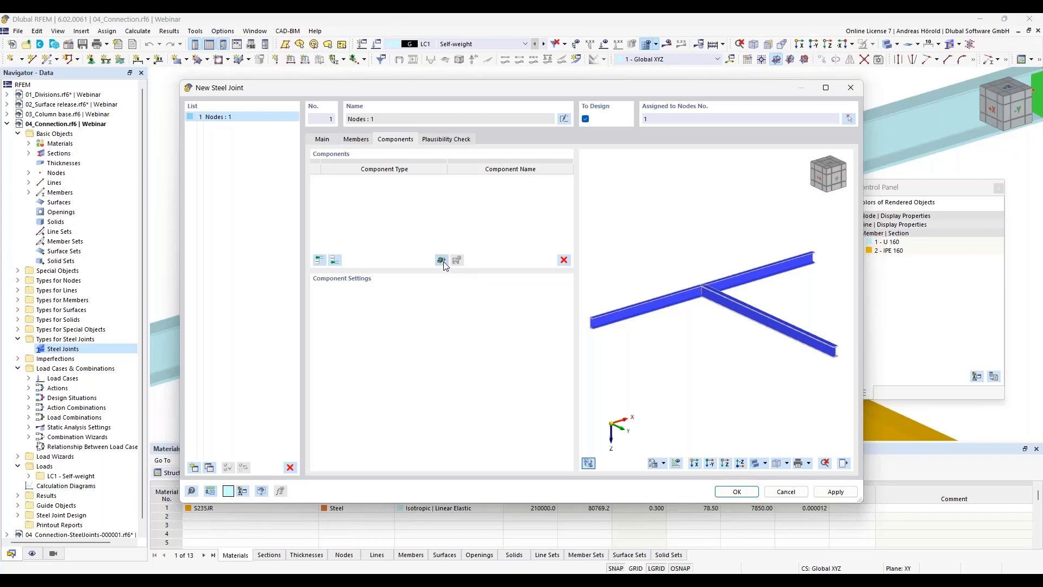
pyautogui.moveTo(441, 260)
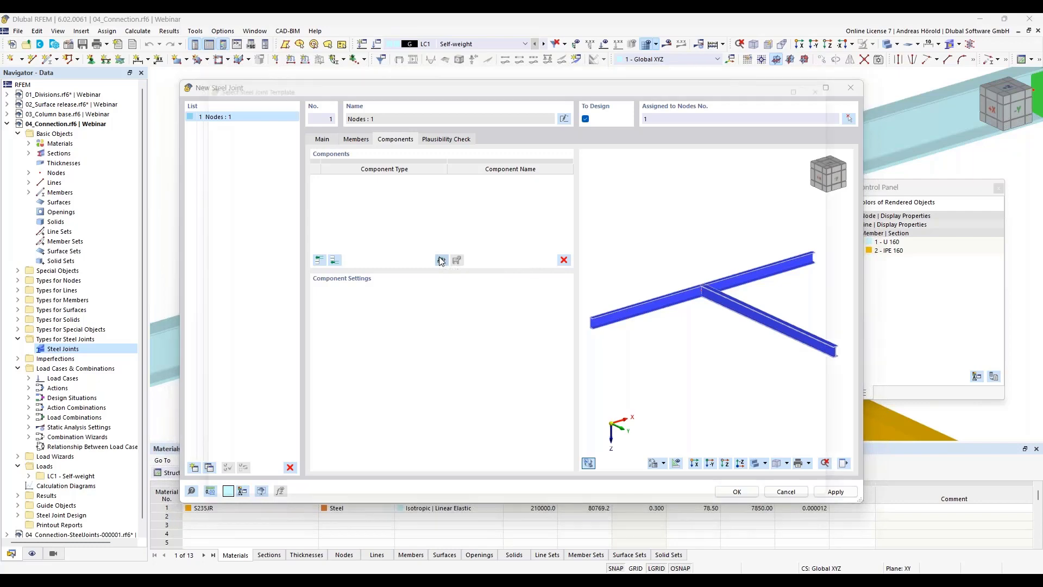
# Browse the cleat and fin plate template categories in the steel joint template library
pyautogui.click(440, 260)
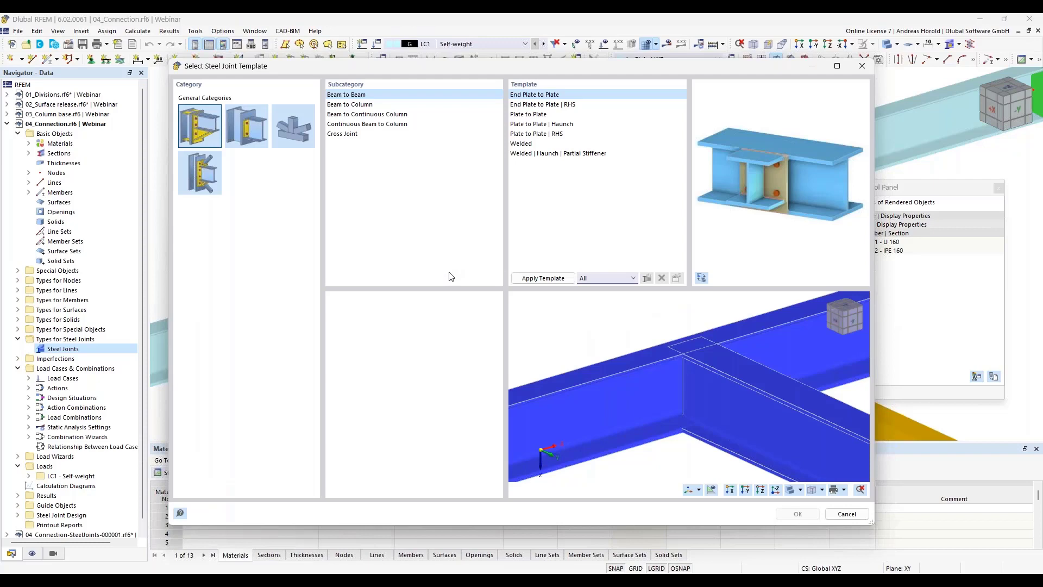
pyautogui.moveTo(561, 306)
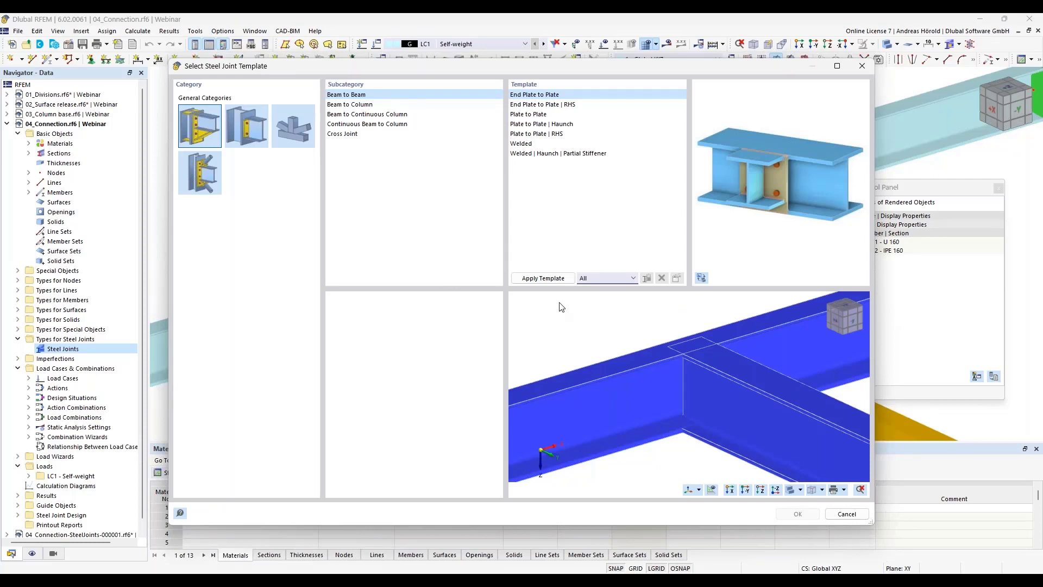
pyautogui.moveTo(309, 175)
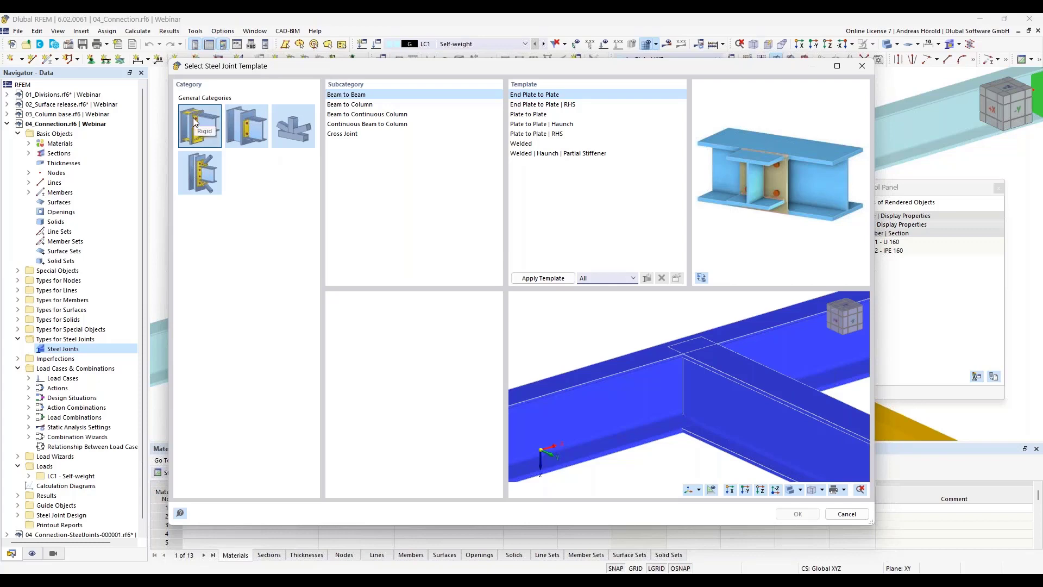
pyautogui.moveTo(205, 126)
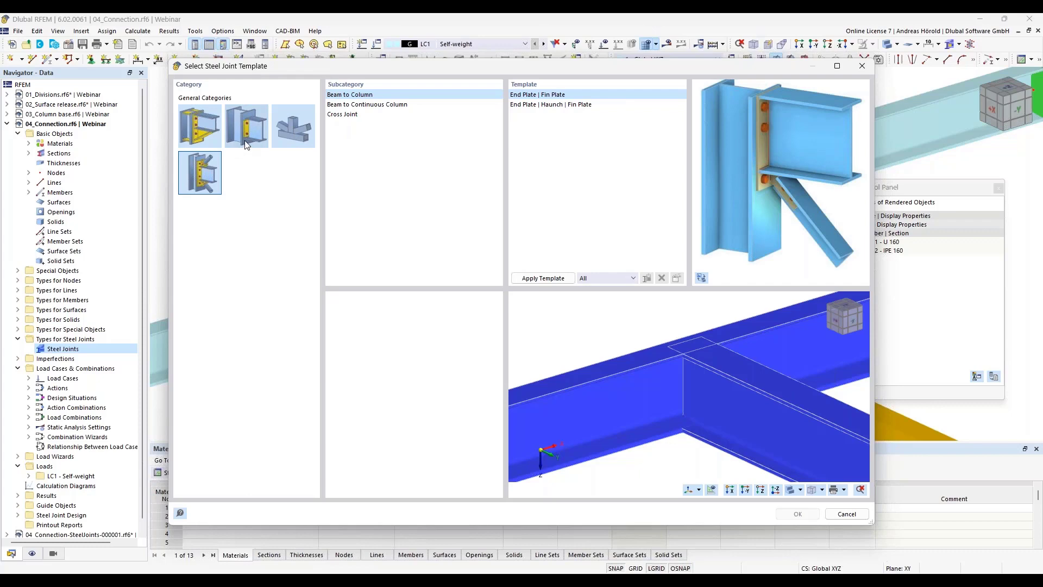
pyautogui.click(247, 126)
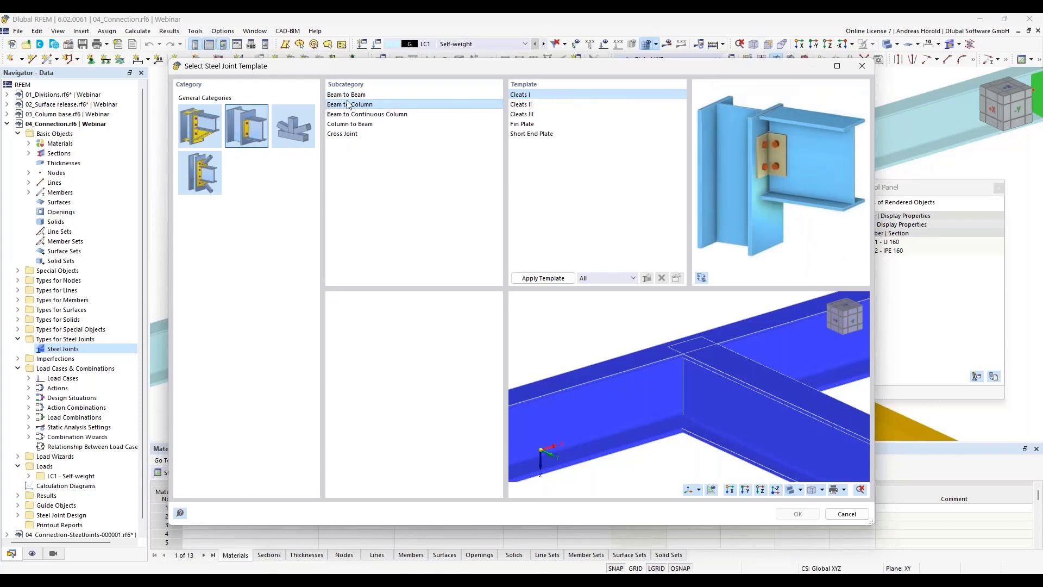
pyautogui.click(345, 93)
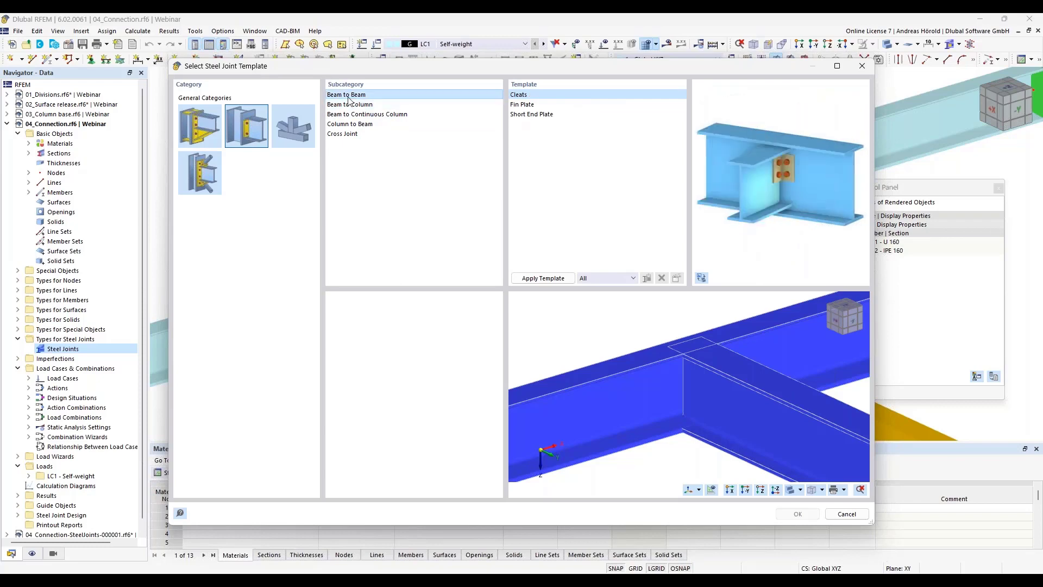
pyautogui.click(349, 105)
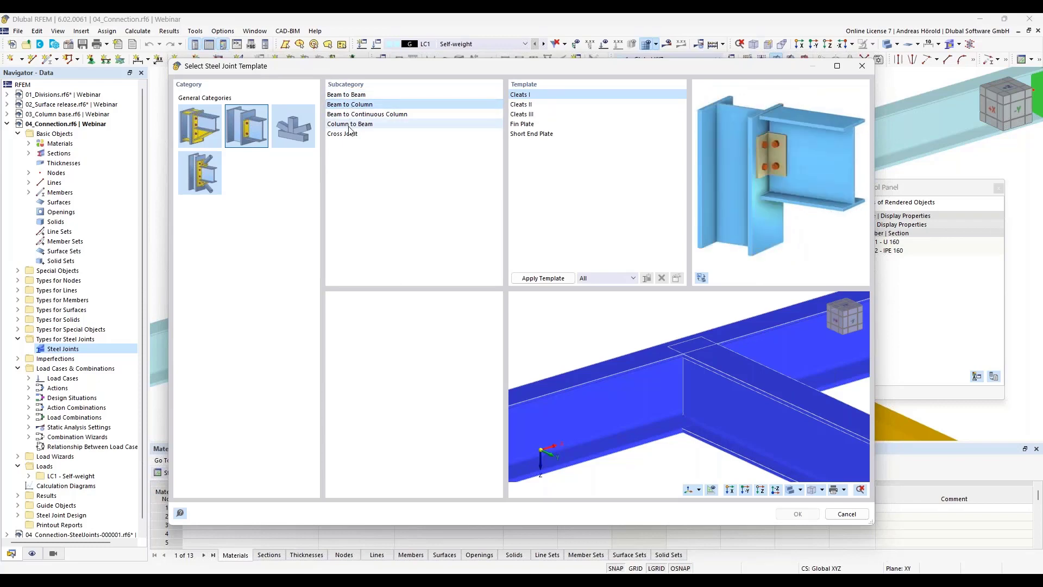
pyautogui.click(366, 114)
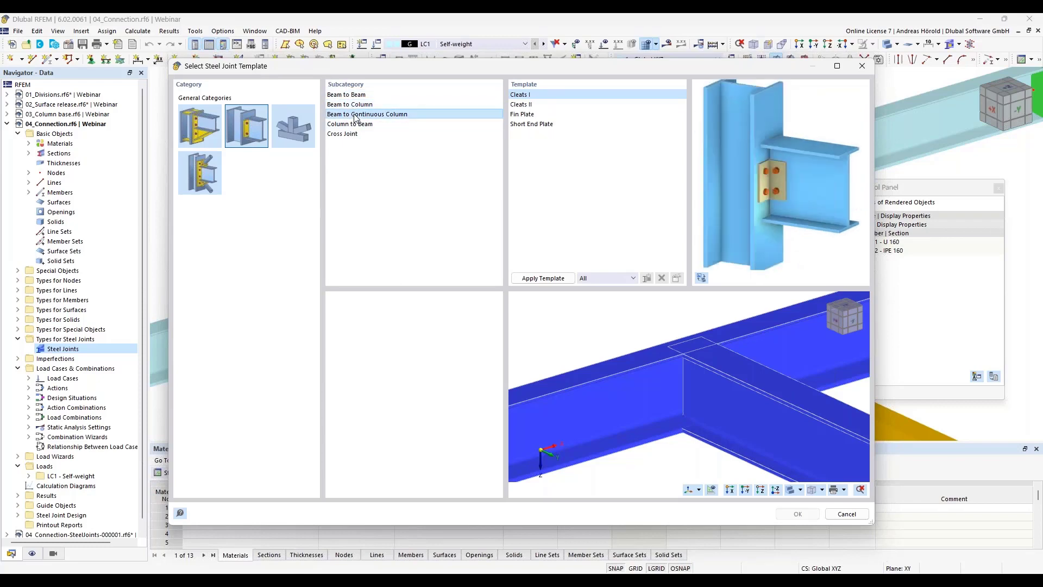
pyautogui.click(348, 124)
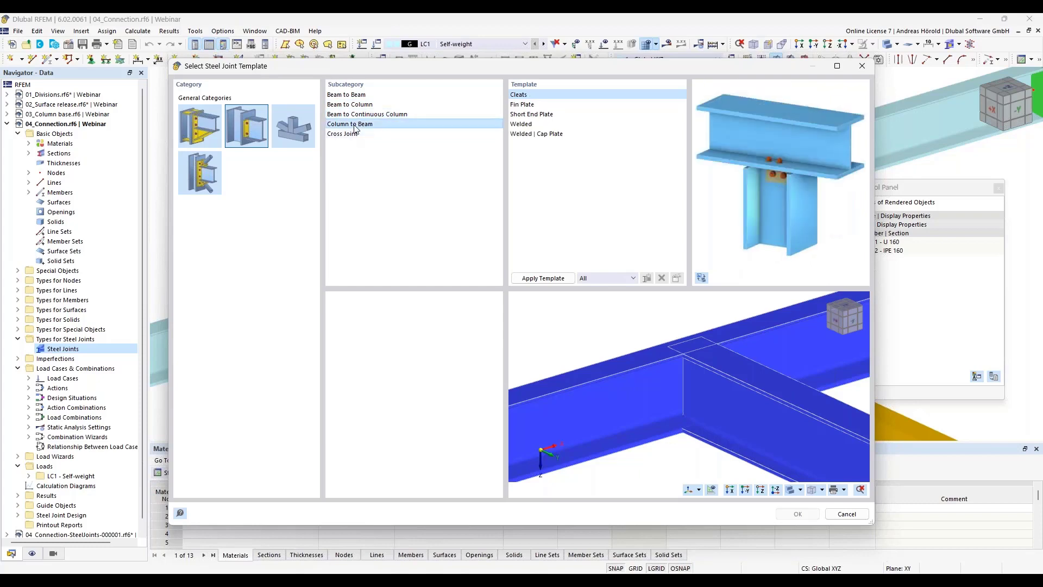
pyautogui.click(341, 132)
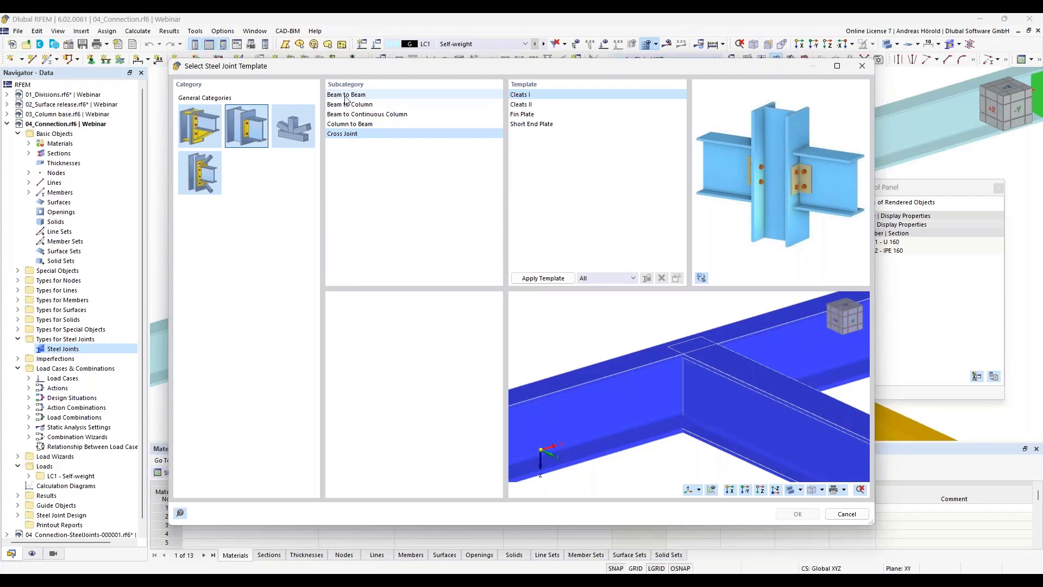
pyautogui.moveTo(357, 99)
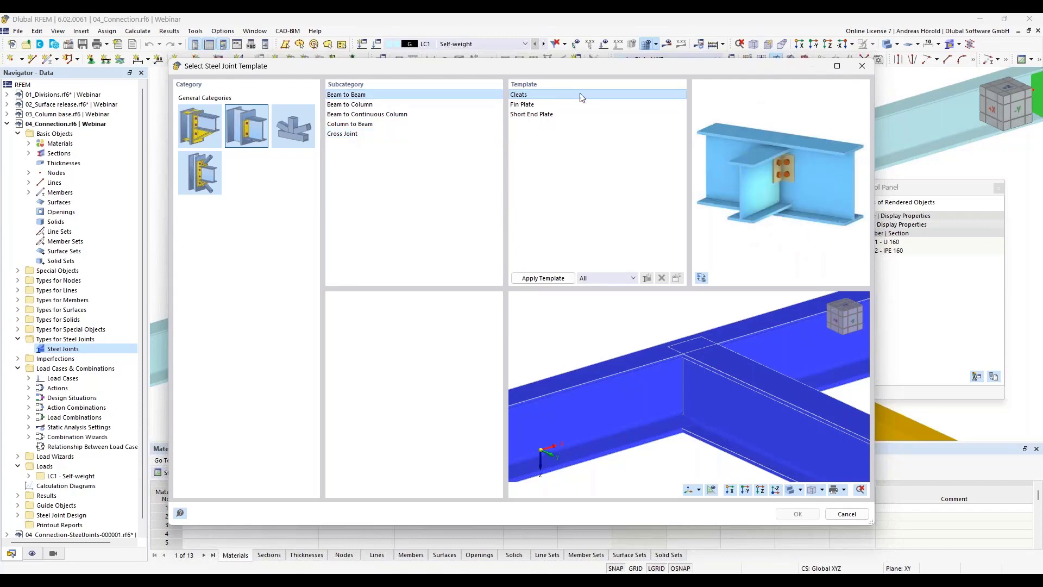
pyautogui.moveTo(772, 175)
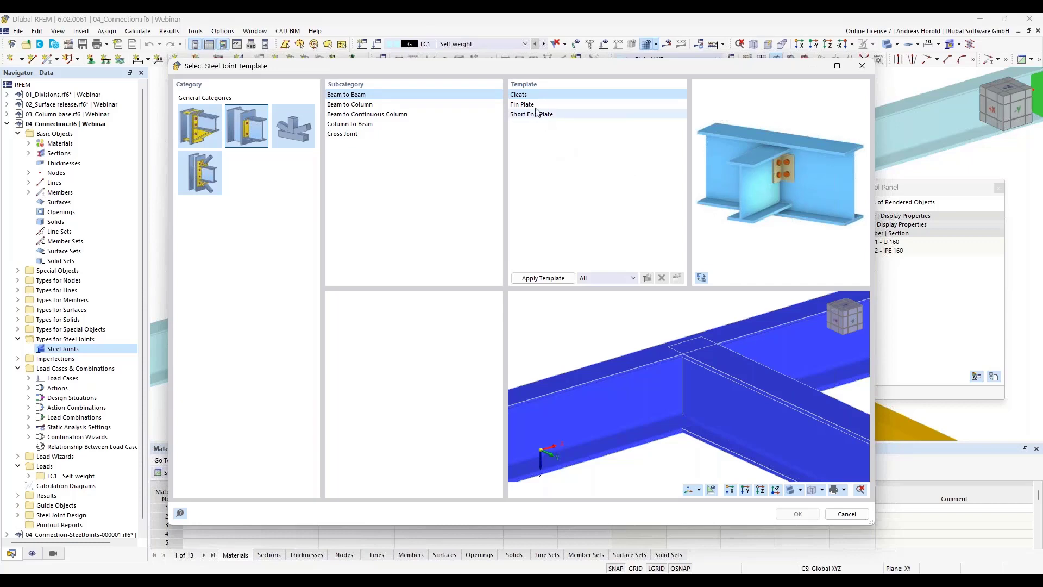
# Choose the Beam to Beam Fin Plate template and apply it to the joint
pyautogui.click(523, 104)
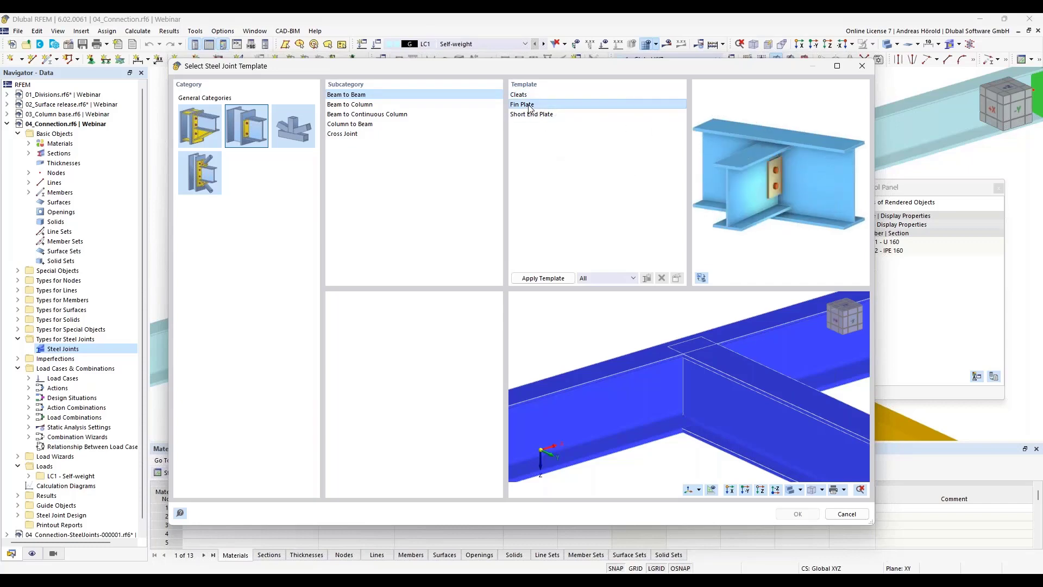
pyautogui.click(532, 114)
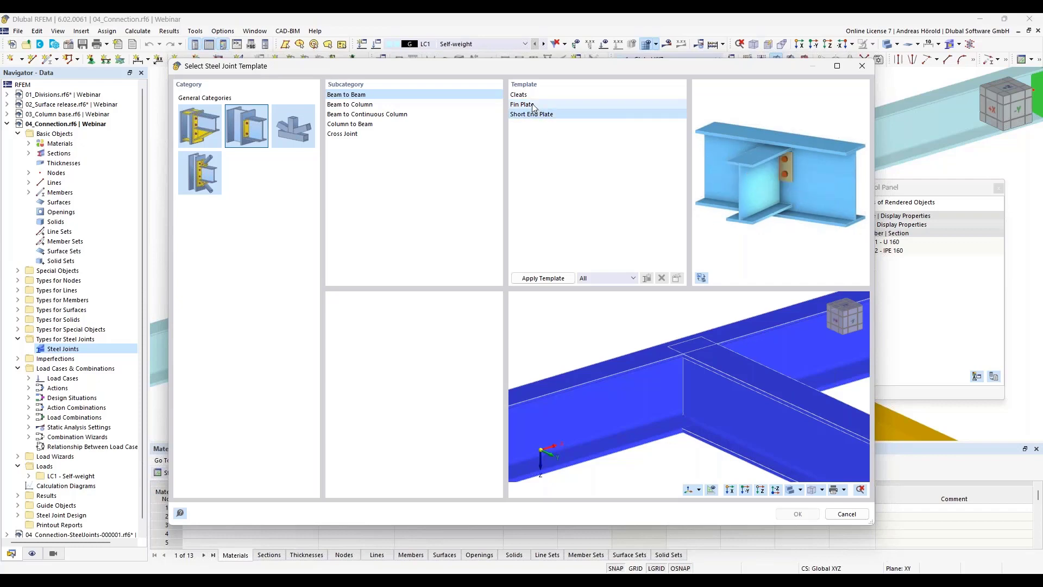
pyautogui.click(521, 104)
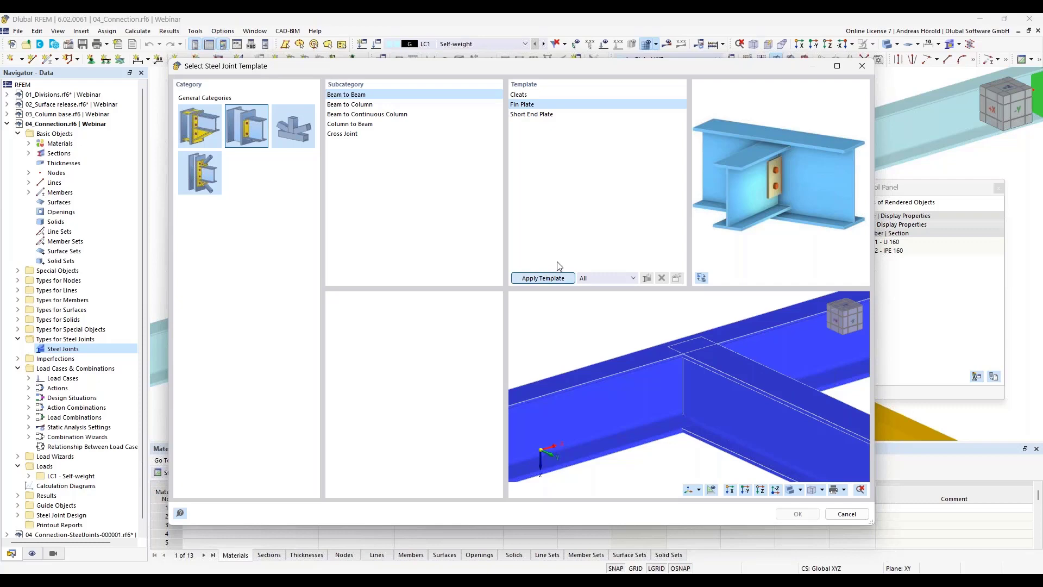
pyautogui.click(542, 279)
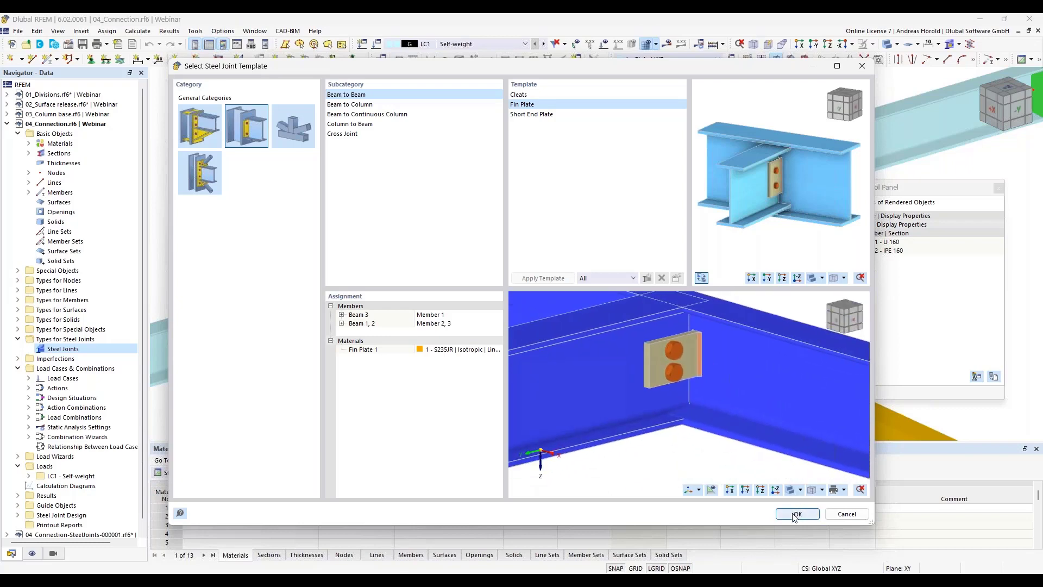
# Confirm the template and keep the fin plate offset measured parallel from the connected member end
pyautogui.click(797, 514)
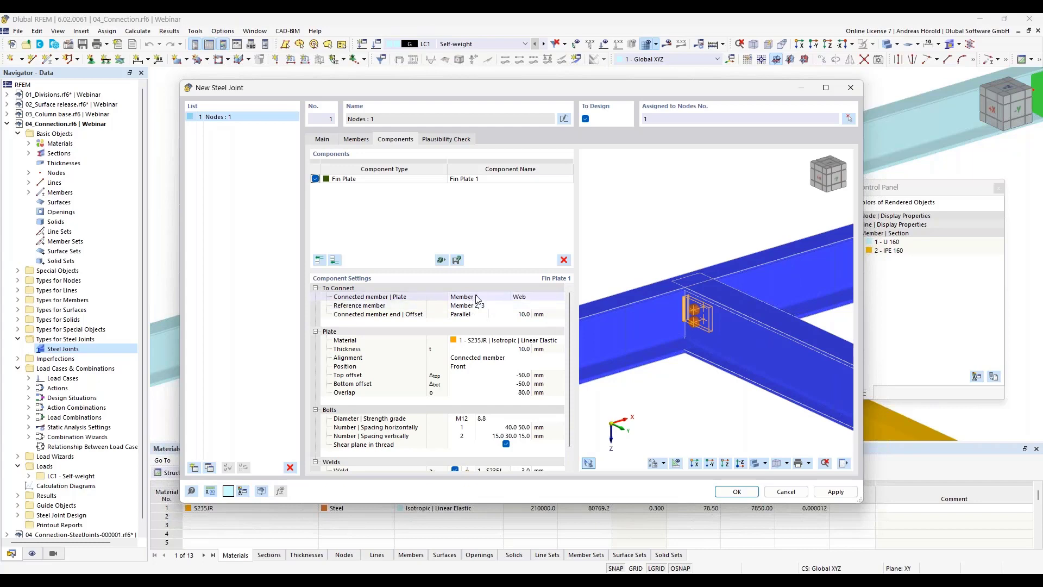
pyautogui.click(478, 295)
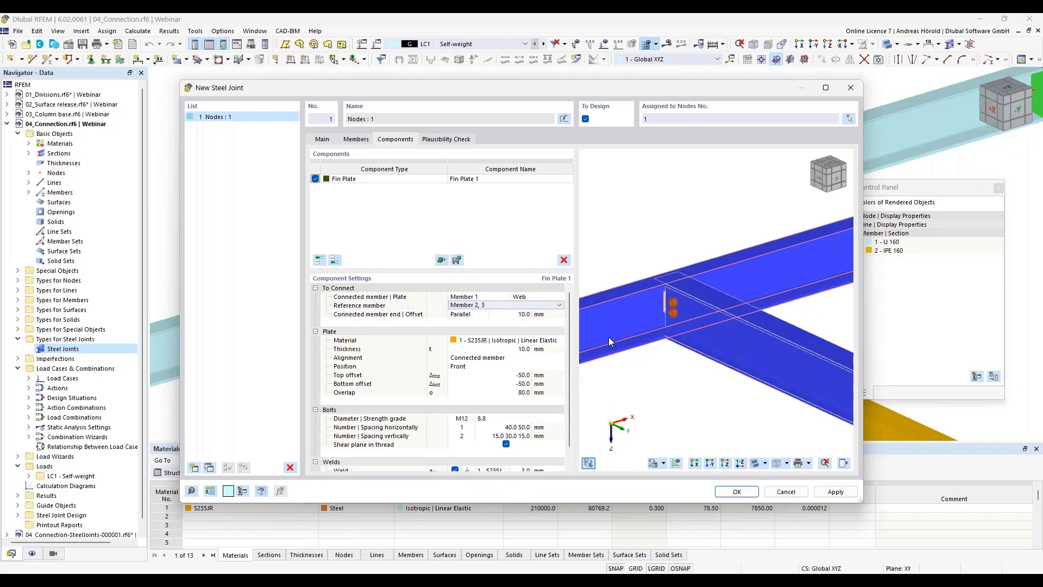
pyautogui.moveTo(445, 325)
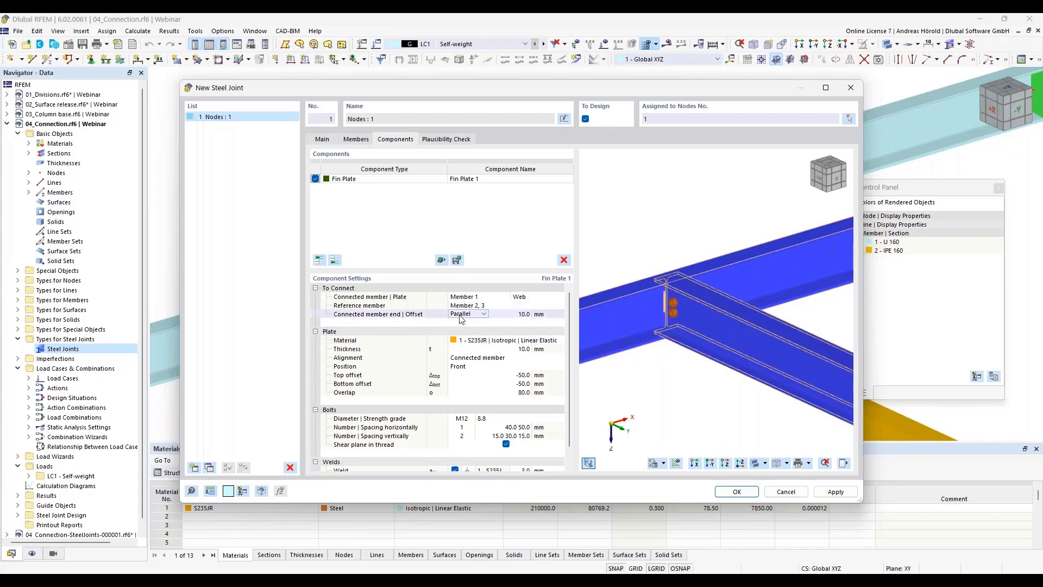
pyautogui.click(485, 313)
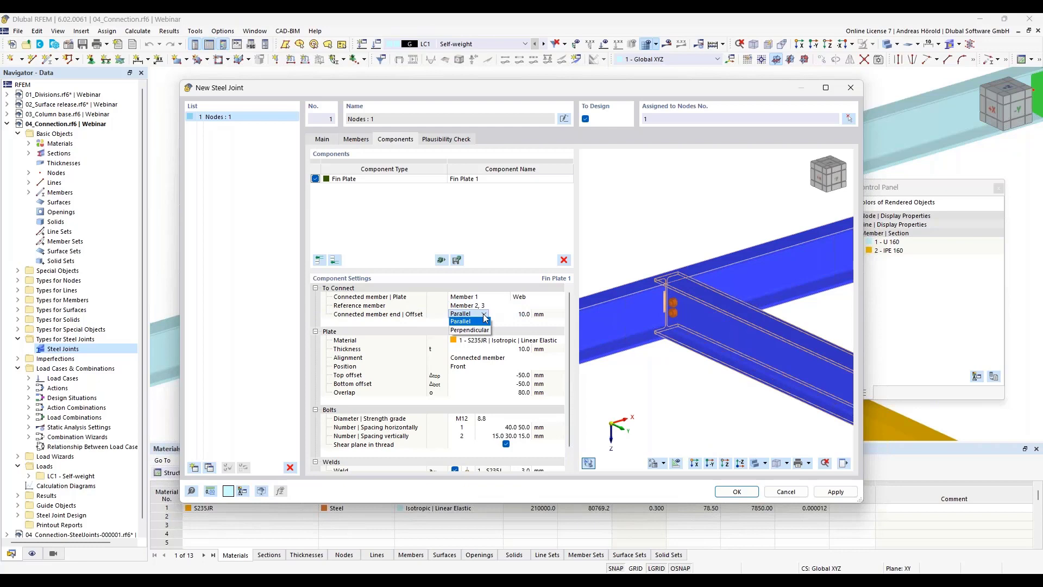
pyautogui.click(461, 313)
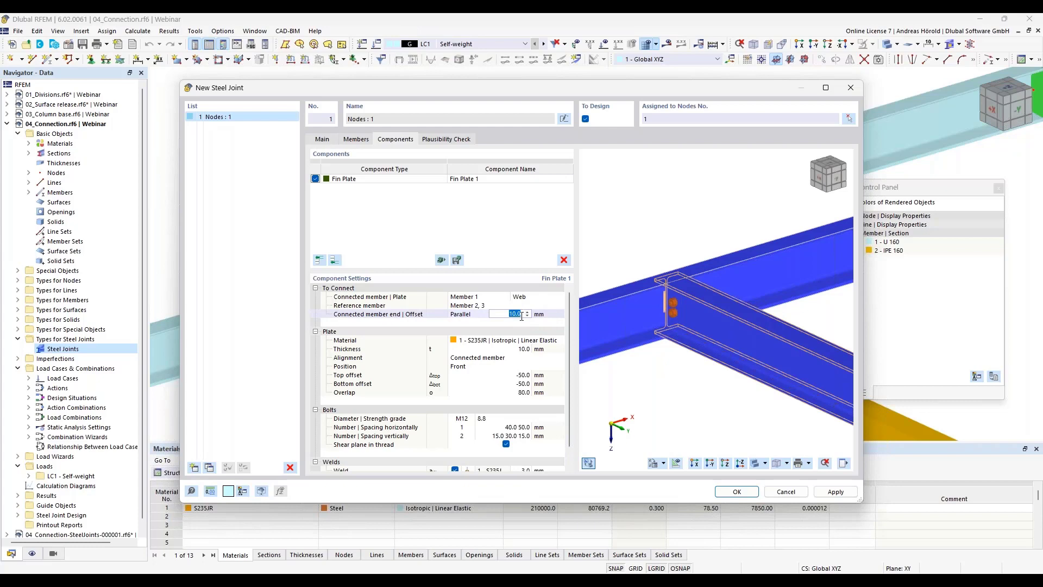
pyautogui.moveTo(409, 323)
pyautogui.write('70')
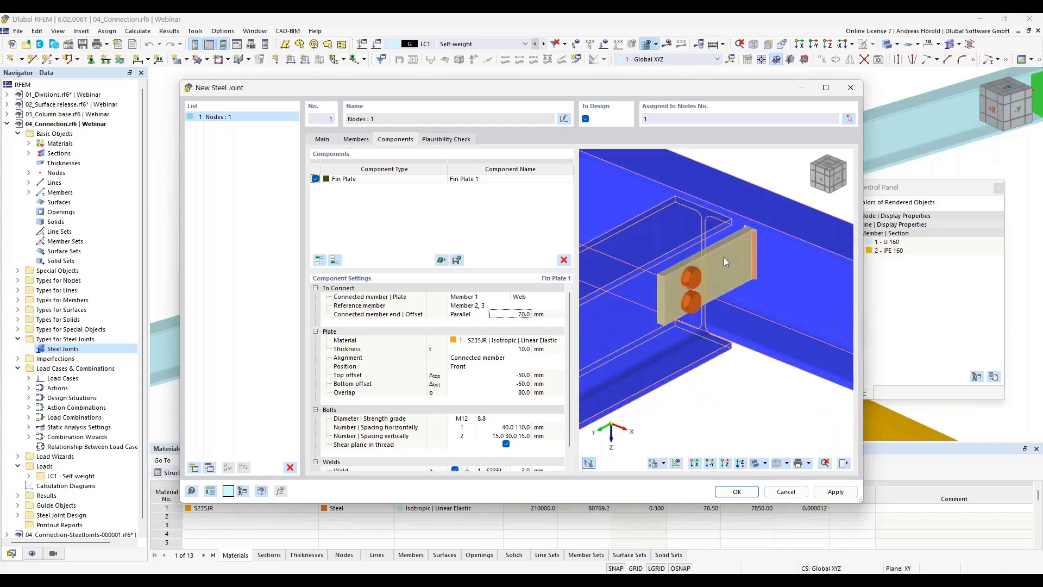
pyautogui.moveTo(717, 219)
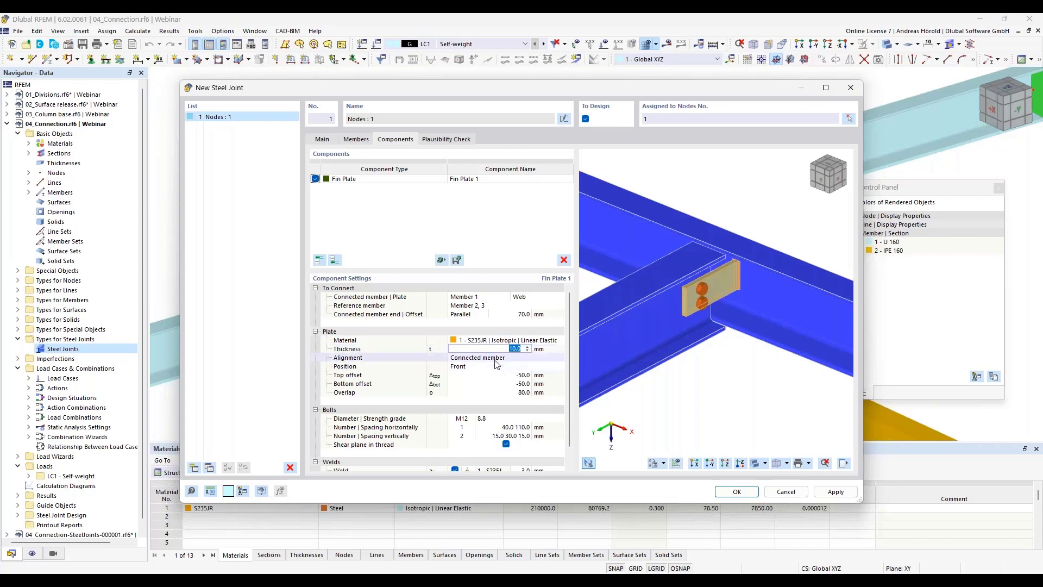
# Keep the fin plate aligned to the connected member and on the front side
pyautogui.click(506, 357)
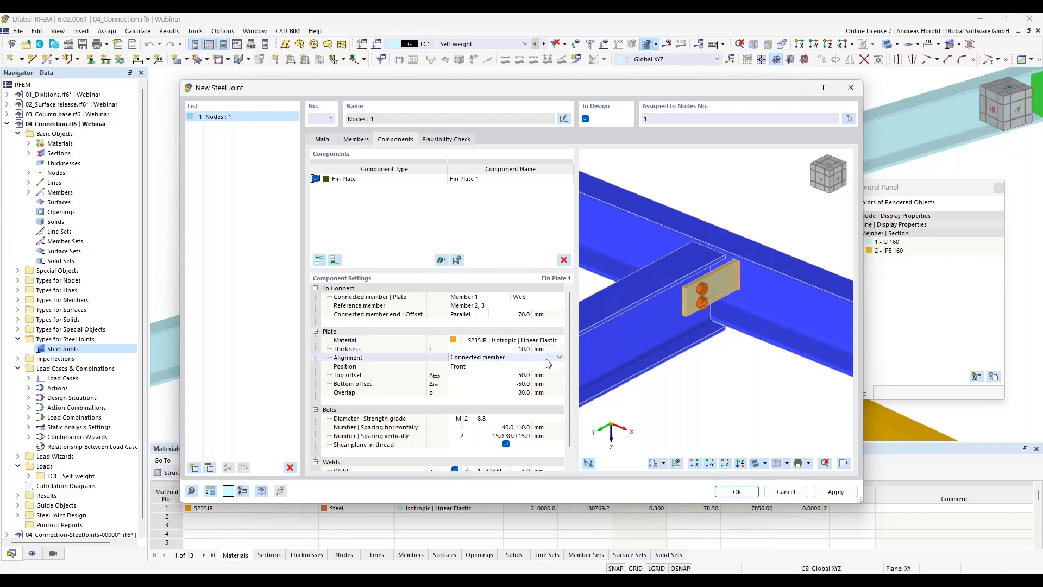
pyautogui.click(559, 358)
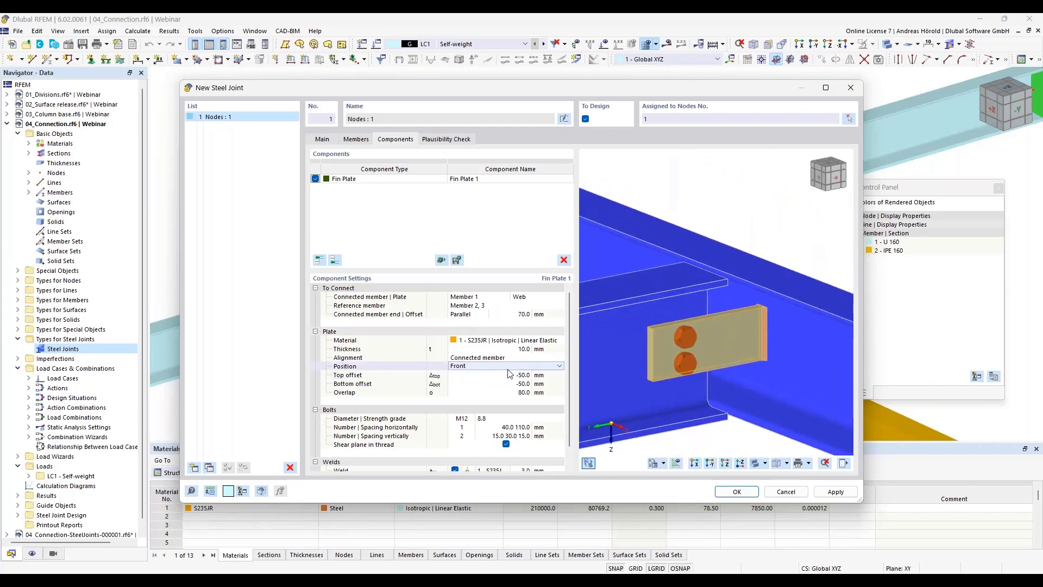
pyautogui.click(505, 366)
pyautogui.write('-30')
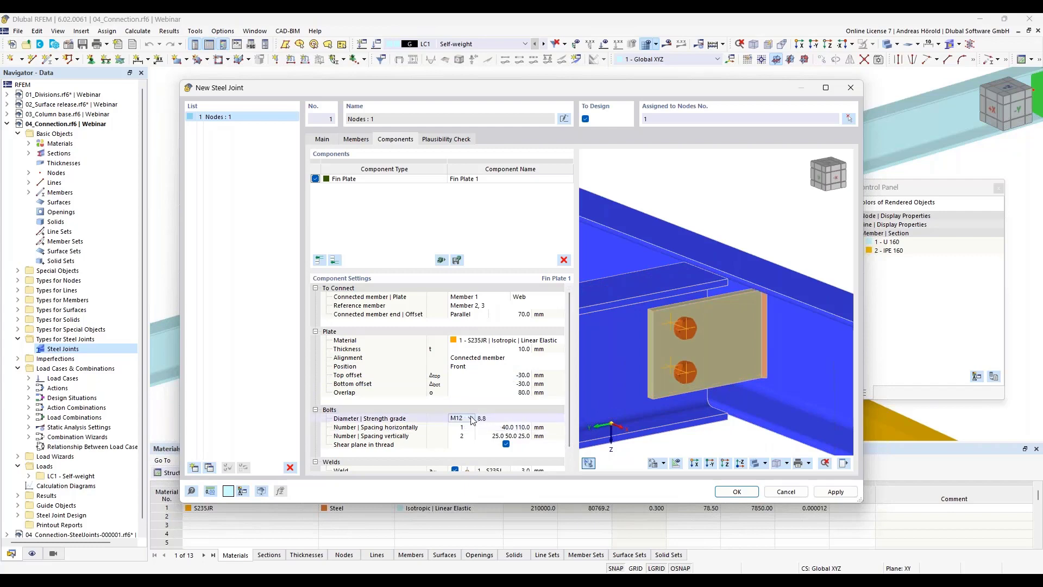
# Keep M12 bolt diameter and set the strength grade to 4.6
pyautogui.click(470, 417)
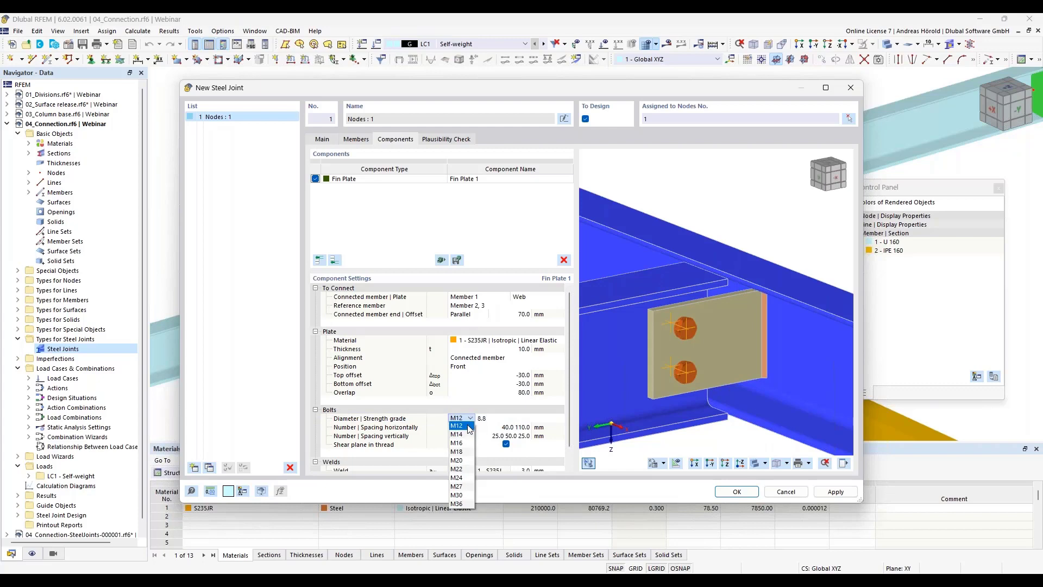
pyautogui.moveTo(459, 503)
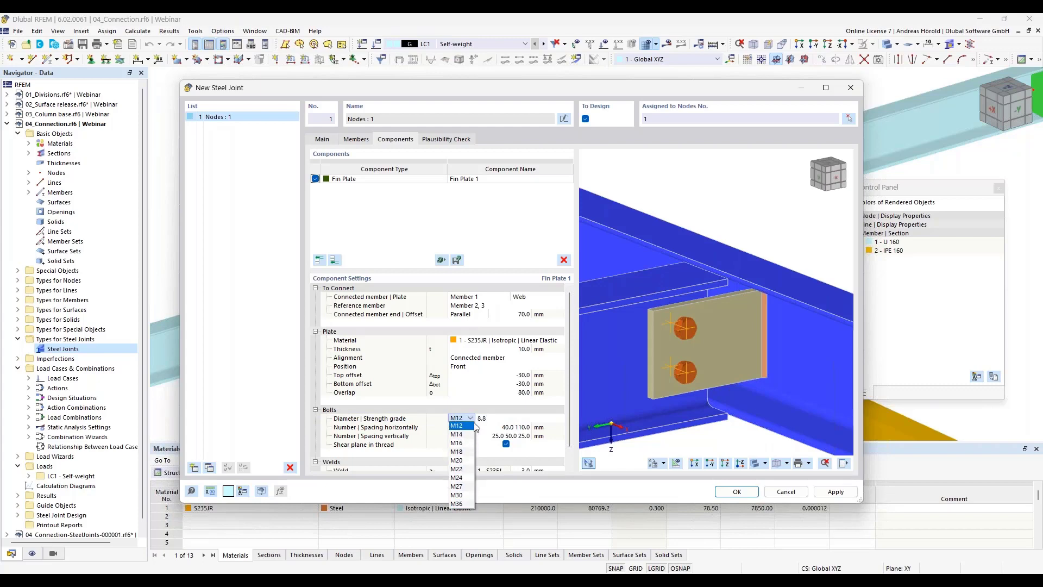
pyautogui.moveTo(466, 429)
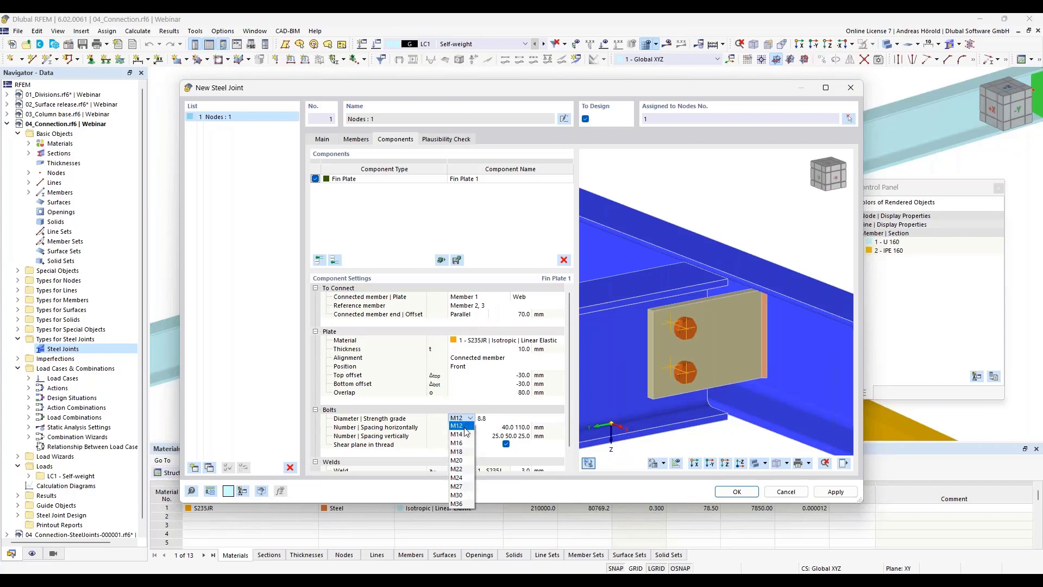
pyautogui.click(457, 426)
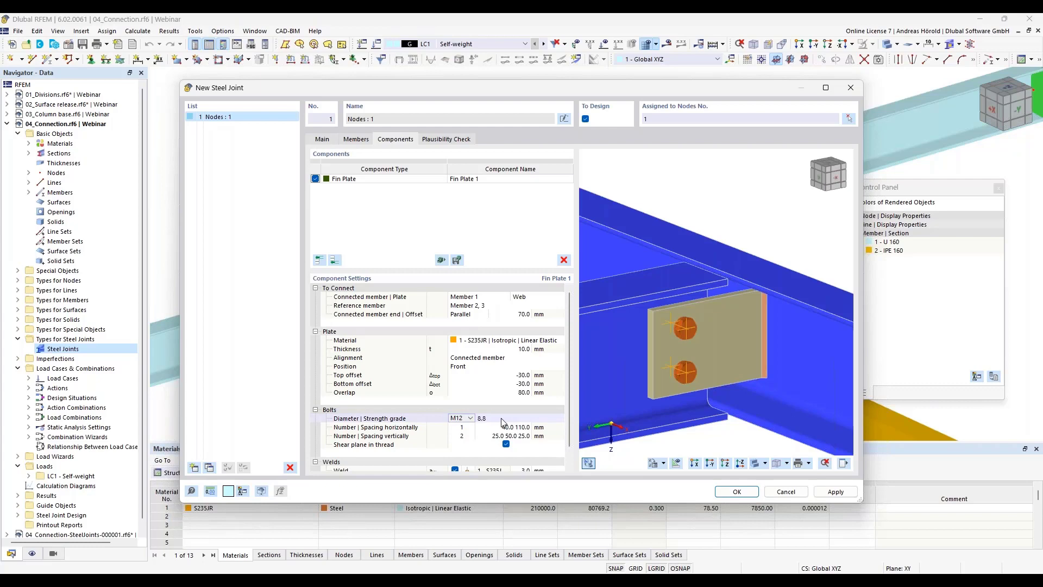
pyautogui.click(559, 417)
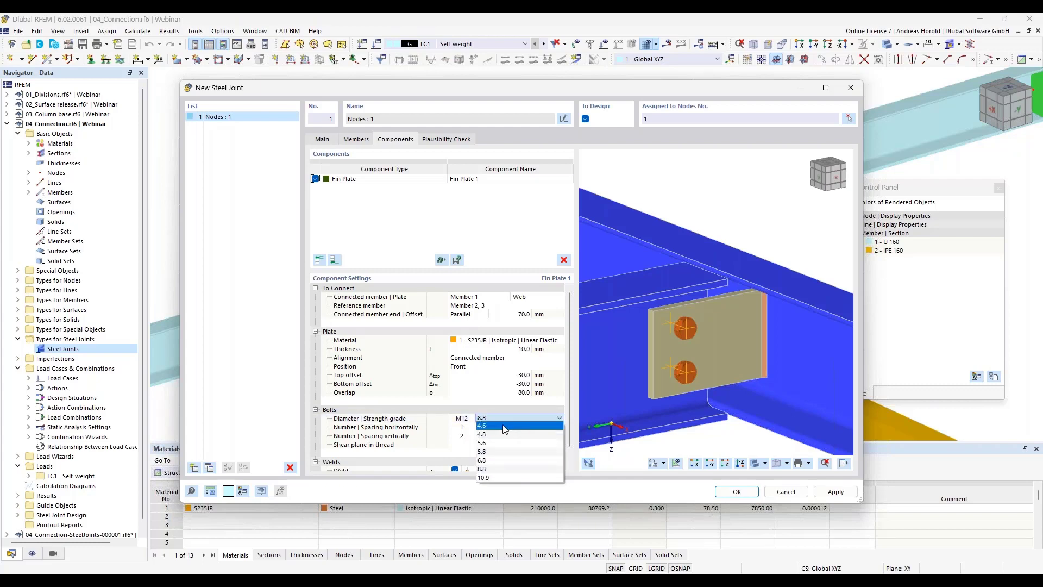
pyautogui.click(481, 426)
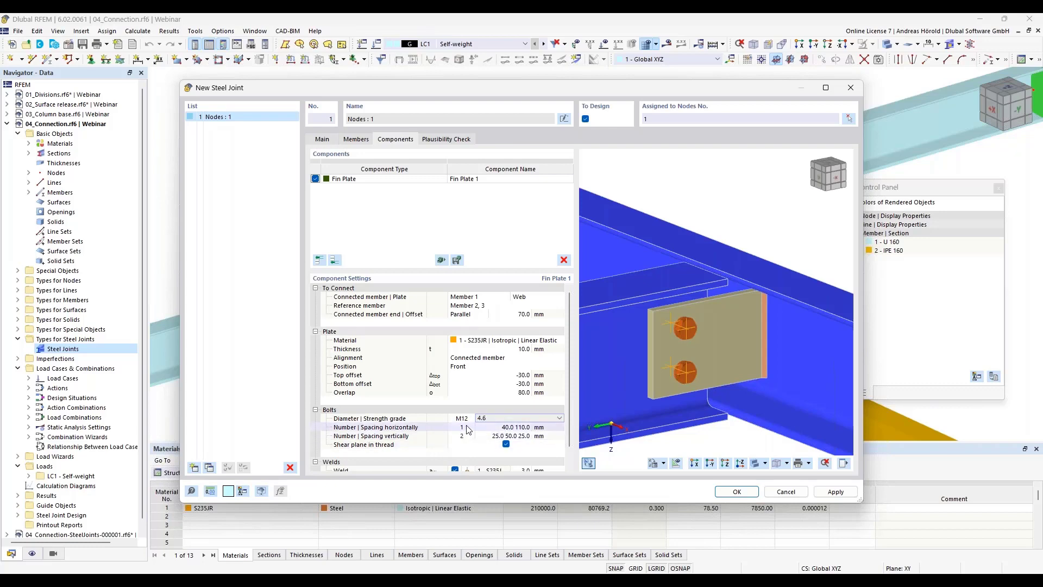
# Keep one bolt column and edit the horizontal spacing to 45.0/105.0 mm
pyautogui.click(458, 426)
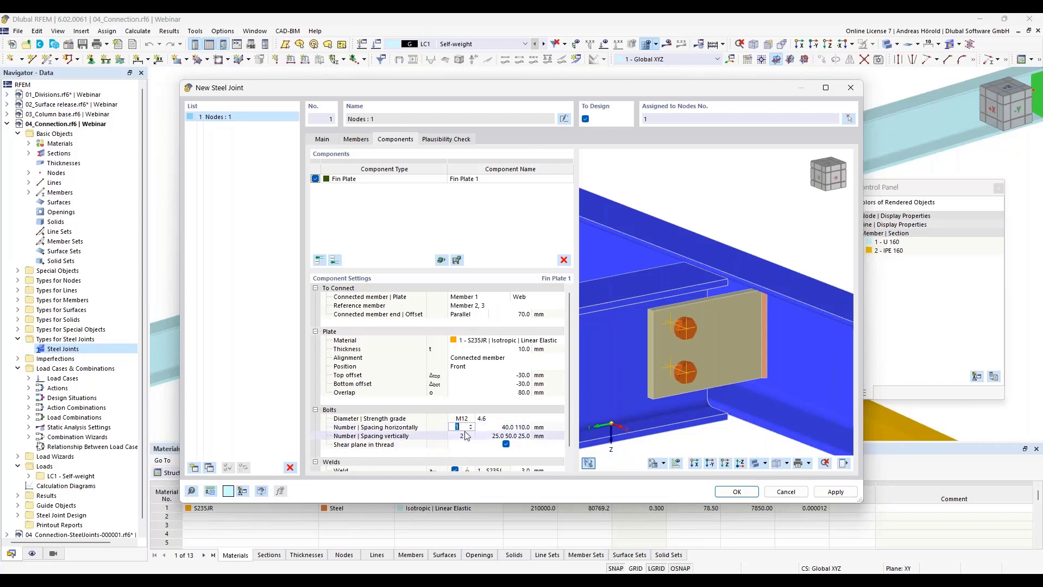
pyautogui.moveTo(447, 438)
pyautogui.write('2')
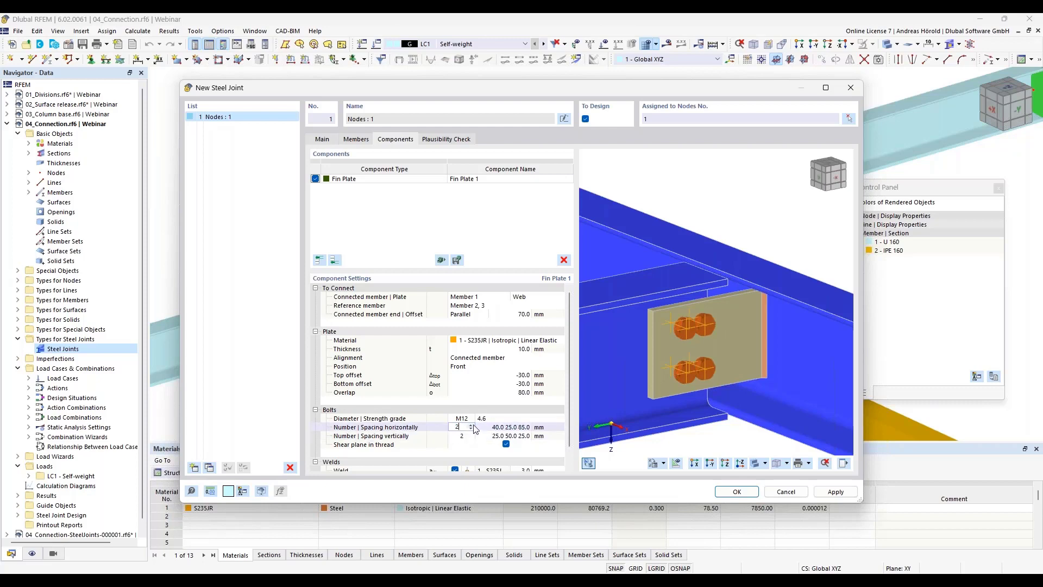
pyautogui.click(469, 425)
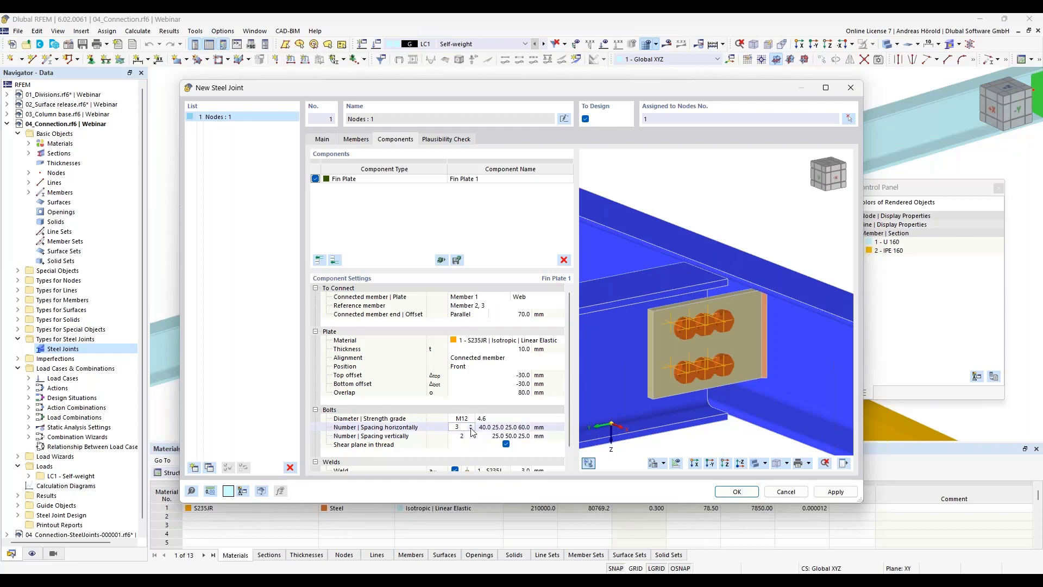
pyautogui.click(469, 430)
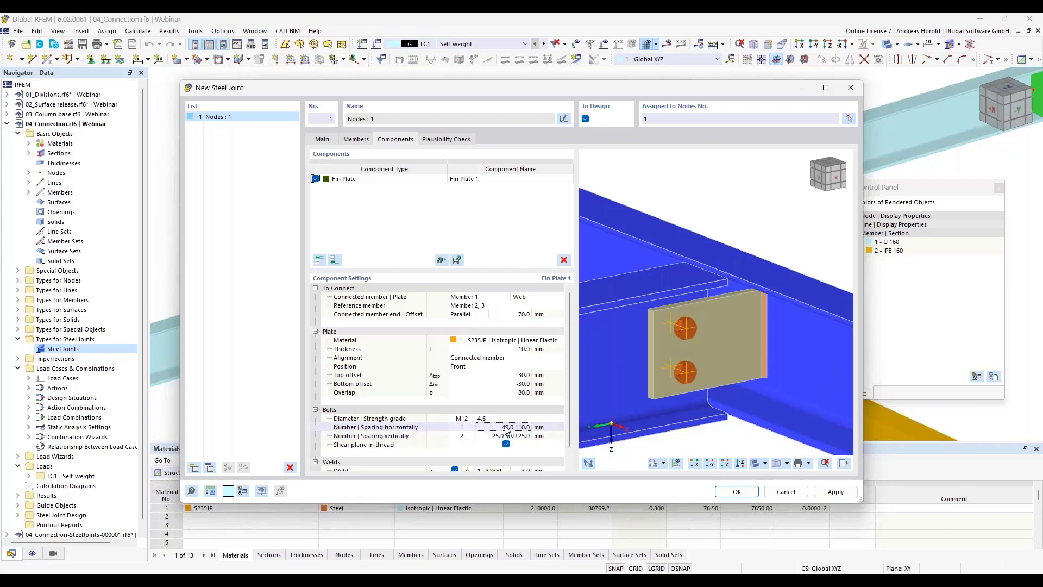
pyautogui.doubleClick(508, 426)
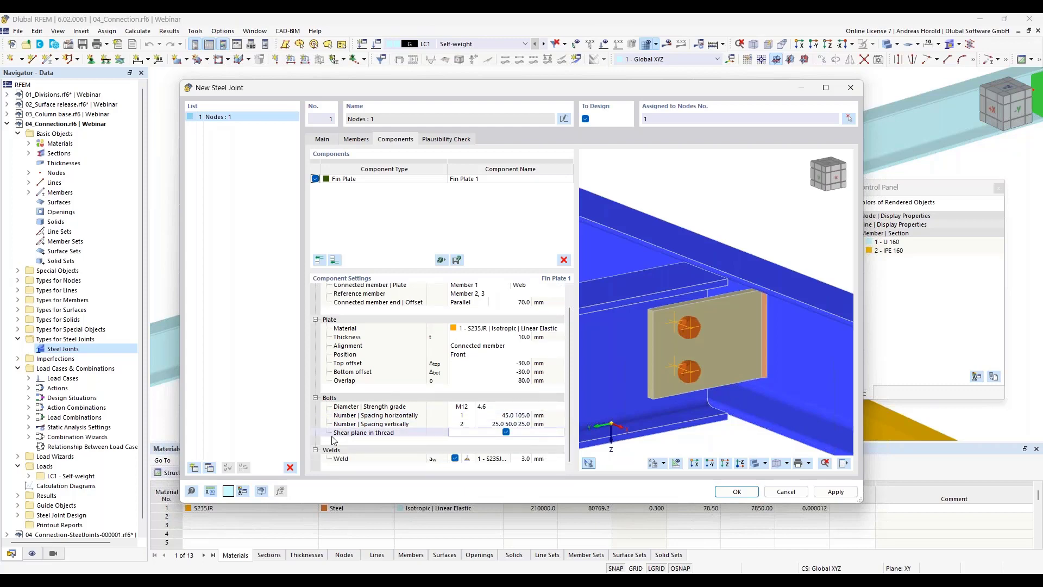
# Turn off shear plane in thread for the fin plate bolts
pyautogui.click(505, 432)
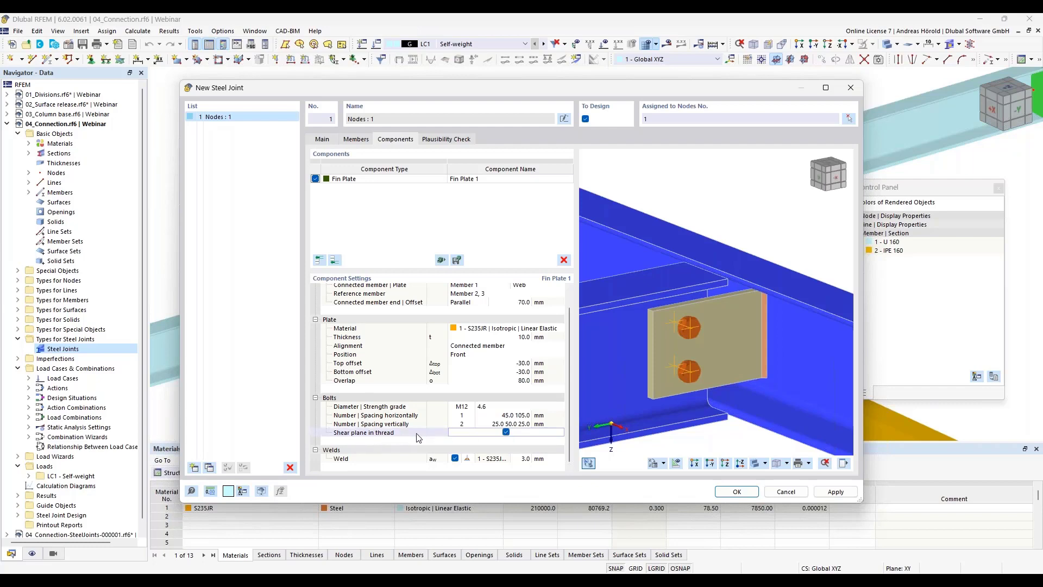
pyautogui.moveTo(480, 441)
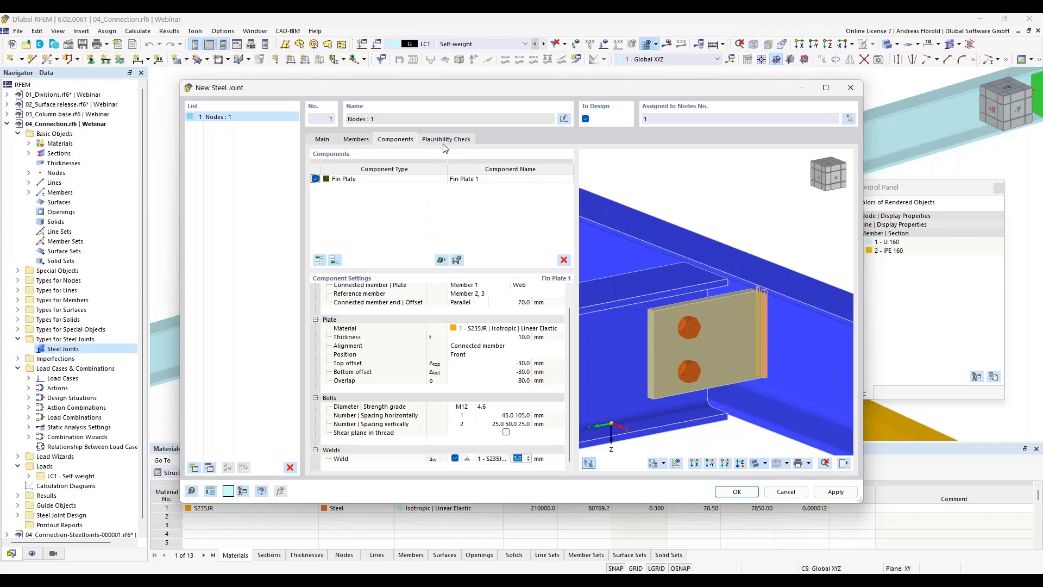
# Run the plausibility check on steel joint Nodes : 1, finding no errors
pyautogui.click(446, 138)
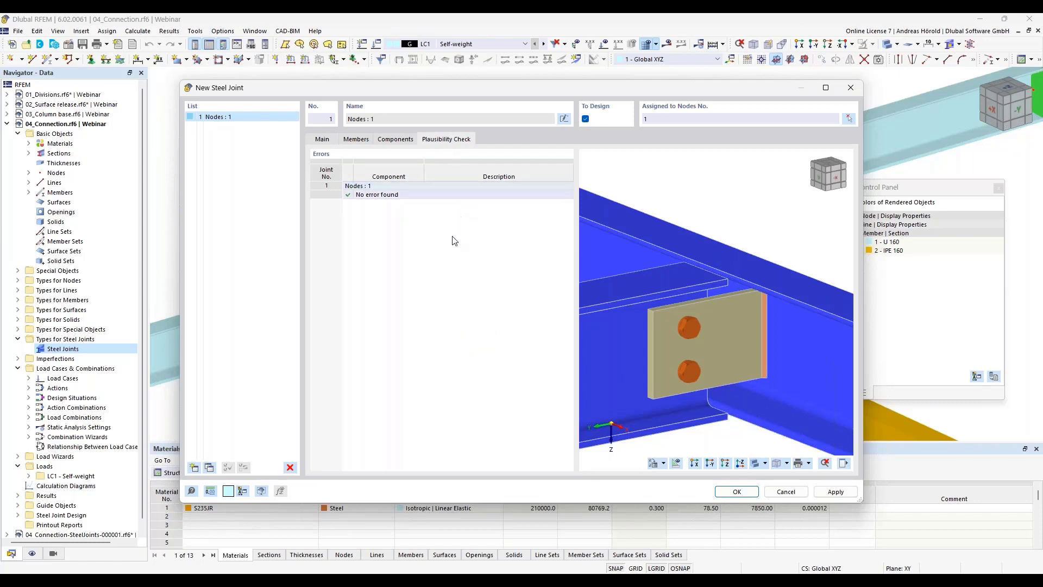
pyautogui.moveTo(470, 303)
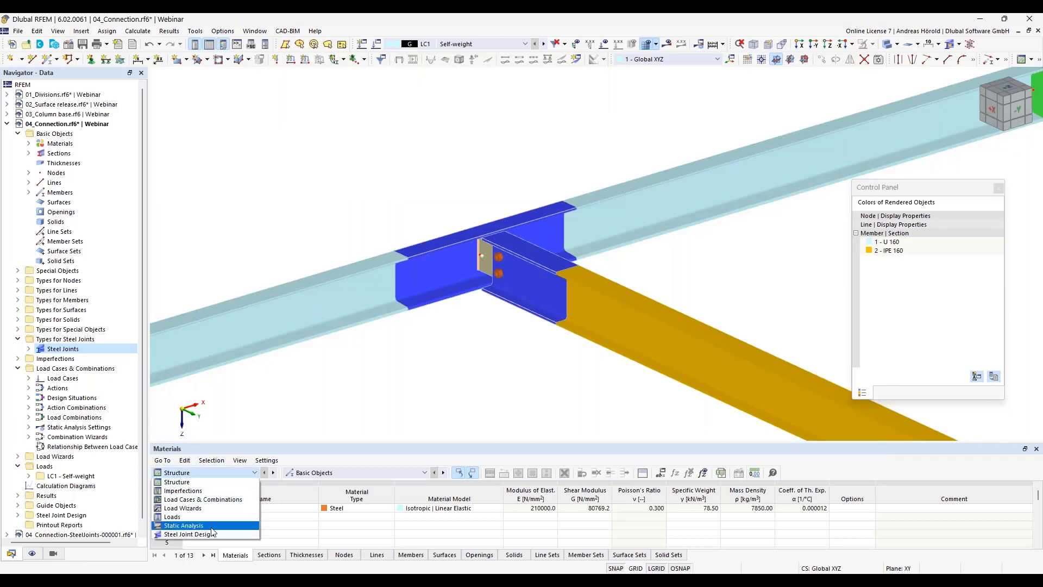
pyautogui.moveTo(188, 534)
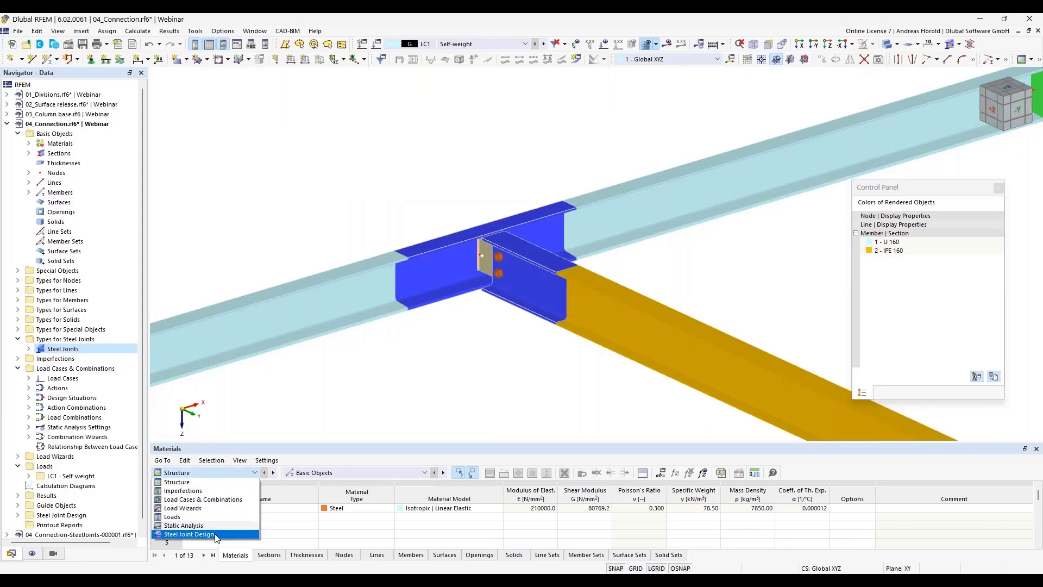
# Activate design situation DS1 for Steel Joints in the design situations settings and confirm
pyautogui.click(188, 534)
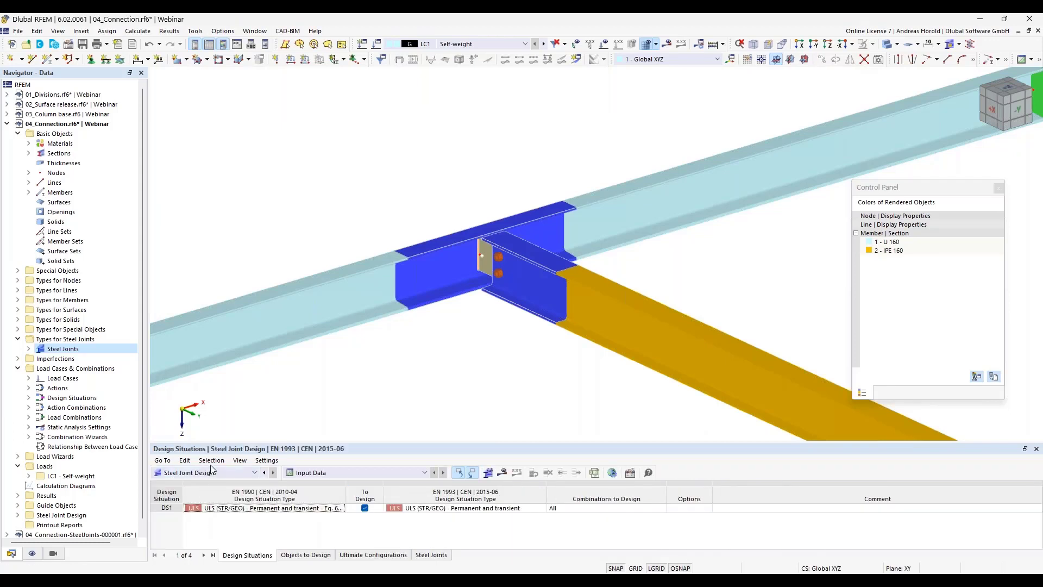
pyautogui.moveTo(210, 473)
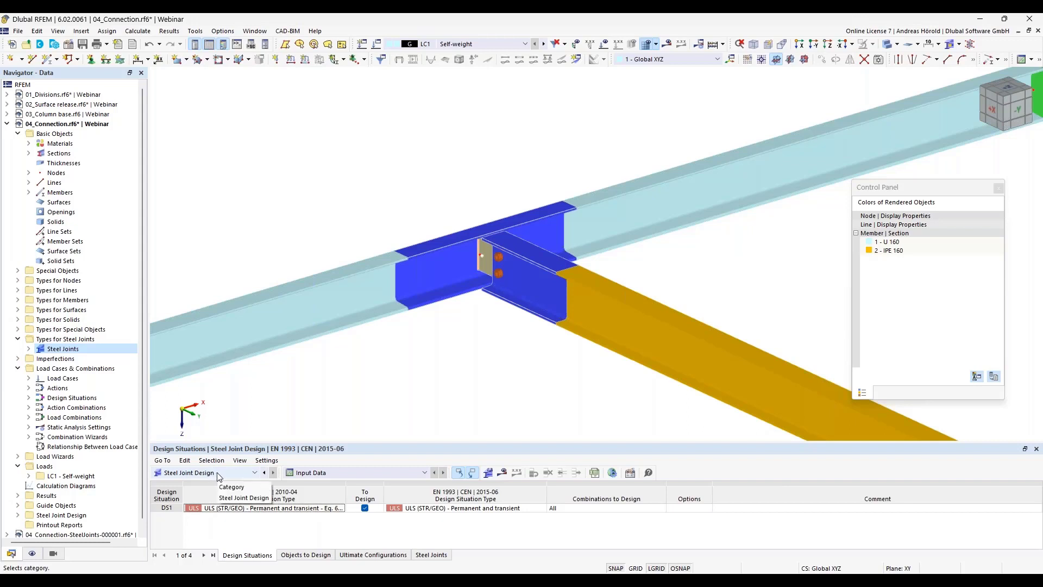
pyautogui.moveTo(303, 514)
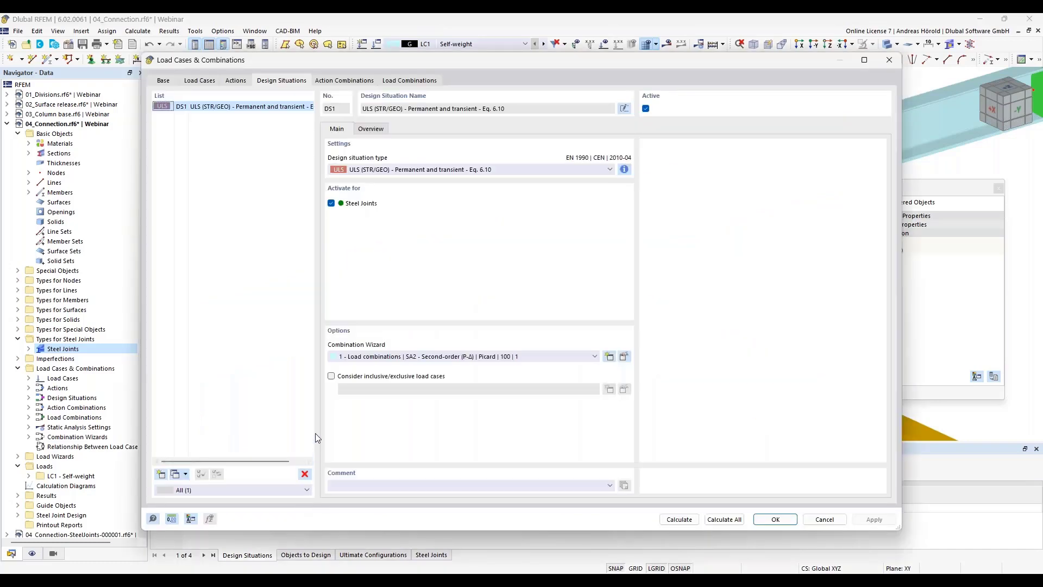
pyautogui.moveTo(346, 233)
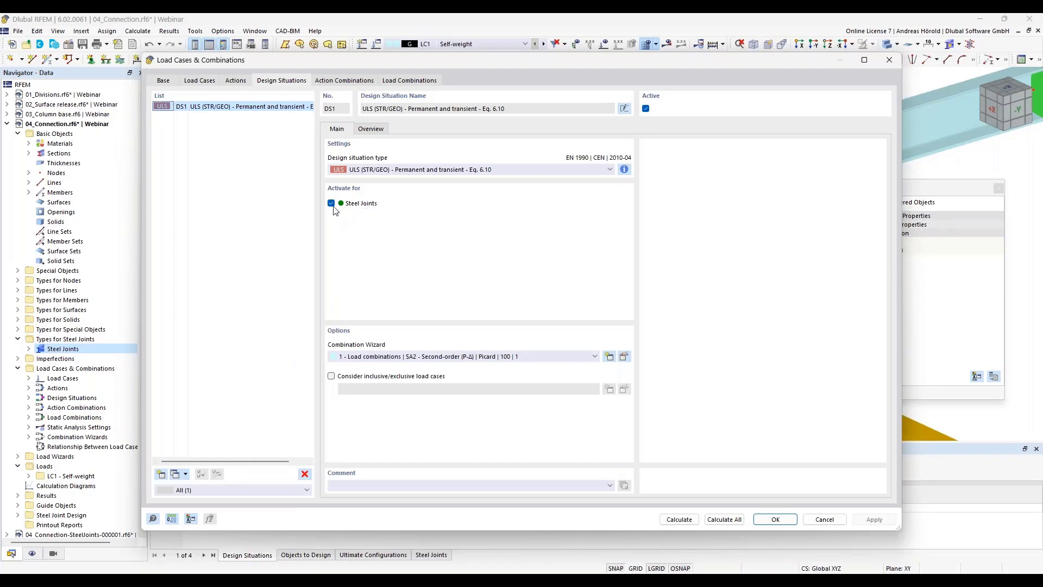
pyautogui.moveTo(375, 212)
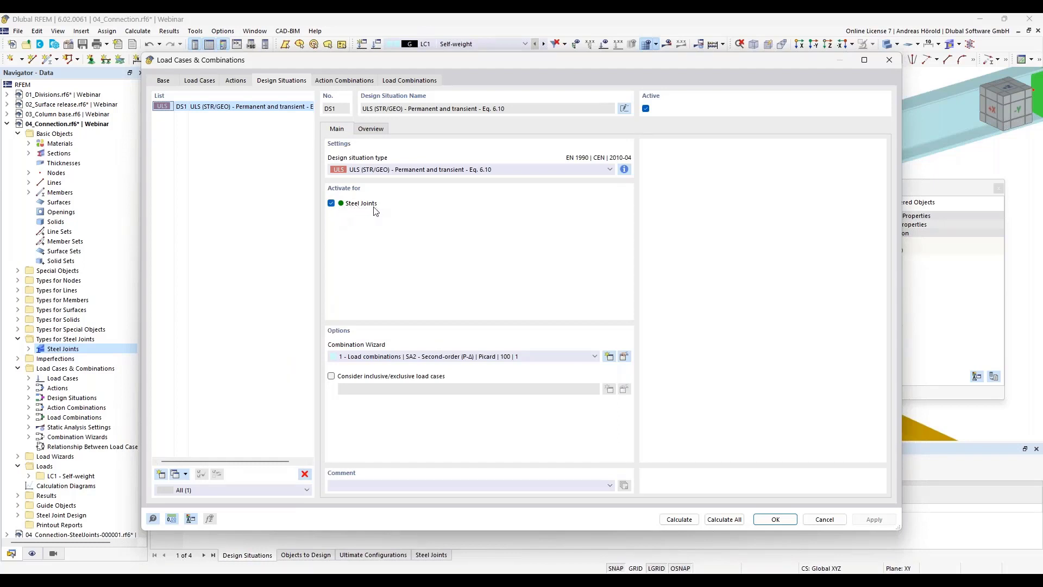
pyautogui.moveTo(516, 319)
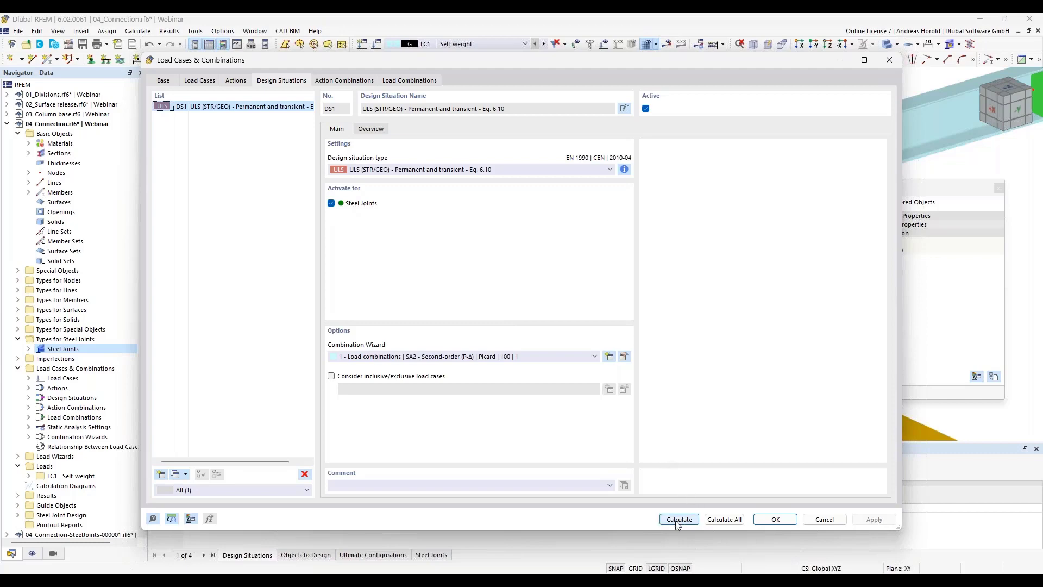
pyautogui.moveTo(724, 519)
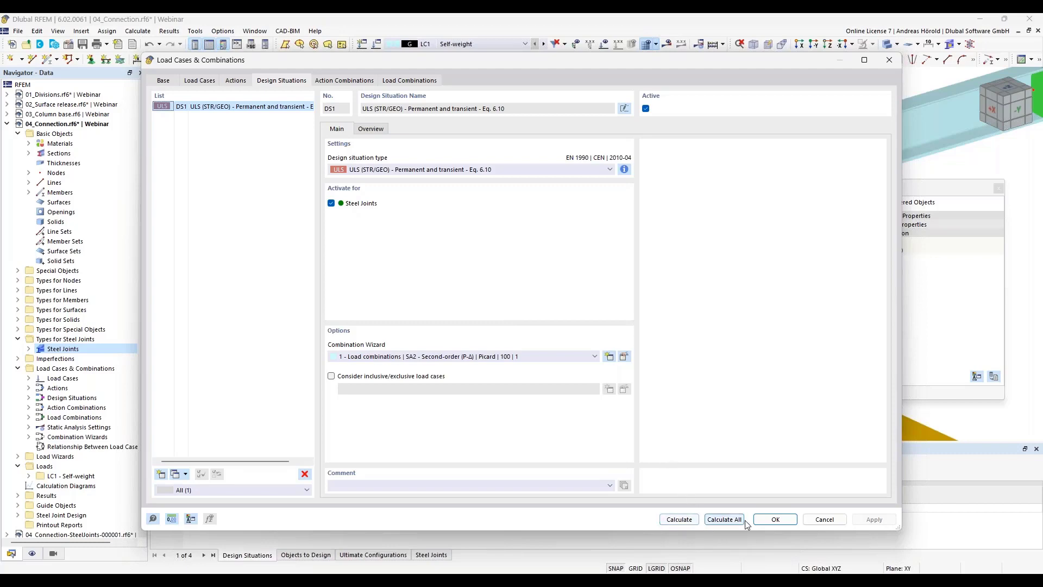
pyautogui.click(775, 519)
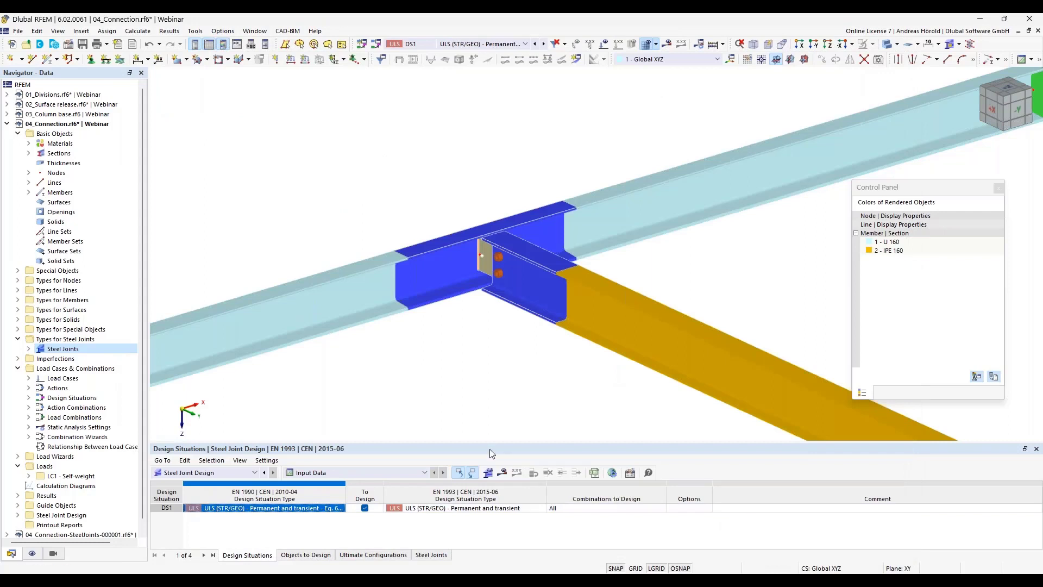
pyautogui.moveTo(495, 515)
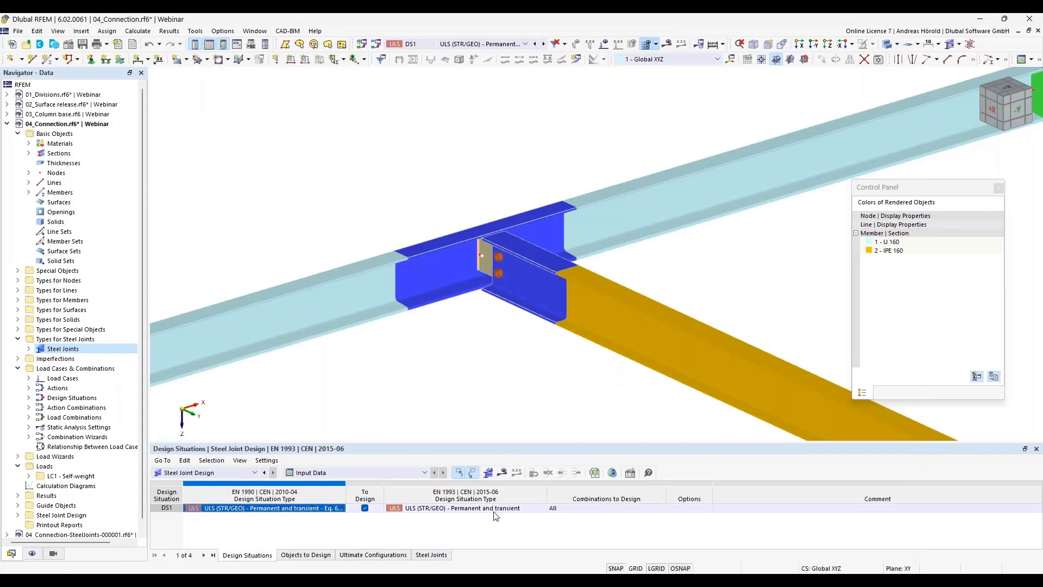
# Review Objects to Design, Ultimate Configurations and Steel Joints tables, then request the design results
pyautogui.click(305, 555)
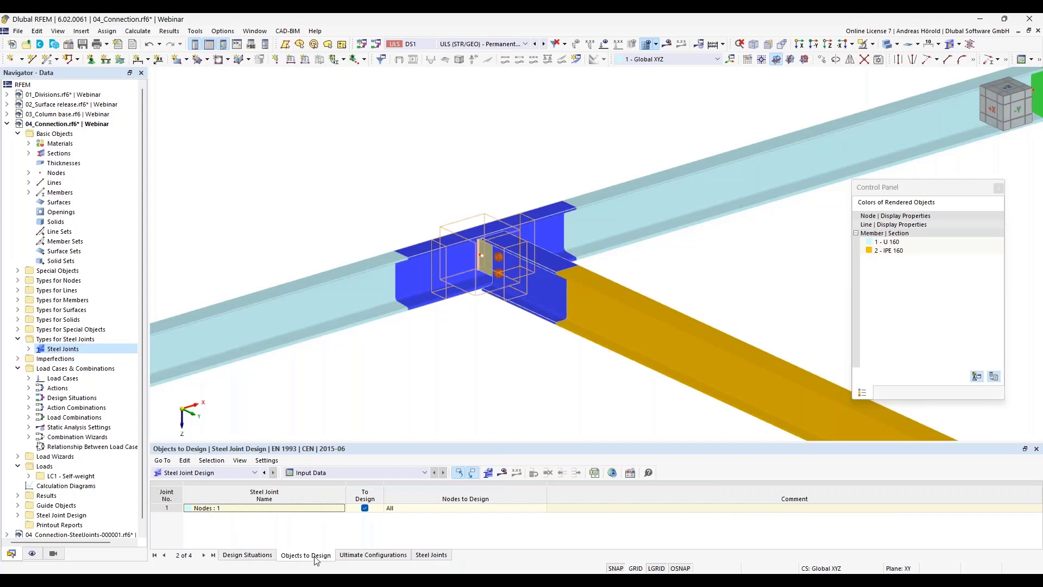
pyautogui.click(372, 554)
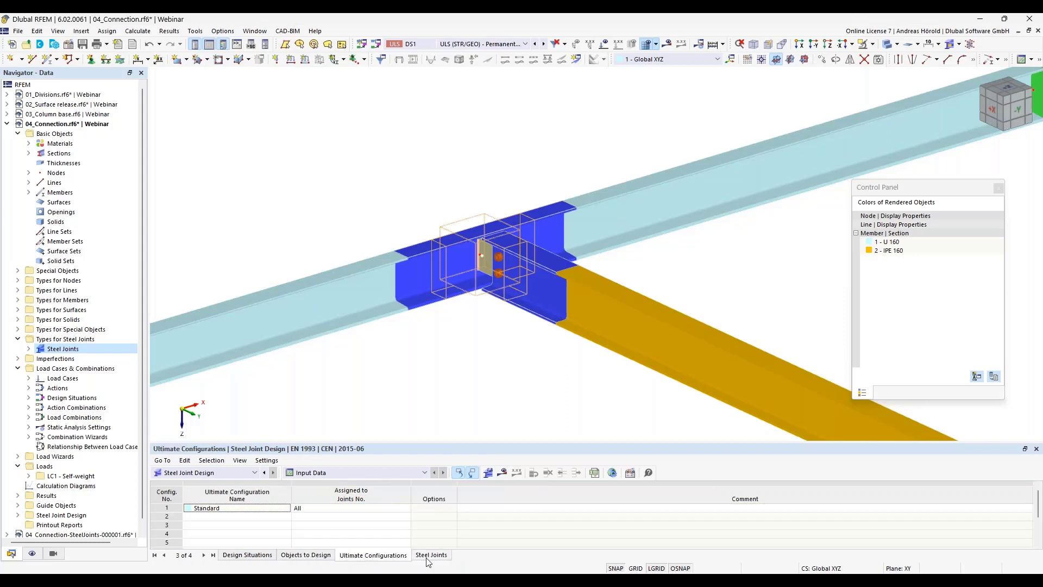
pyautogui.click(430, 554)
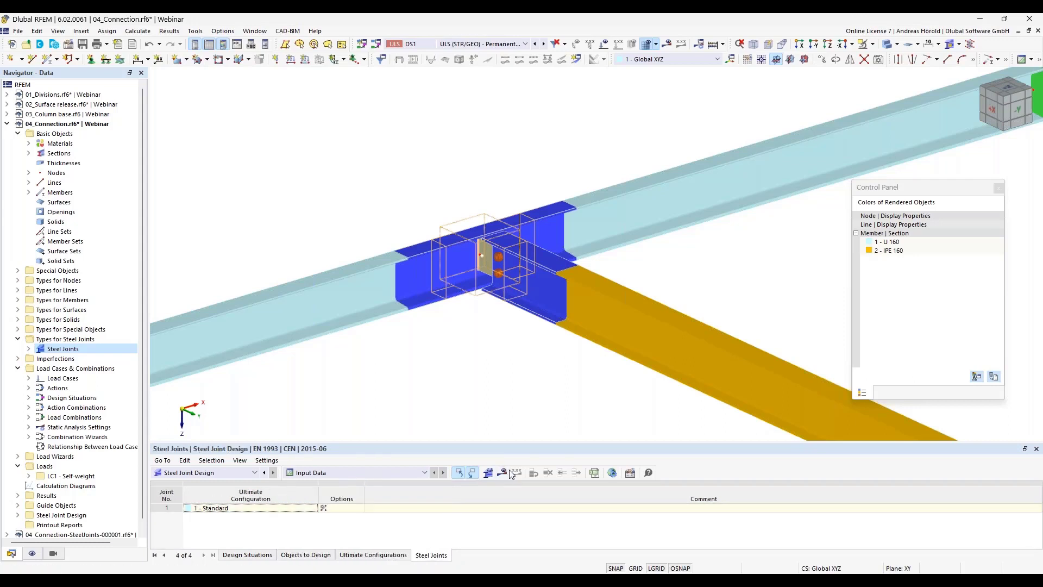
pyautogui.click(503, 472)
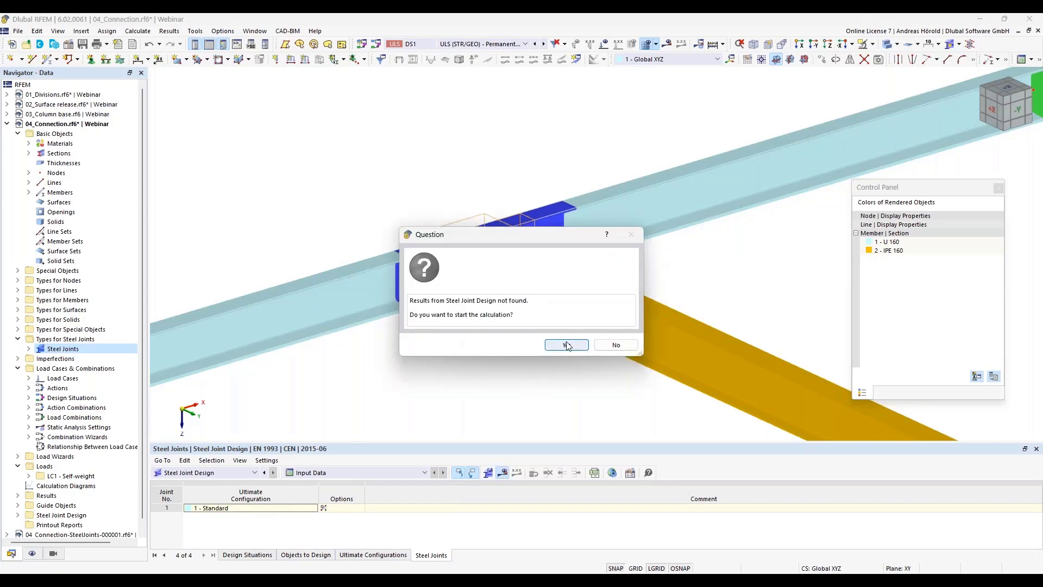
# Start the steel joint calculation, giving ratios bolts 0.471, weld 0.177, plate 0.000
pyautogui.click(566, 344)
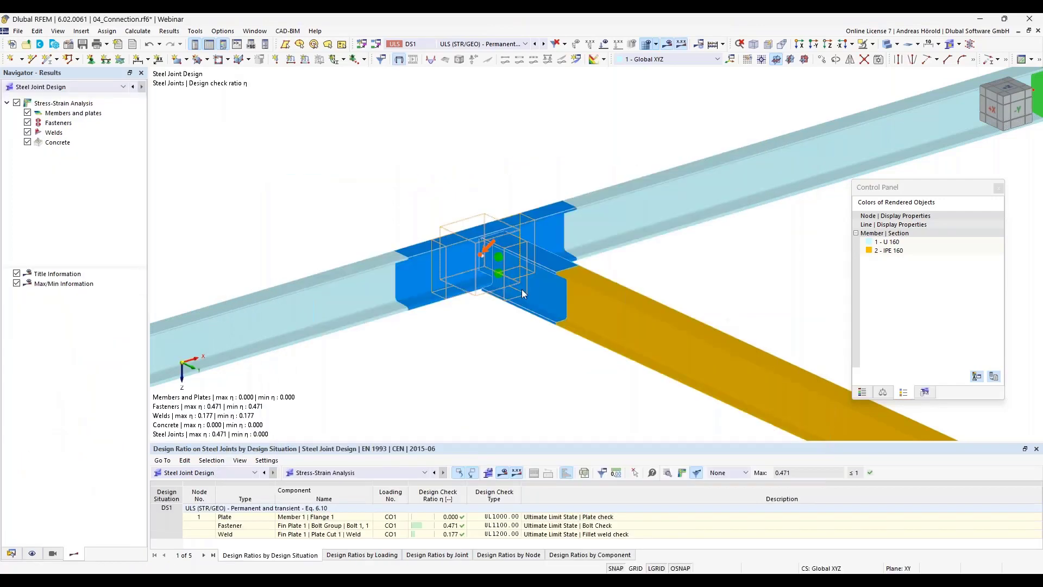
pyautogui.moveTo(433, 244)
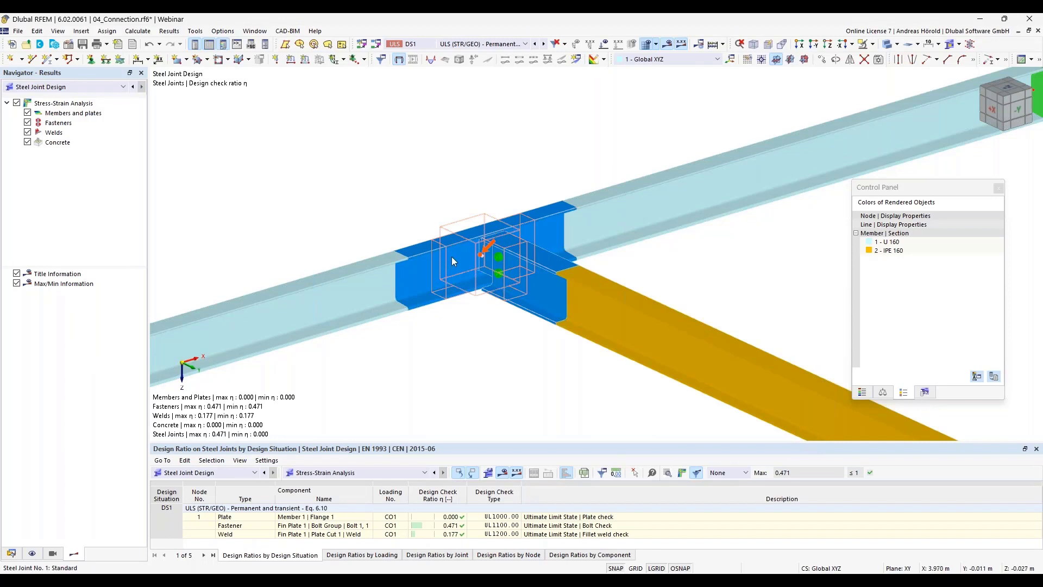
pyautogui.moveTo(501, 378)
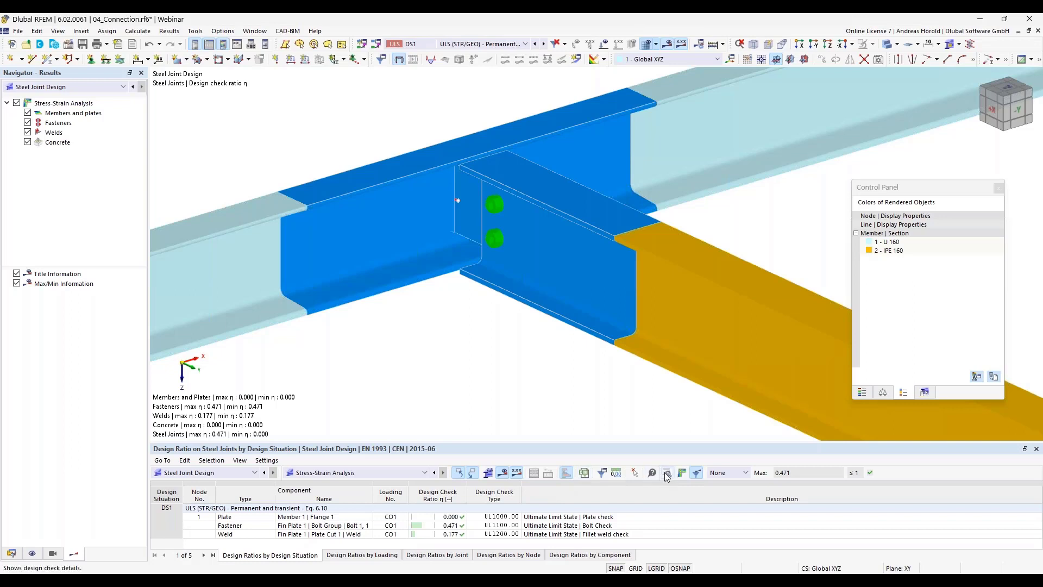
pyautogui.moveTo(667, 473)
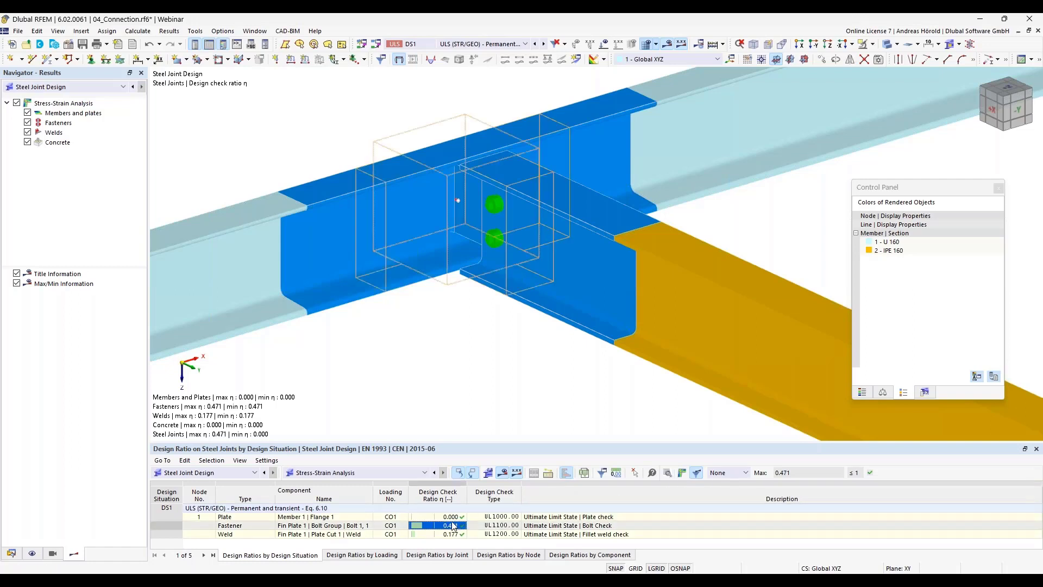
# Show the Design Check Details for the Fastener row and read through the bolt check behind ratio 0.471
pyautogui.doubleClick(452, 525)
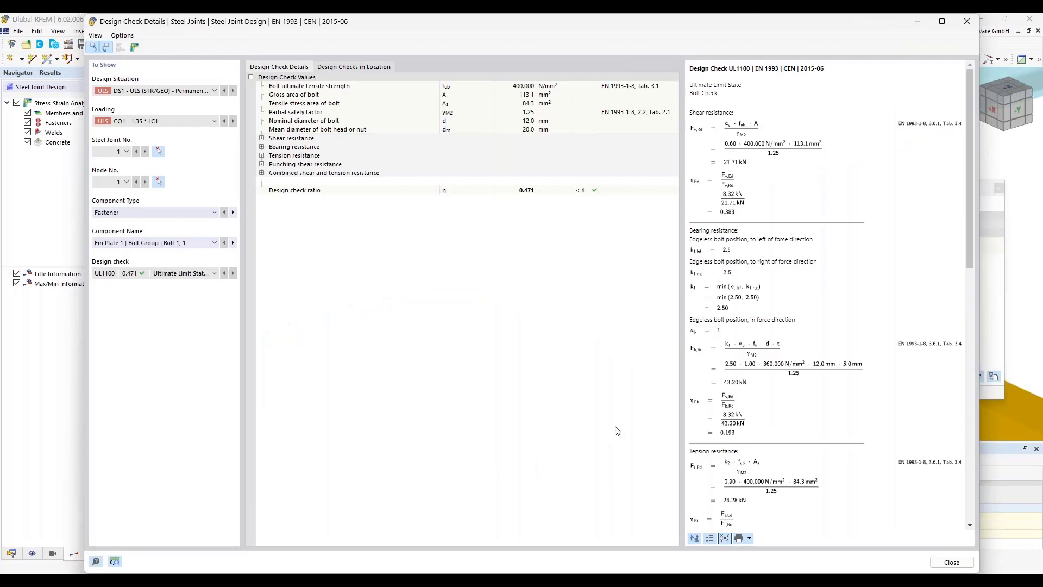
pyautogui.moveTo(666, 363)
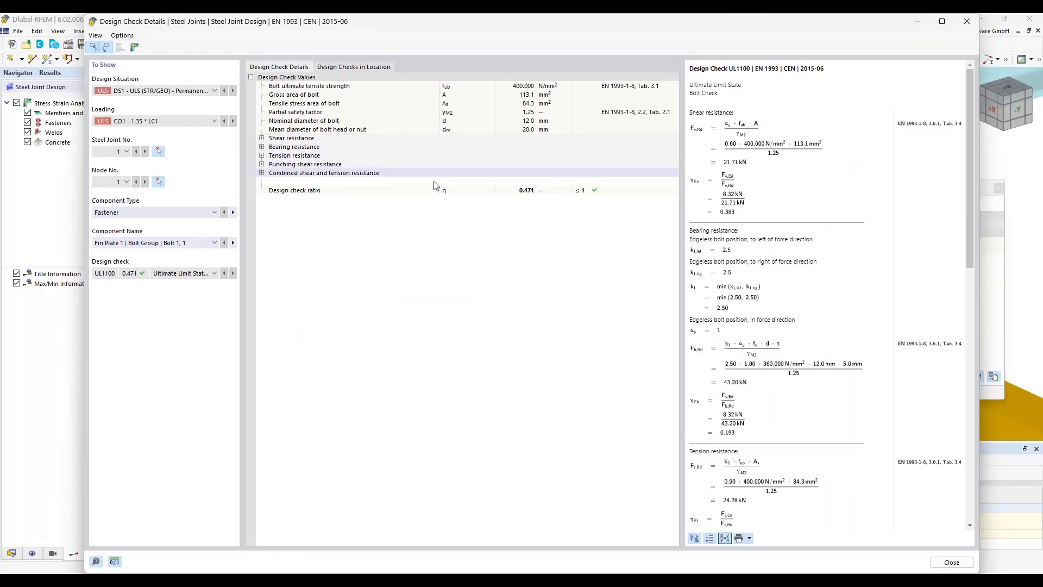
pyautogui.scroll(-3)
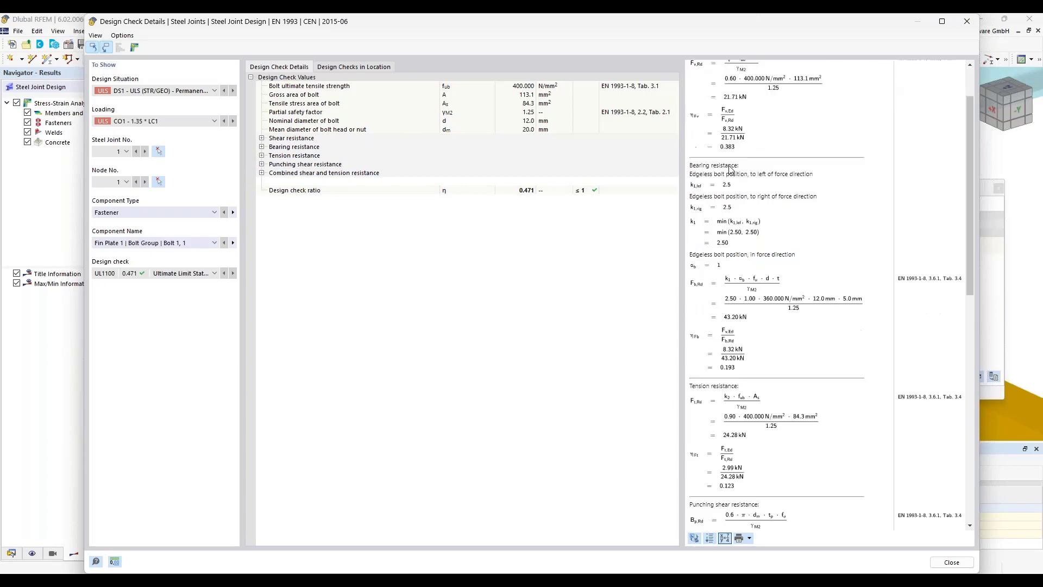
pyautogui.scroll(3)
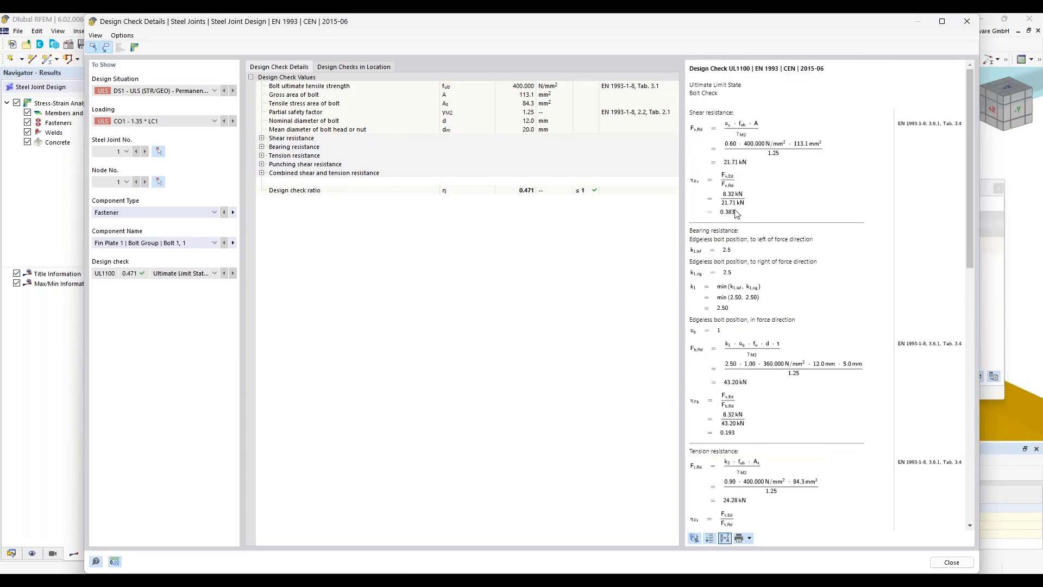
pyautogui.moveTo(893, 140)
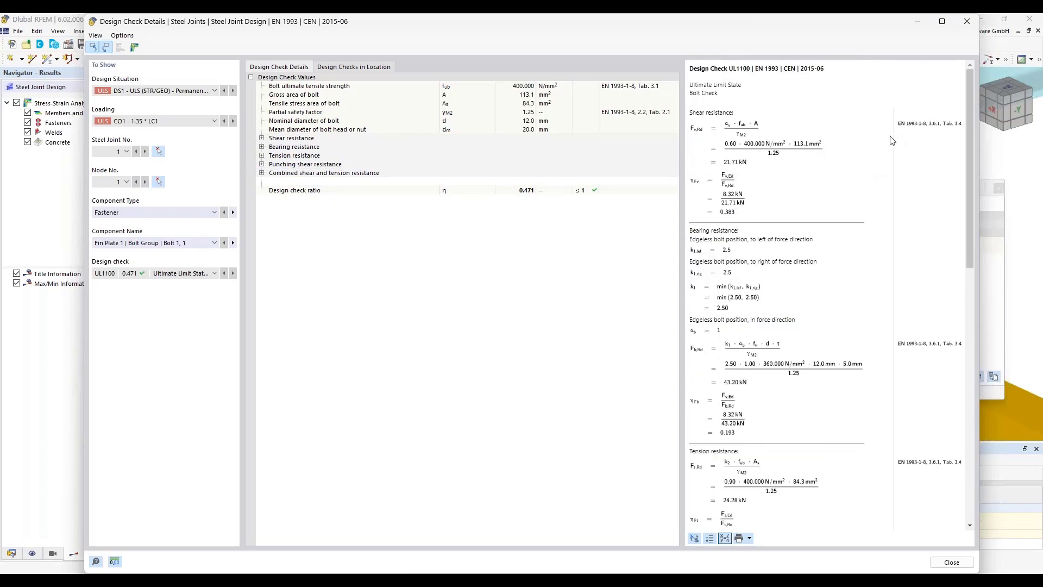
pyautogui.moveTo(921, 131)
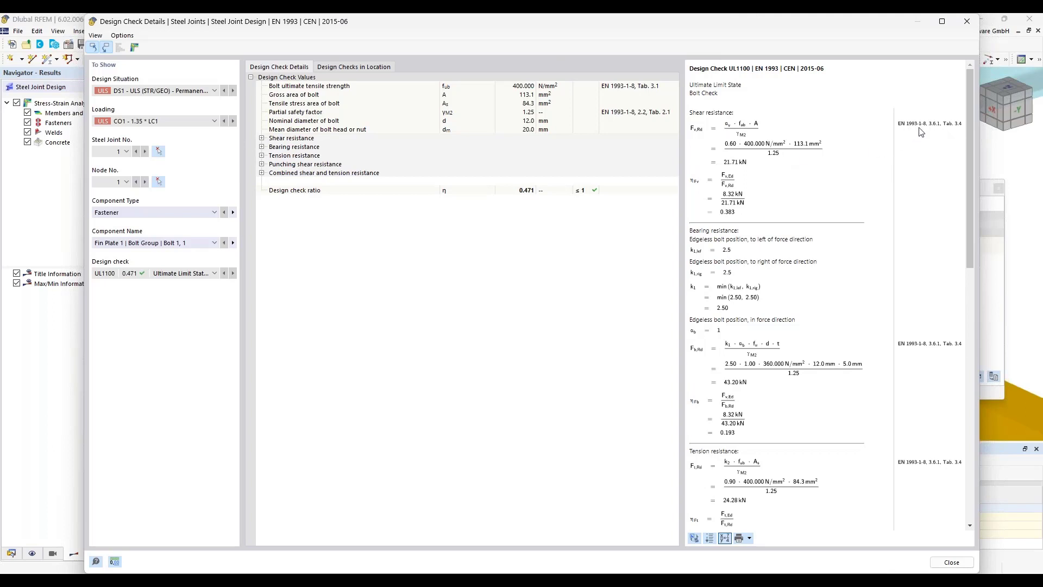
pyautogui.moveTo(918, 132)
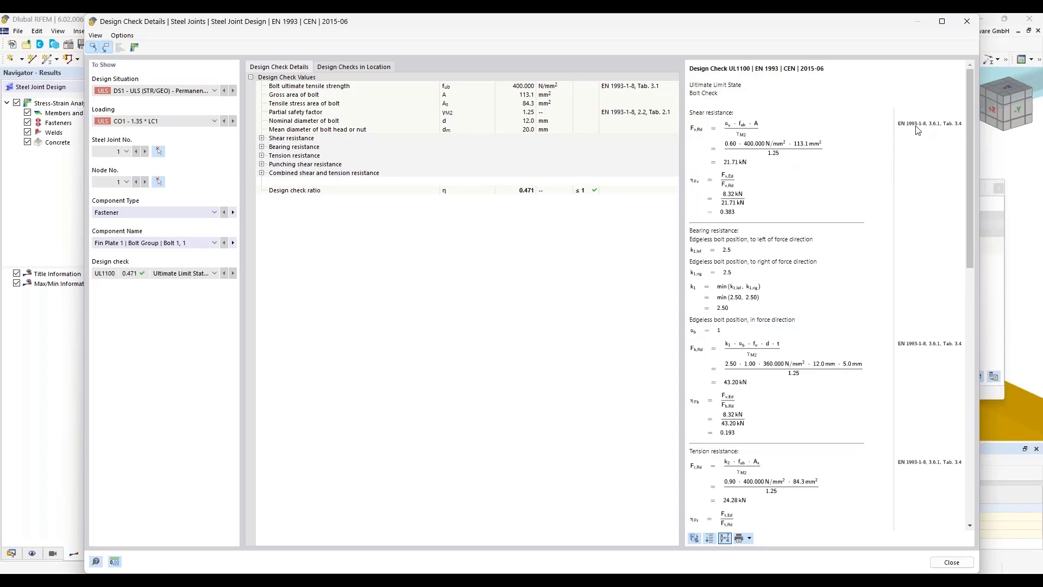
pyautogui.scroll(-3)
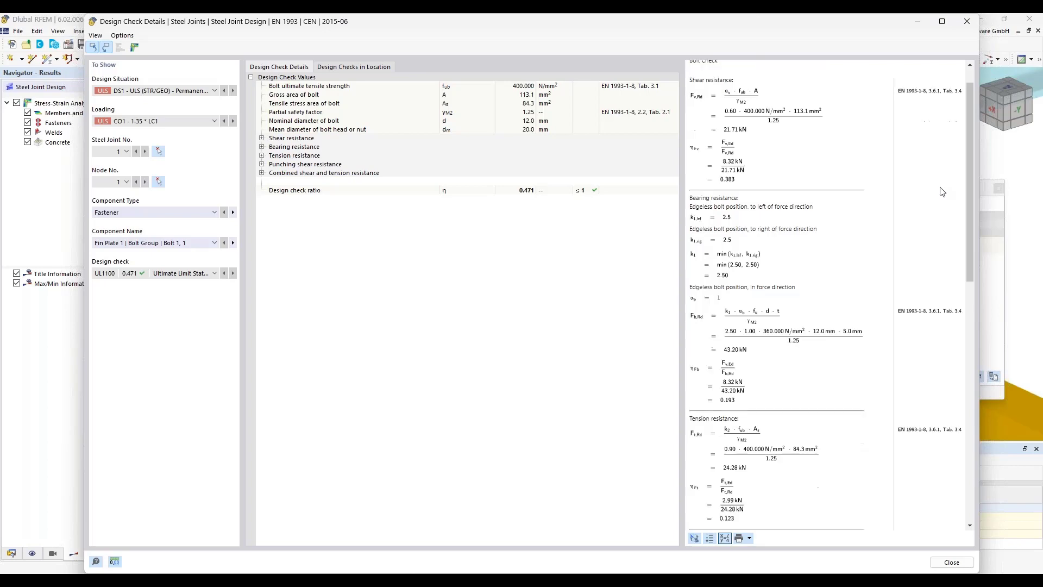
pyautogui.scroll(-3)
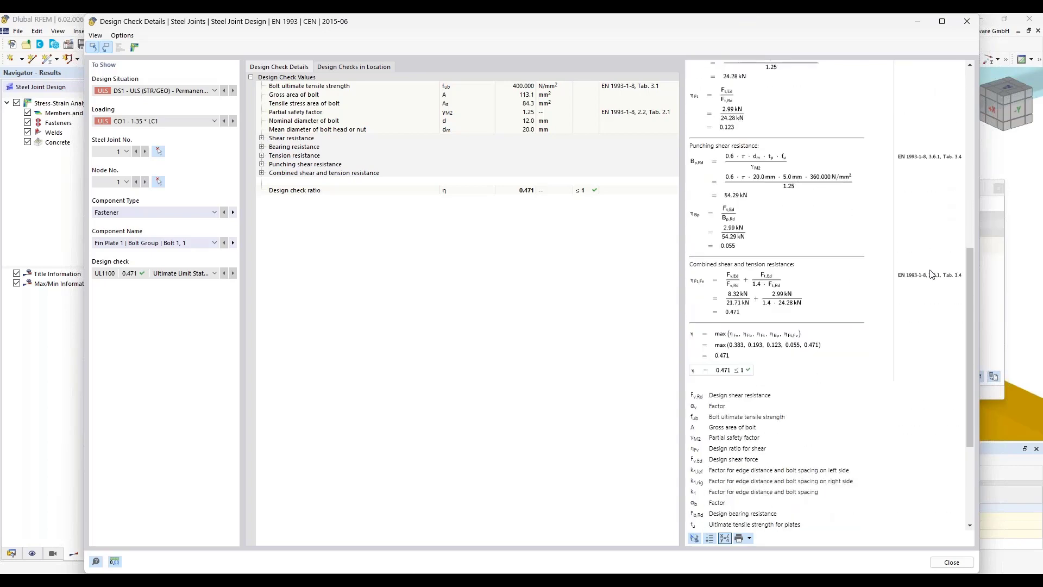
pyautogui.scroll(3)
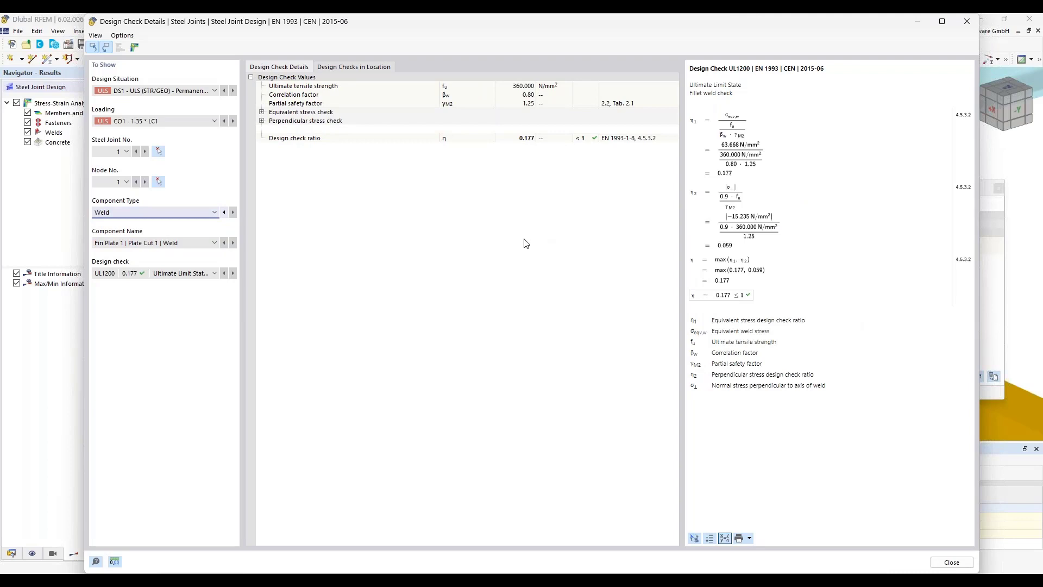
pyautogui.moveTo(296, 302)
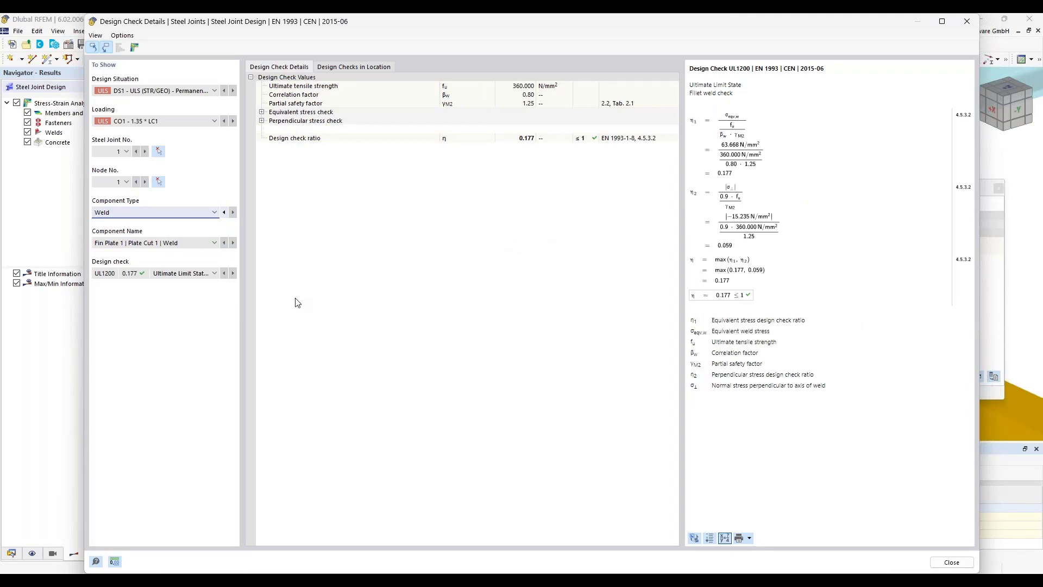
pyautogui.moveTo(134, 57)
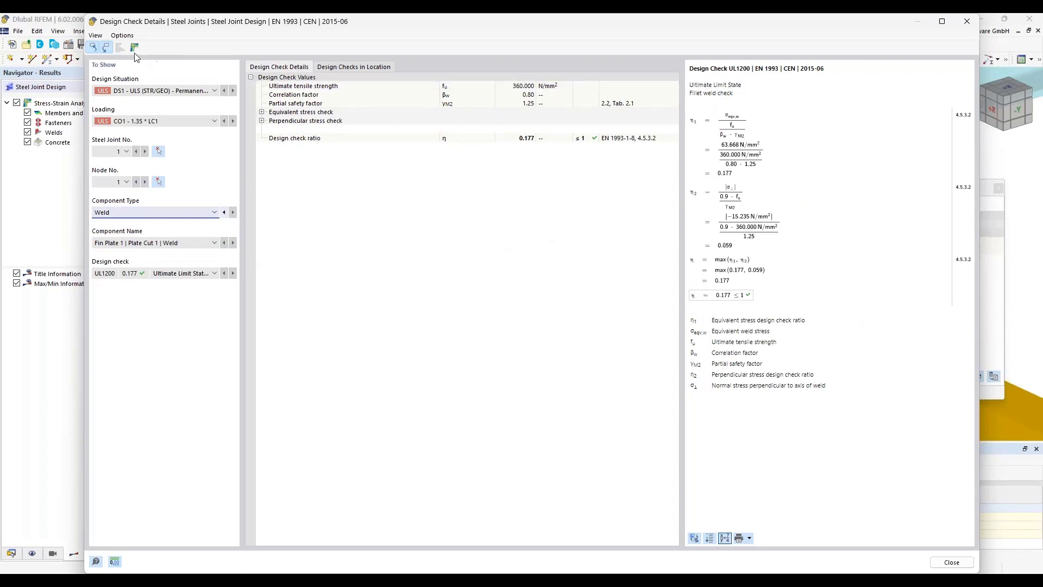
pyautogui.moveTo(134, 47)
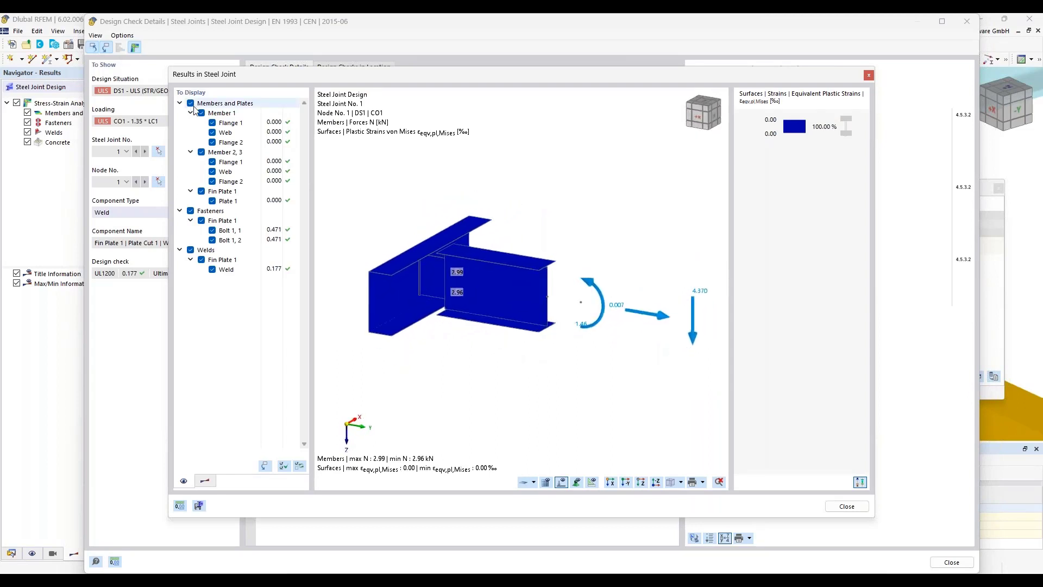
# Hide Members and Plates and Welds so only bolts show, then close the steel joint results
pyautogui.click(190, 102)
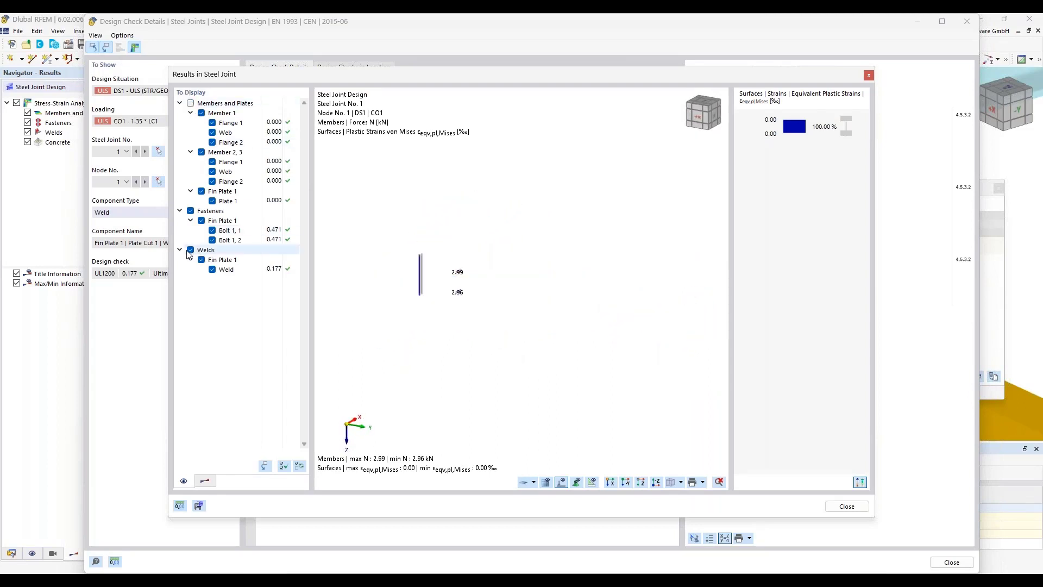
pyautogui.click(192, 250)
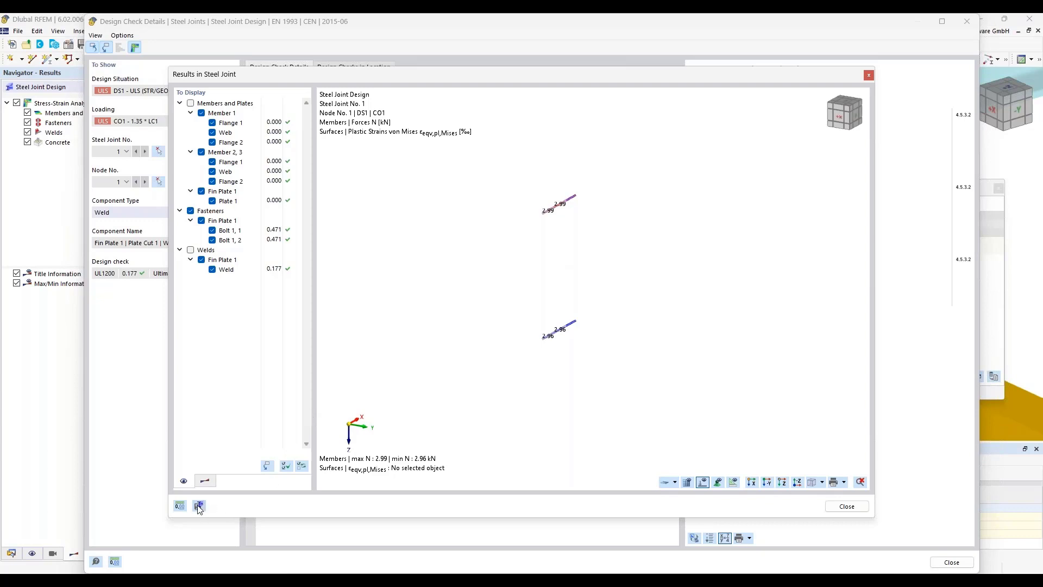
pyautogui.moveTo(198, 507)
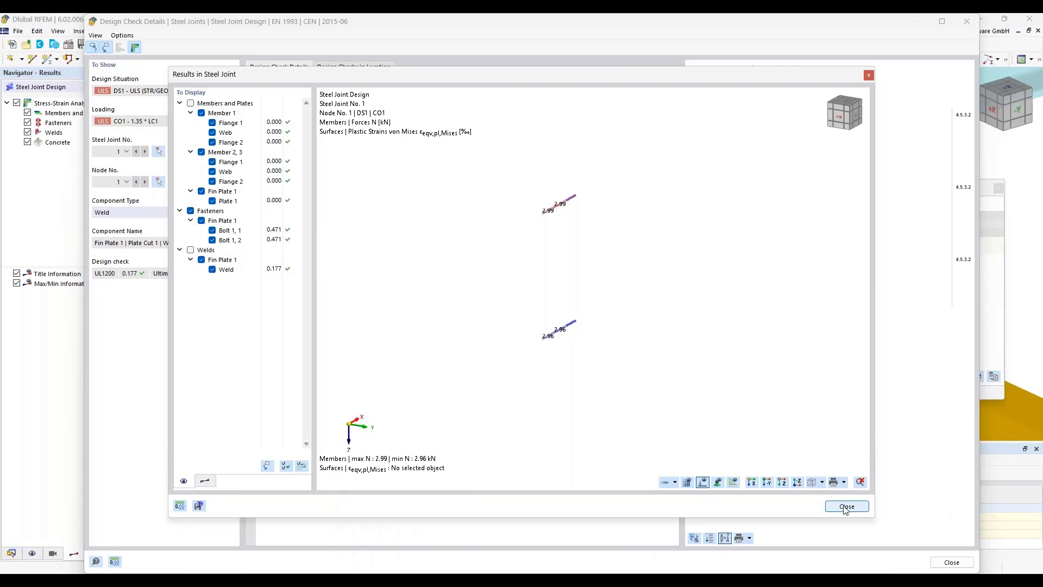
pyautogui.click(847, 506)
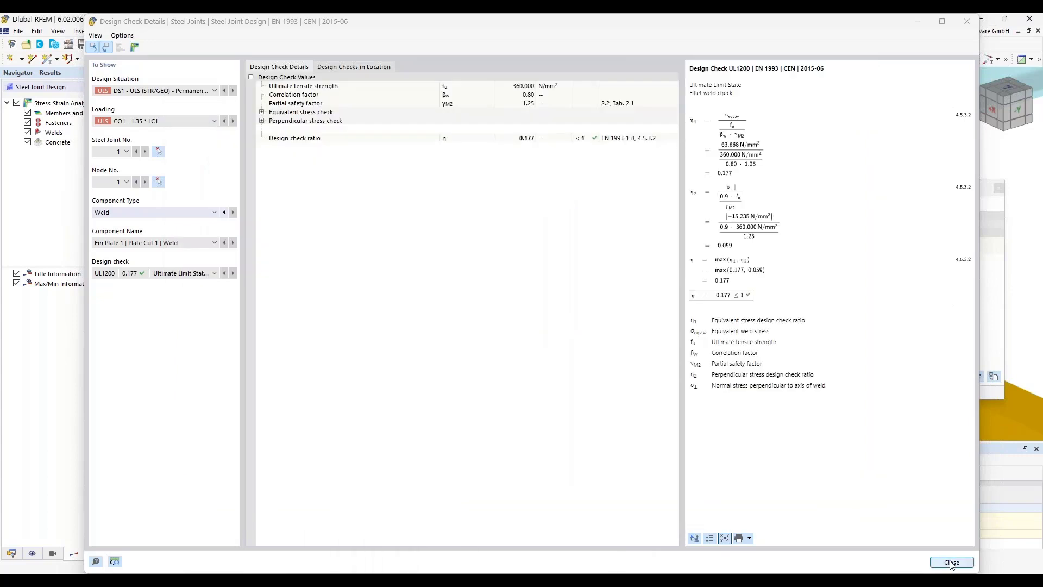
# Close the check details and list Surface Contacts and Rigid Links under Special Objects, selecting rigid link 3
pyautogui.click(950, 561)
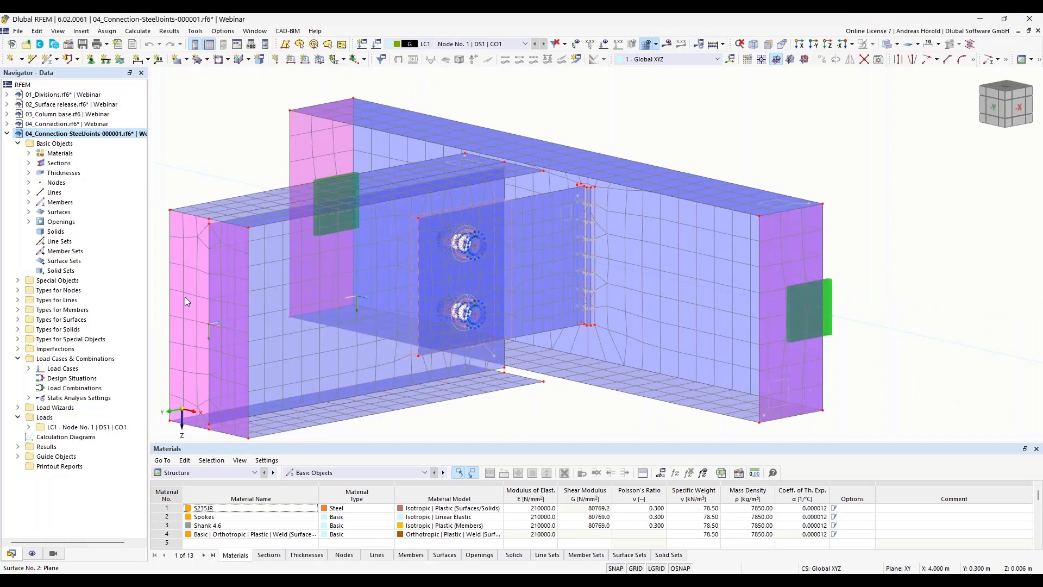
pyautogui.moveTo(18, 283)
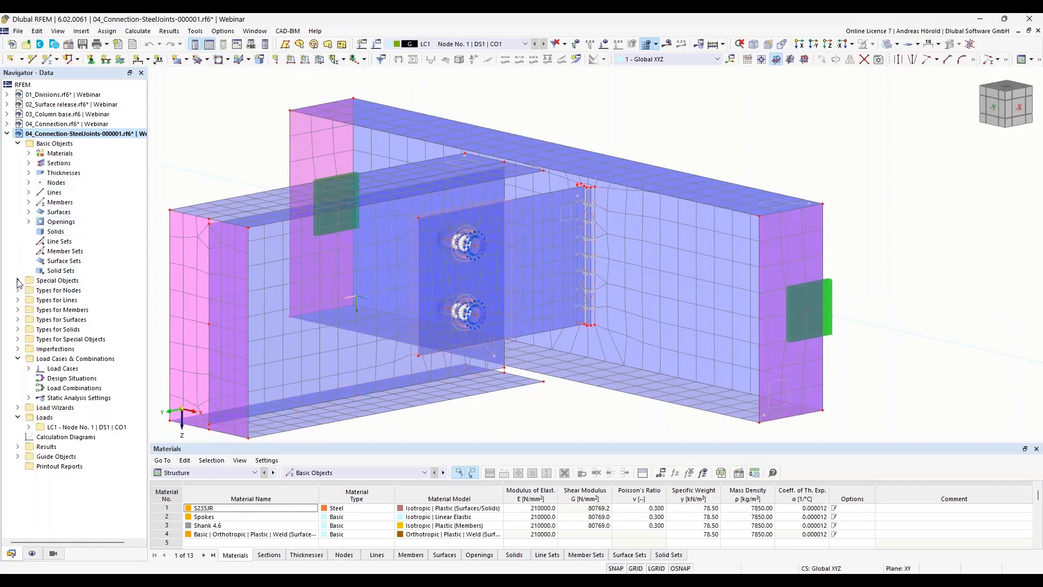
pyautogui.click(18, 281)
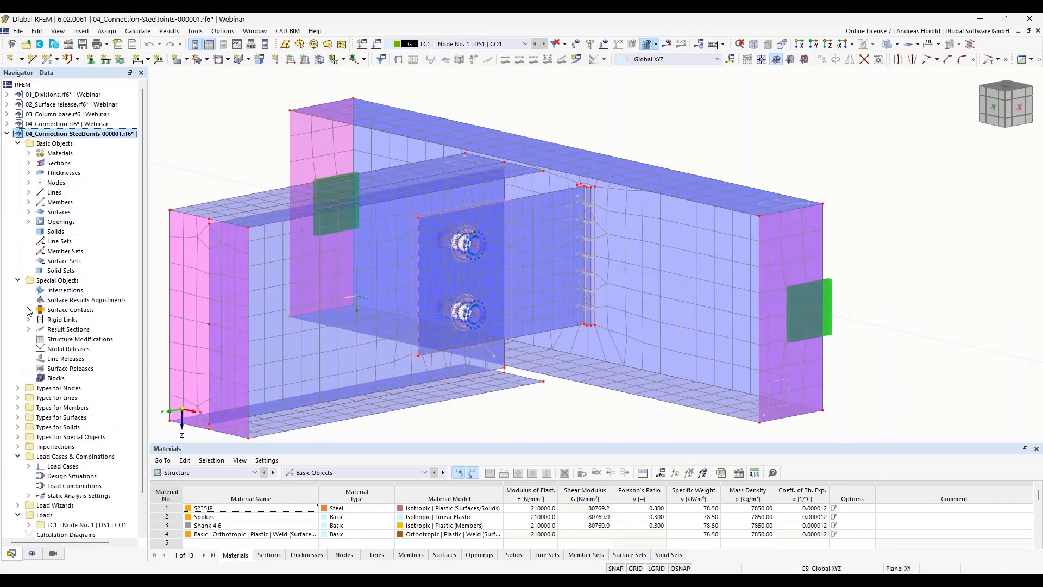
pyautogui.click(29, 310)
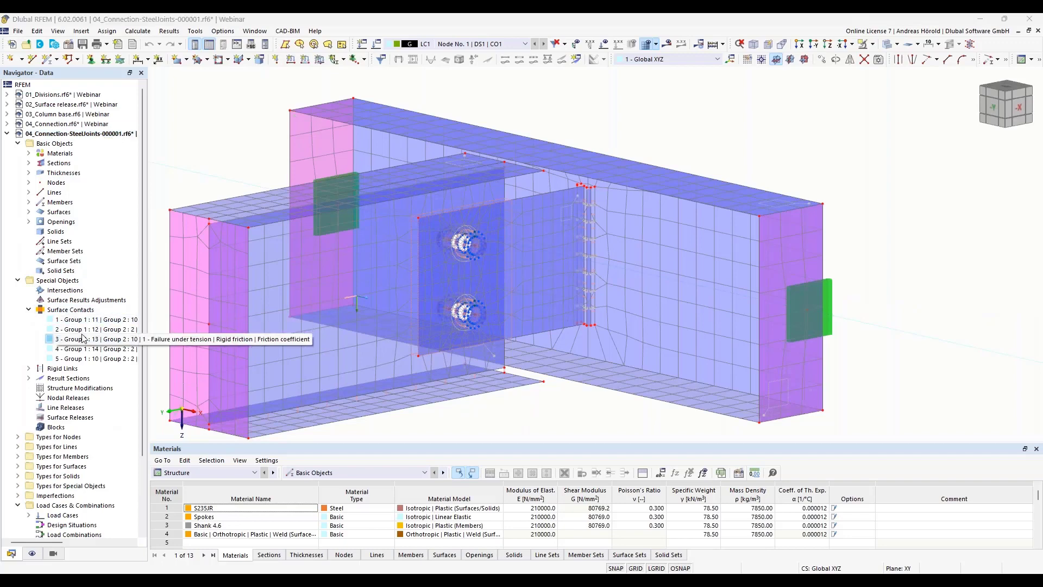
pyautogui.click(28, 369)
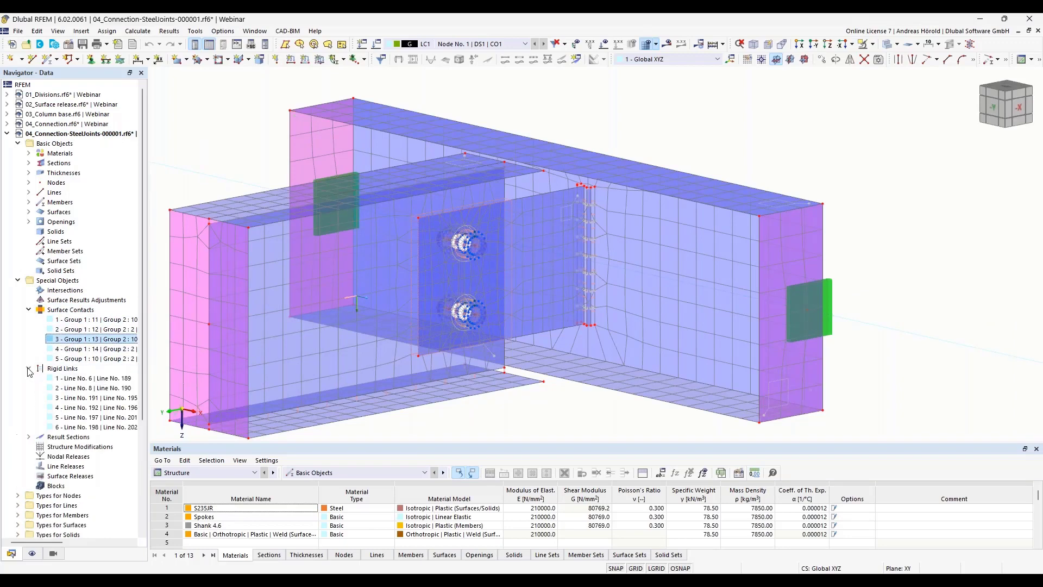
pyautogui.click(96, 398)
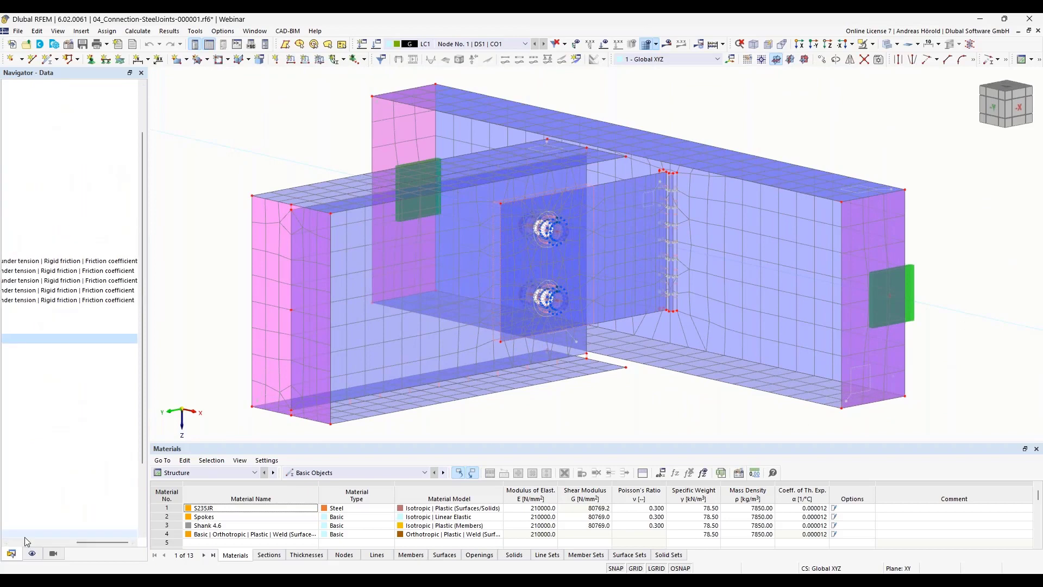
# Glance at the Display settings, return to the Data tree and switch back to the 04_Connection model
pyautogui.click(10, 553)
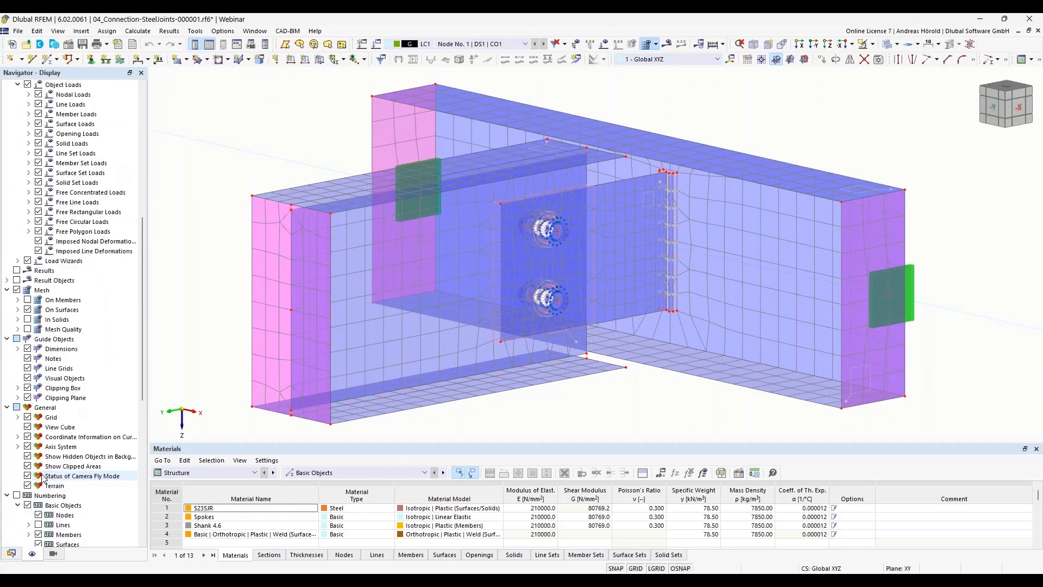
pyautogui.click(31, 554)
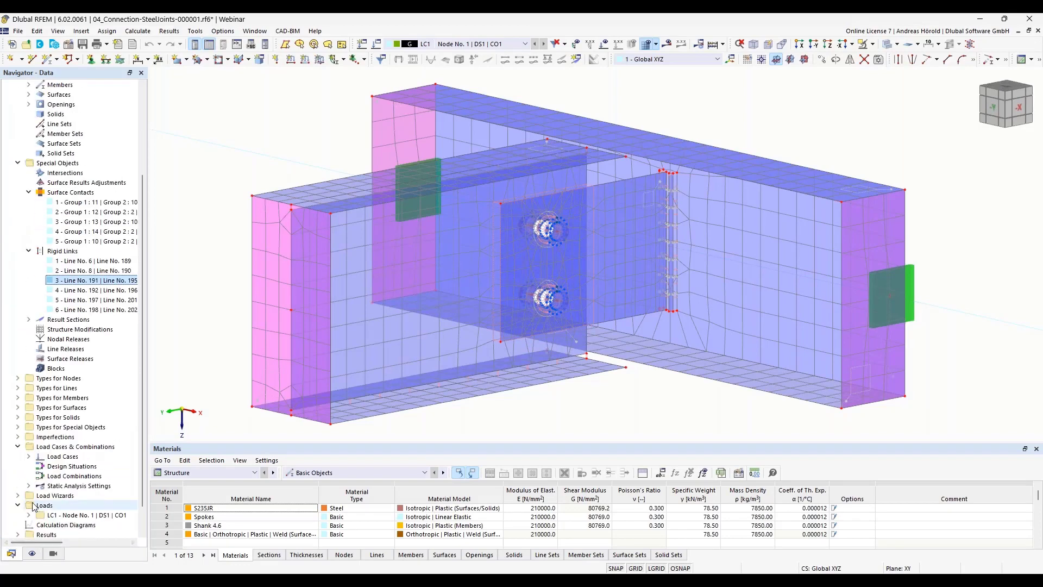
pyautogui.scroll(3)
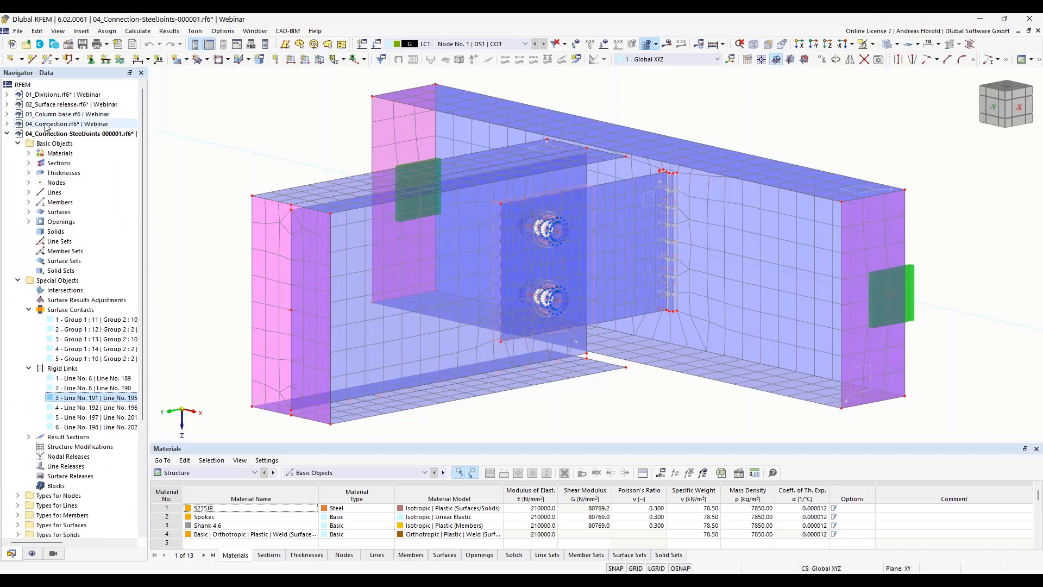
pyautogui.click(65, 124)
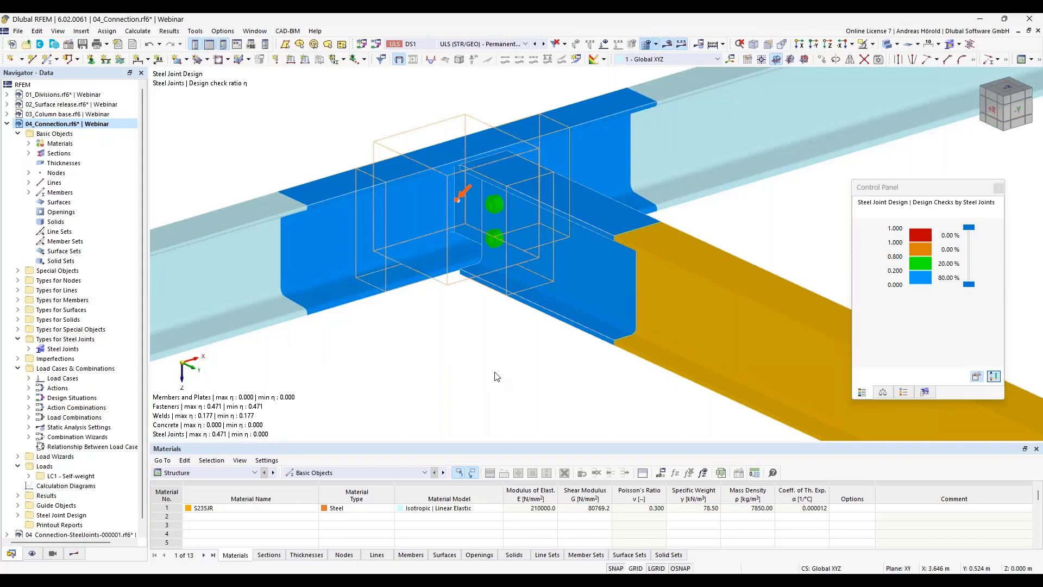
pyautogui.moveTo(332, 365)
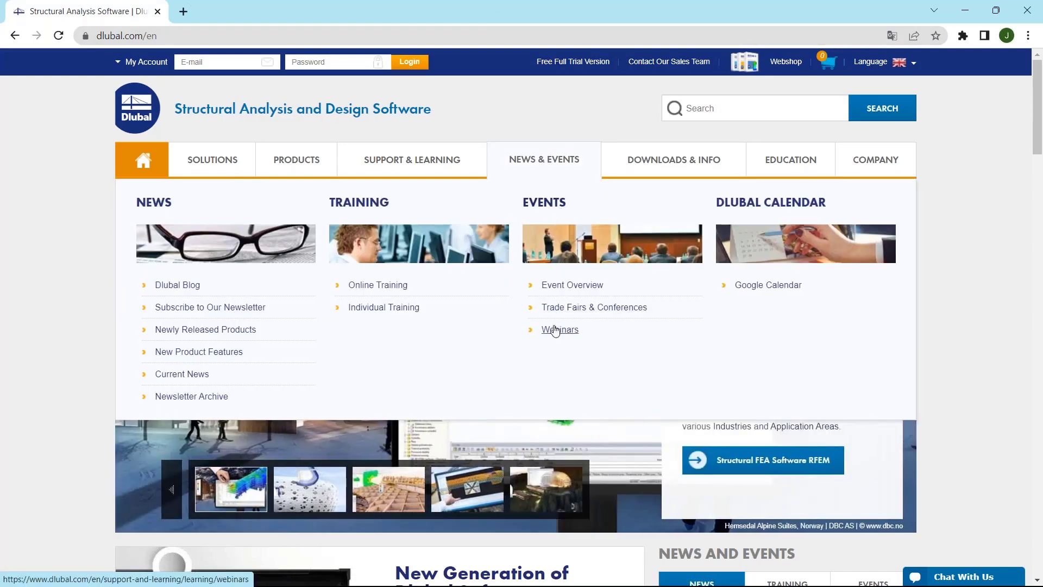
# Browse the Dlubal webinars list and go to the April 2023 support FAQ webinar page
pyautogui.click(560, 329)
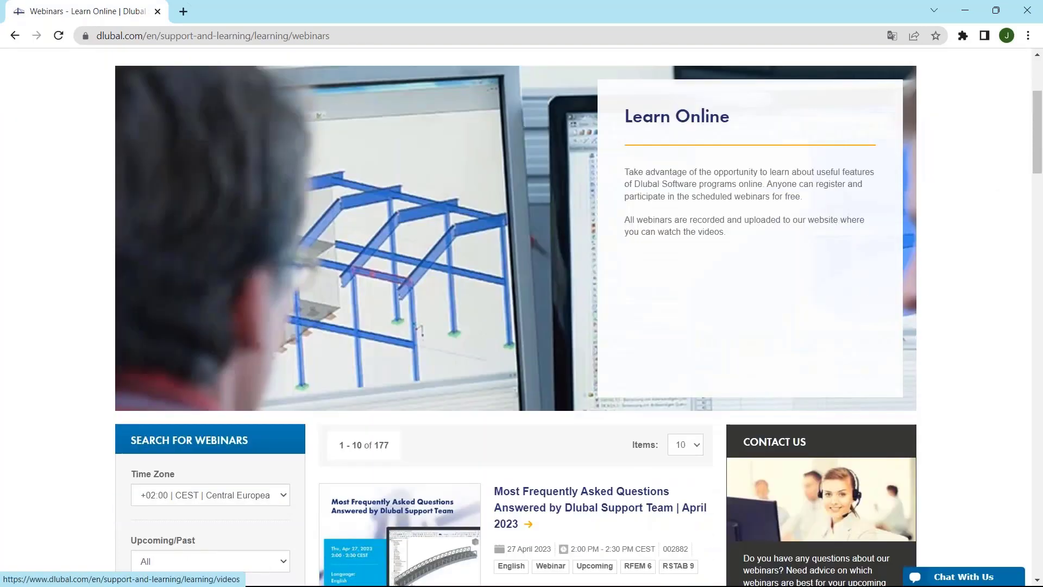
pyautogui.scroll(-3)
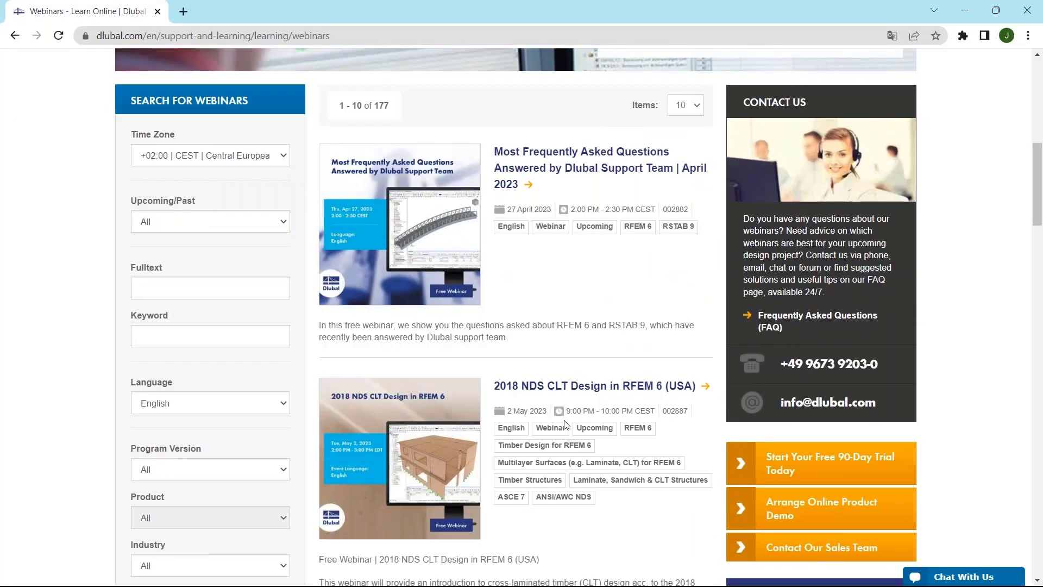
pyautogui.scroll(-3)
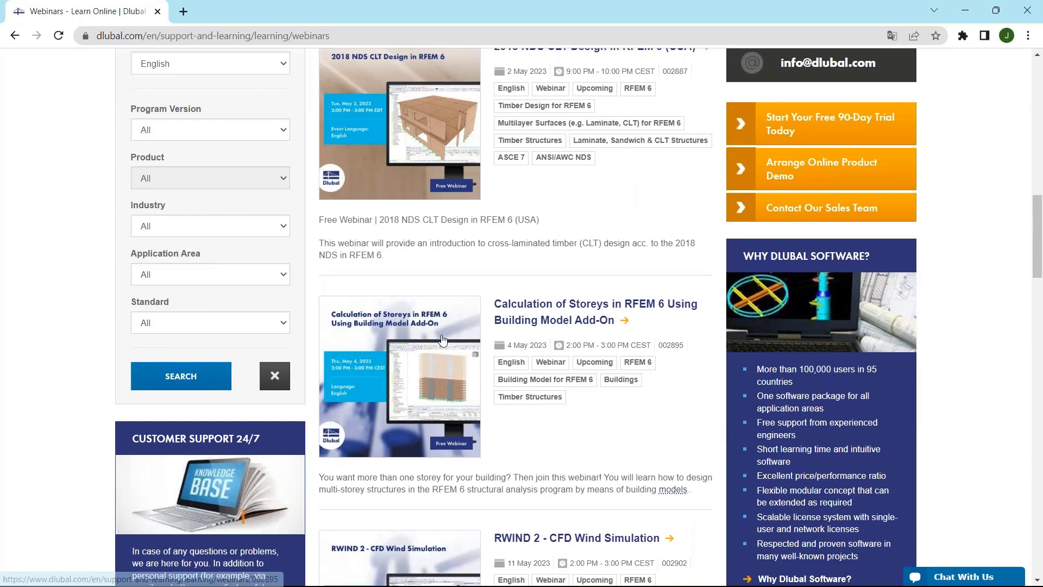
pyautogui.moveTo(486, 334)
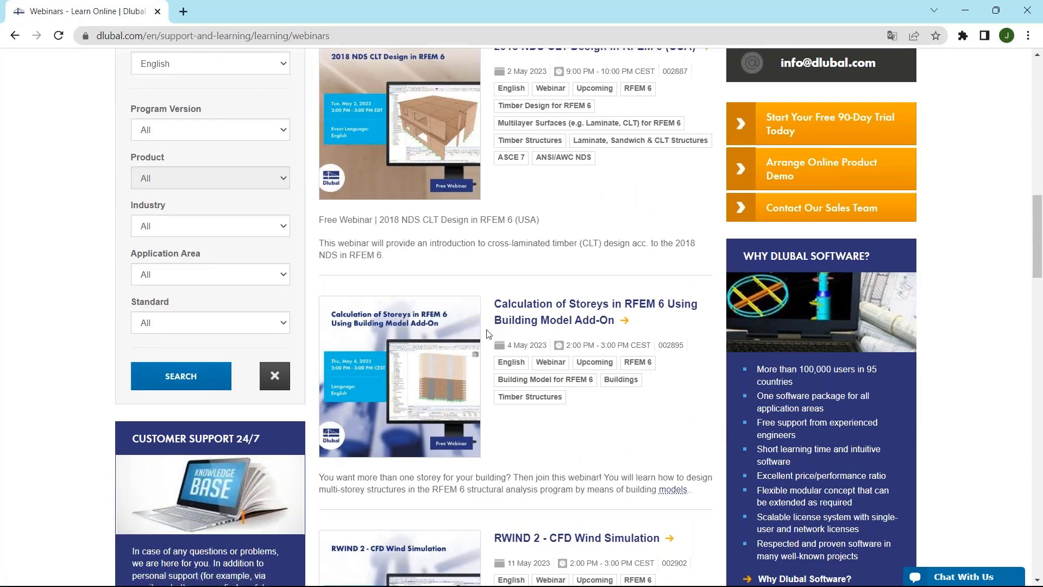
pyautogui.scroll(3)
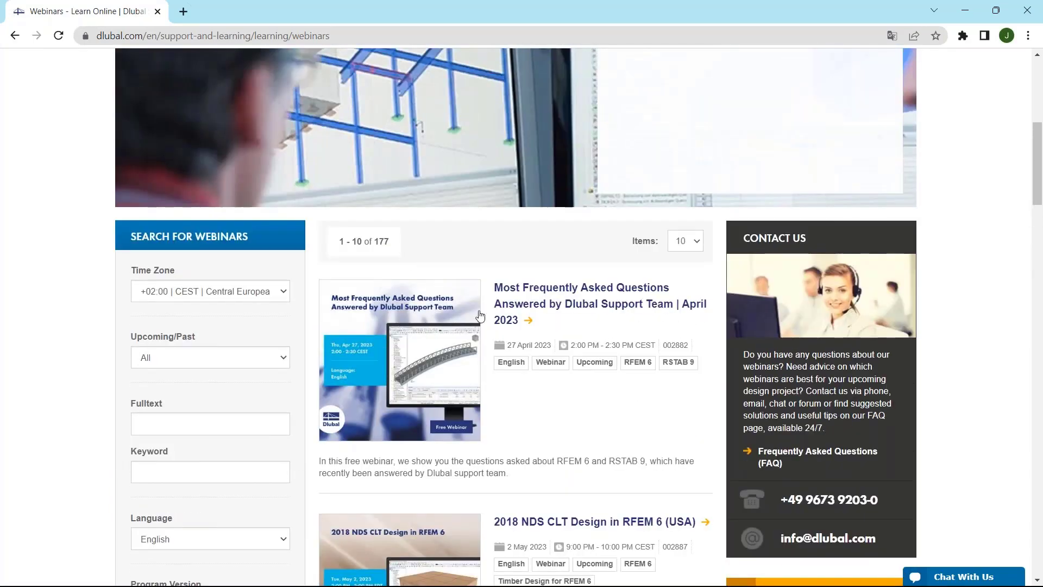
pyautogui.click(598, 303)
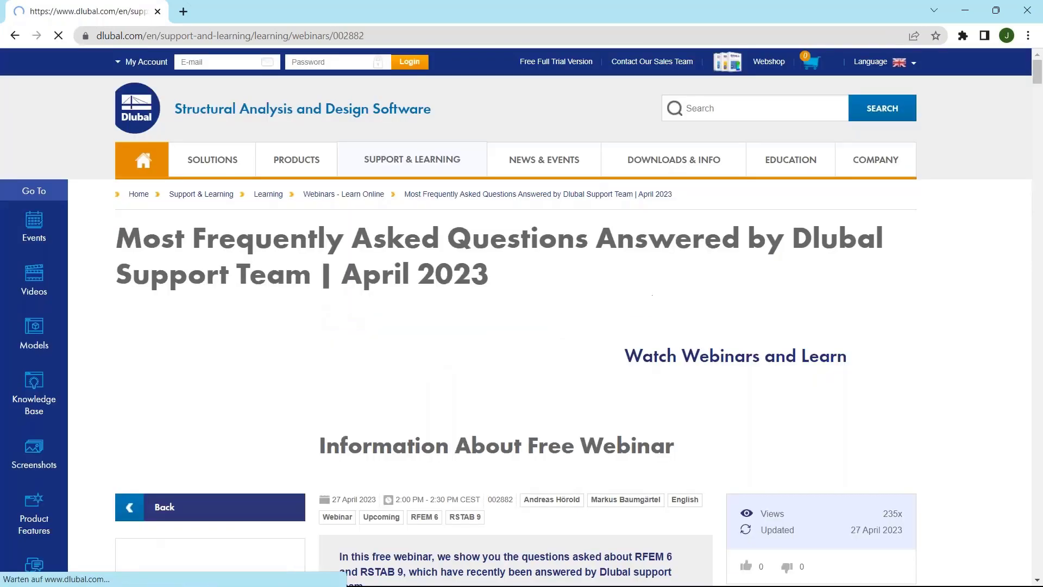
# Scroll through the webinar details down to its Downloads section
pyautogui.scroll(-3)
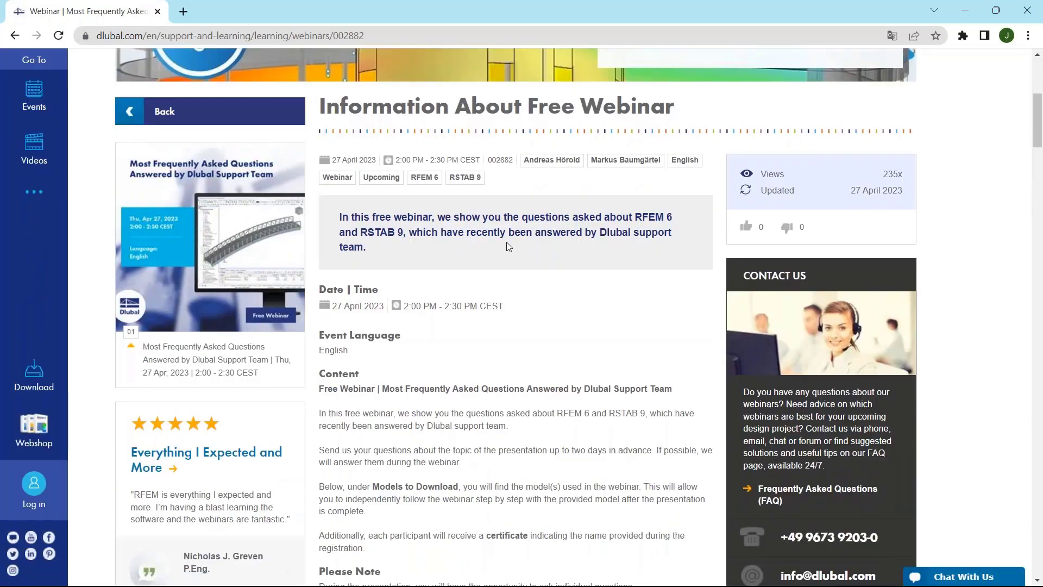
pyautogui.scroll(-3)
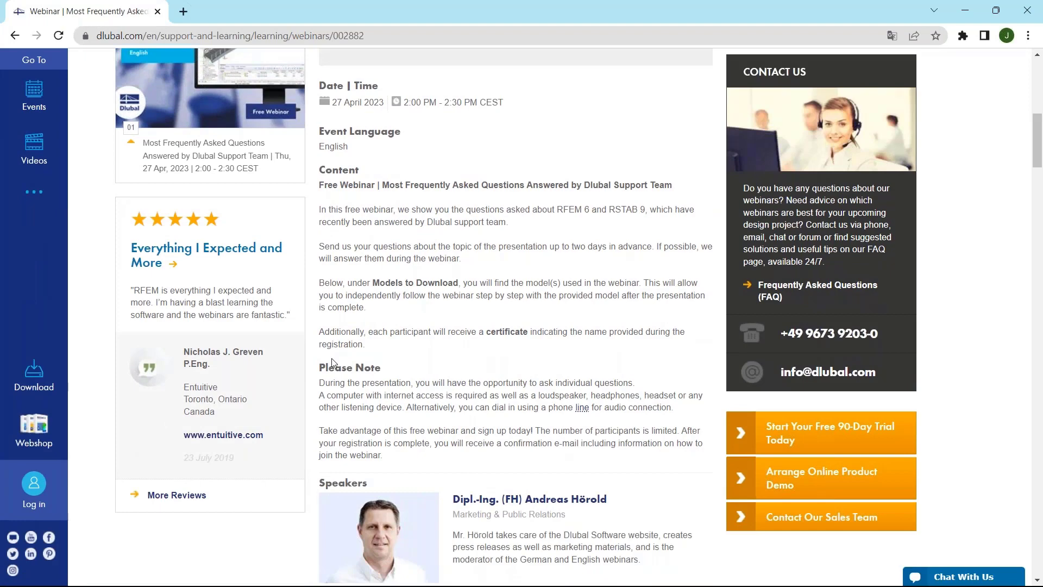
pyautogui.scroll(-3)
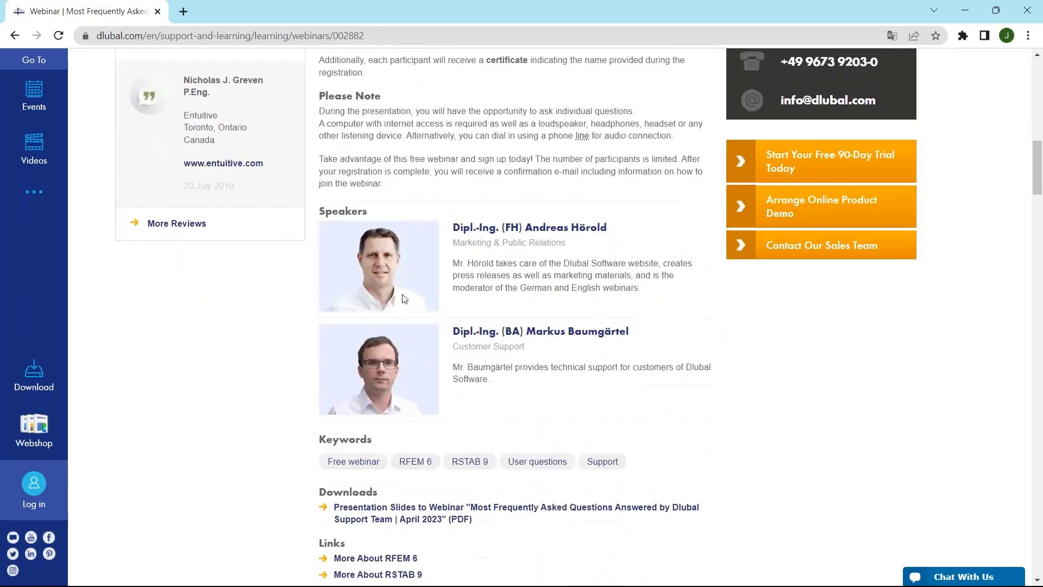
pyautogui.scroll(-3)
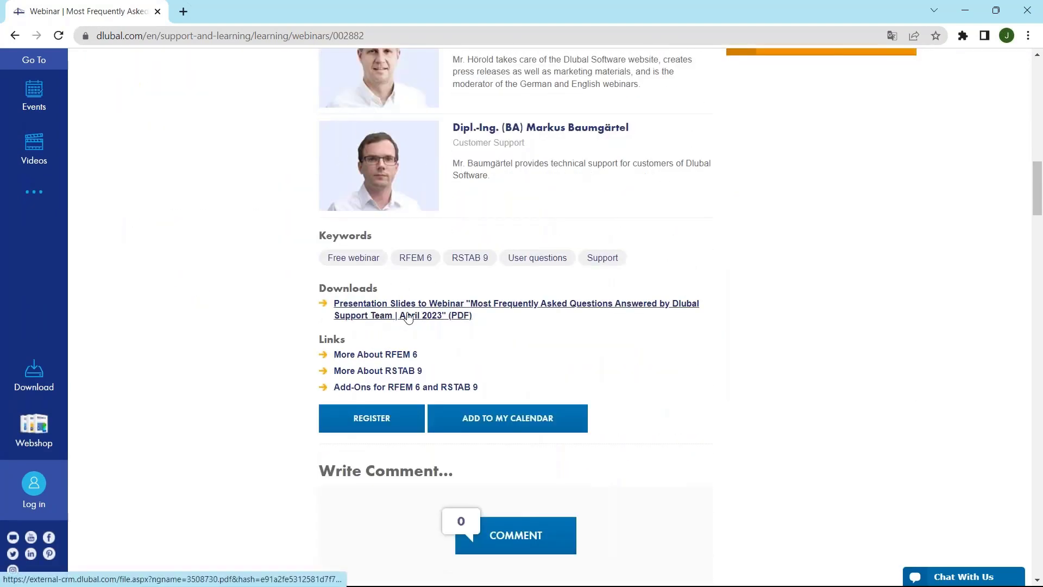
pyautogui.scroll(-3)
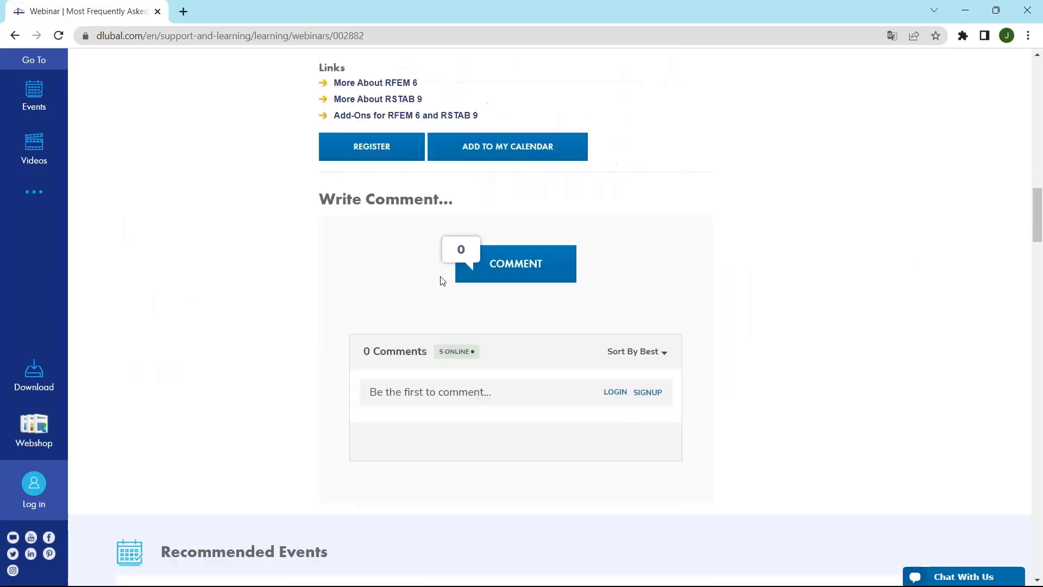
pyautogui.scroll(3)
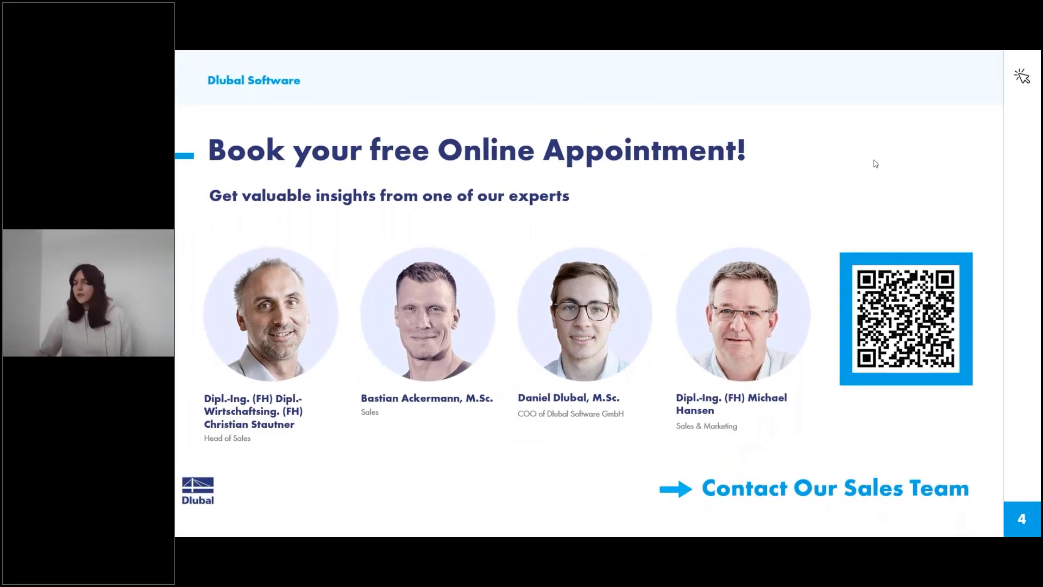
pyautogui.moveTo(874, 164)
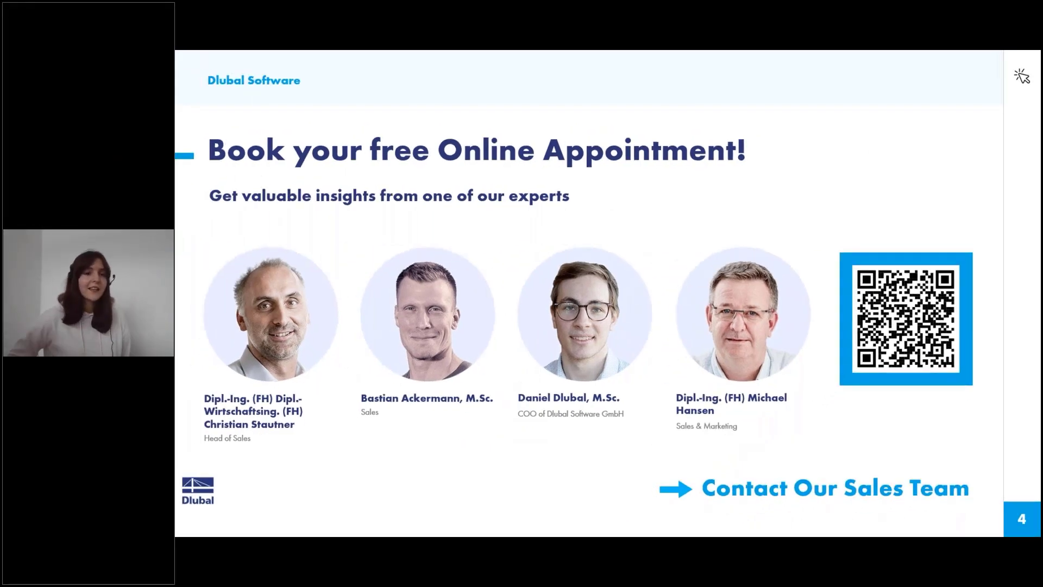